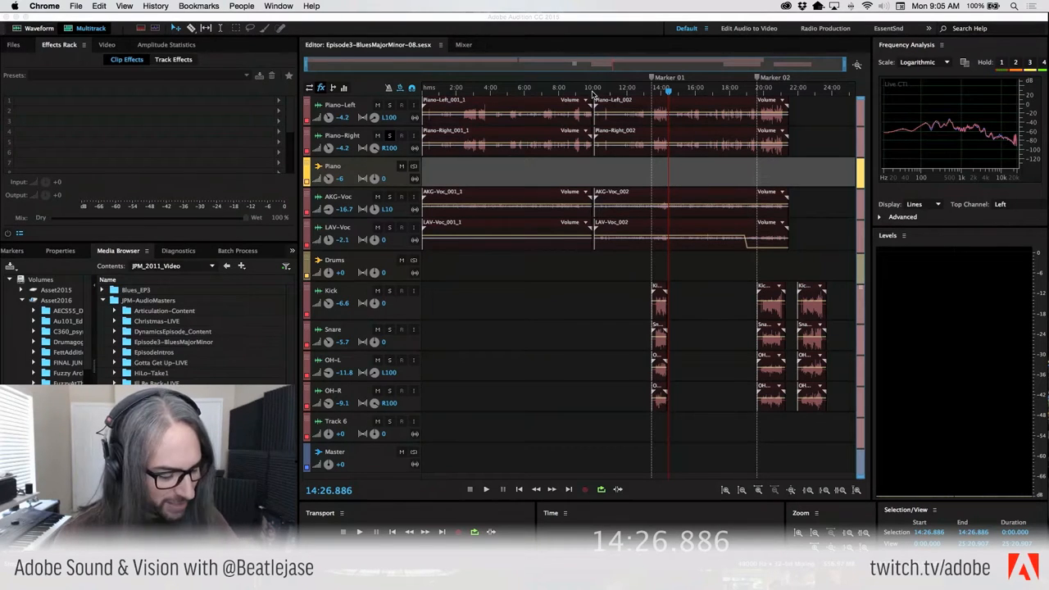
Step: Bring Audition forward and select the first Piano-Left_001_1 clip on the Piano-Left track
key(cmd+tab)
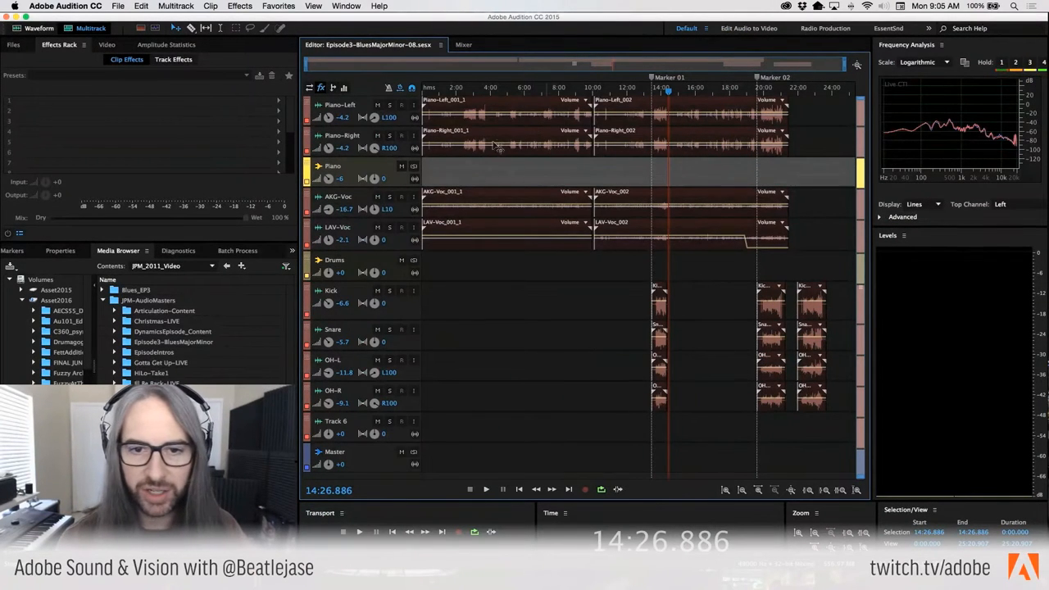
click(503, 105)
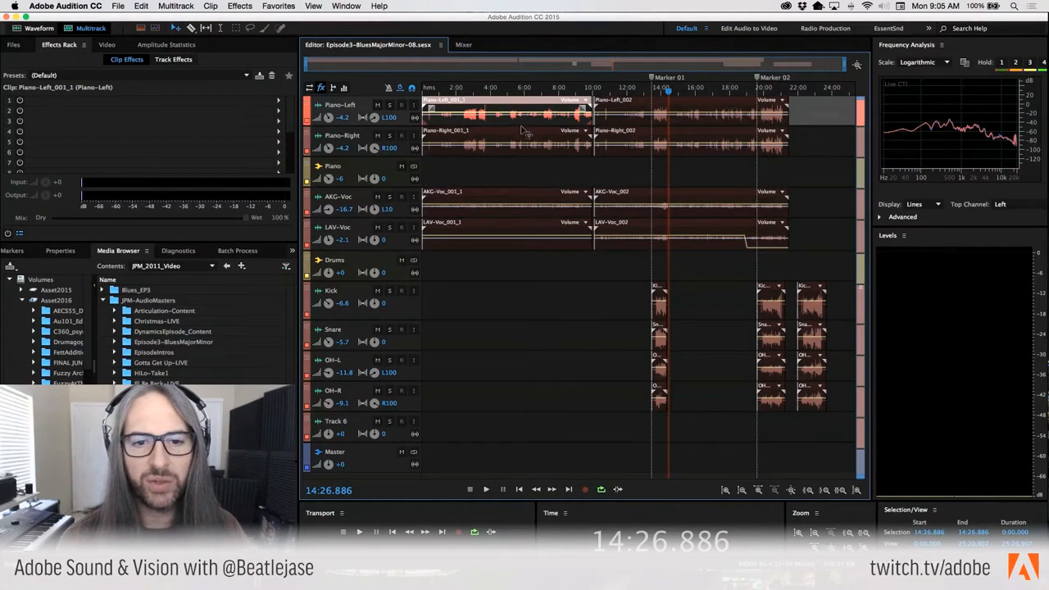
Step: Open Piano-Left_001_1 in the Waveform editor and dismiss the Amplify effect unapplied
double_click(442, 114)
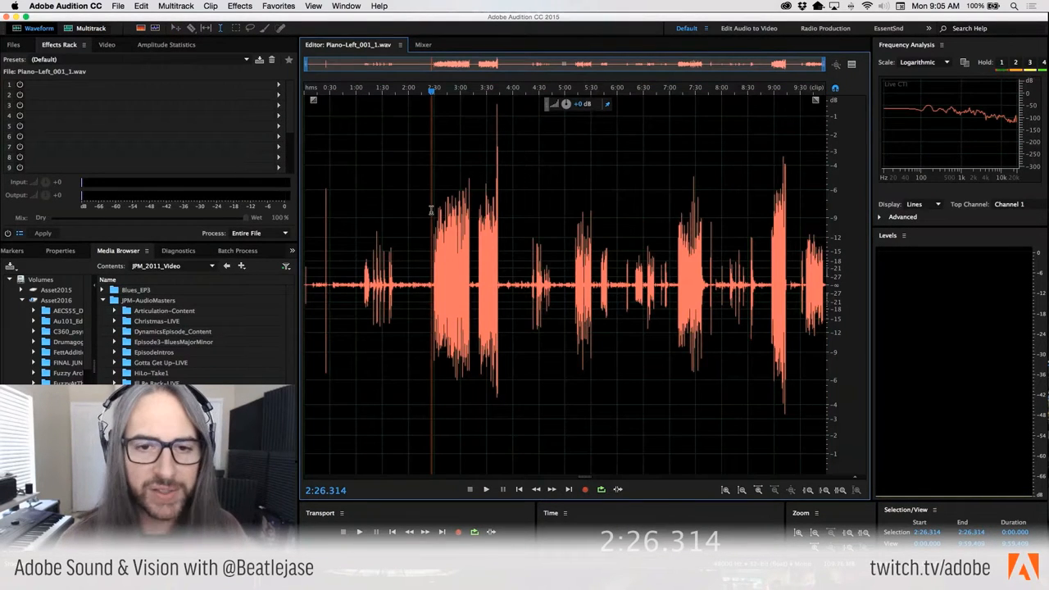
click(240, 6)
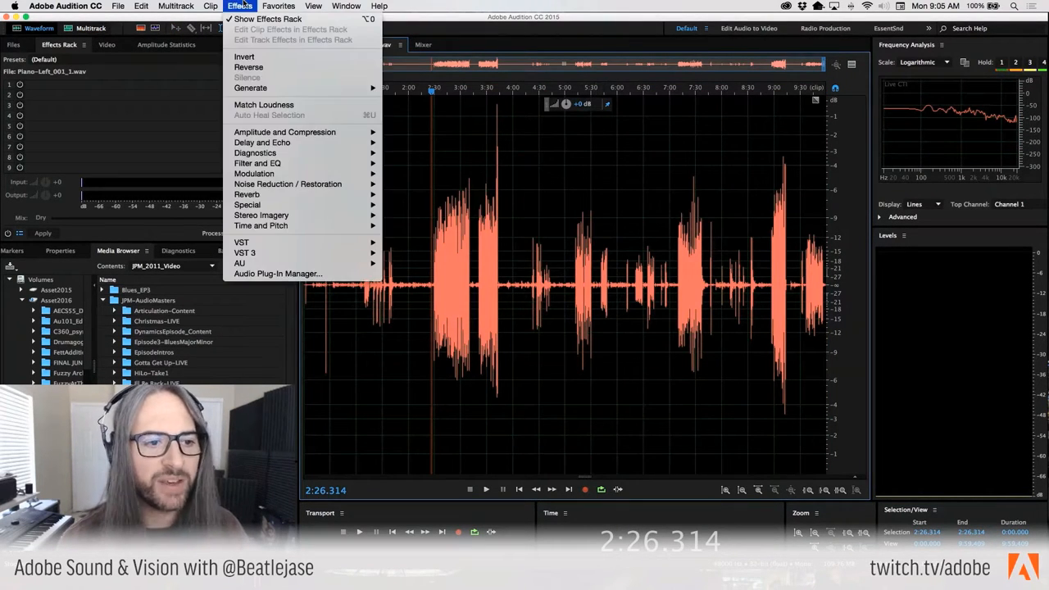
mouse_move(285, 132)
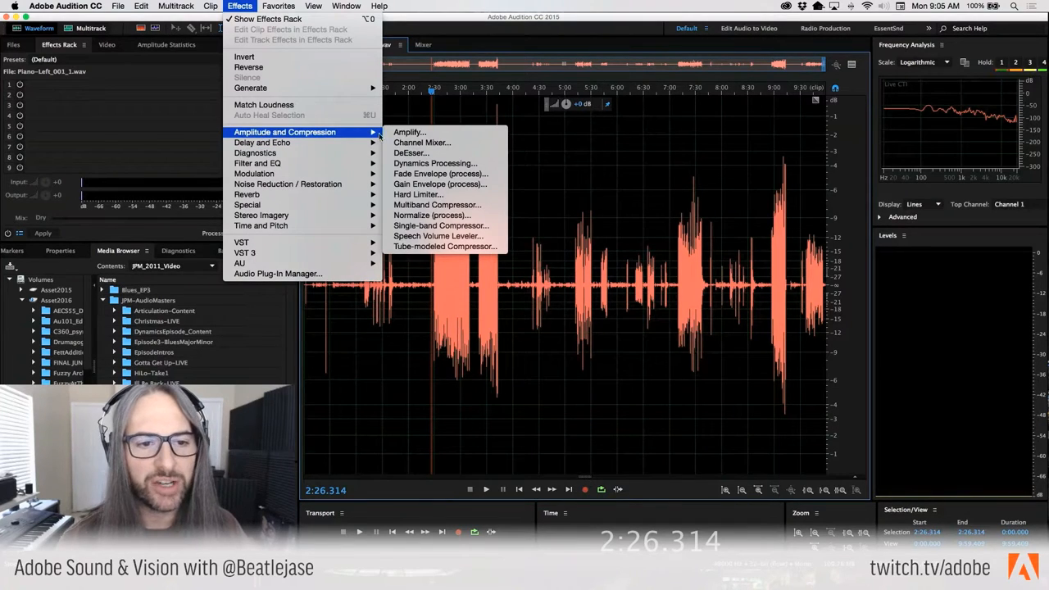
mouse_move(410, 132)
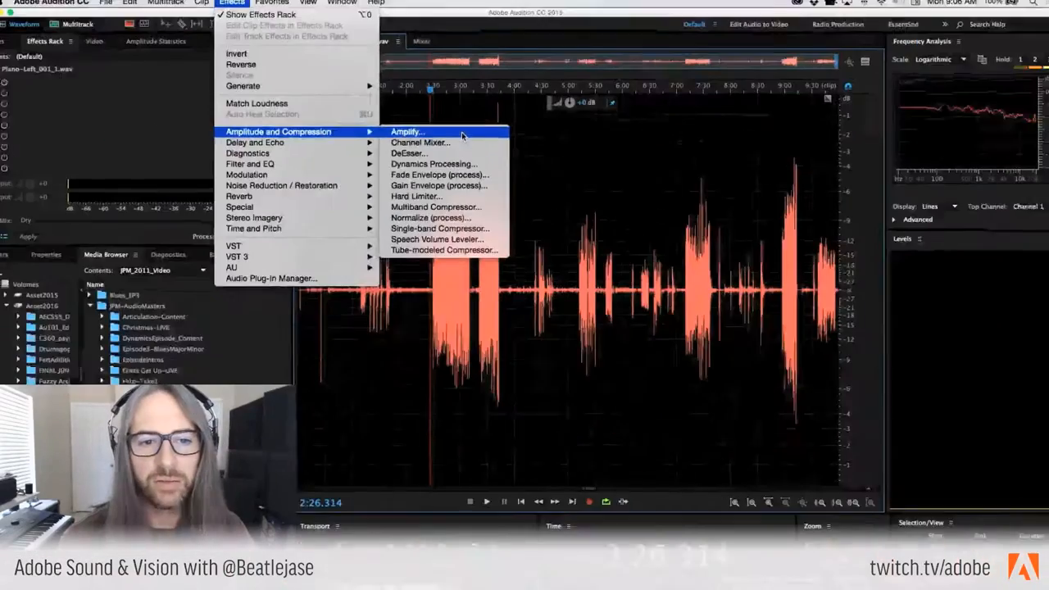
click(407, 132)
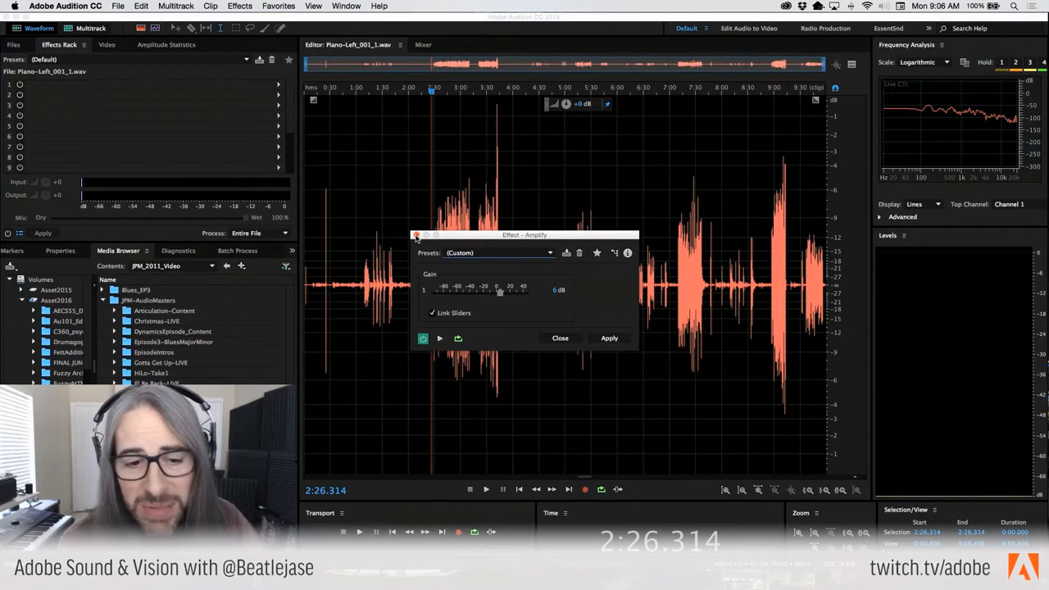
click(609, 337)
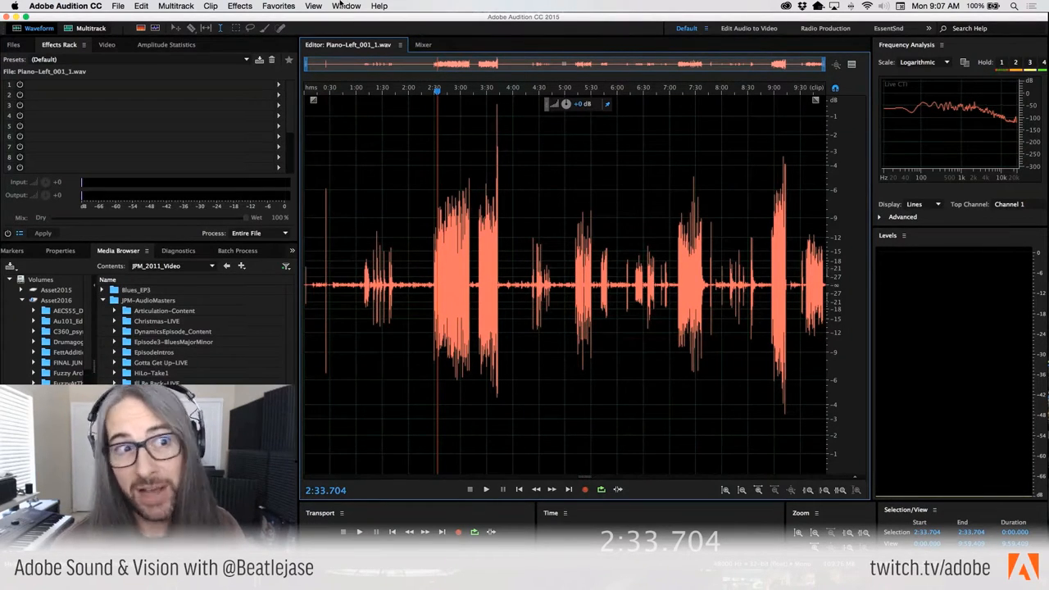
Step: Scan Piano-Left_001_1 in Amplitude Statistics, showing −0.39 dB peak and −24.90 LUFS loudness
click(345, 5)
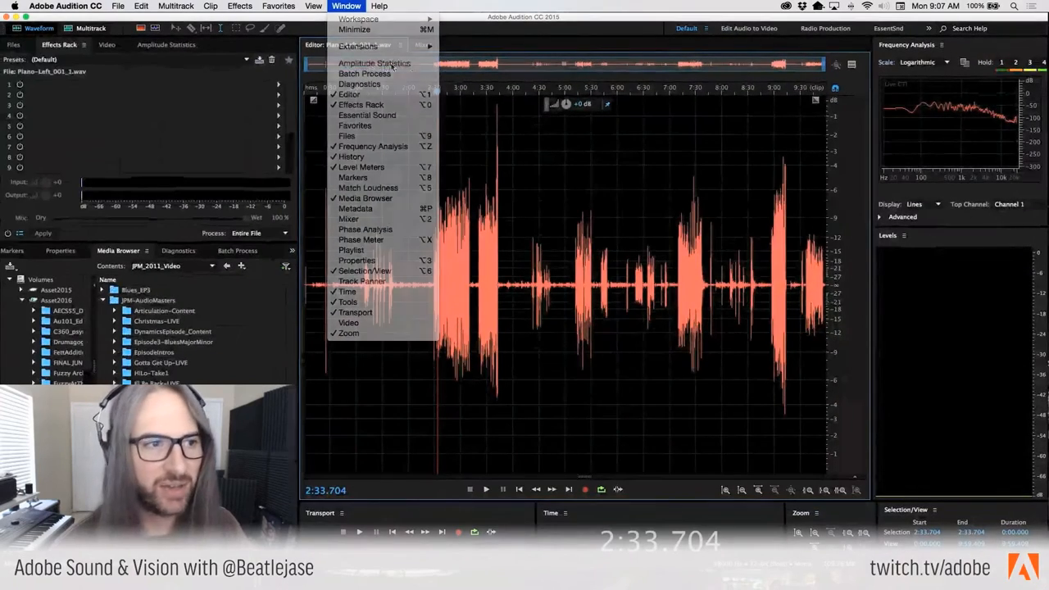
click(374, 63)
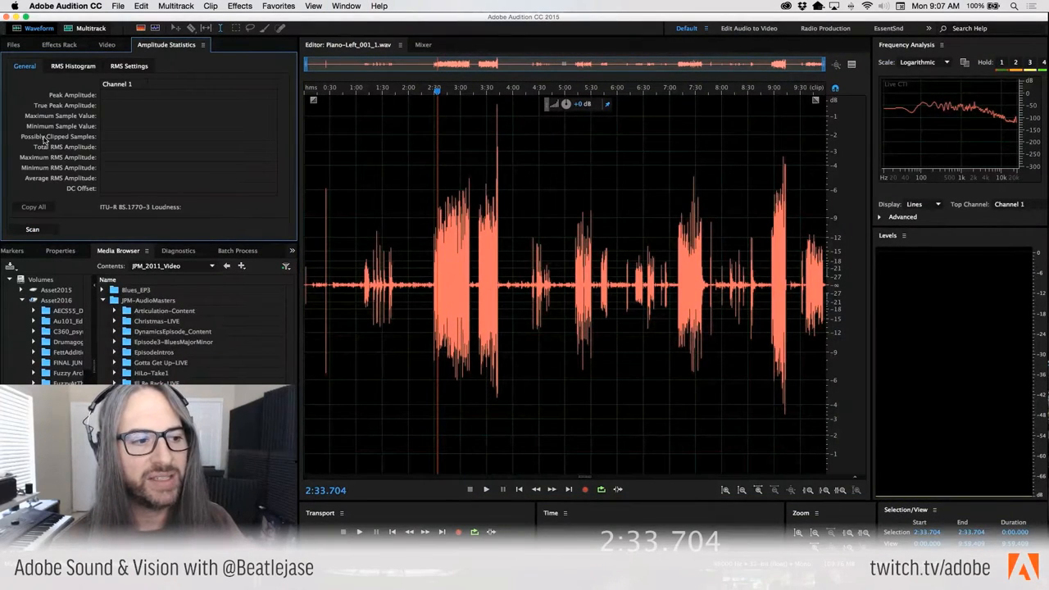
click(32, 229)
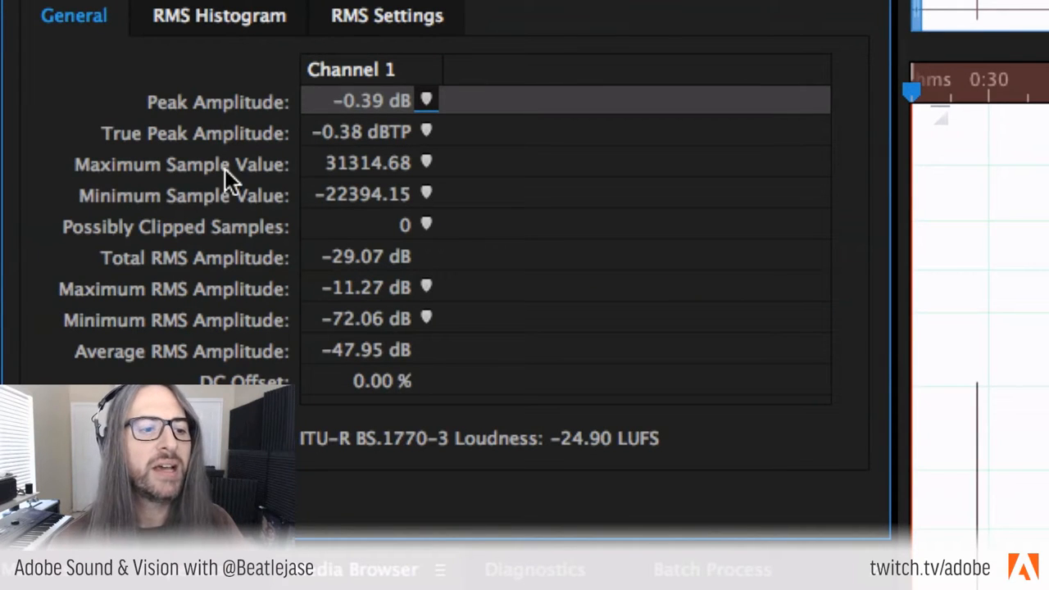
mouse_move(398, 242)
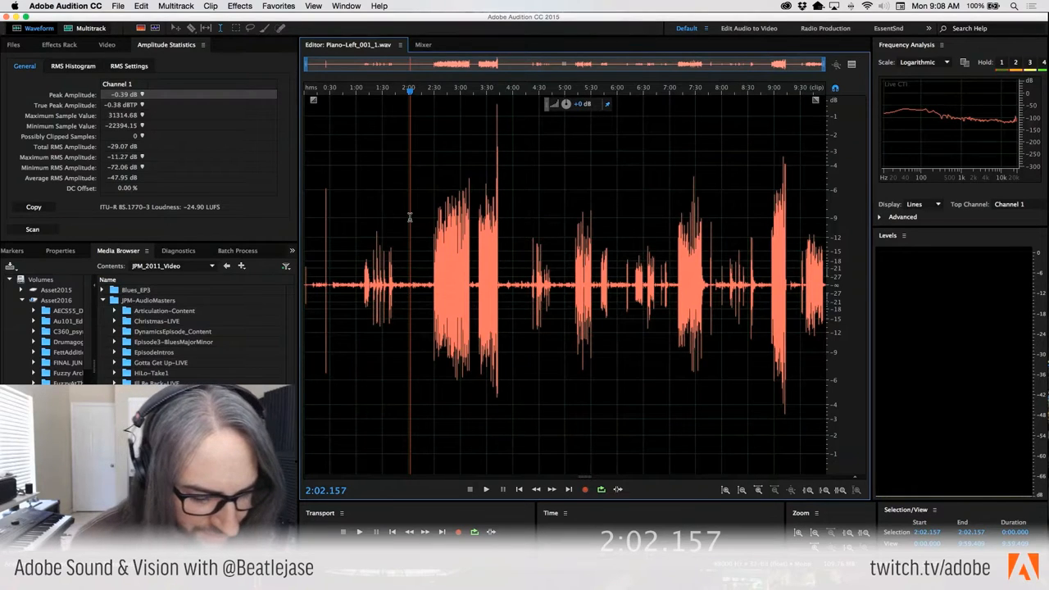
key(cmd+tab)
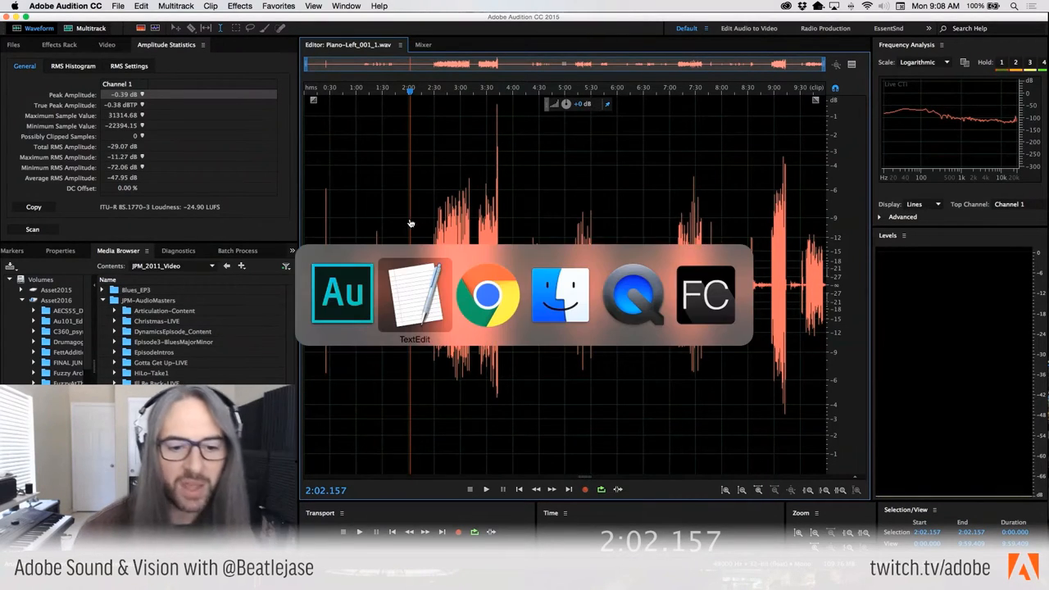
click(413, 294)
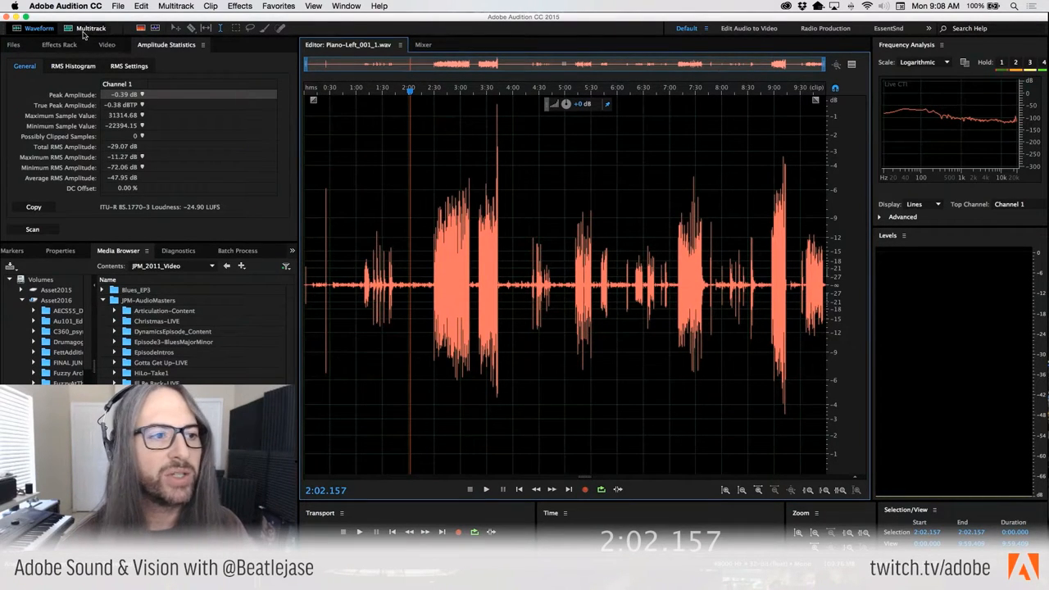
Step: Switch to the RTME_FM_14cRF copy.sesx multitrack session and display it in the Mixer
click(445, 44)
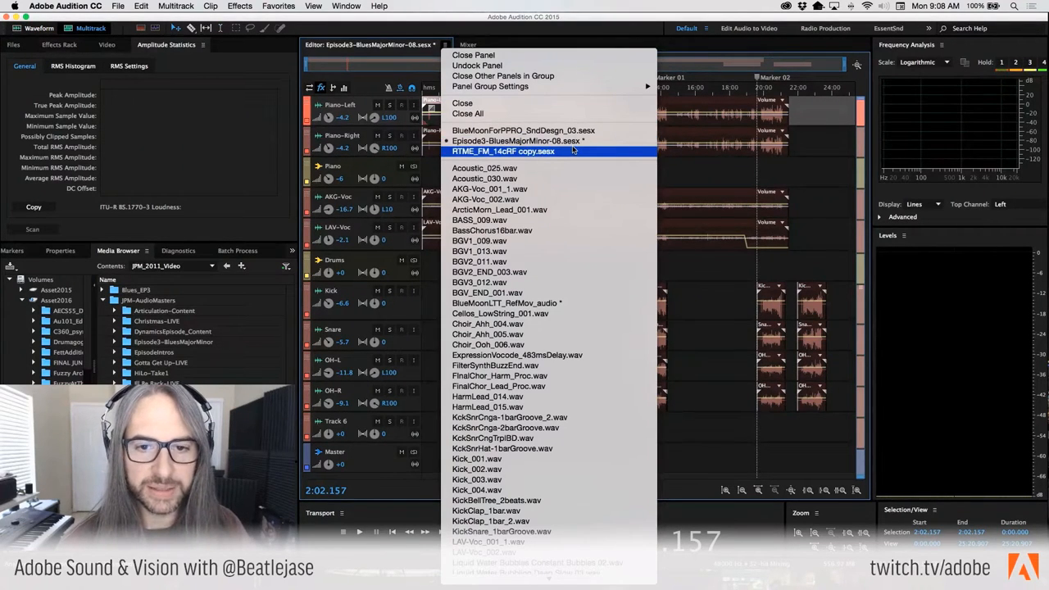
click(503, 150)
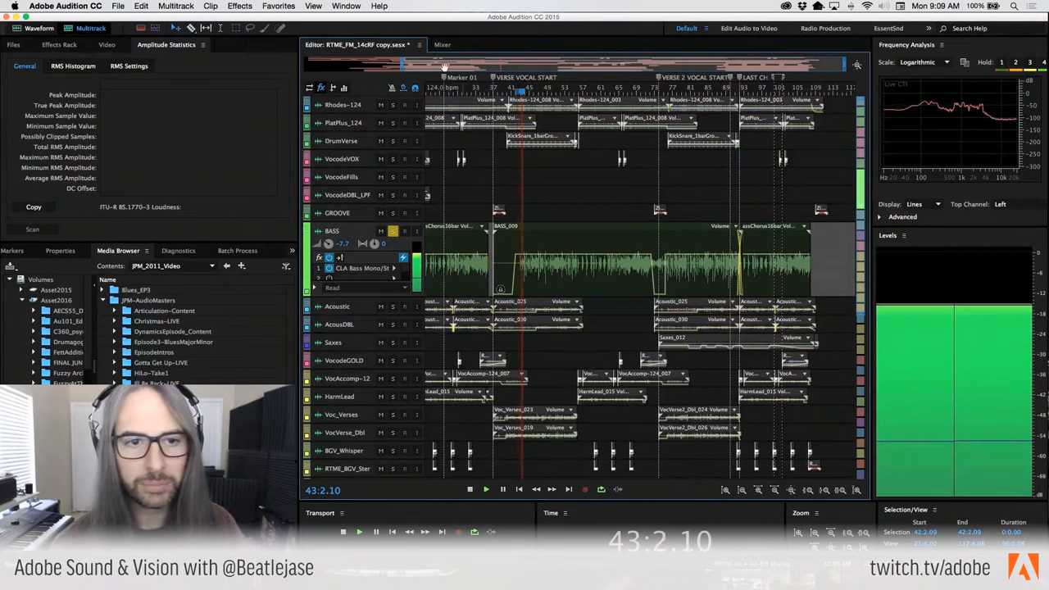
click(442, 44)
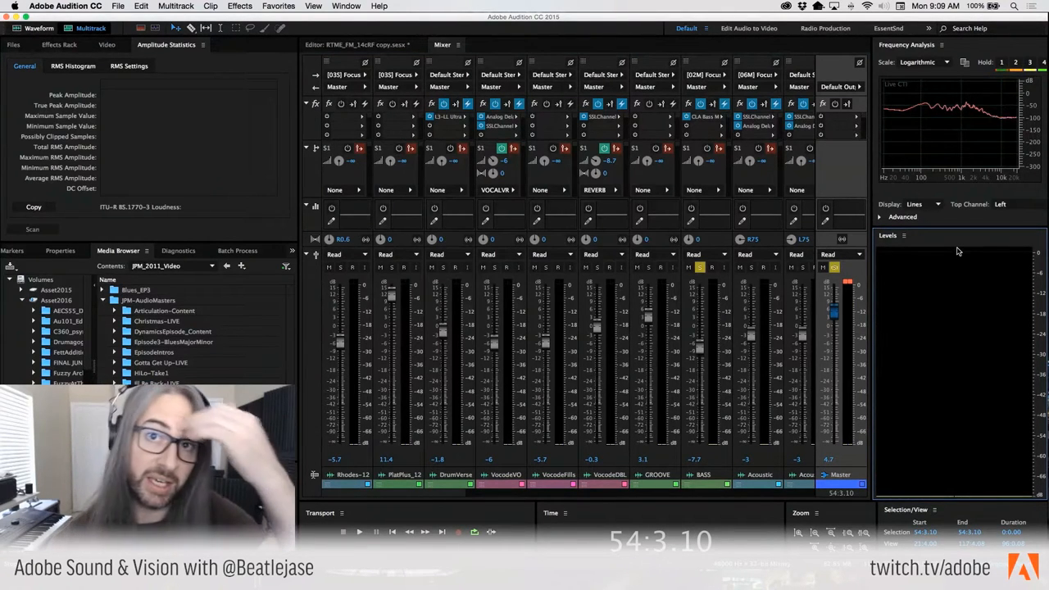
mouse_move(930, 179)
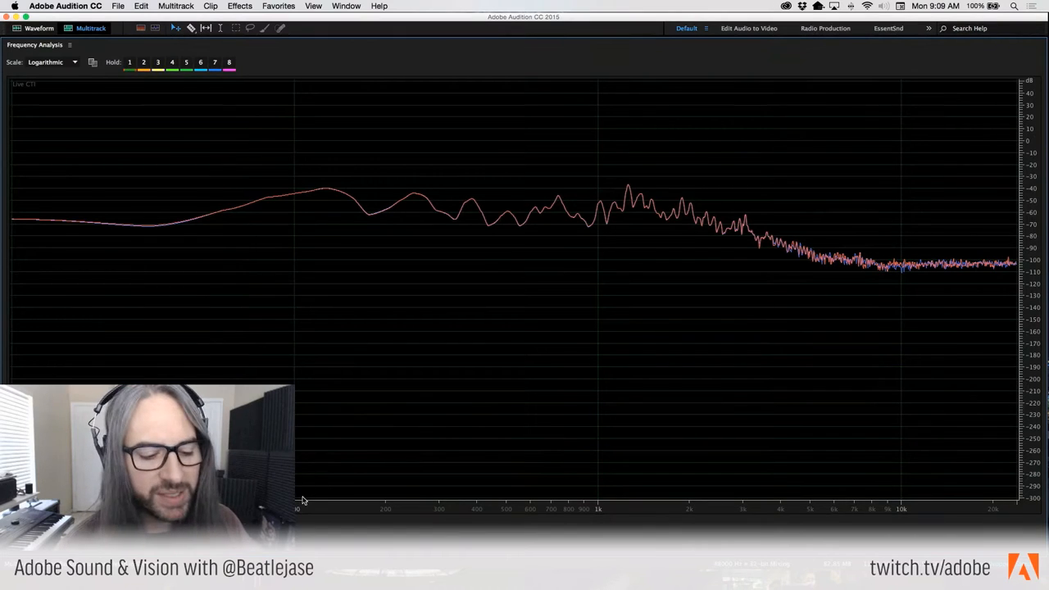
mouse_move(388, 489)
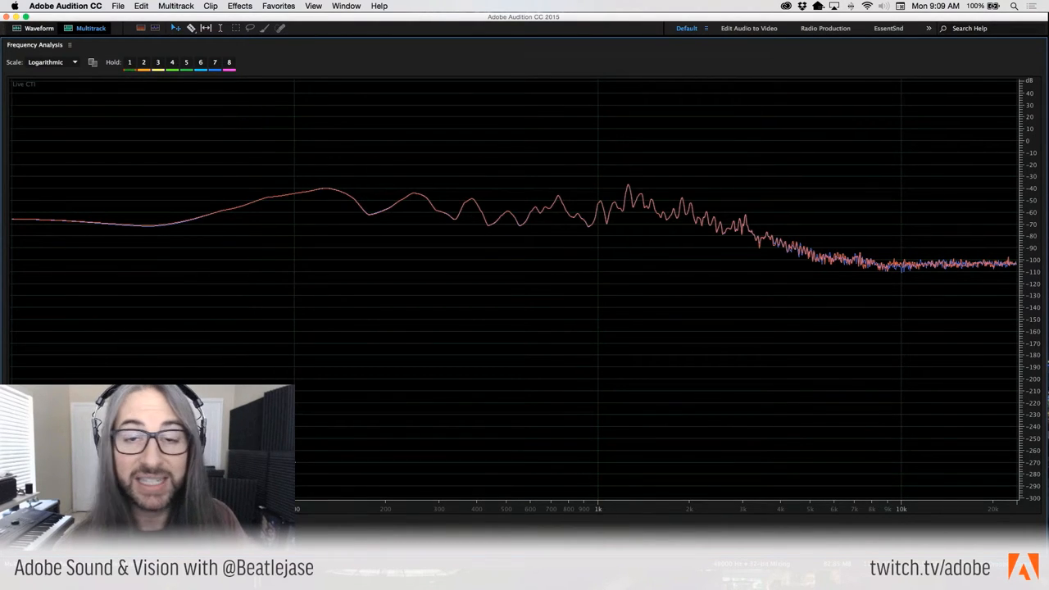
mouse_move(302, 462)
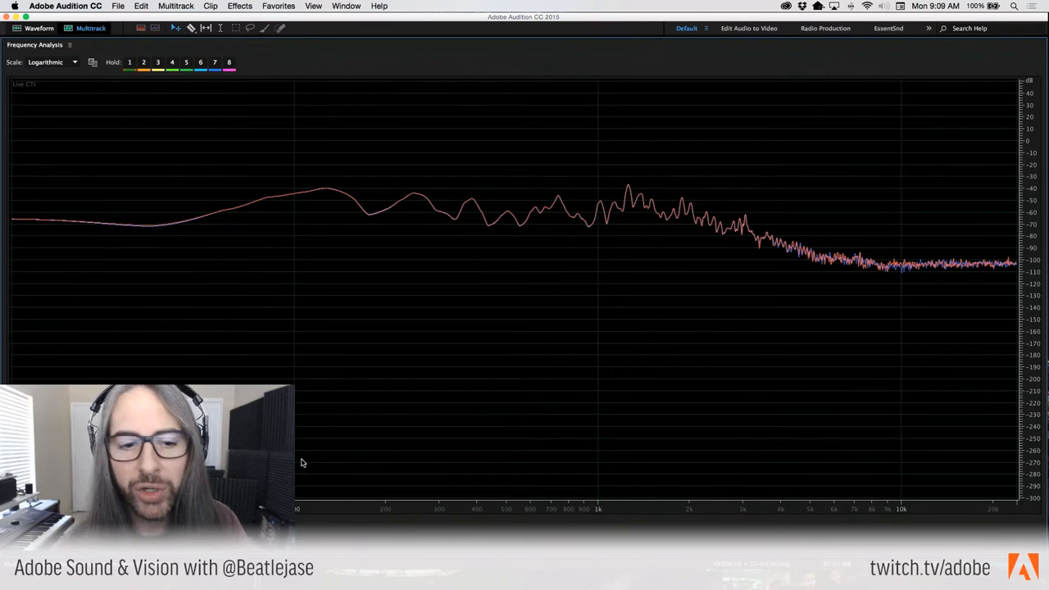
mouse_move(92, 138)
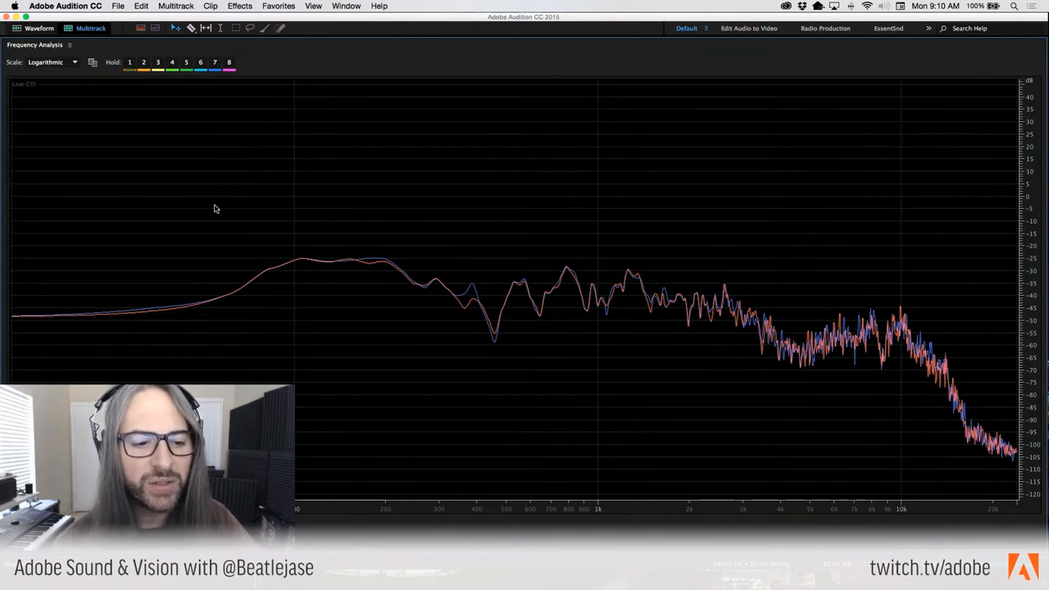
mouse_move(262, 301)
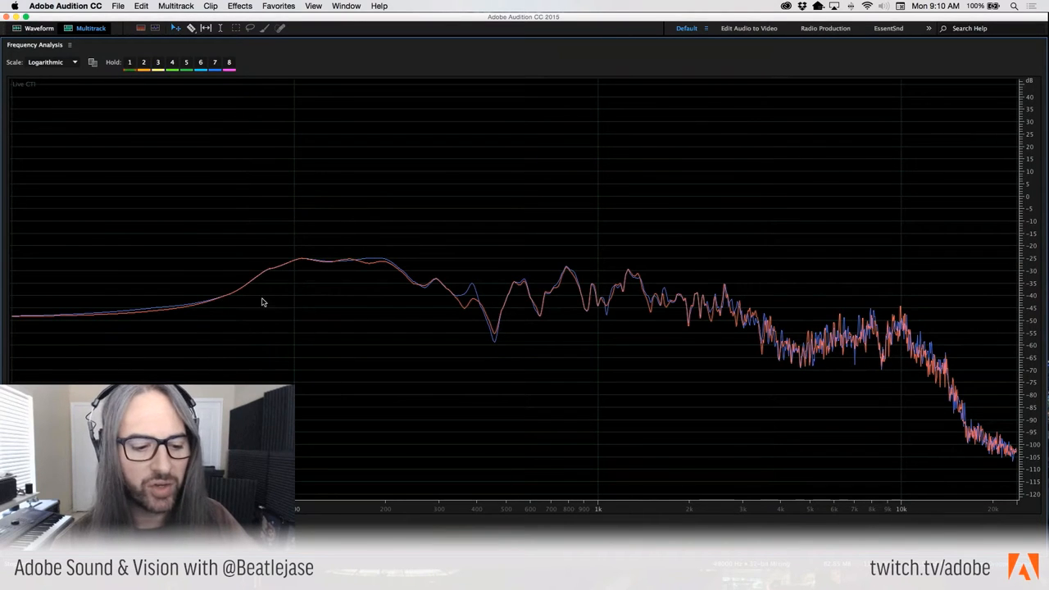
mouse_move(338, 349)
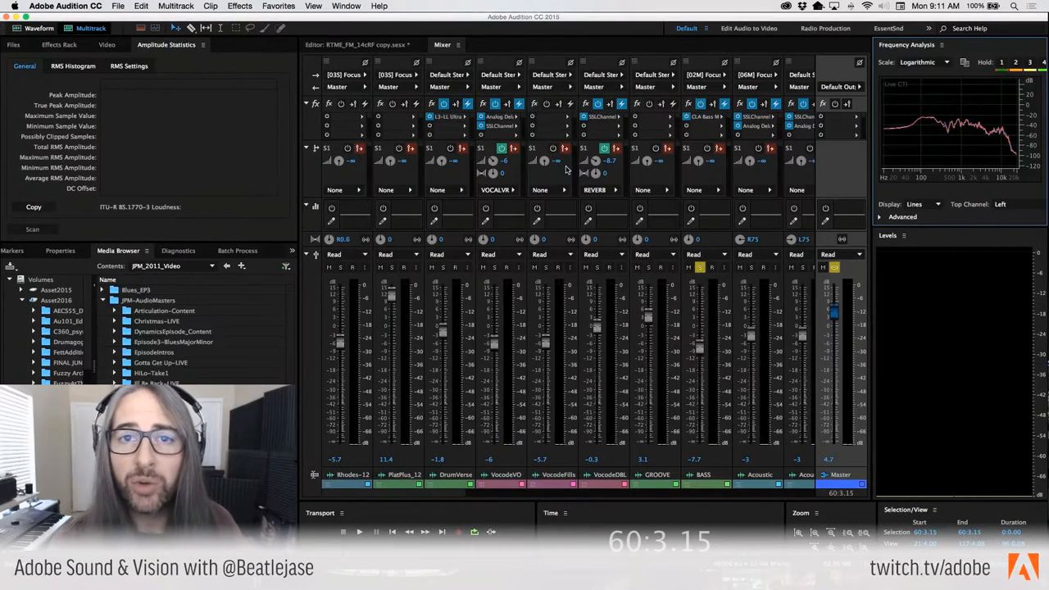
mouse_move(883, 426)
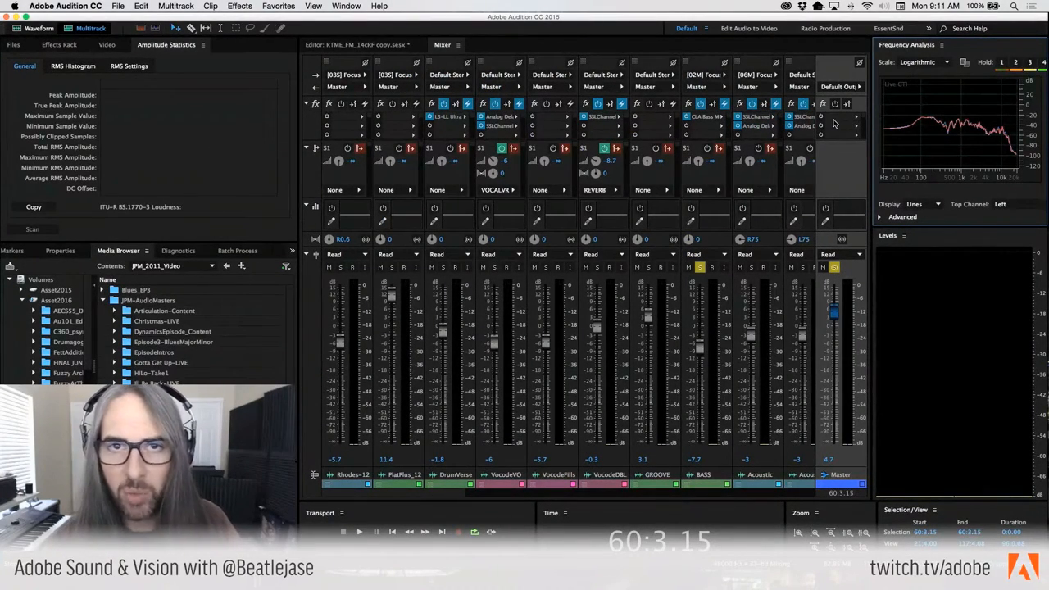
mouse_move(848, 207)
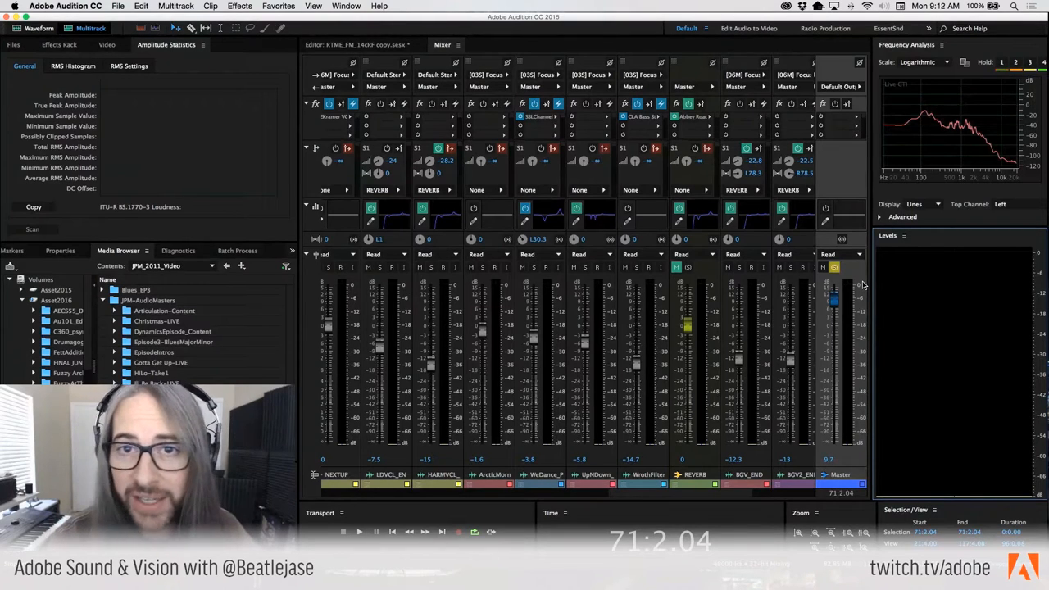
mouse_move(1009, 286)
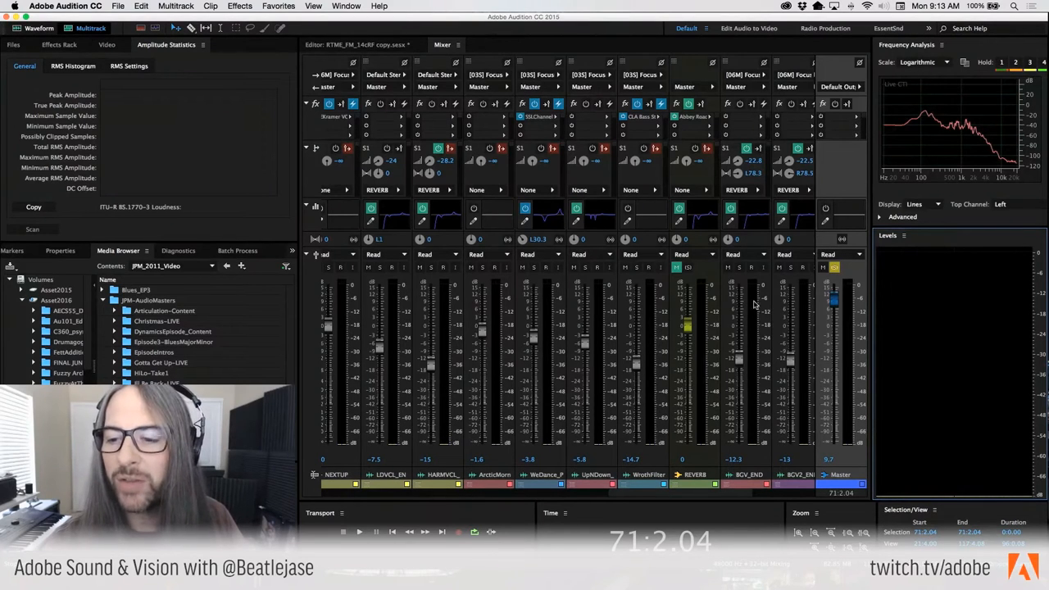
mouse_move(377, 309)
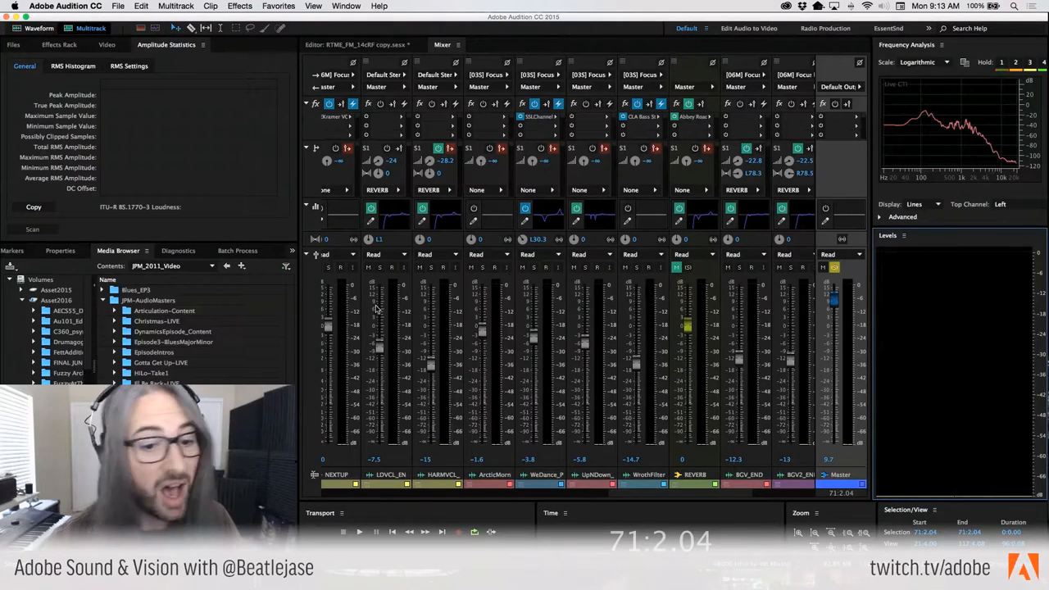
mouse_move(974, 281)
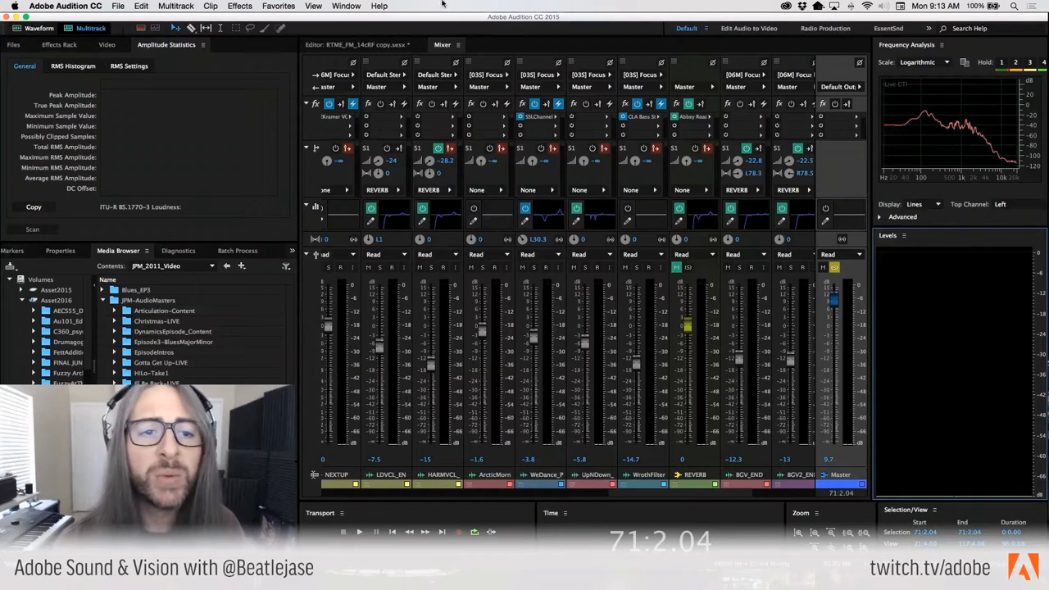
mouse_move(399, 40)
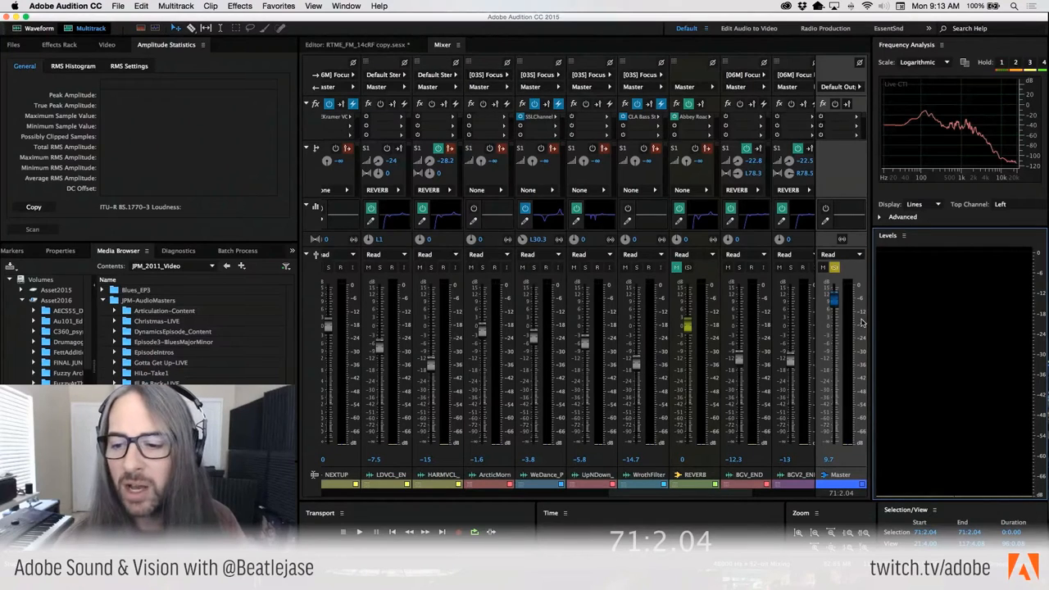
Step: Lower the Master track fader in the Mixer to −0.8 dB
drag(834, 316, 835, 332)
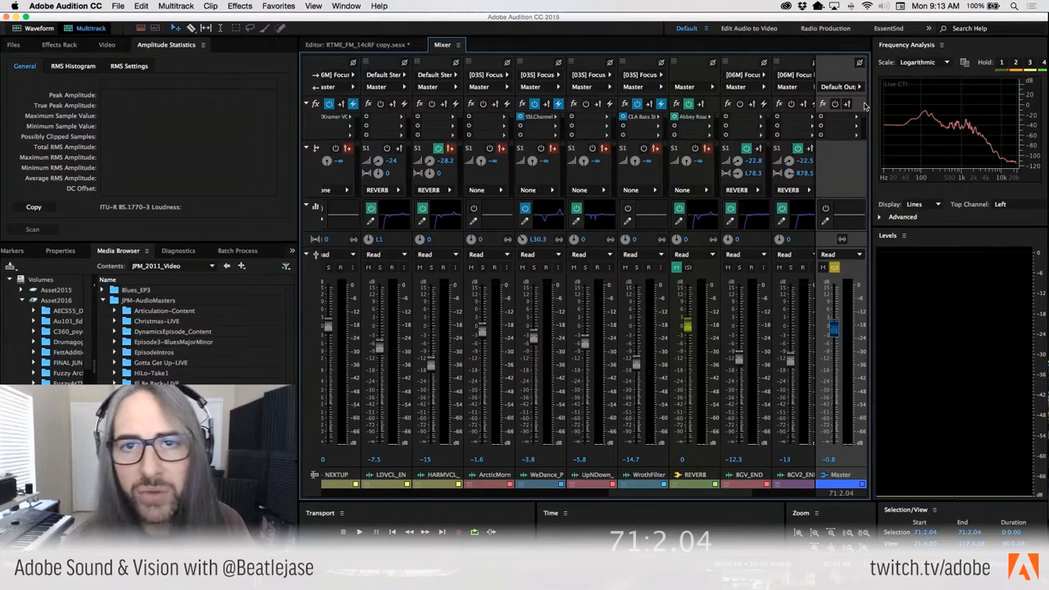
click(856, 104)
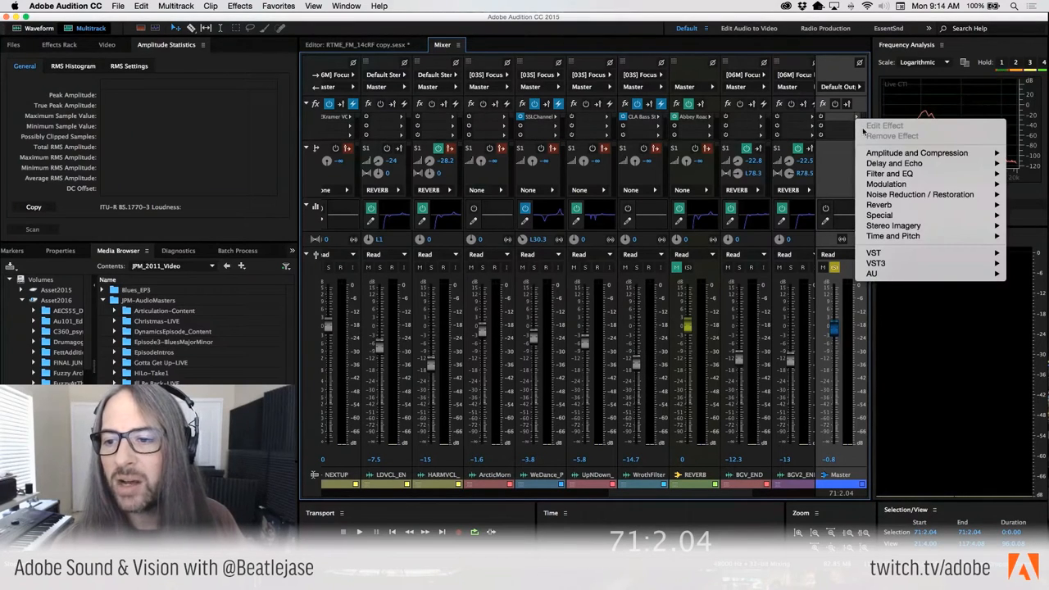
mouse_move(915, 153)
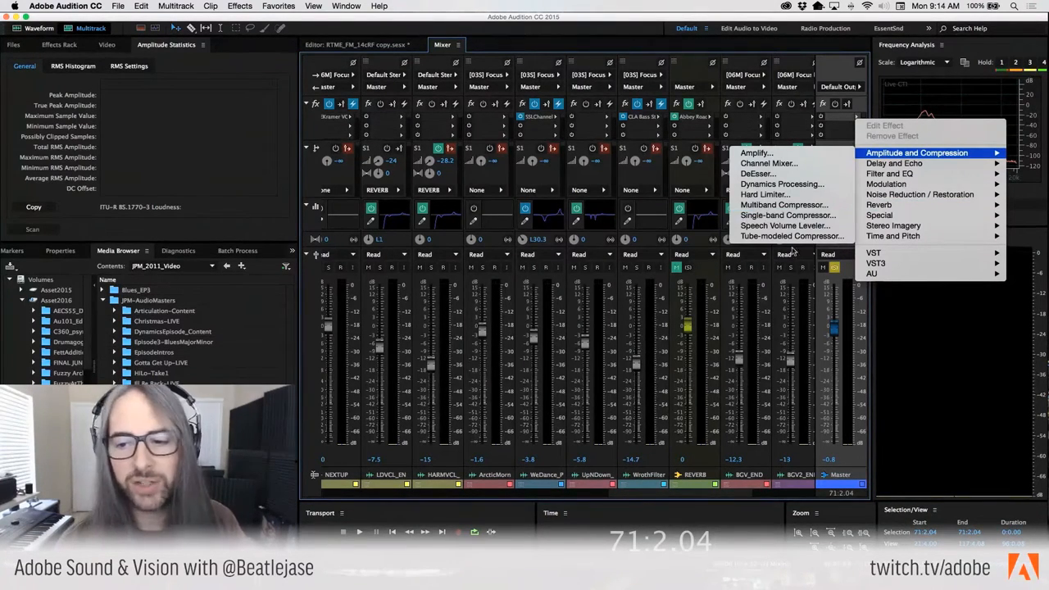
click(792, 236)
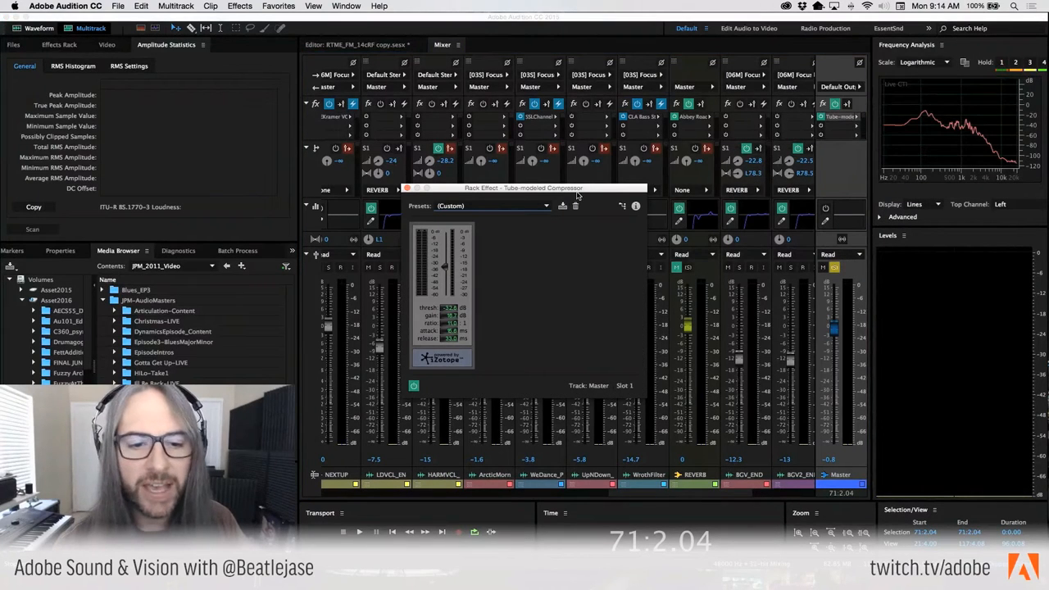
drag(524, 188, 651, 90)
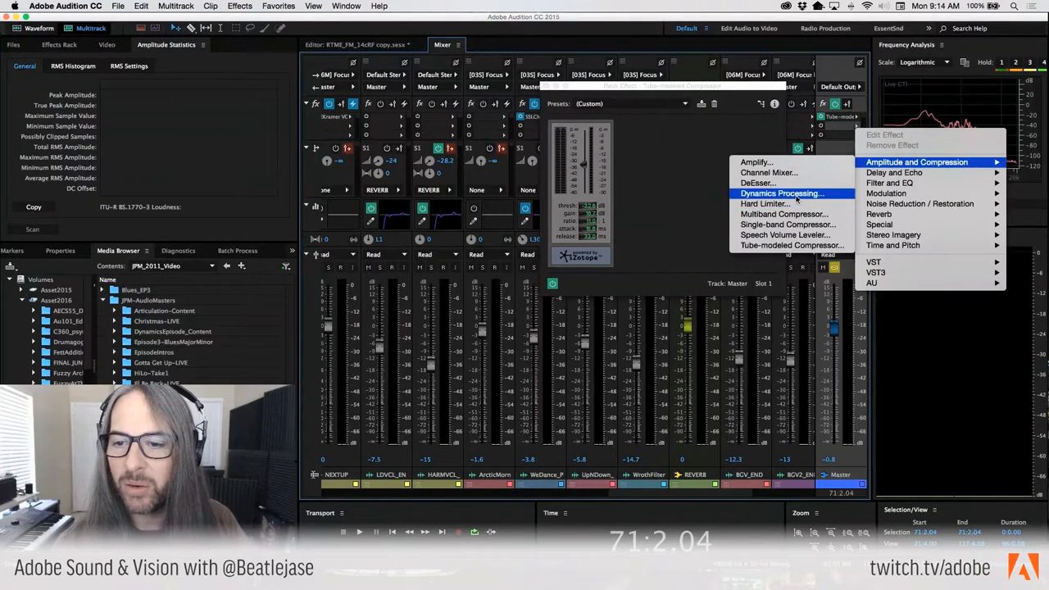
click(780, 194)
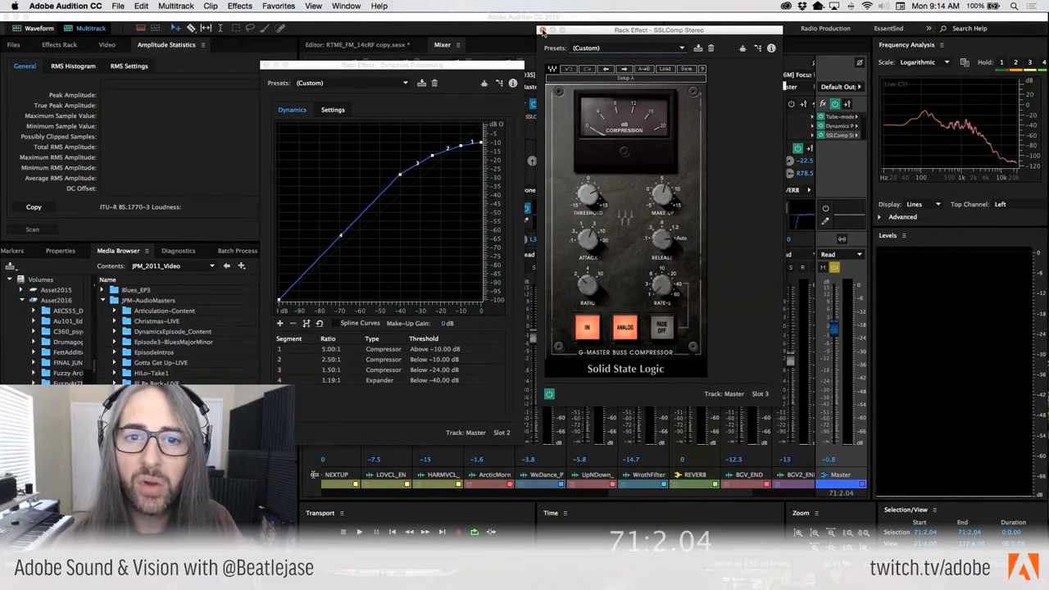
click(542, 30)
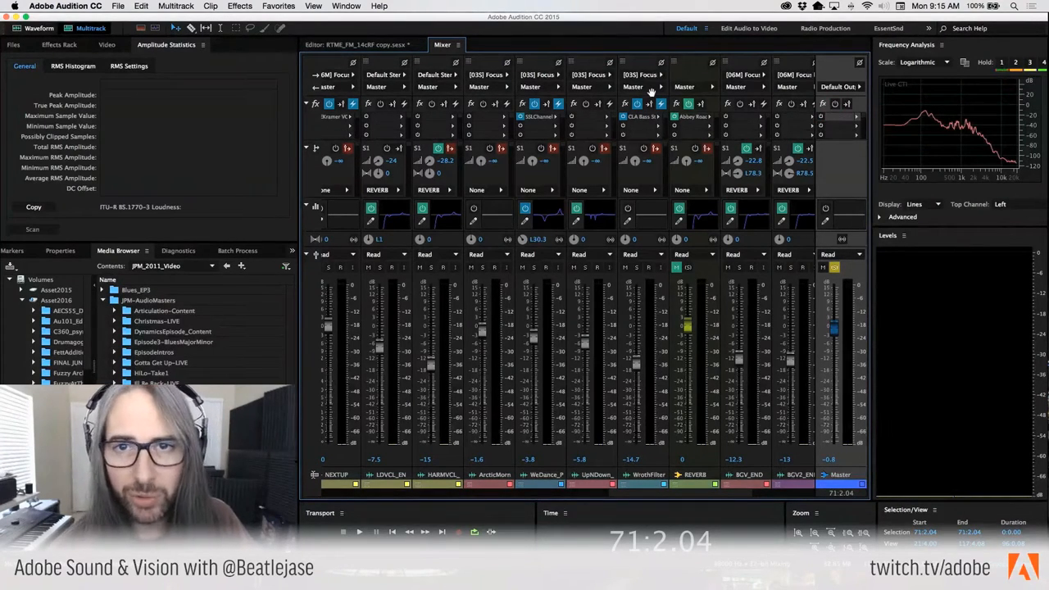
mouse_move(596, 50)
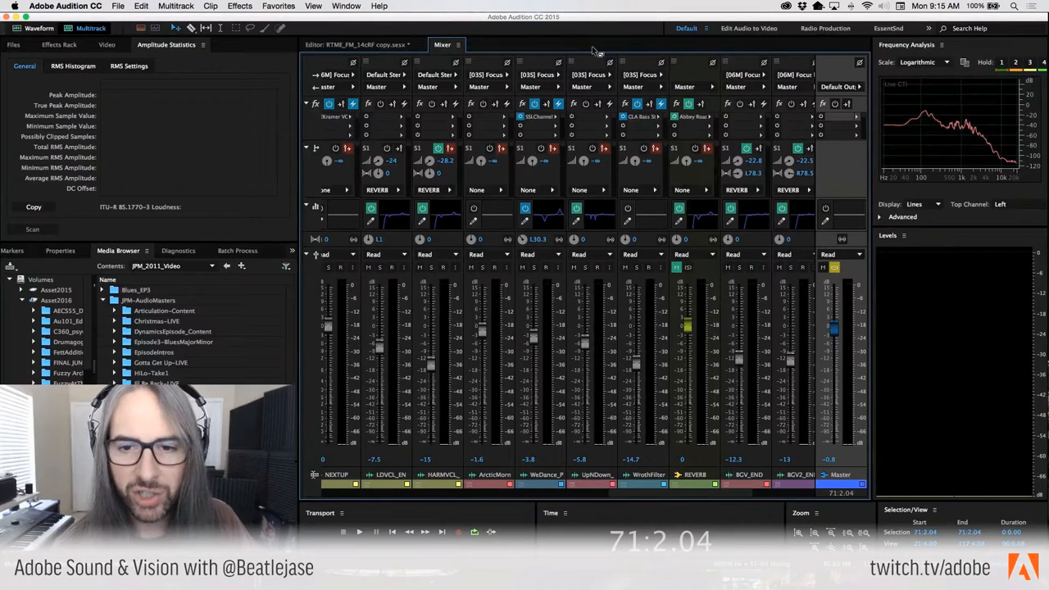
mouse_move(592, 61)
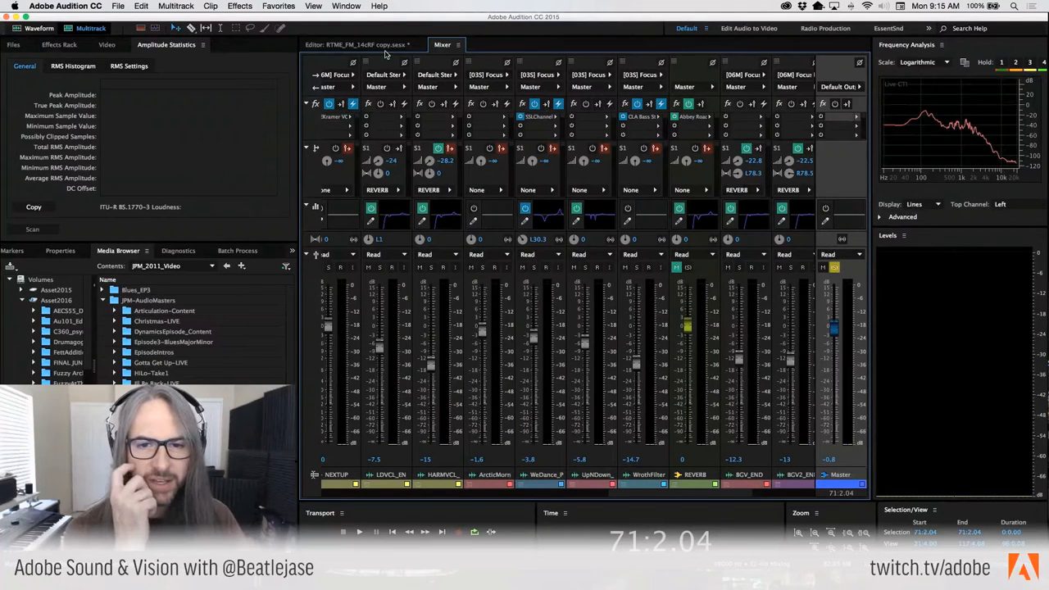
mouse_move(651, 508)
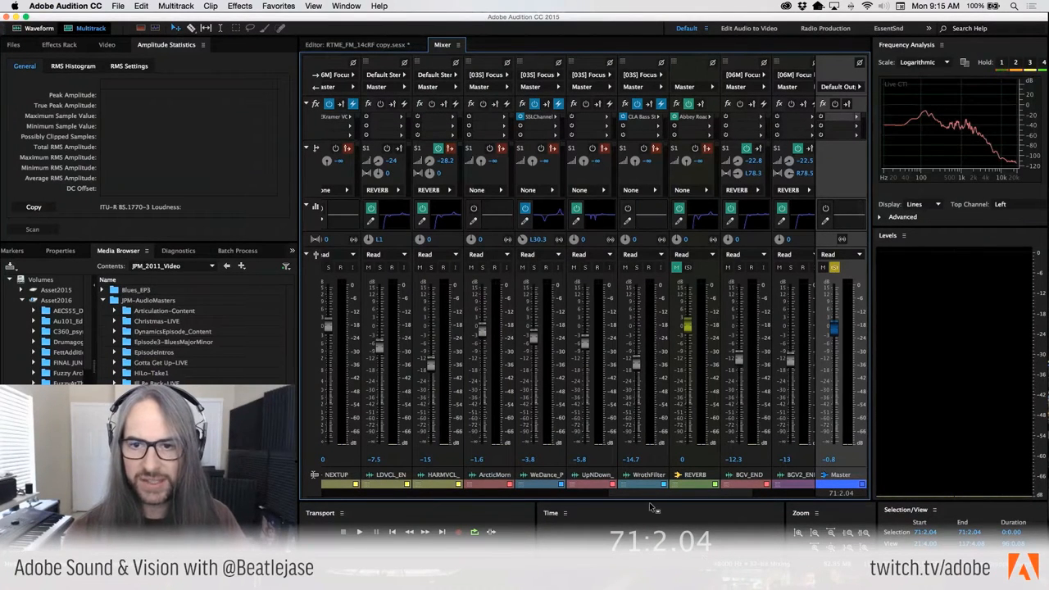
Step: Set BGV1a's Analog Delay to about 221 ms and adjust its wet output
scroll(right, 3)
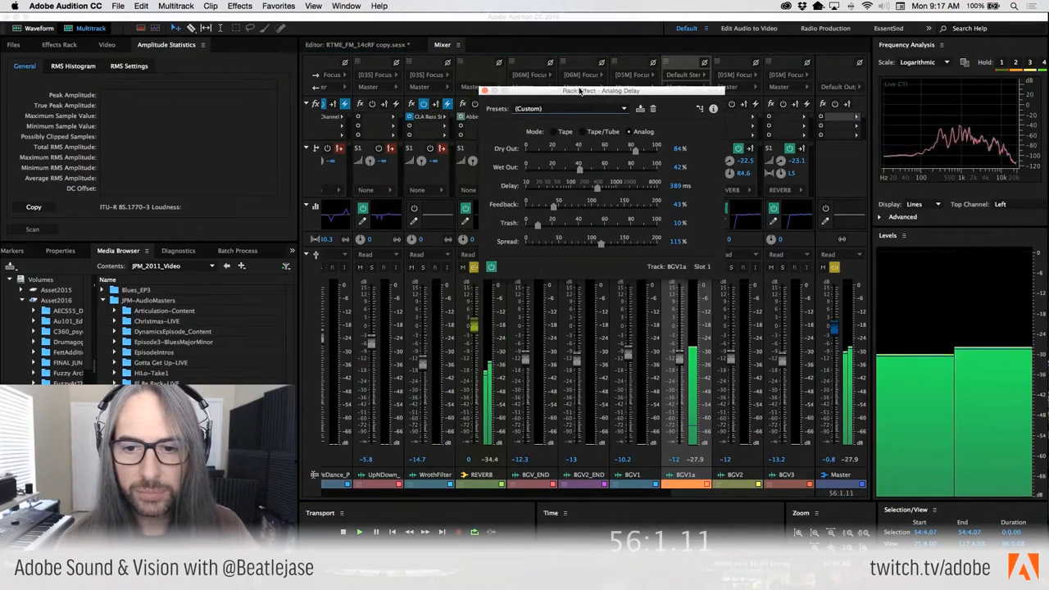
drag(598, 190, 598, 185)
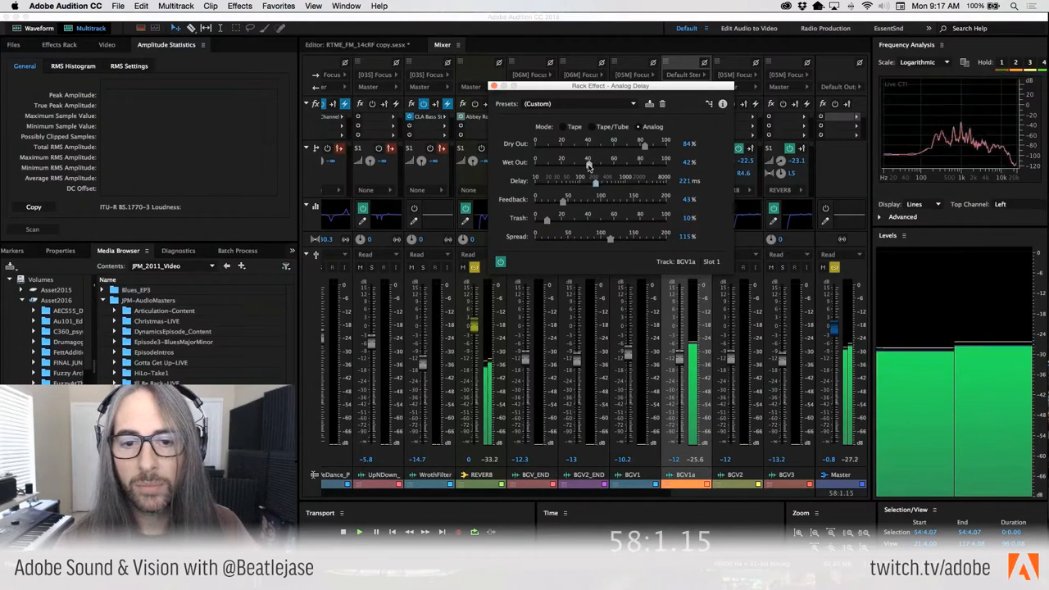
drag(586, 162, 622, 162)
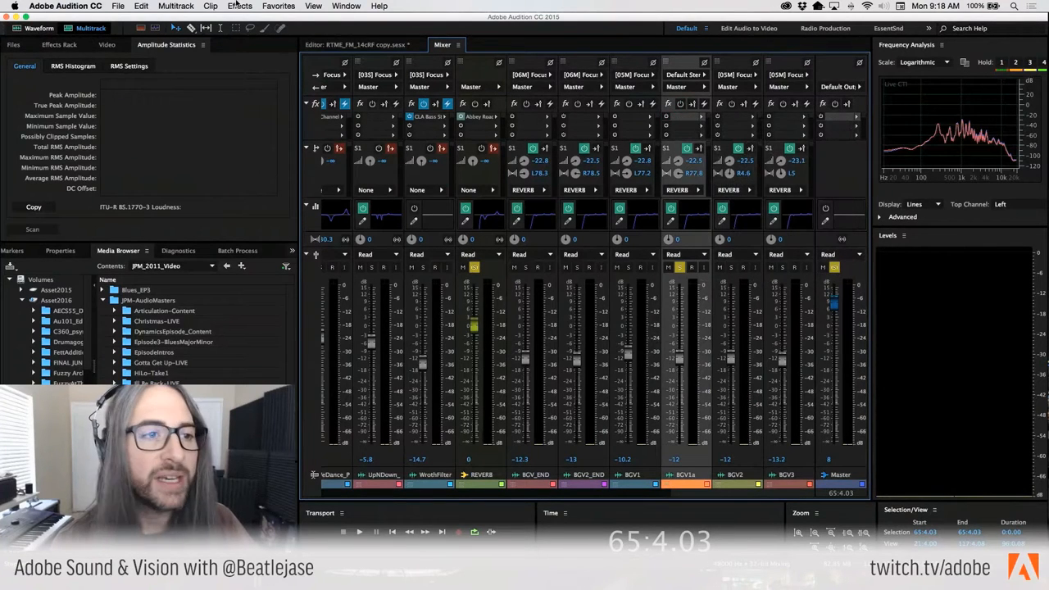
Step: Add DeEsser (4700 Hz centre, 3000 Hz bandwidth) to UpNDown_Bass_003 and open its presets list
click(239, 6)
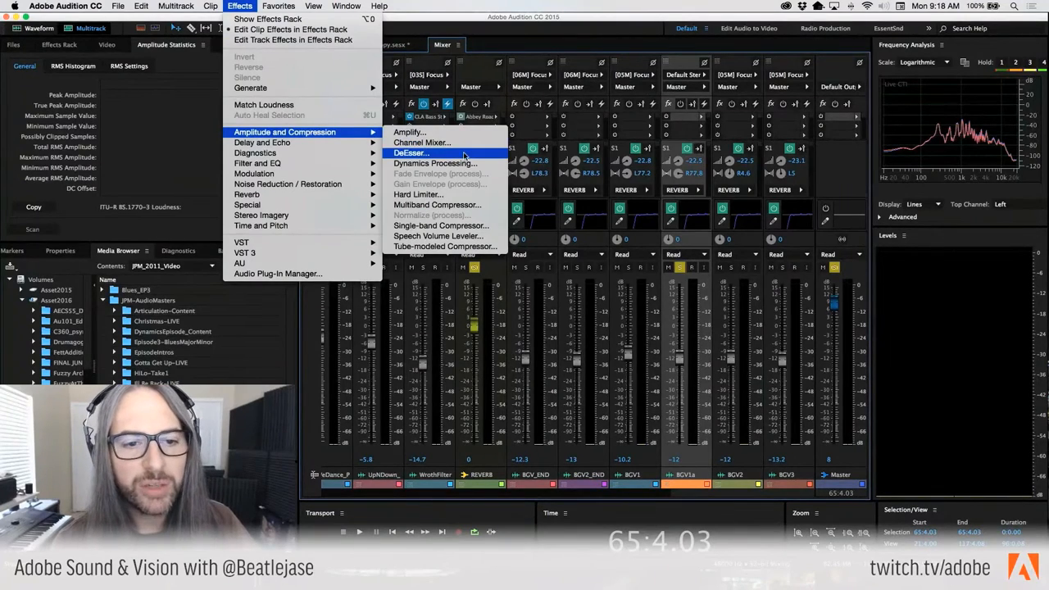
click(411, 153)
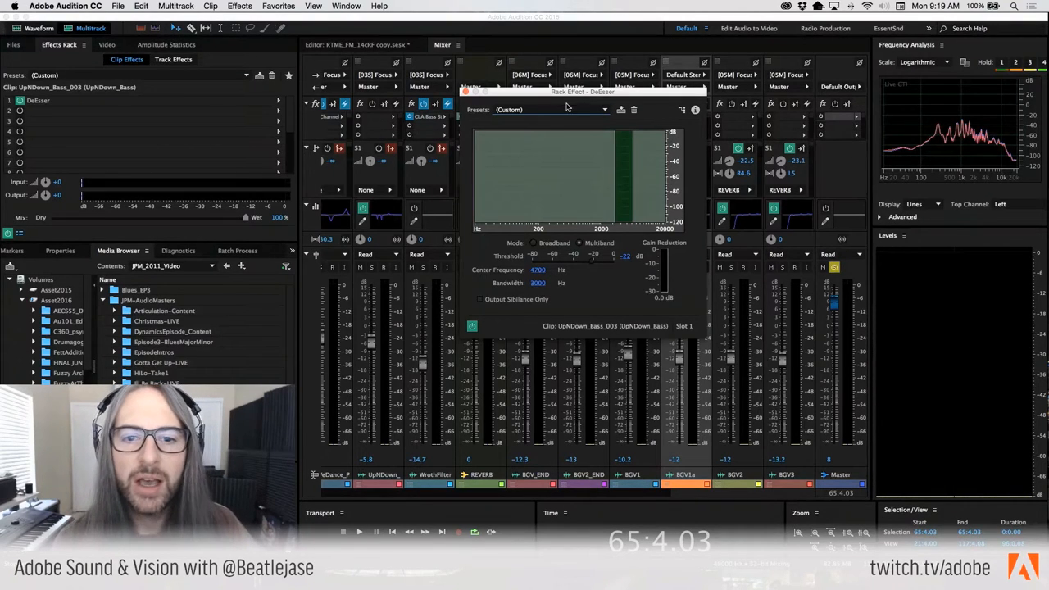
click(545, 109)
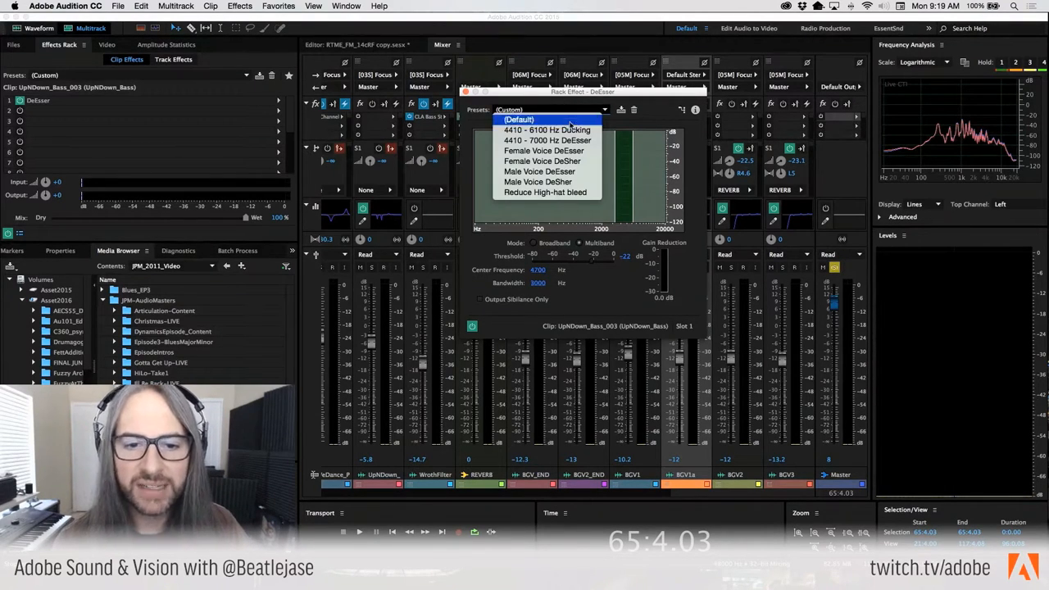
mouse_move(543, 161)
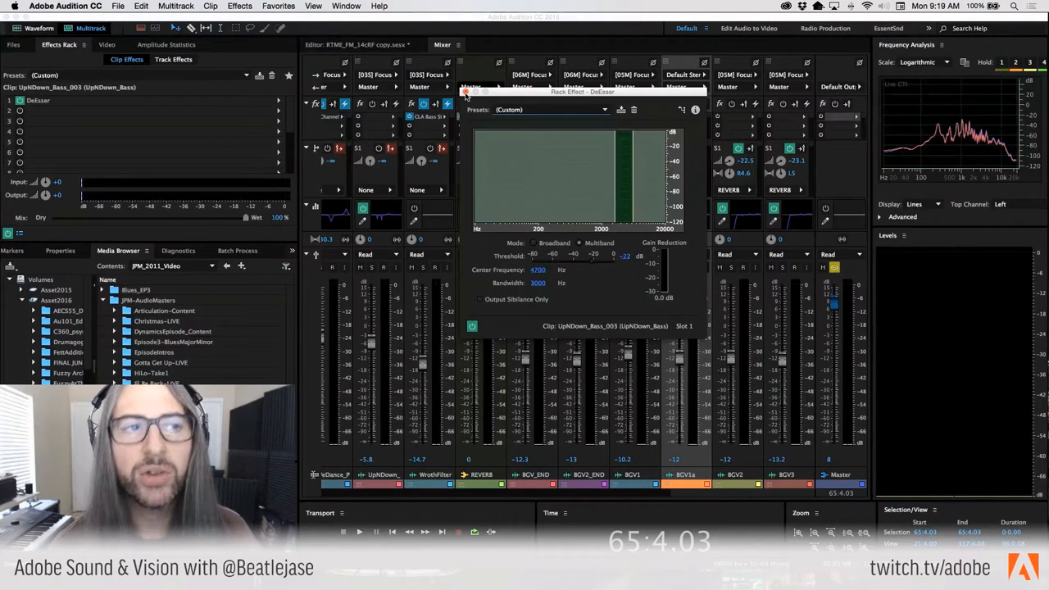
Step: Close the DeEsser settings and return to the multitrack editor timeline
click(548, 108)
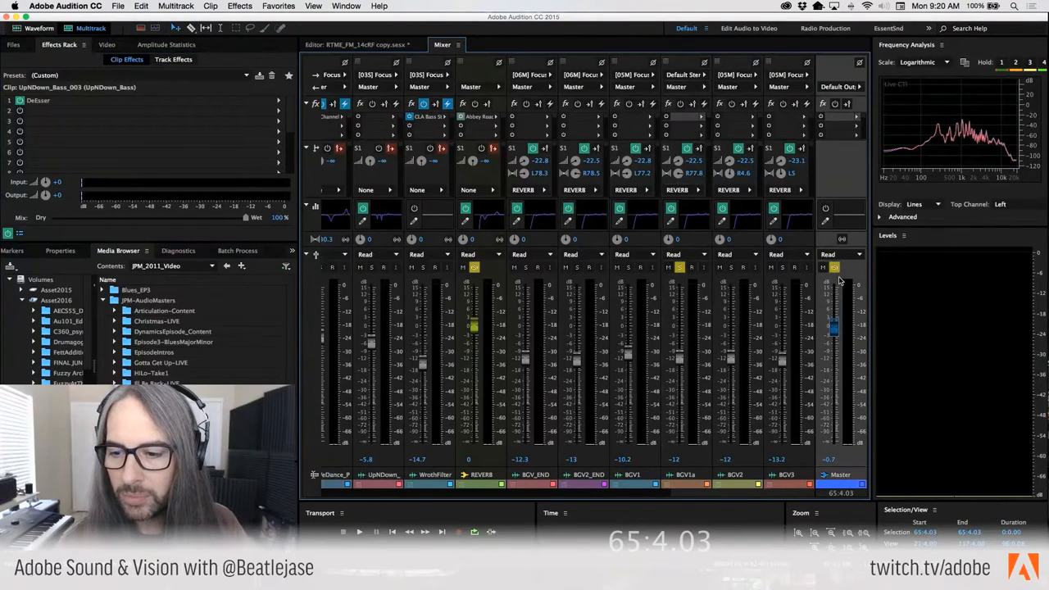
click(351, 44)
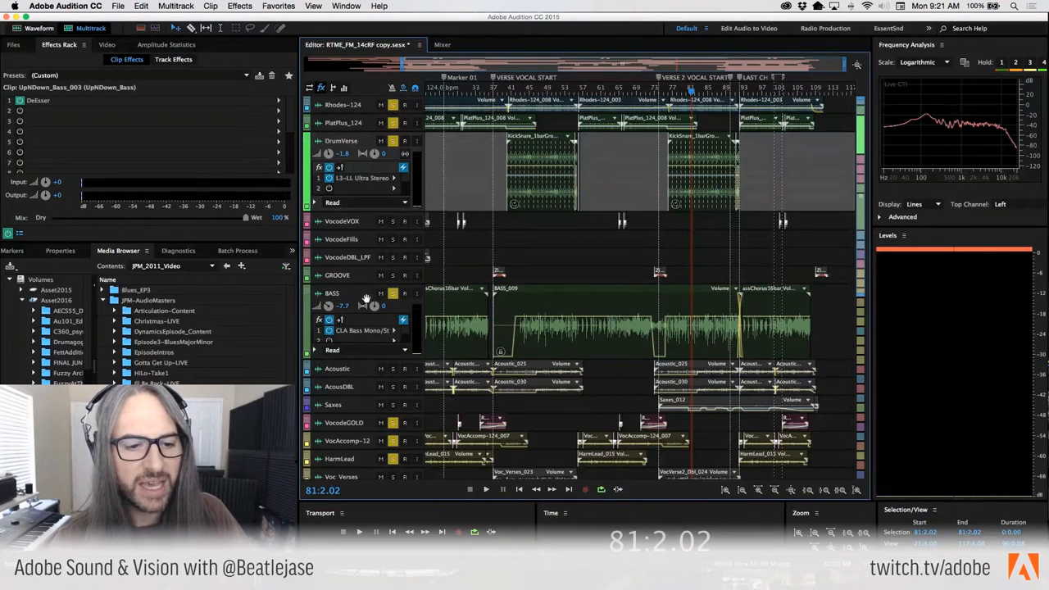
Step: Switch back to the Mixer view with its channel strips
click(441, 44)
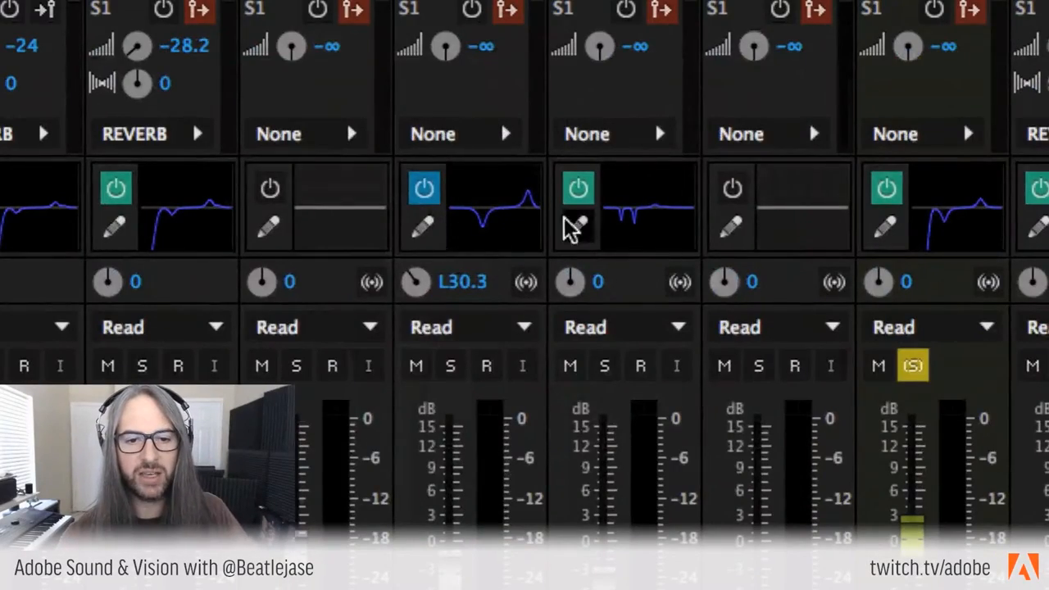
mouse_move(487, 238)
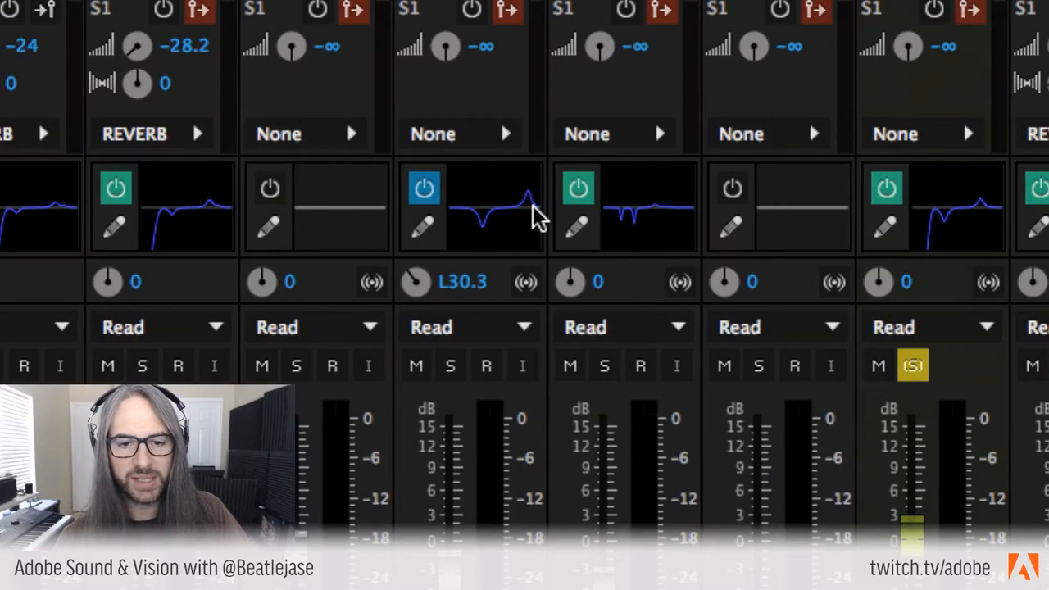
mouse_move(643, 229)
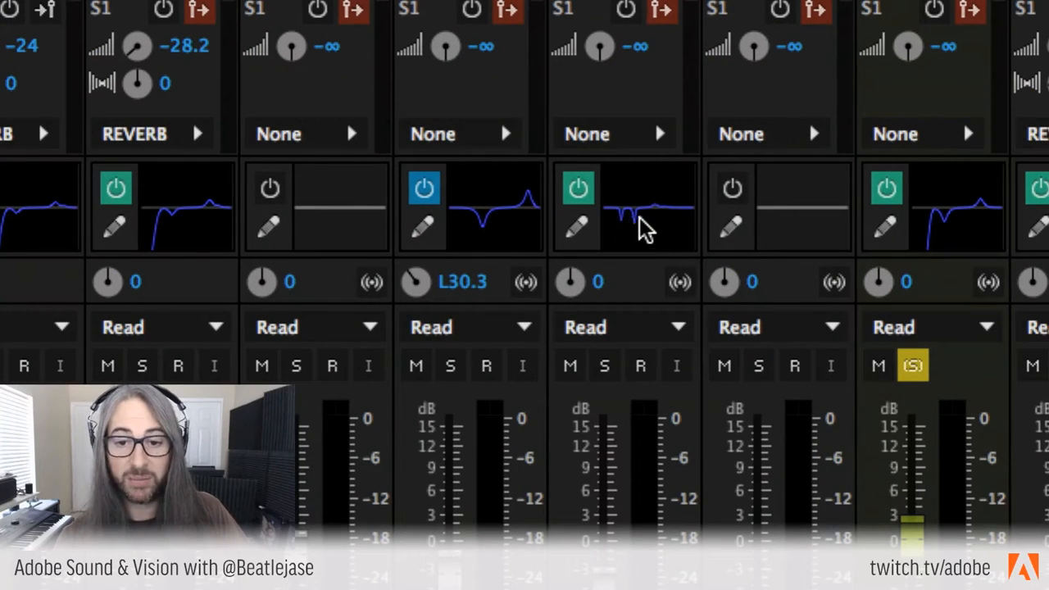
mouse_move(856, 209)
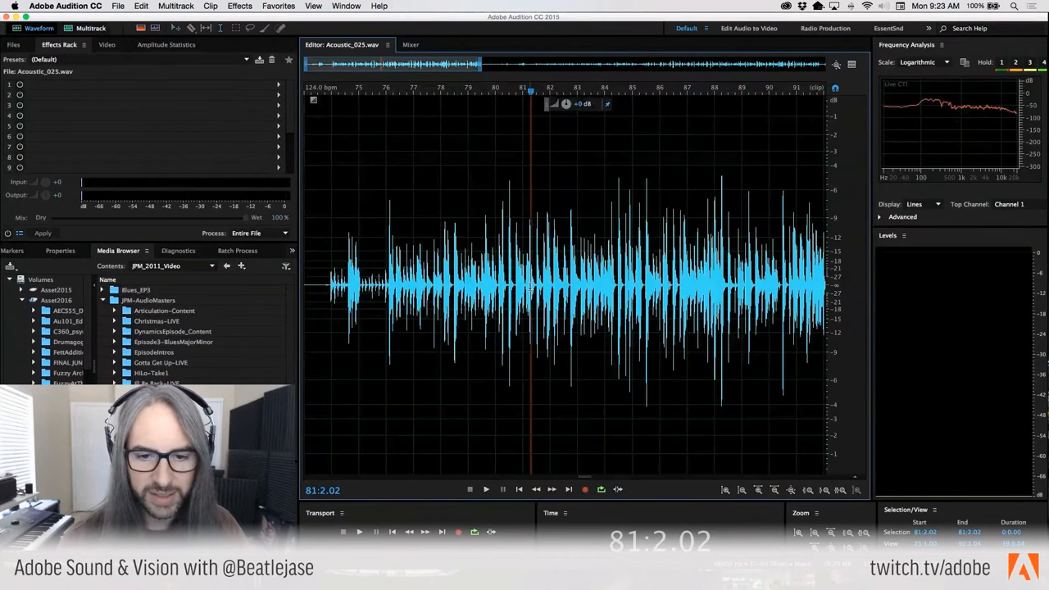
Step: Apply a Haight-Ashbury flanger with stronger stereo phasing and about 62% feedback to the selected bars
click(239, 6)
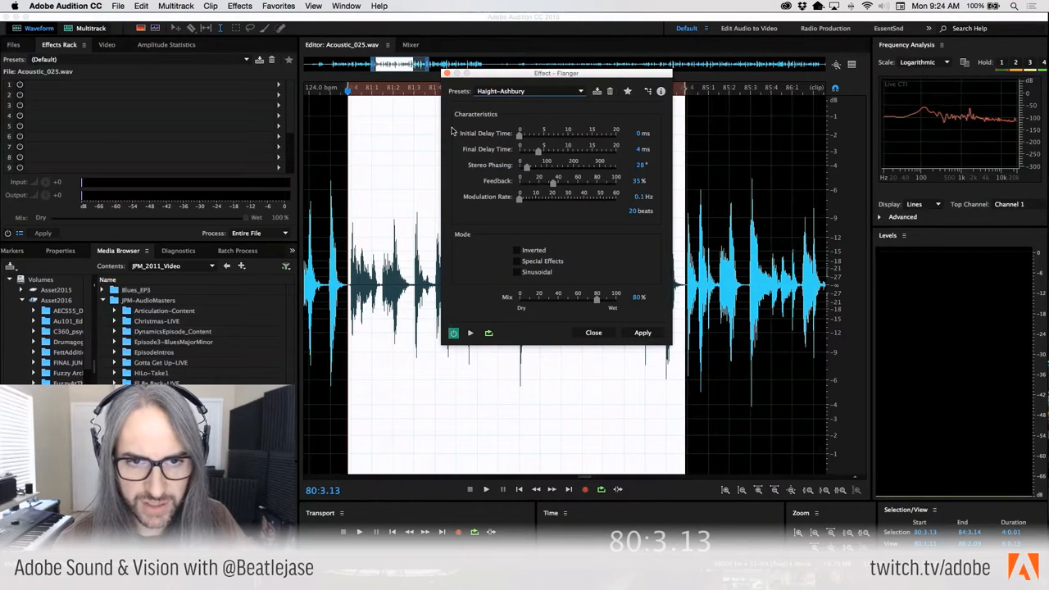
mouse_move(469, 332)
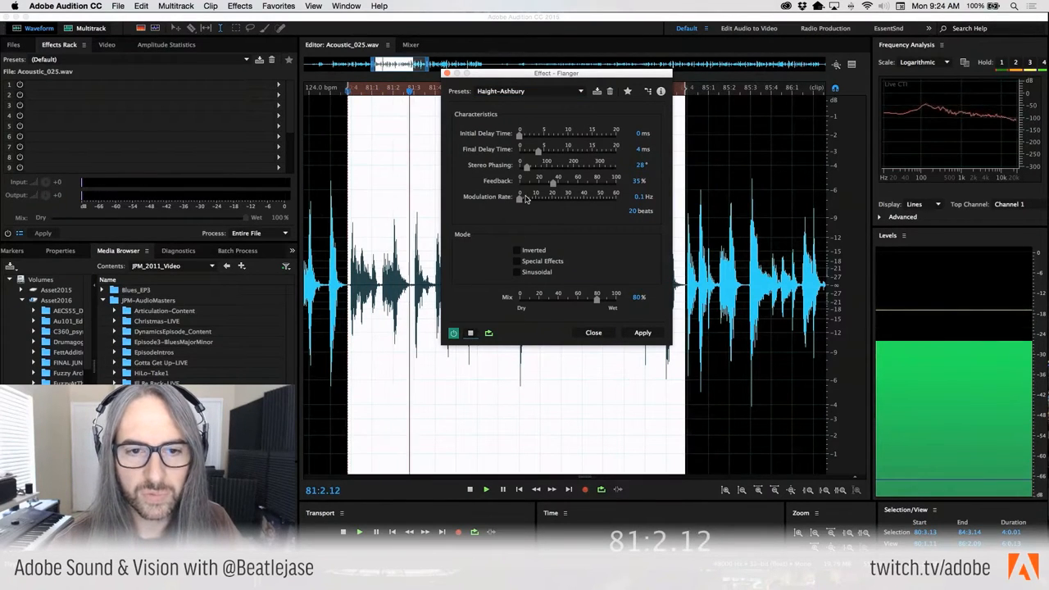
drag(526, 170, 531, 170)
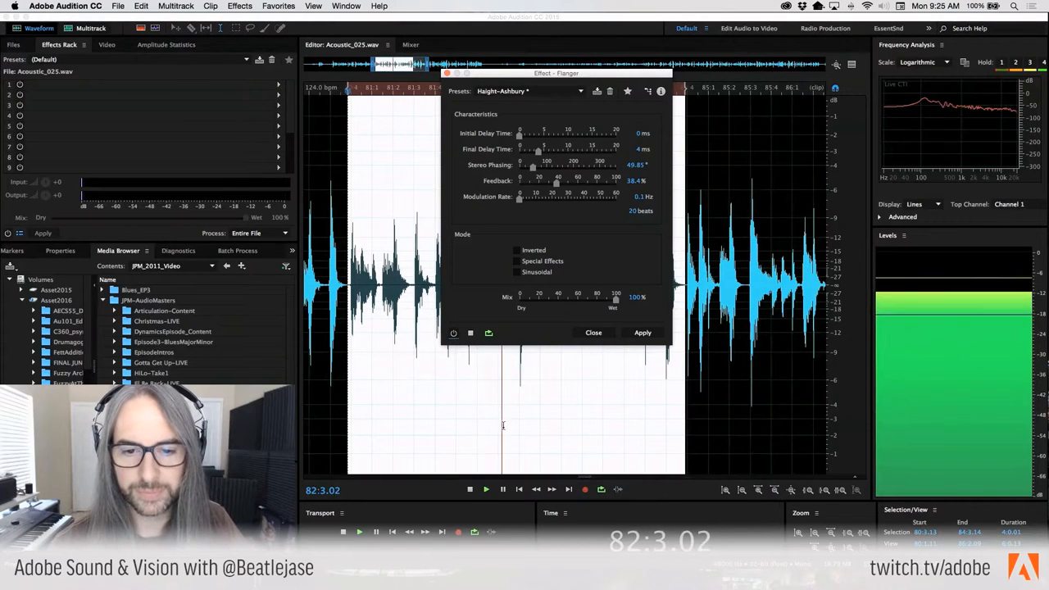
mouse_move(453, 333)
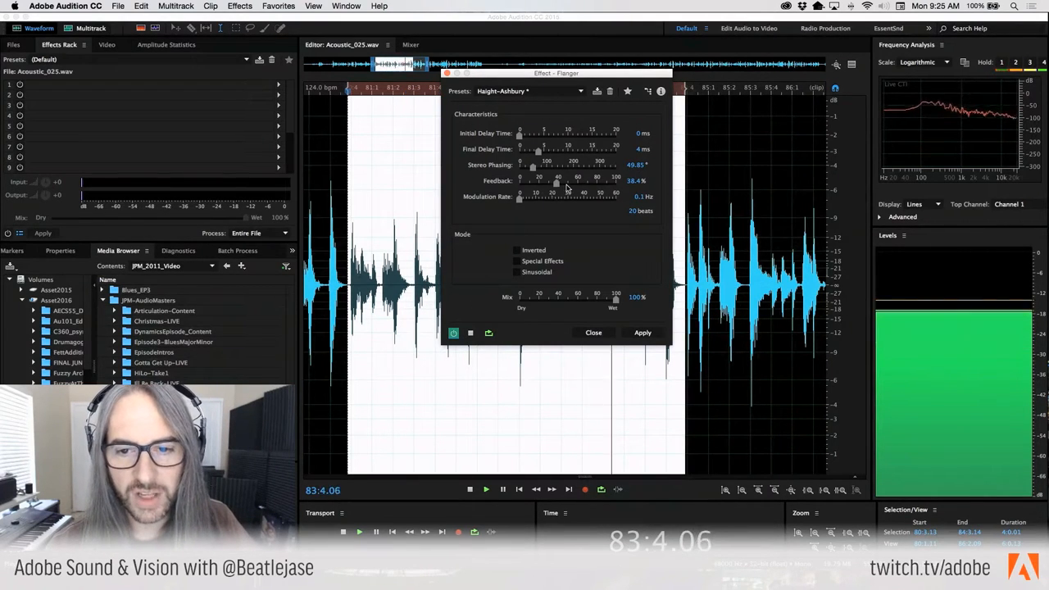
drag(568, 180, 570, 176)
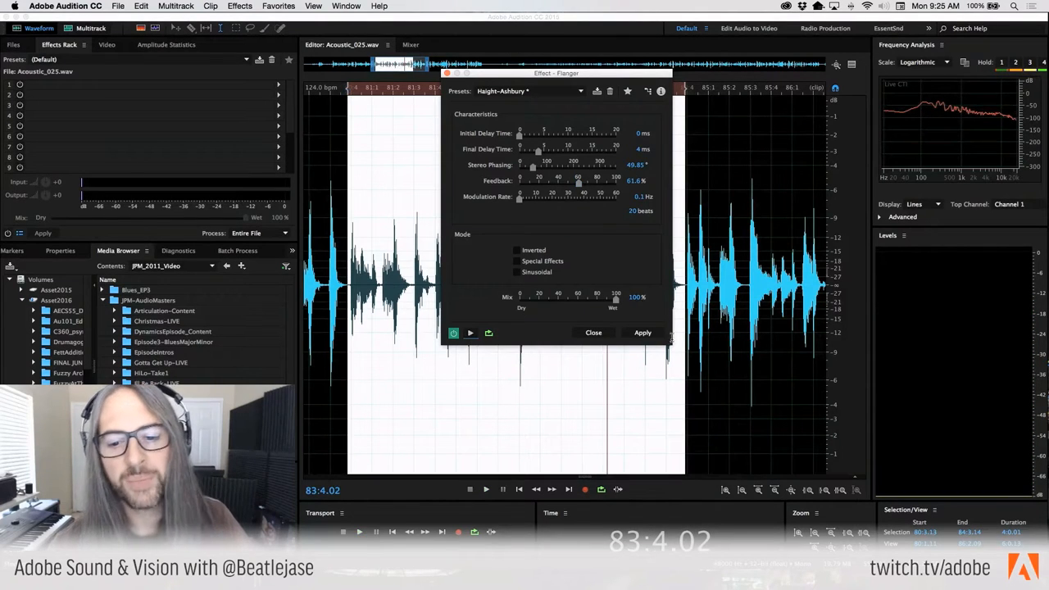
click(593, 331)
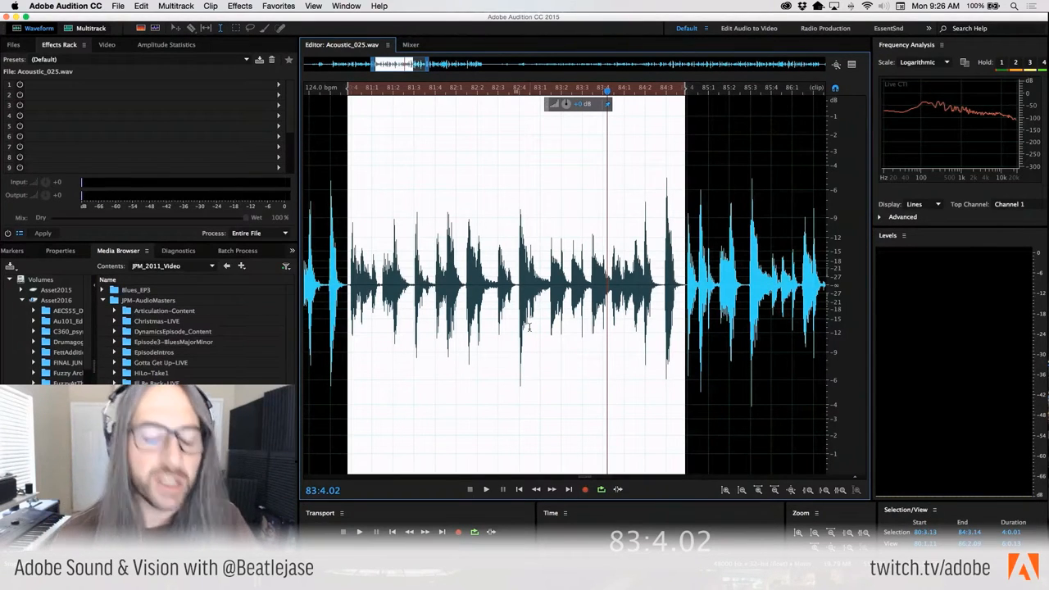
click(239, 5)
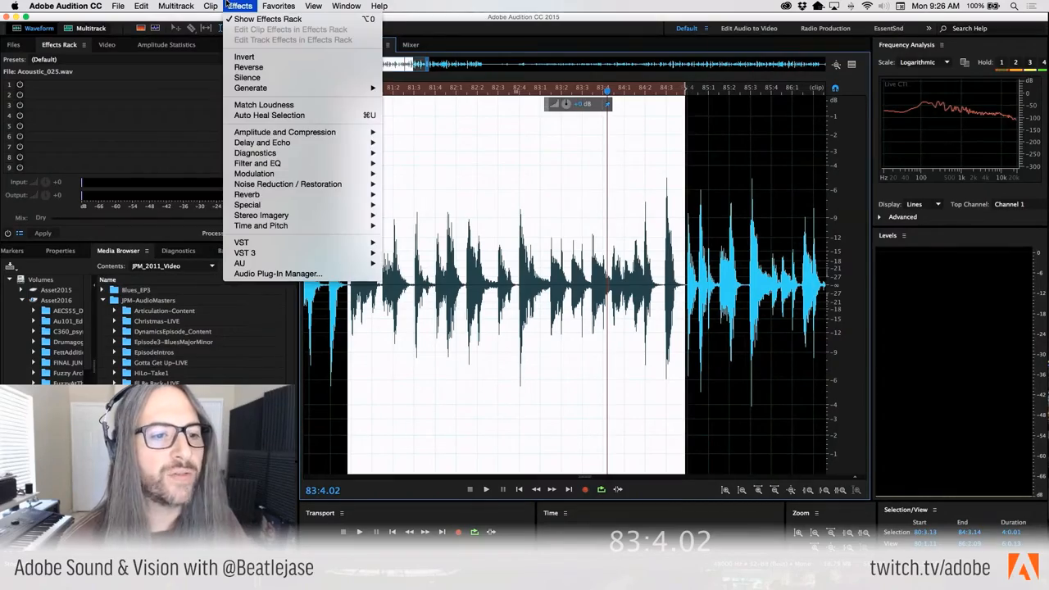
mouse_move(257, 163)
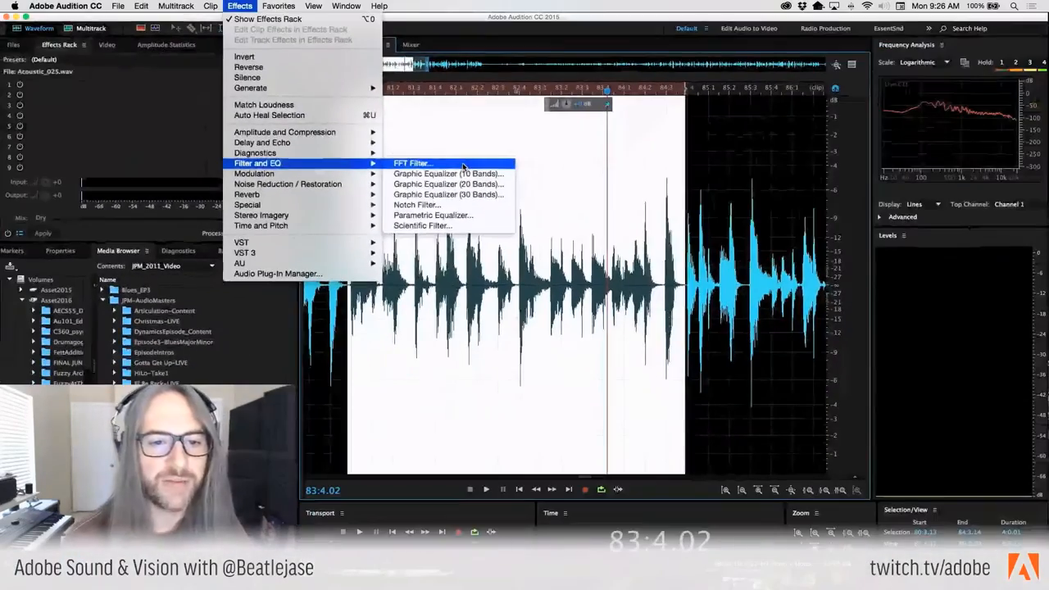
click(412, 162)
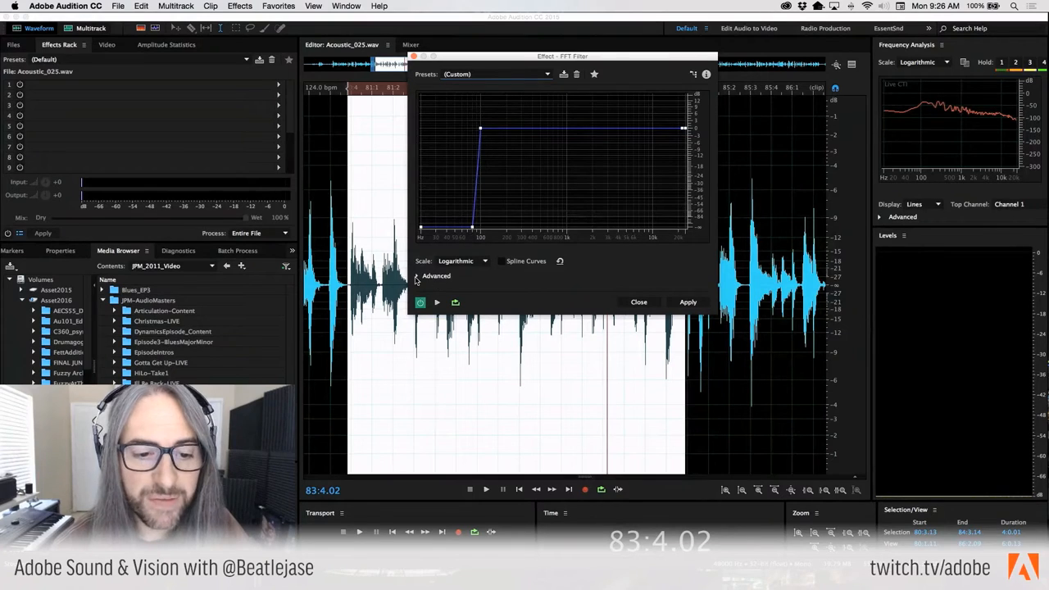
click(417, 275)
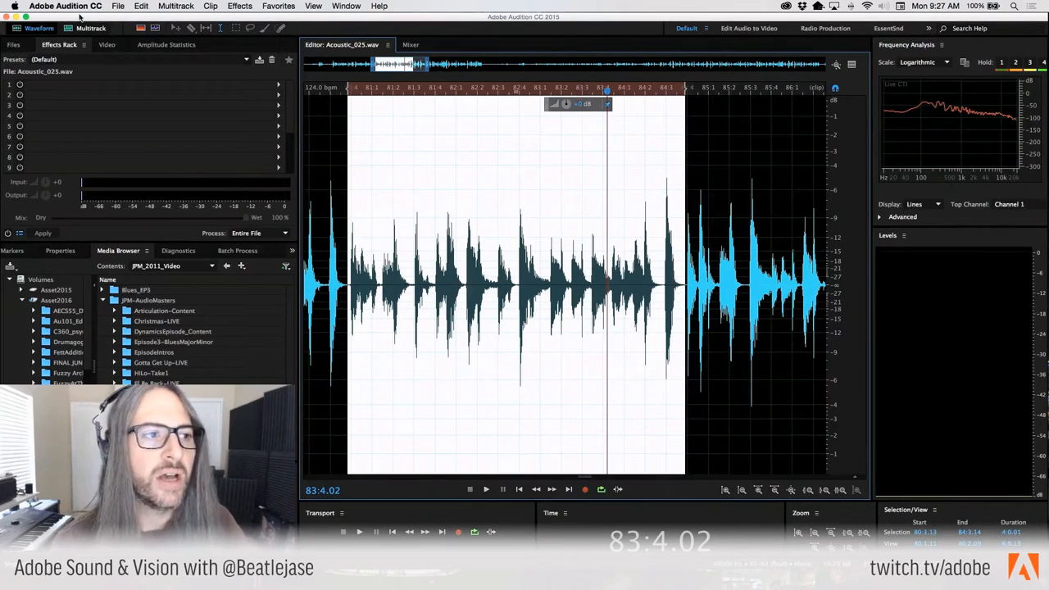
Step: Switch the RTME_FM_14cRF copy session to its Mixer view
click(441, 44)
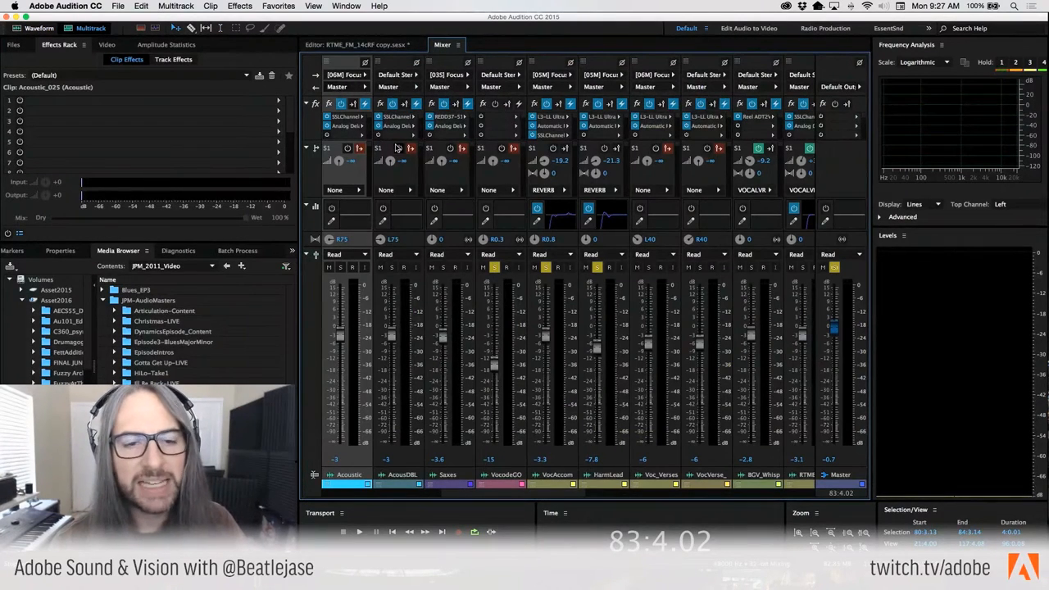
mouse_move(410, 148)
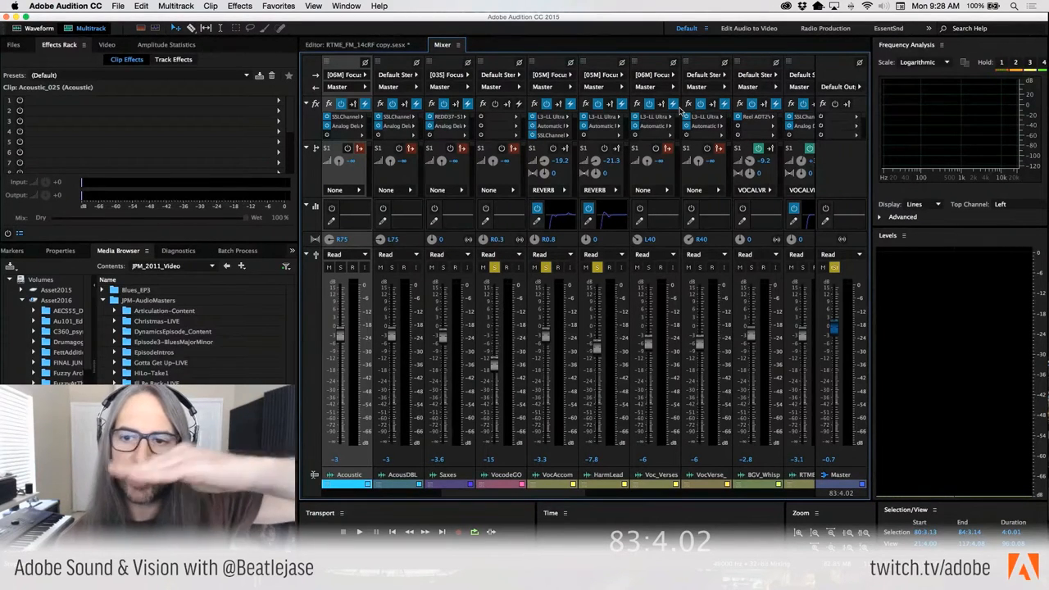
mouse_move(836, 399)
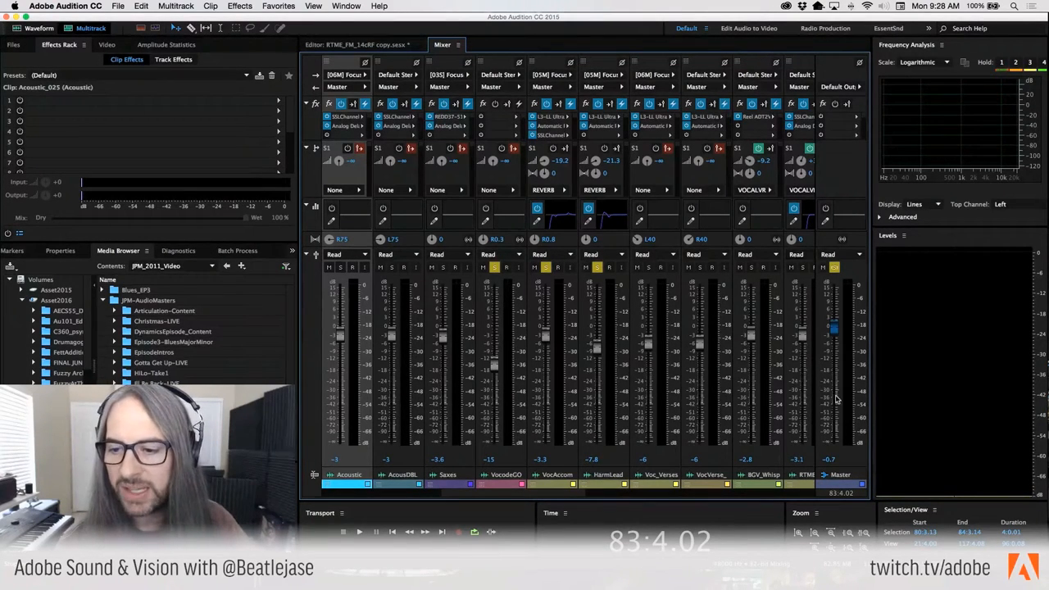
mouse_move(835, 266)
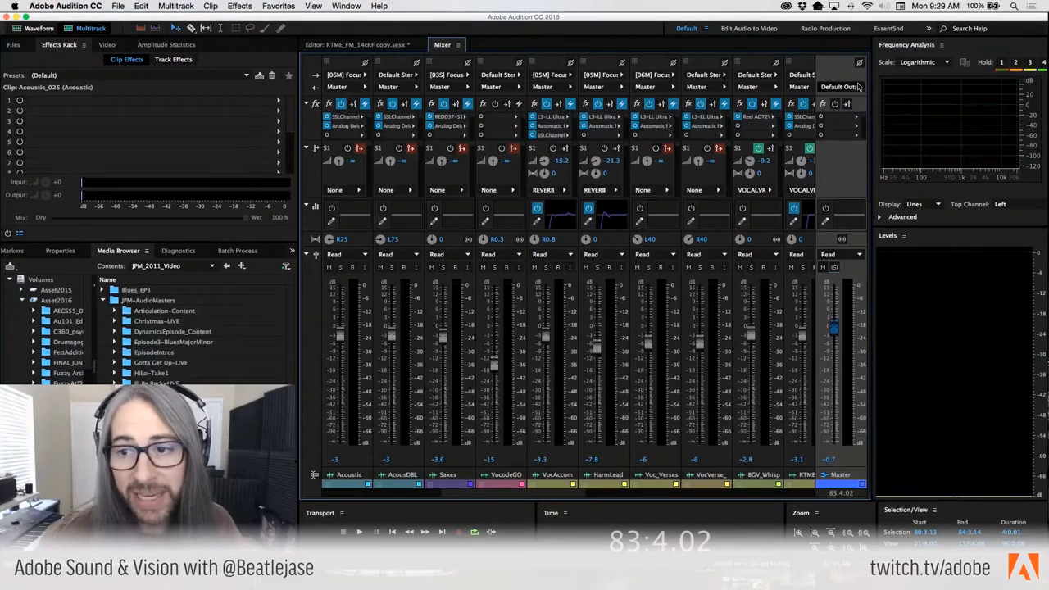
mouse_move(854, 121)
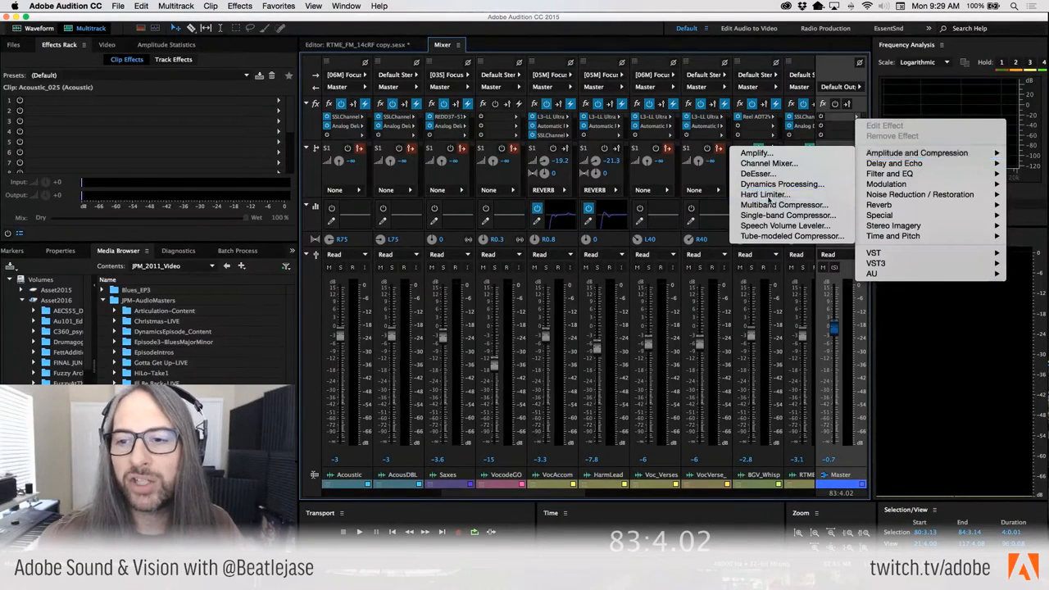
click(762, 194)
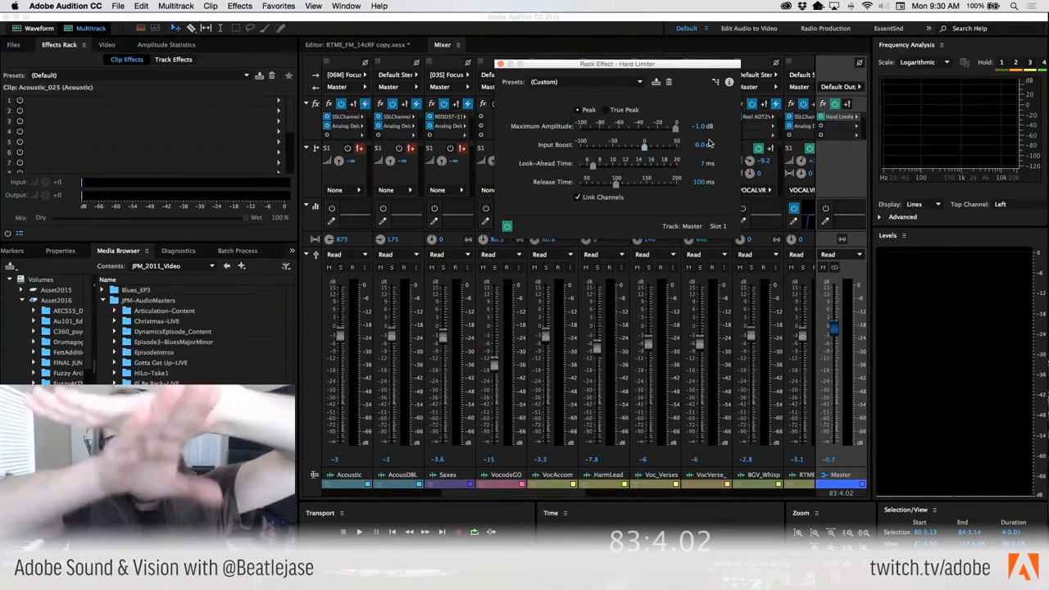
mouse_move(689, 170)
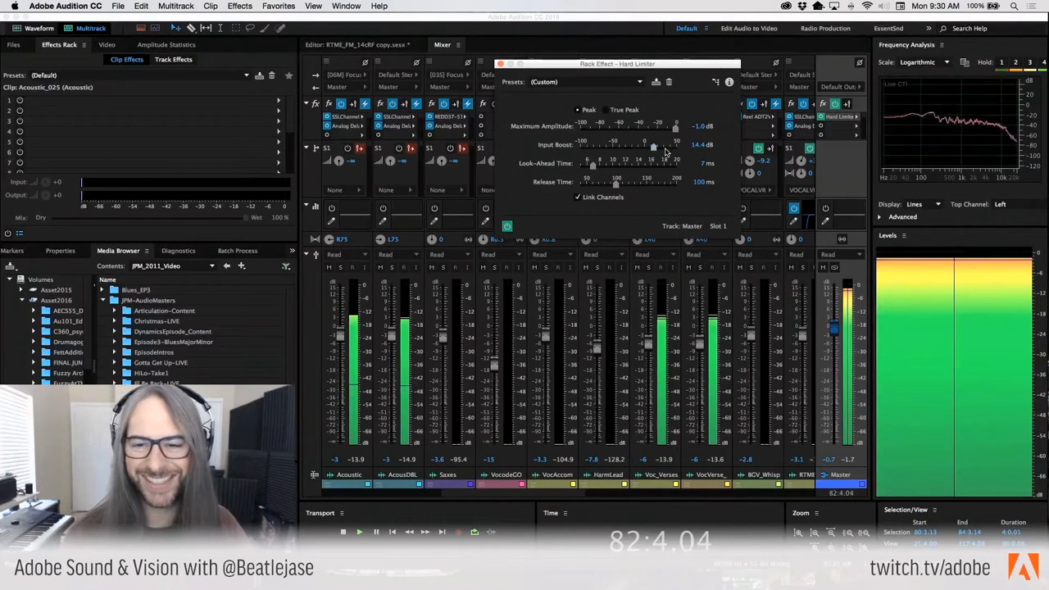
drag(654, 145, 623, 145)
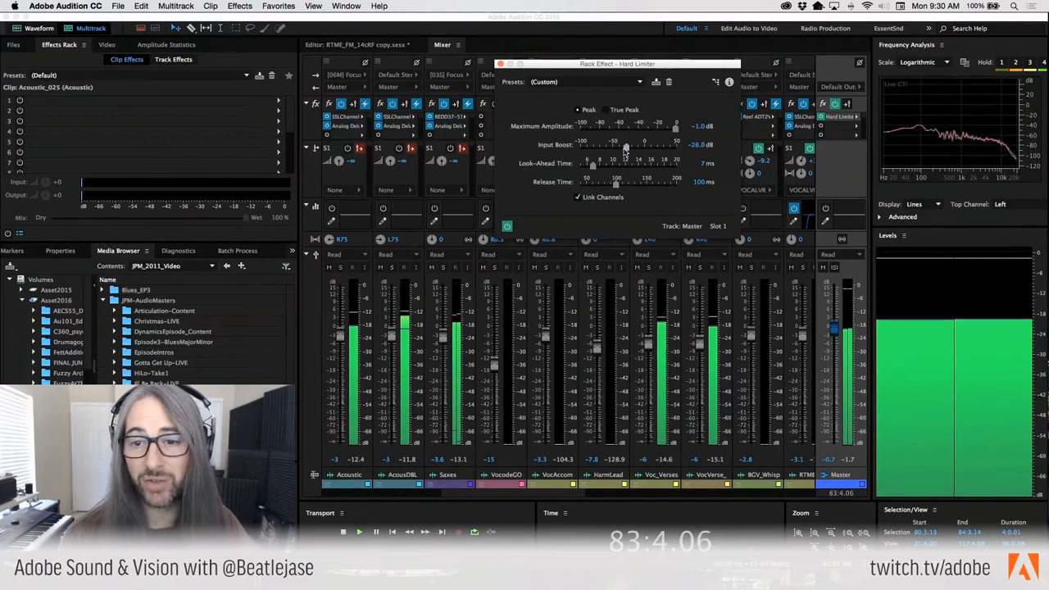
drag(626, 145, 621, 145)
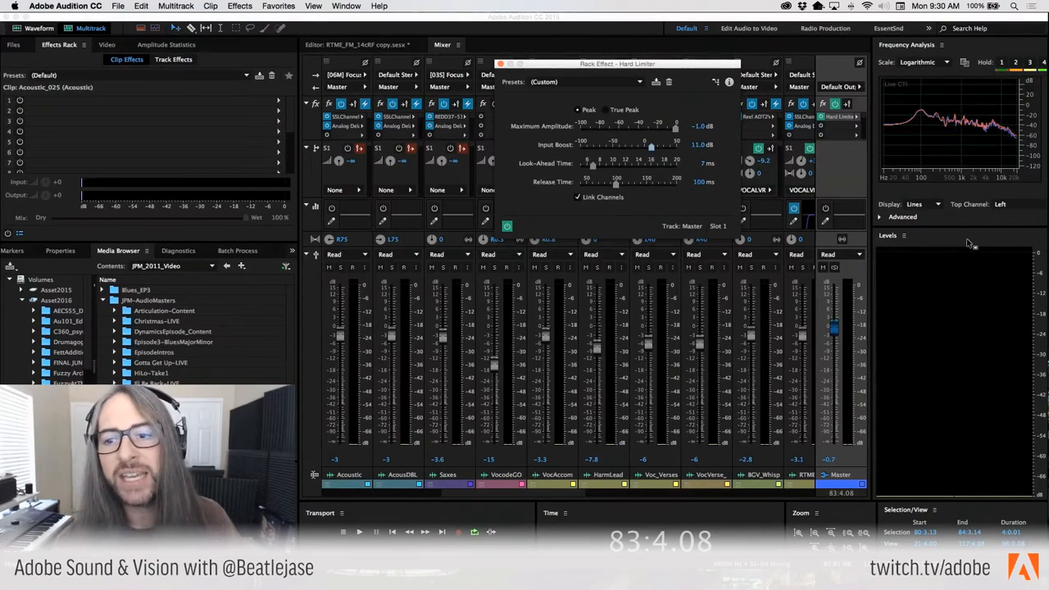
mouse_move(699, 161)
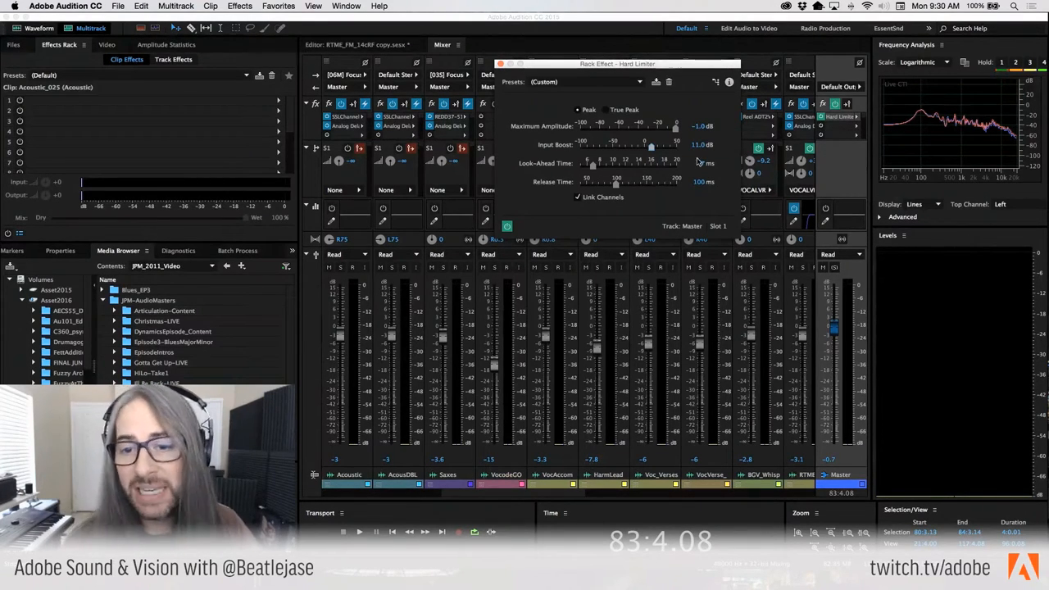
click(686, 145)
text(0)
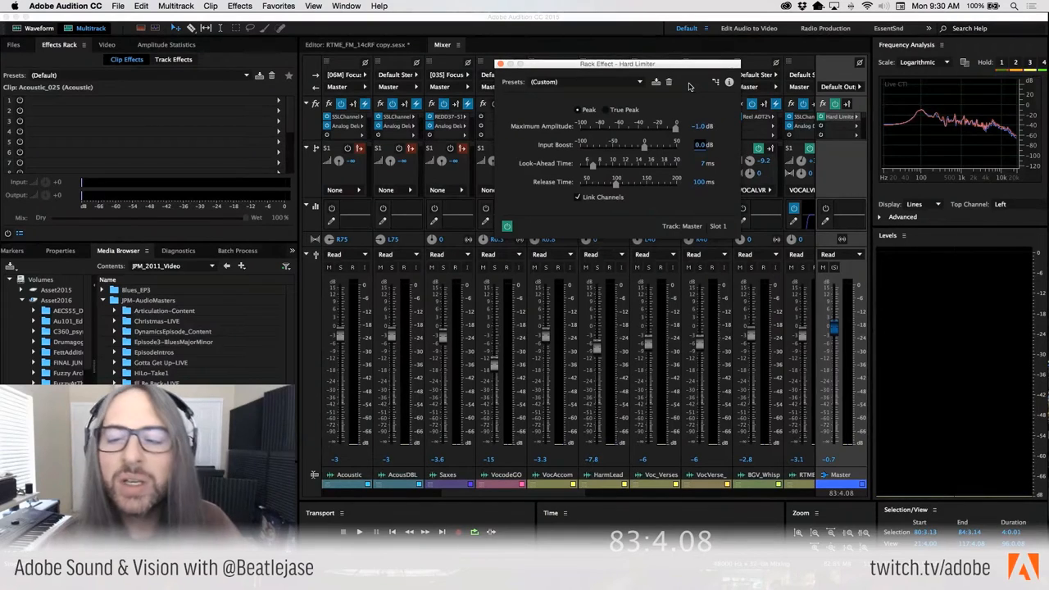
mouse_move(709, 115)
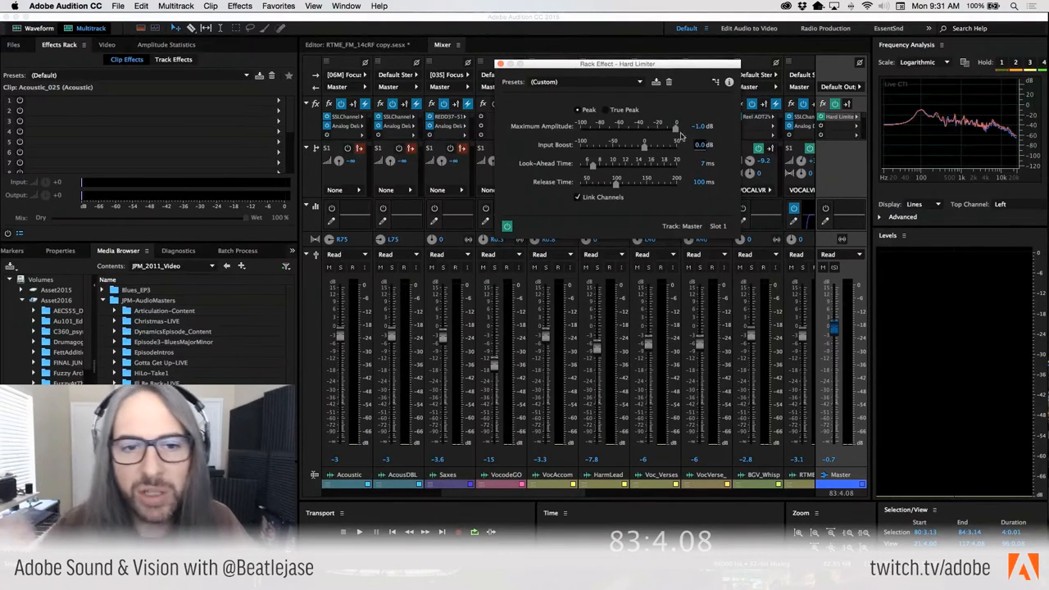
key(cmd+tab)
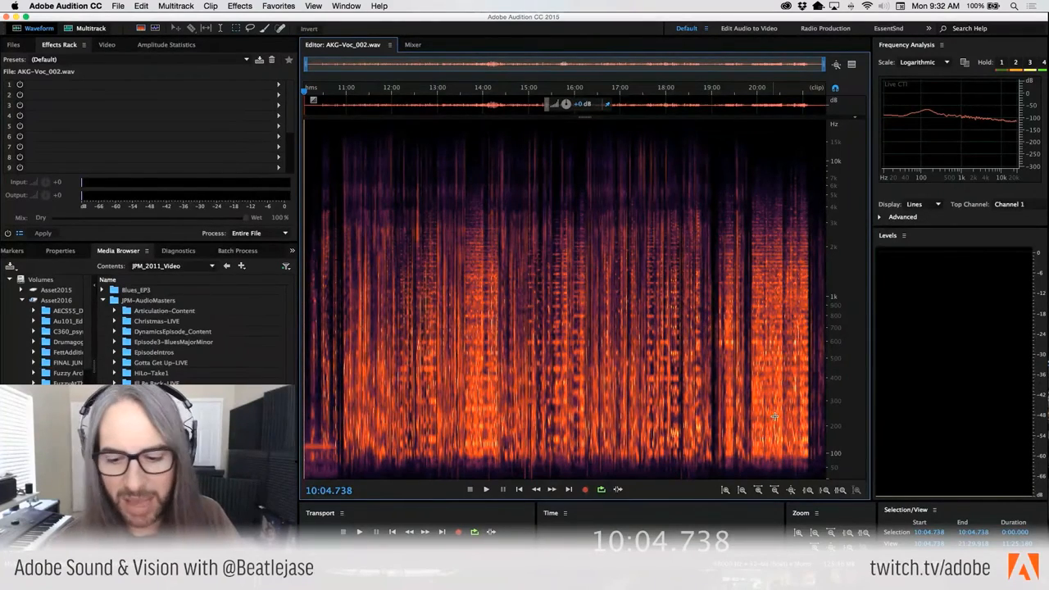
mouse_move(840, 412)
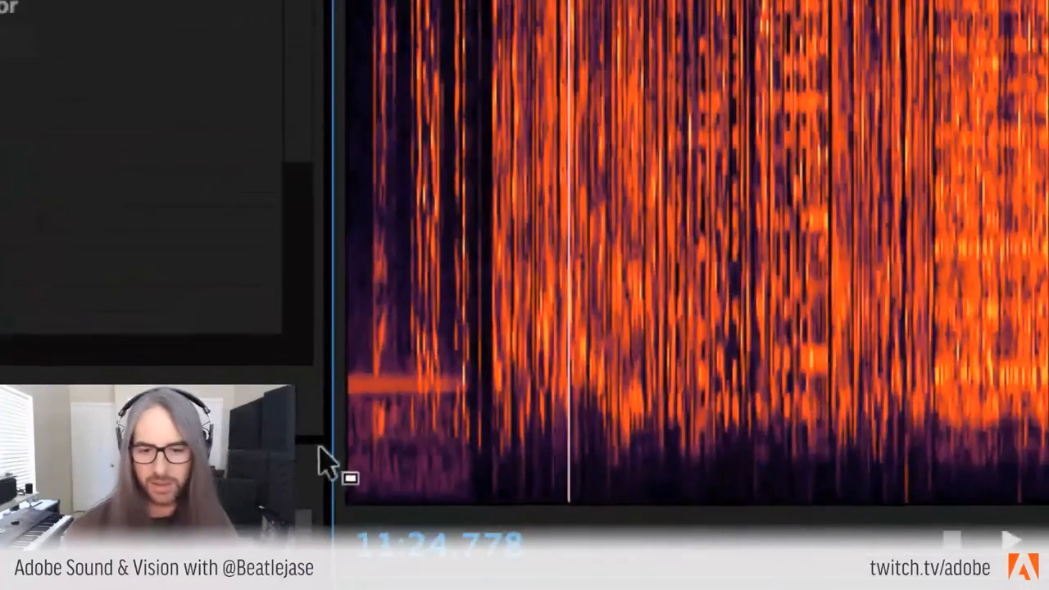
Step: Zoom into a narrow stretch of AKG-Voc_002.wav's spectral display near 18:23
drag(352, 360, 508, 385)
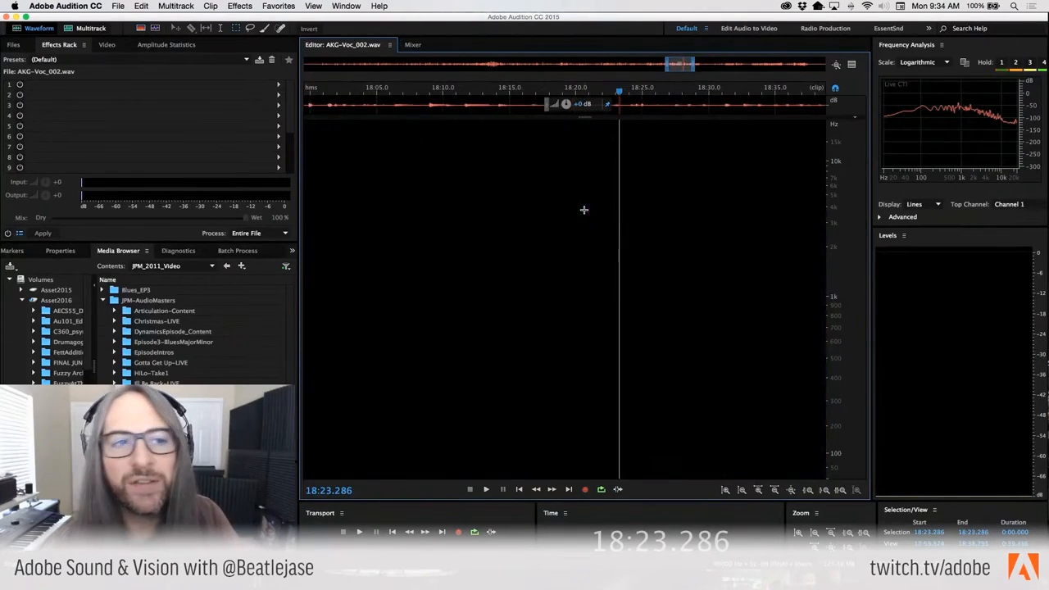
click(240, 6)
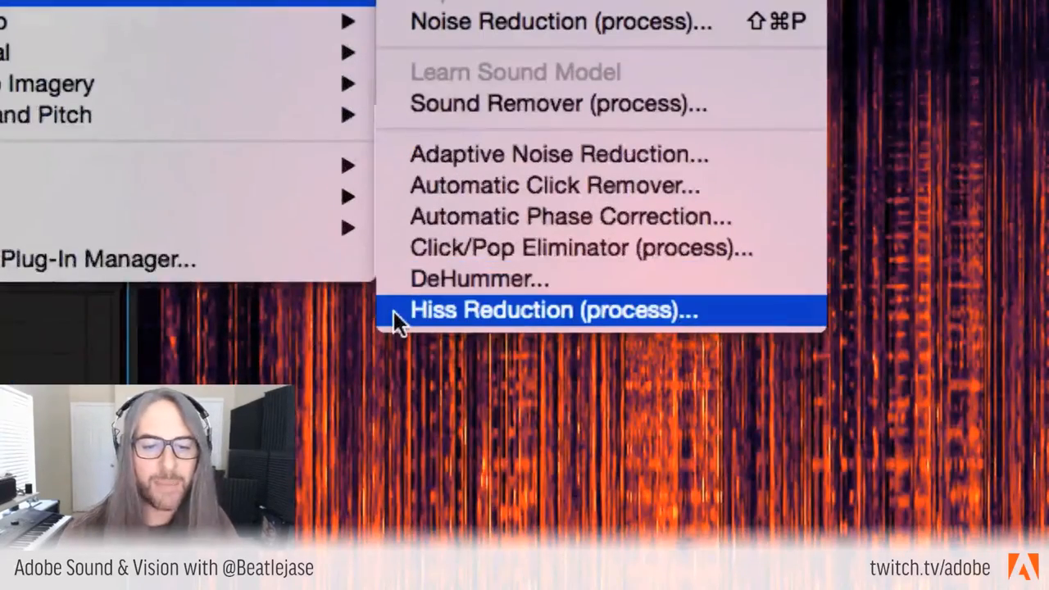
mouse_move(479, 278)
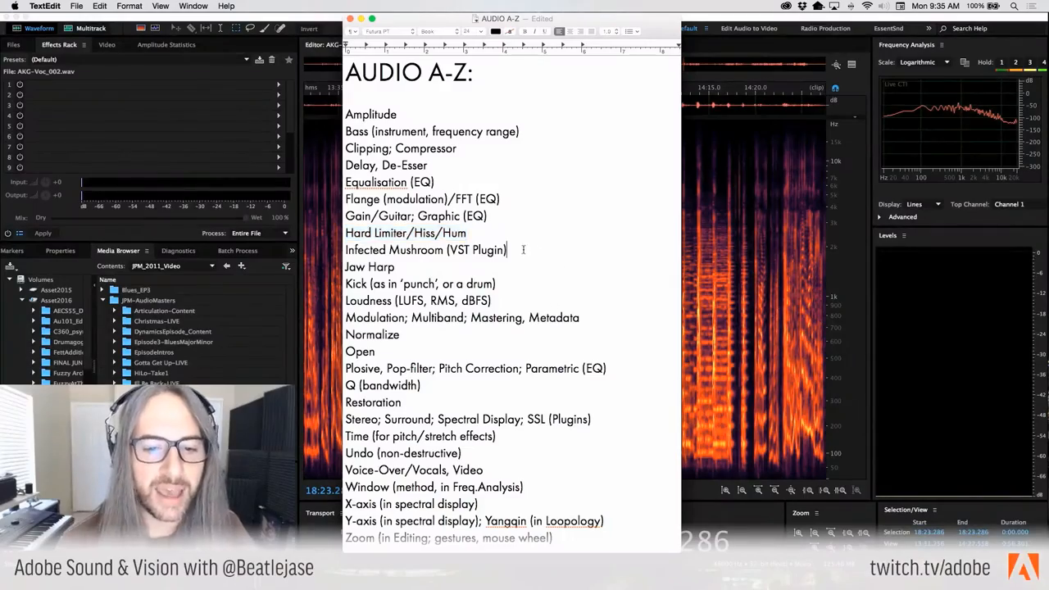
Step: Select a topic line in the TextEdit AUDIO A-Z glossary
triple_click(425, 250)
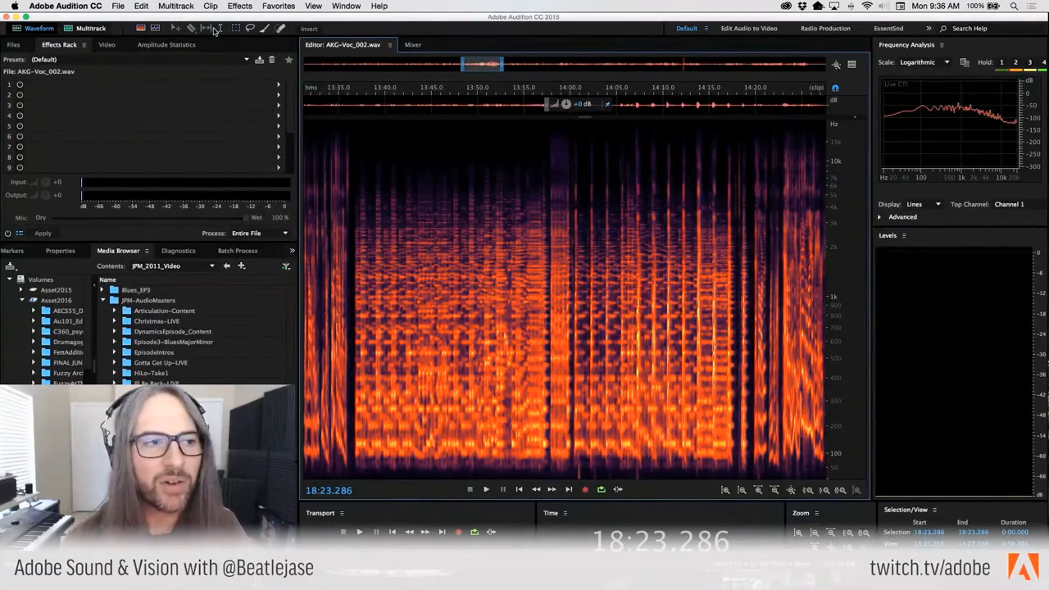
mouse_move(90, 28)
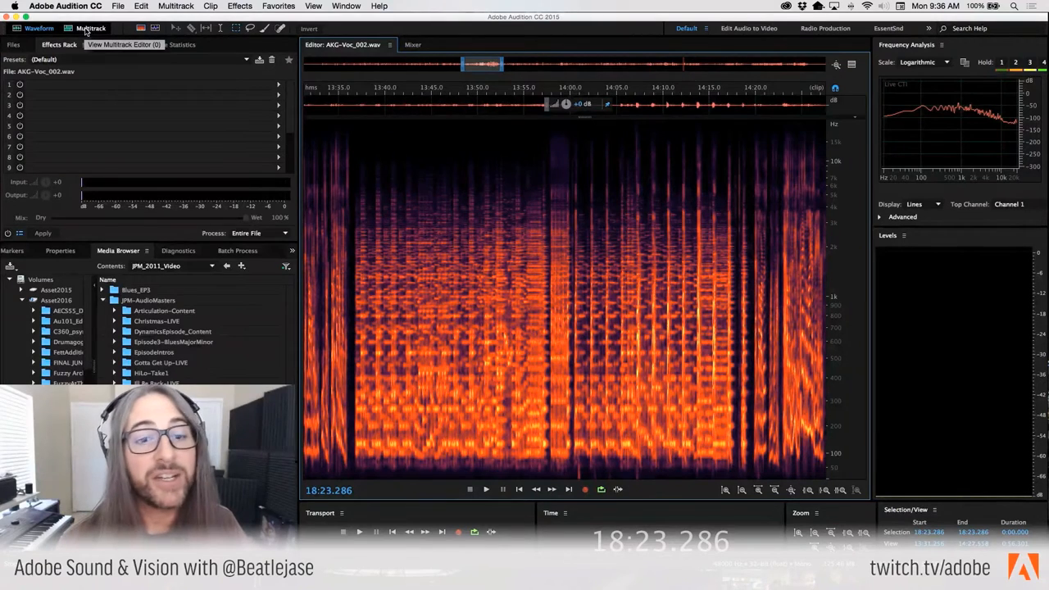
Step: Switch to the Episode3 Blues Major Minor multitrack session
click(90, 28)
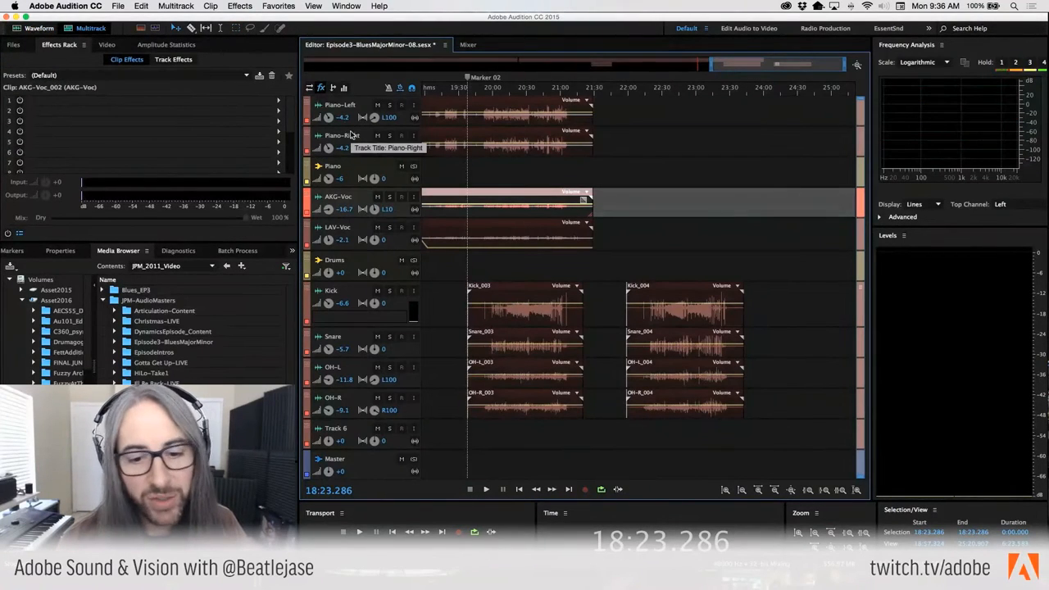
mouse_move(361, 21)
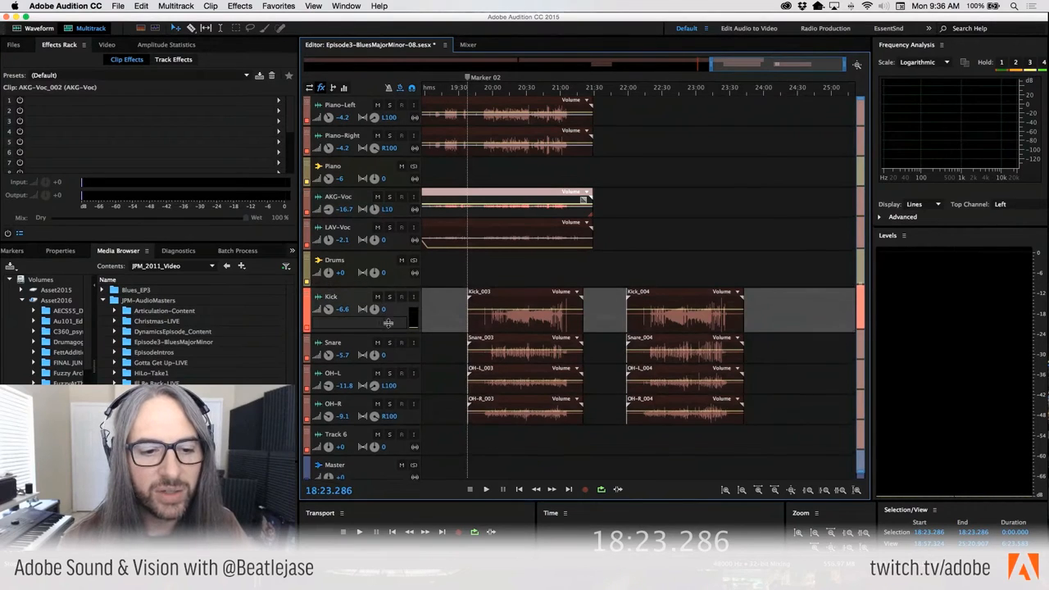
click(318, 259)
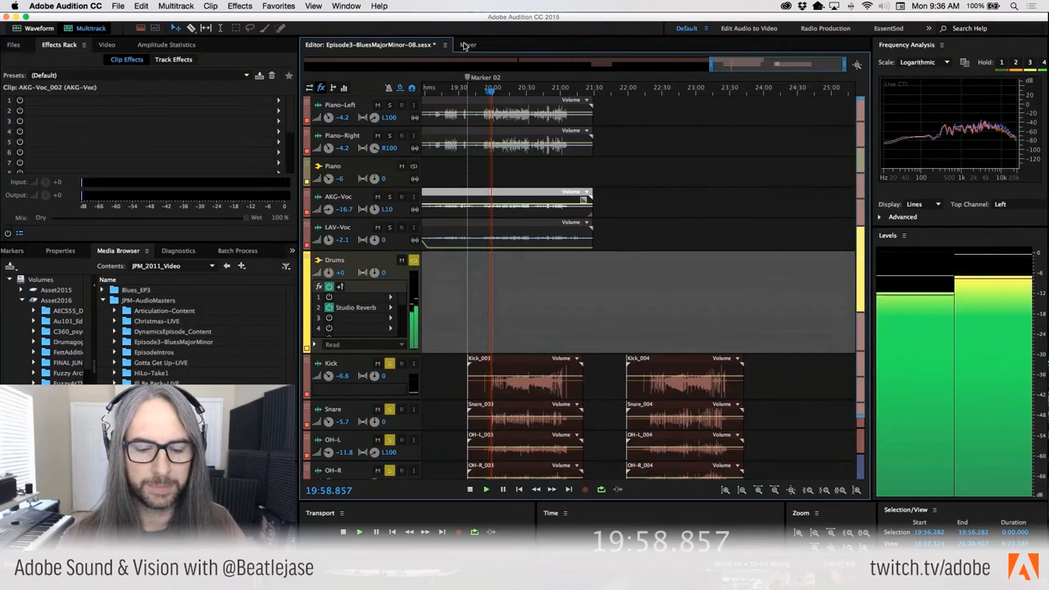
Step: Insert the Waves IMPusher Stereo plug-in on the Drums bus from the Mixer
click(468, 45)
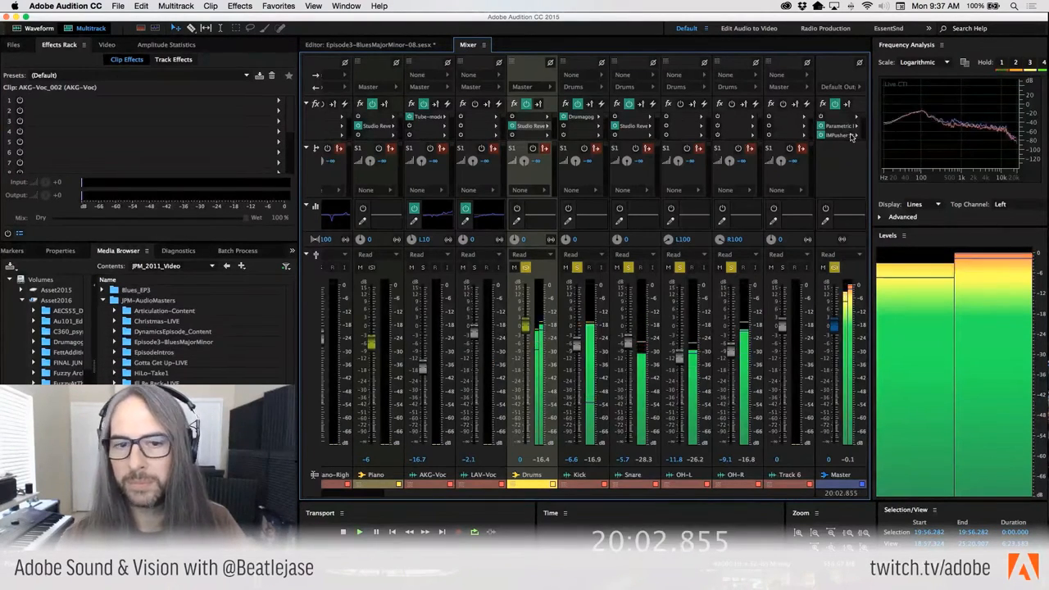
click(577, 126)
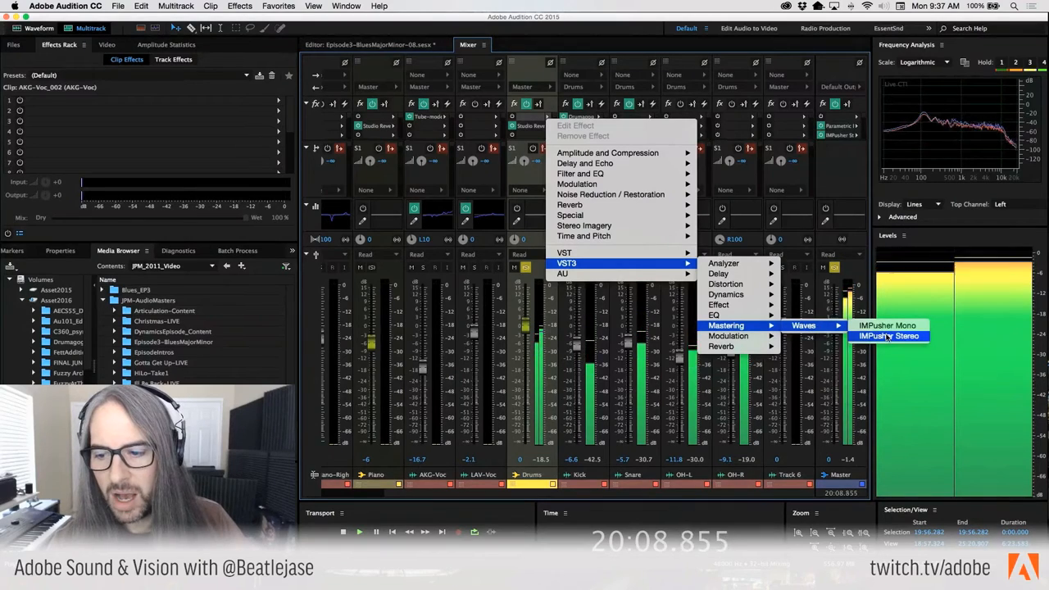
click(889, 336)
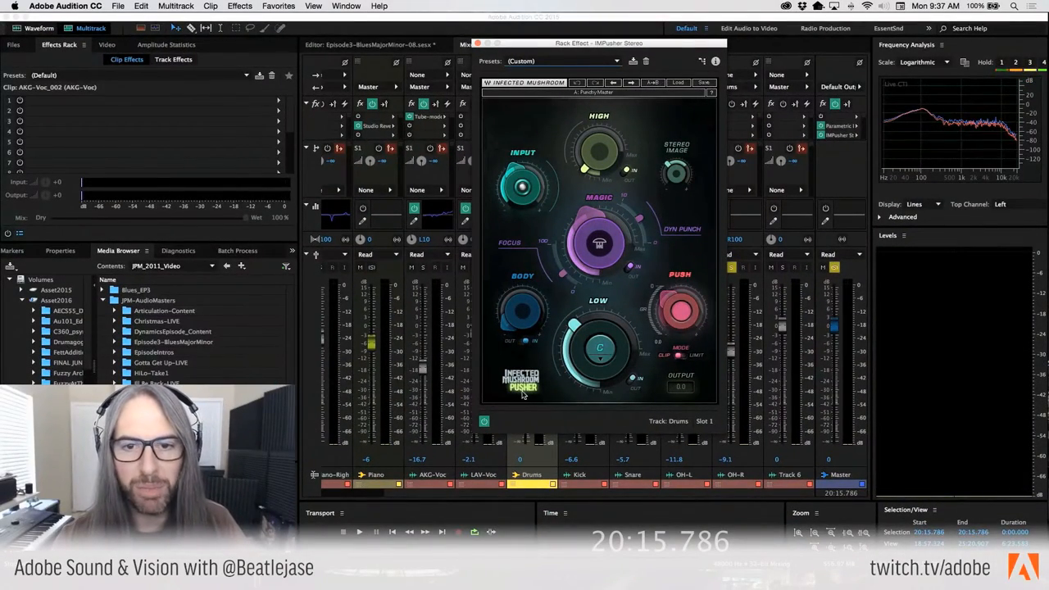
Step: Load the Drums Smasher preset and adjust the Master track volume
click(679, 82)
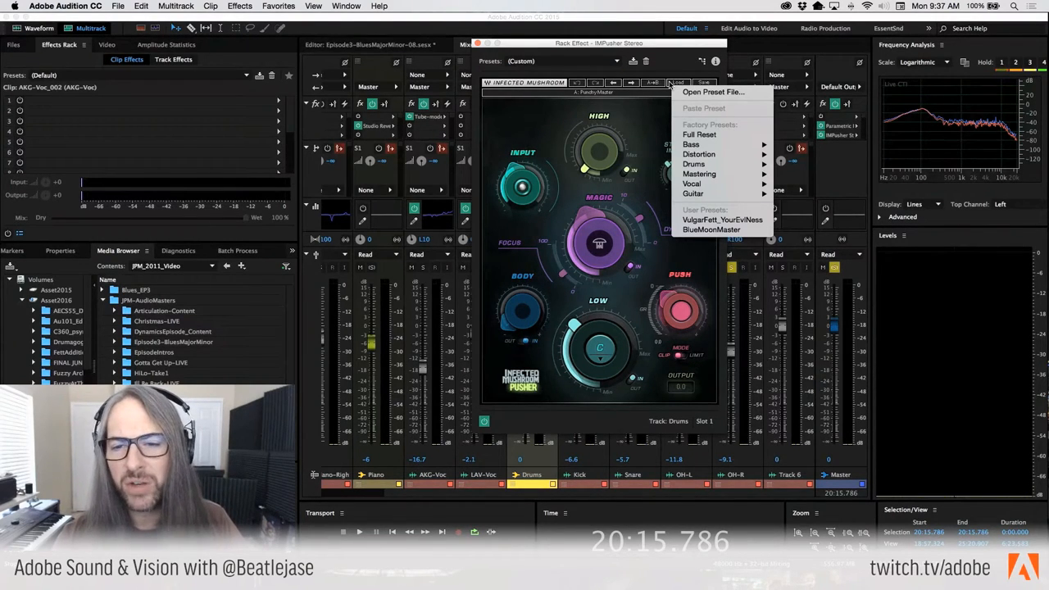
mouse_move(693, 164)
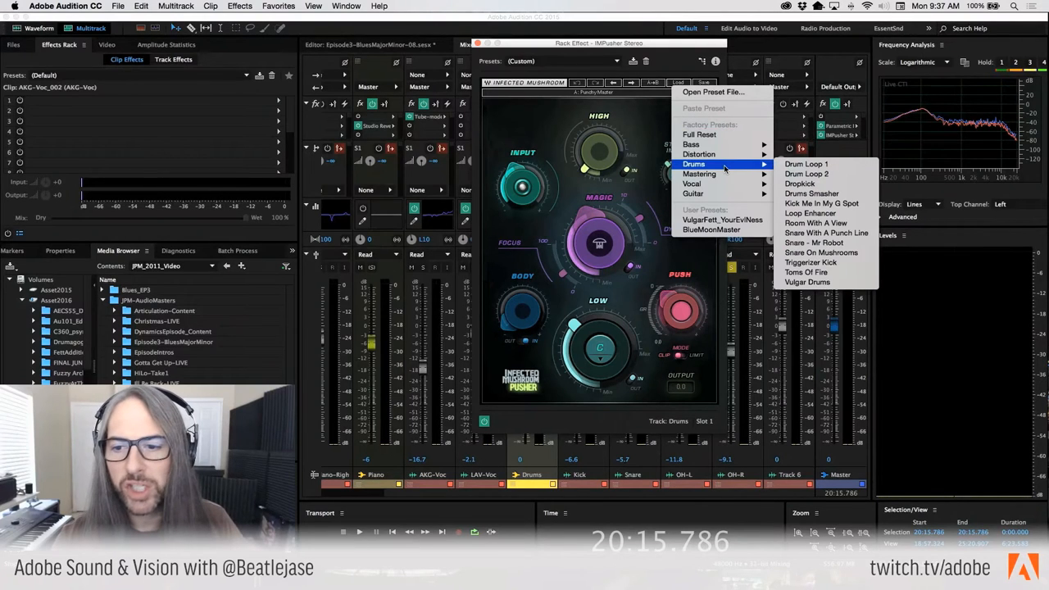
mouse_move(810, 194)
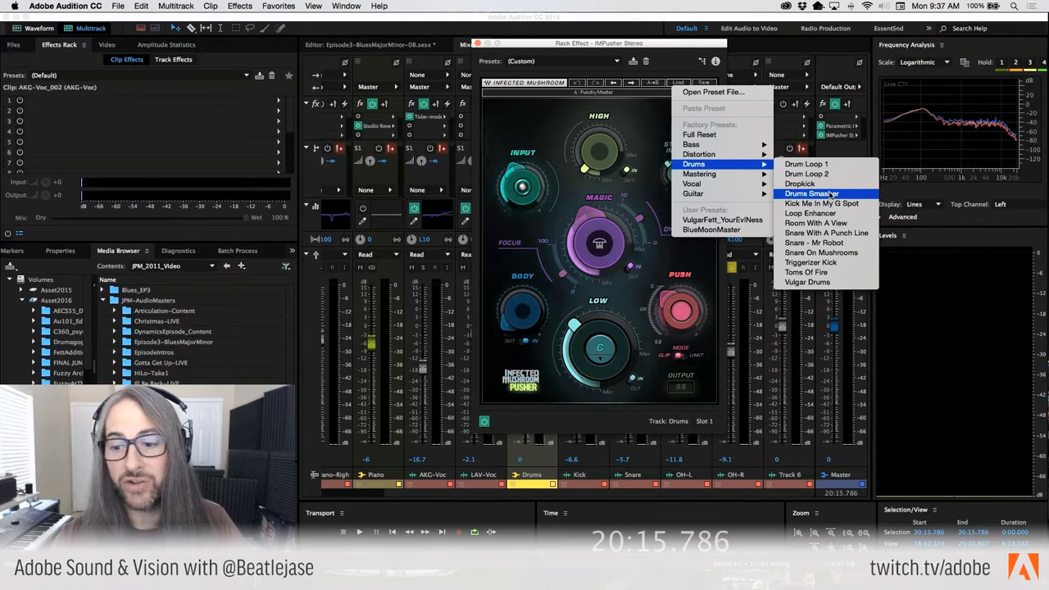
click(811, 193)
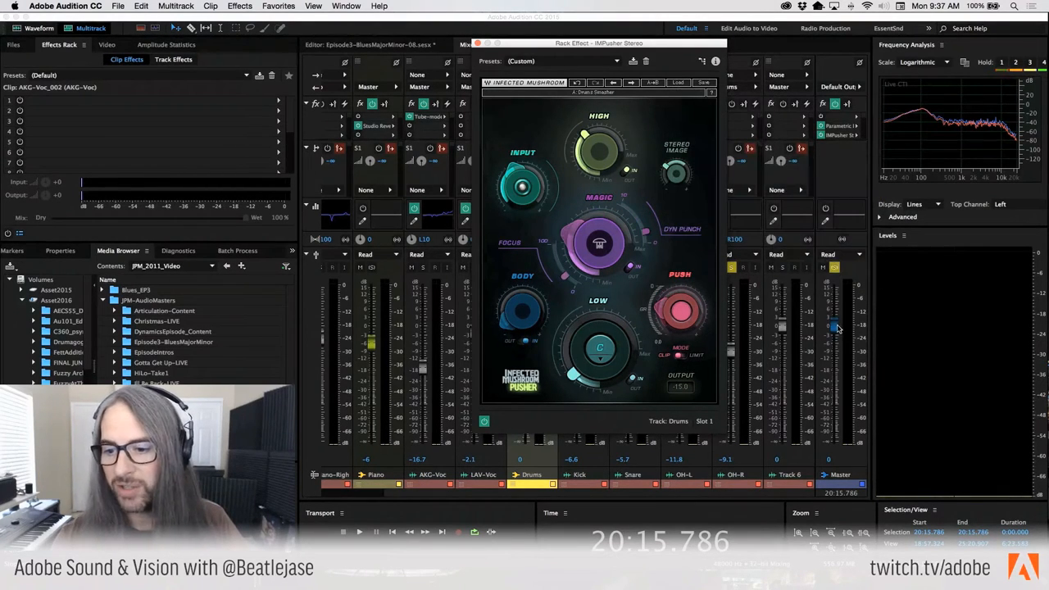
drag(831, 324, 832, 340)
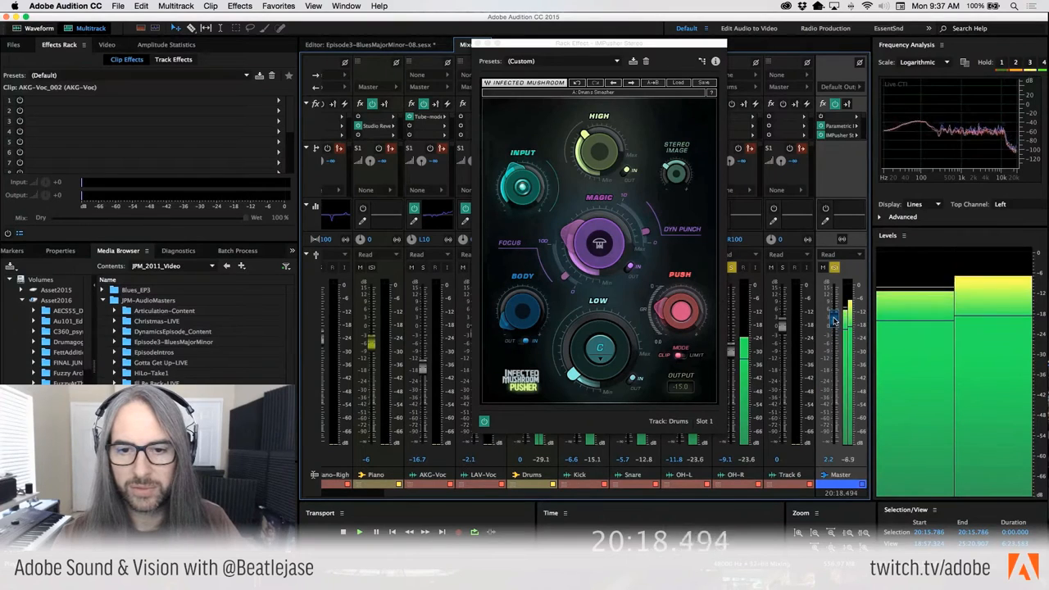
drag(522, 184, 522, 172)
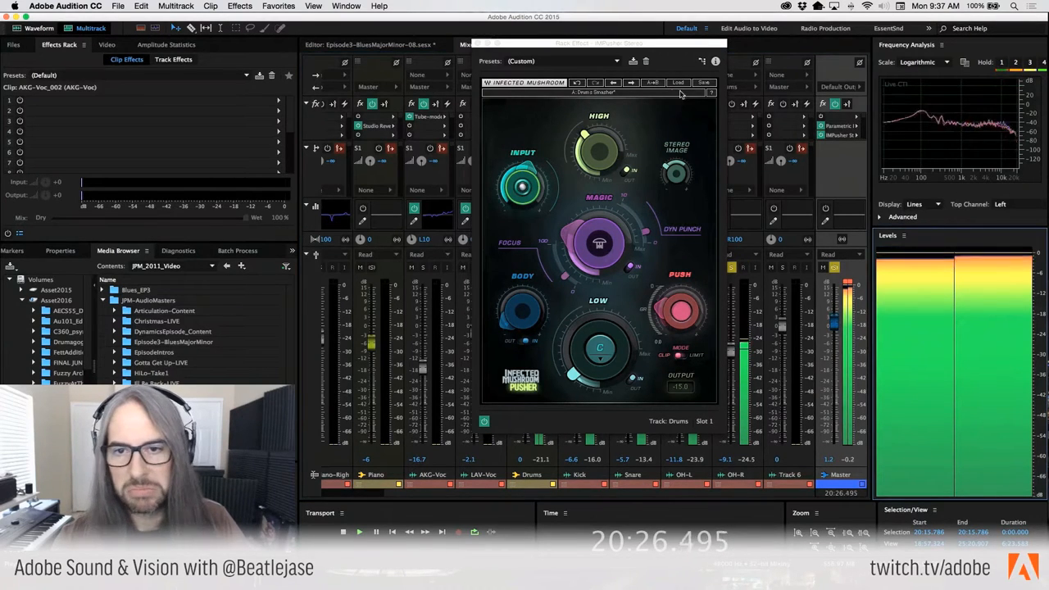
Step: Switch to the Vulgar Drums preset and turn up the push amount
click(702, 83)
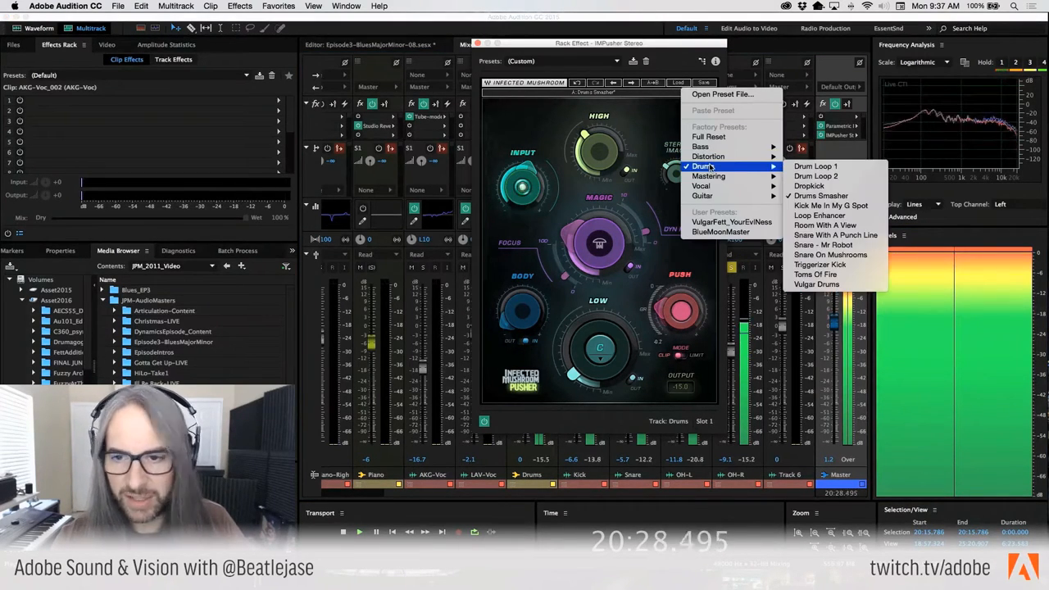
mouse_move(816, 284)
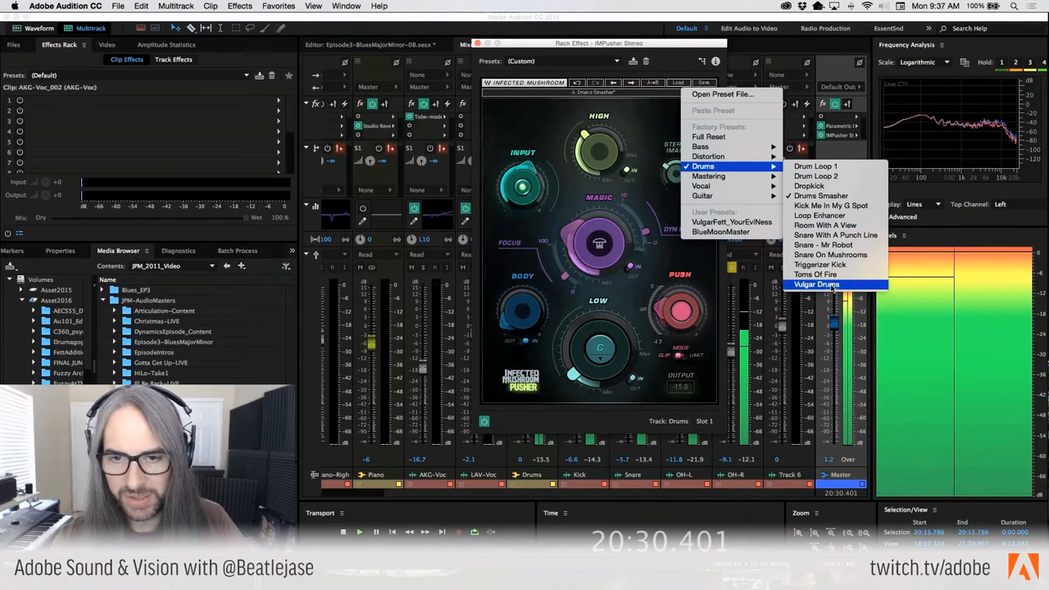
click(816, 284)
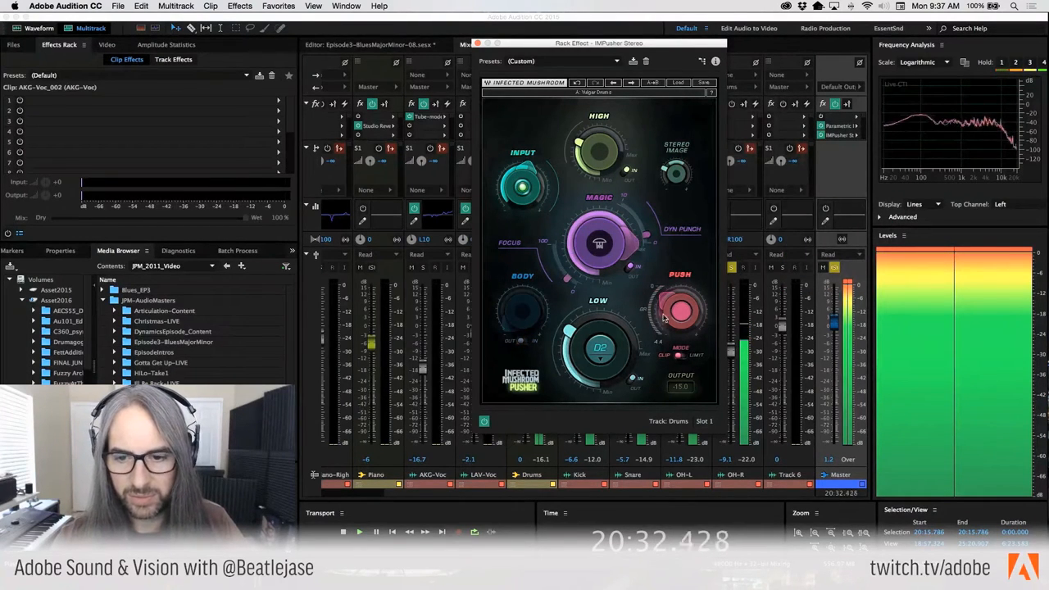
drag(680, 310, 680, 295)
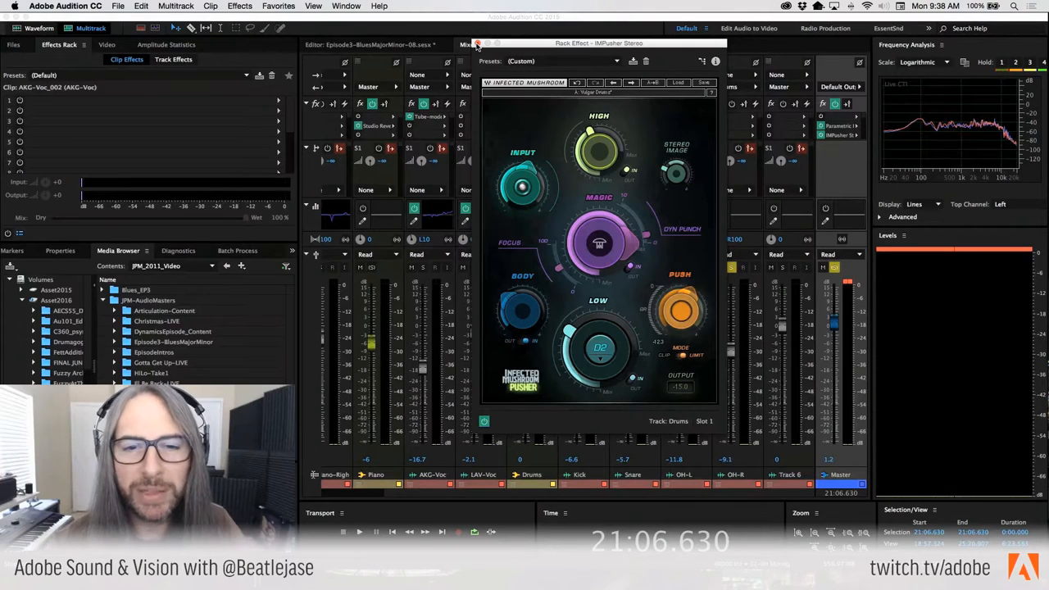
Step: Close the IMPusher Stereo settings window, leaving the mixer visible
click(478, 44)
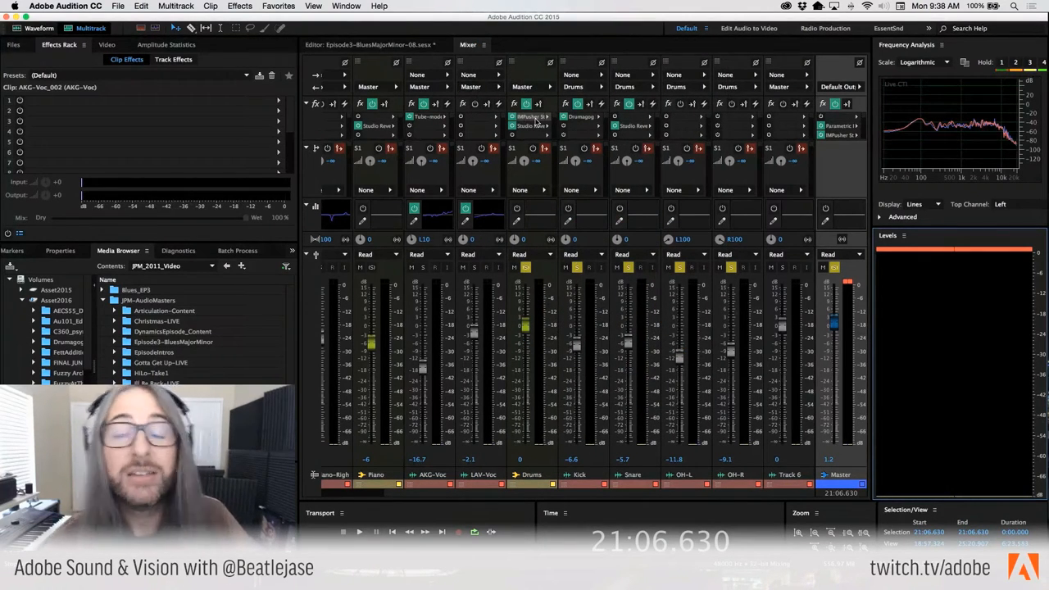
mouse_move(868, 159)
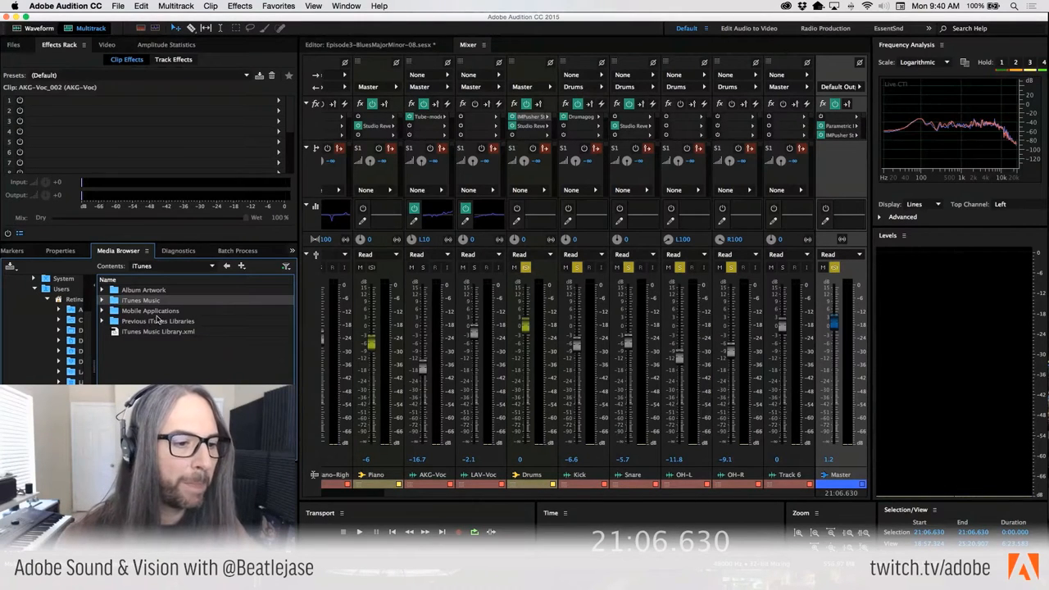
Step: Open the iTunes Music folder and scroll toward 02 Trad_Nepal.m4a
double_click(140, 300)
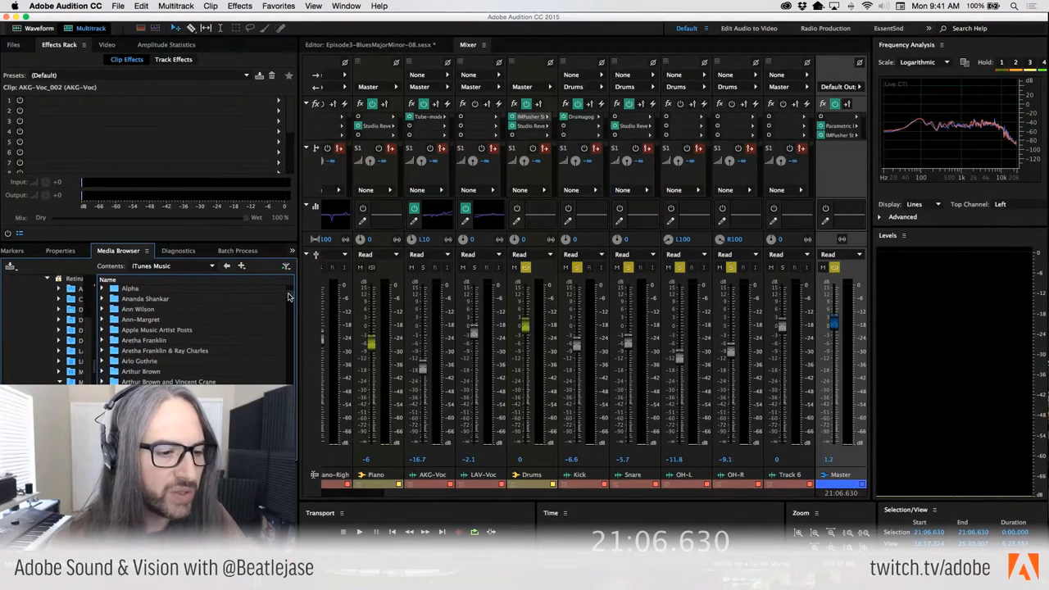
scroll(down, 3)
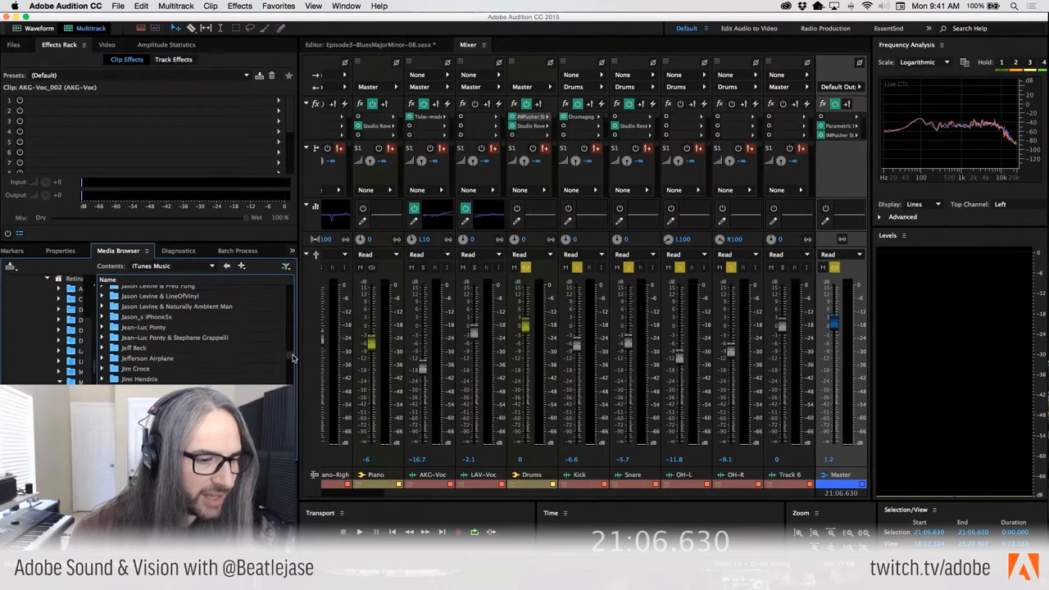
scroll(down, 3)
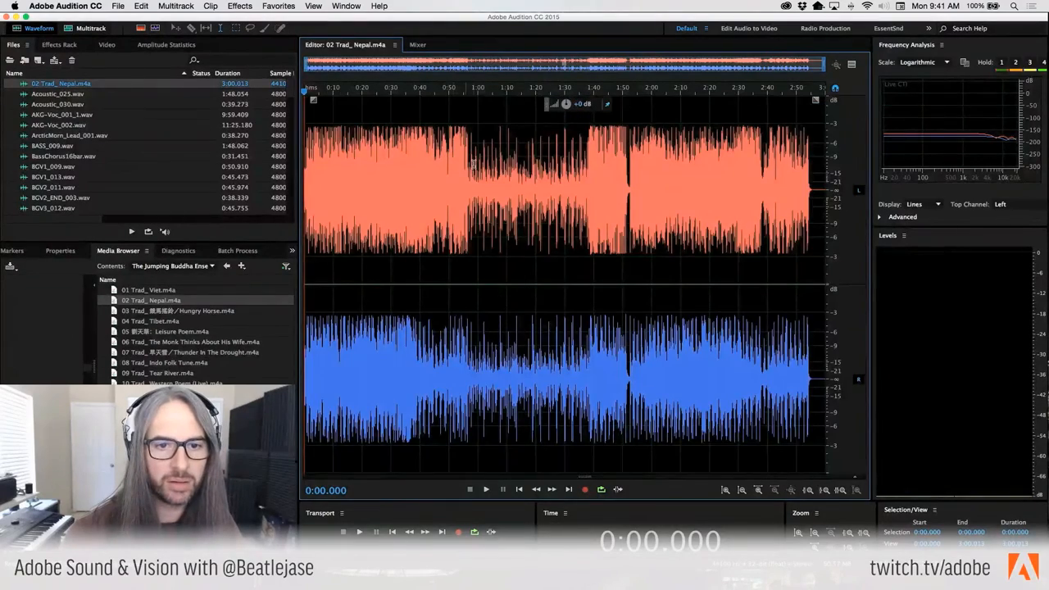
Step: Place the playhead near 0:56 in 02 Trad_Nepal.m4a, zoom in, and show the spectral display
click(466, 98)
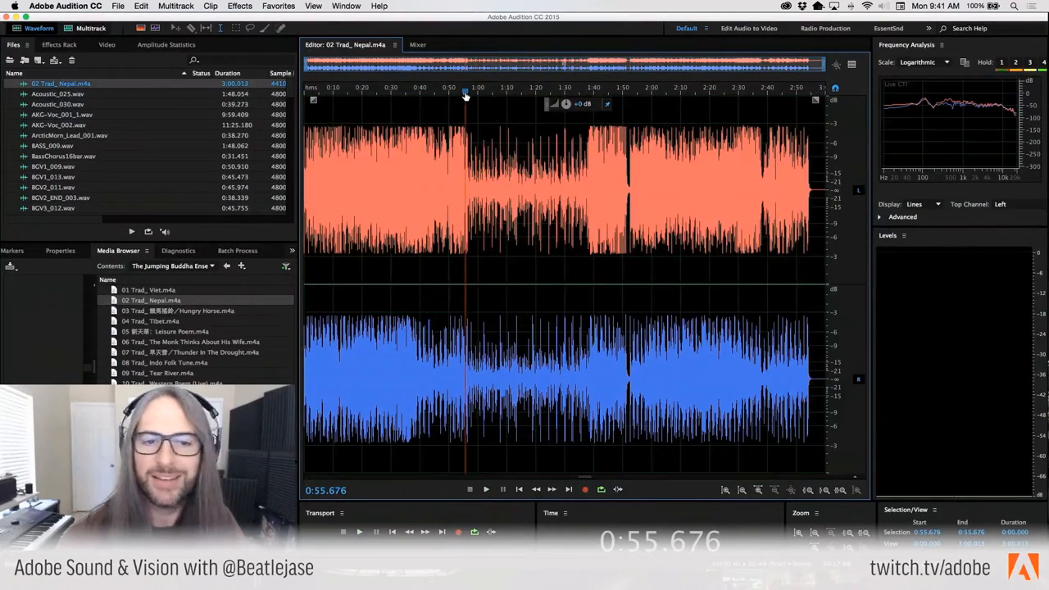
scroll(down, 3)
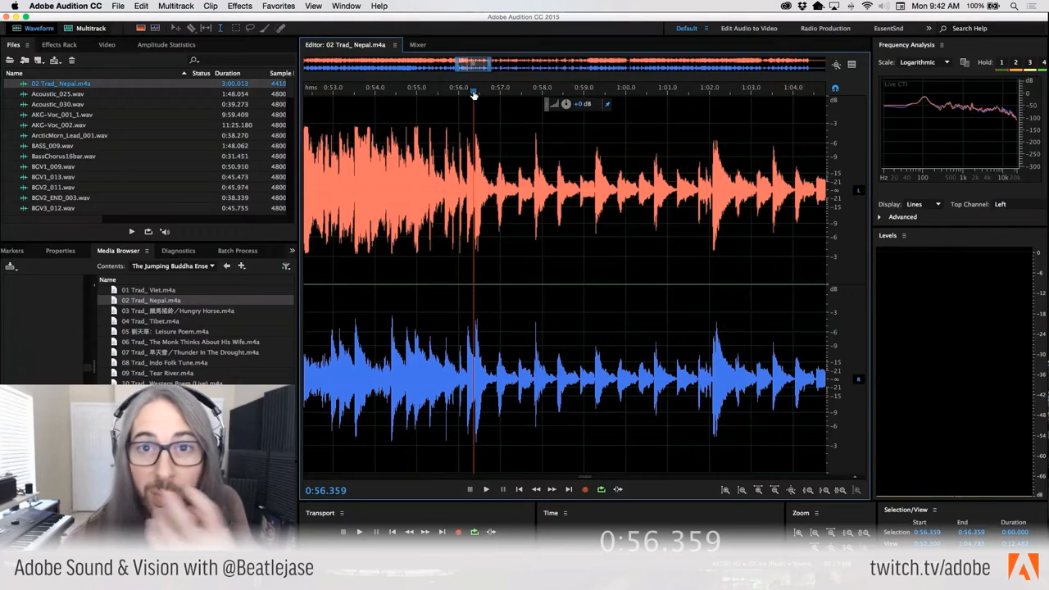
click(485, 489)
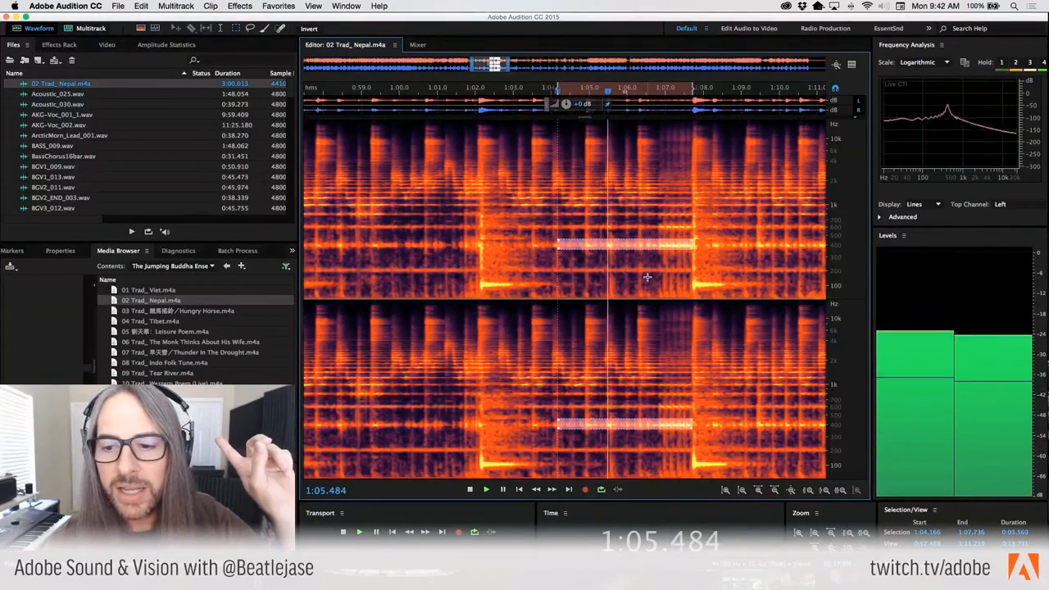
Step: Bring up the context options for the selected frequency band
right_click(836, 246)
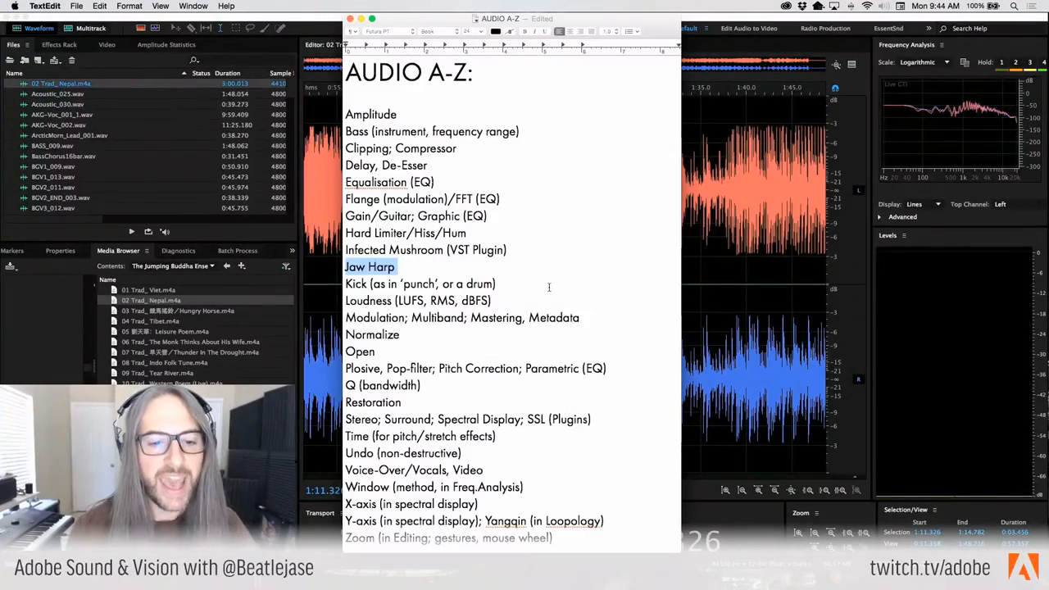
click(497, 284)
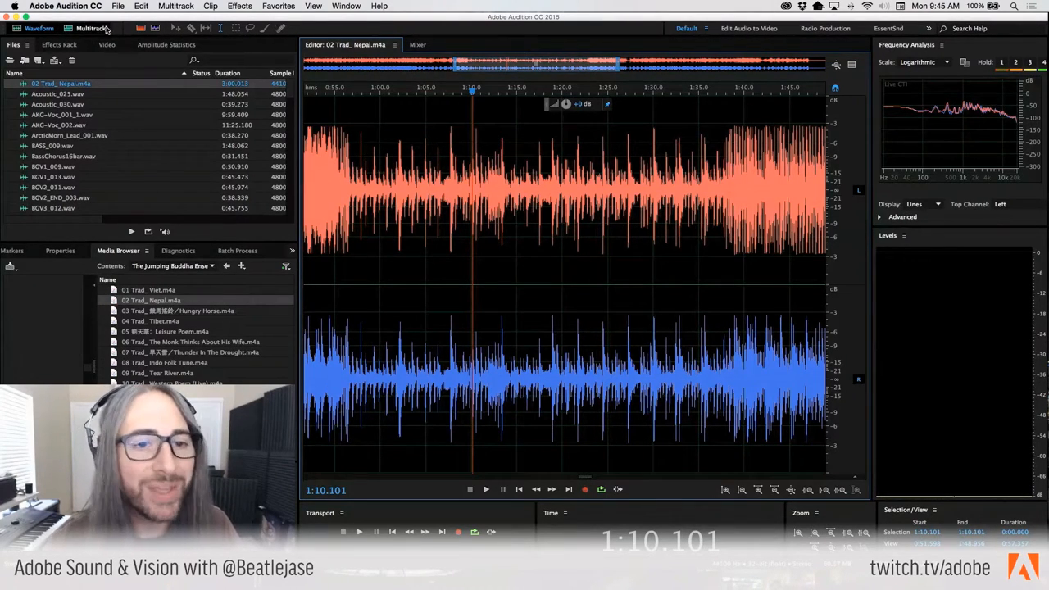
Step: Switch back to the Episode3 Blues multitrack session view
click(90, 28)
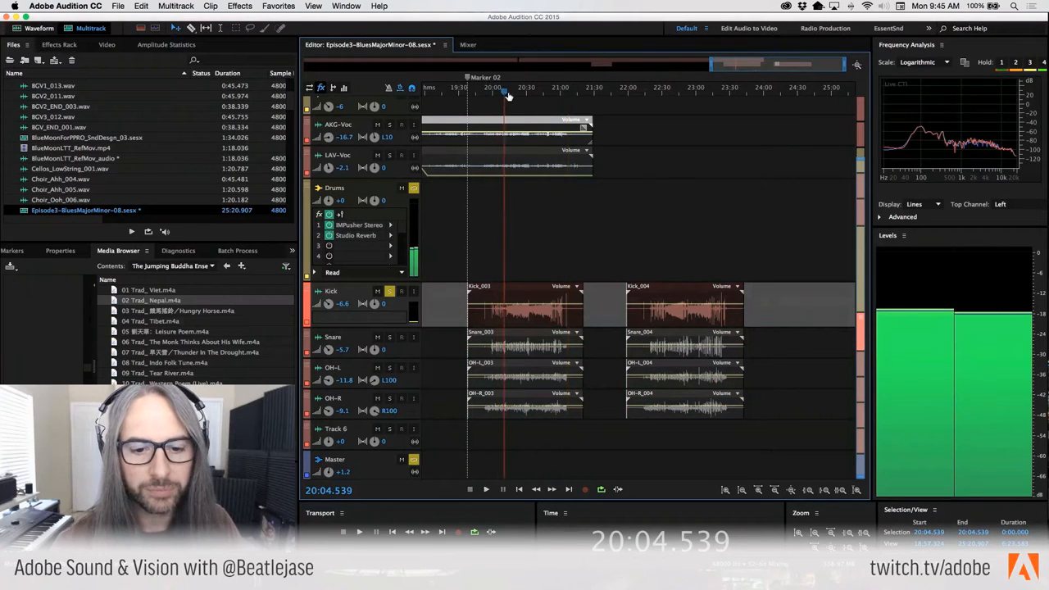
Step: Play the drum section from about 20:13 with solo toggled on the drum track
click(485, 489)
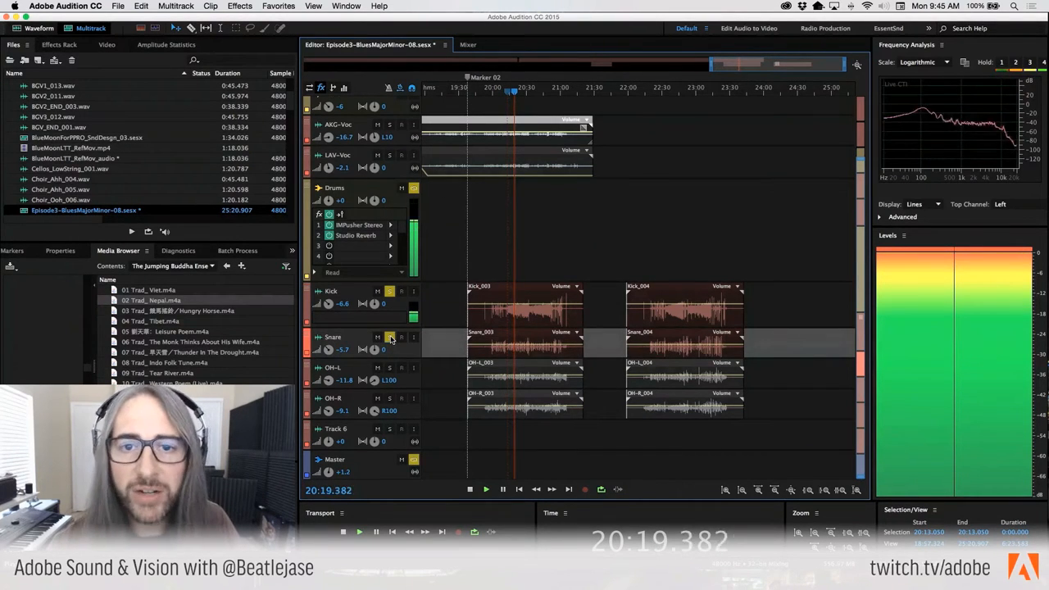
click(389, 336)
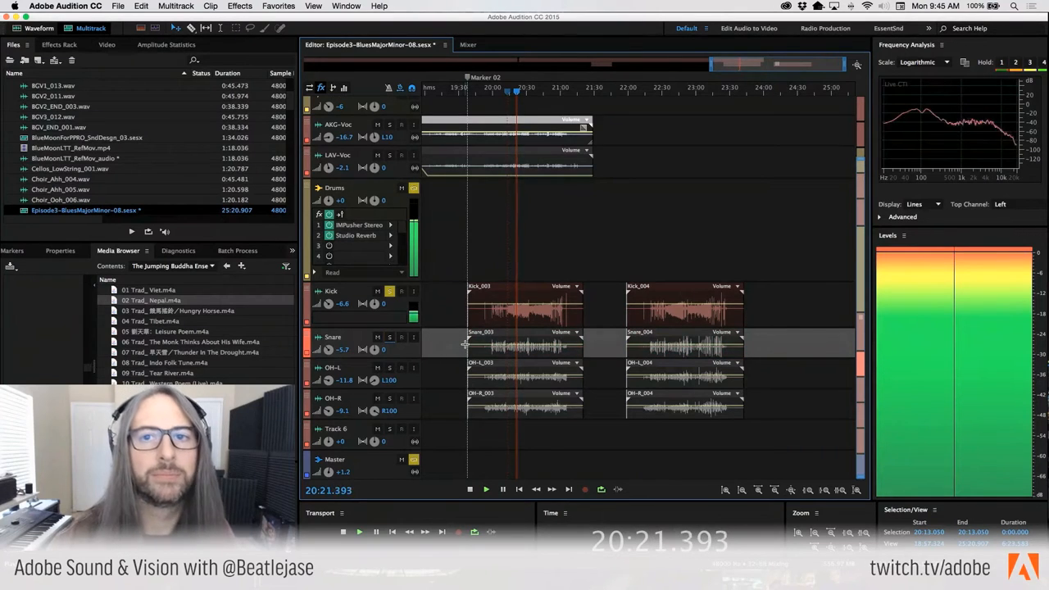
click(468, 45)
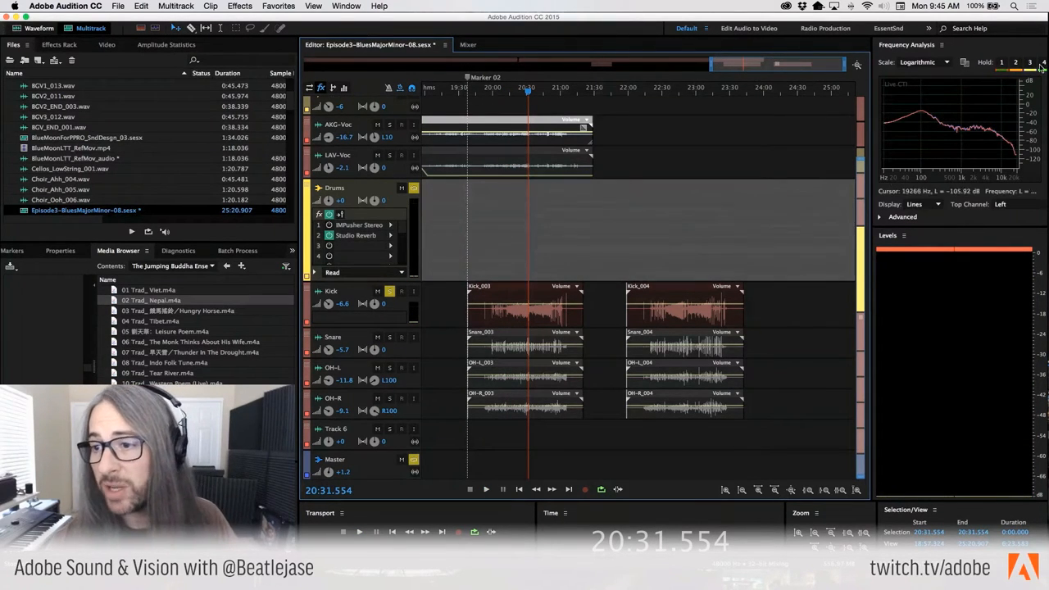
mouse_move(975, 117)
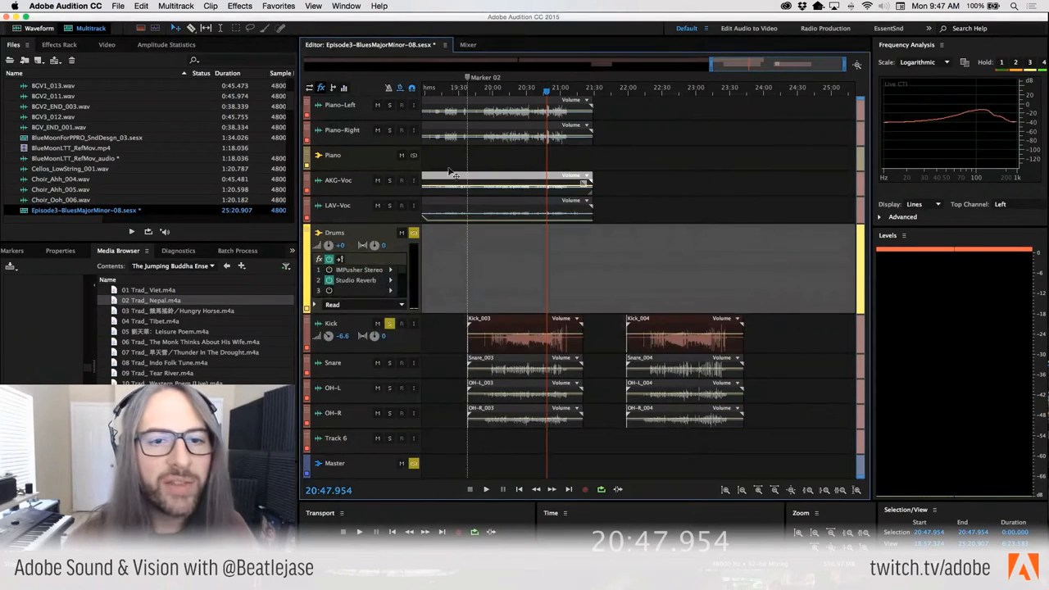
Step: Switch the Blues session to the Mixer view showing channel strips
click(468, 45)
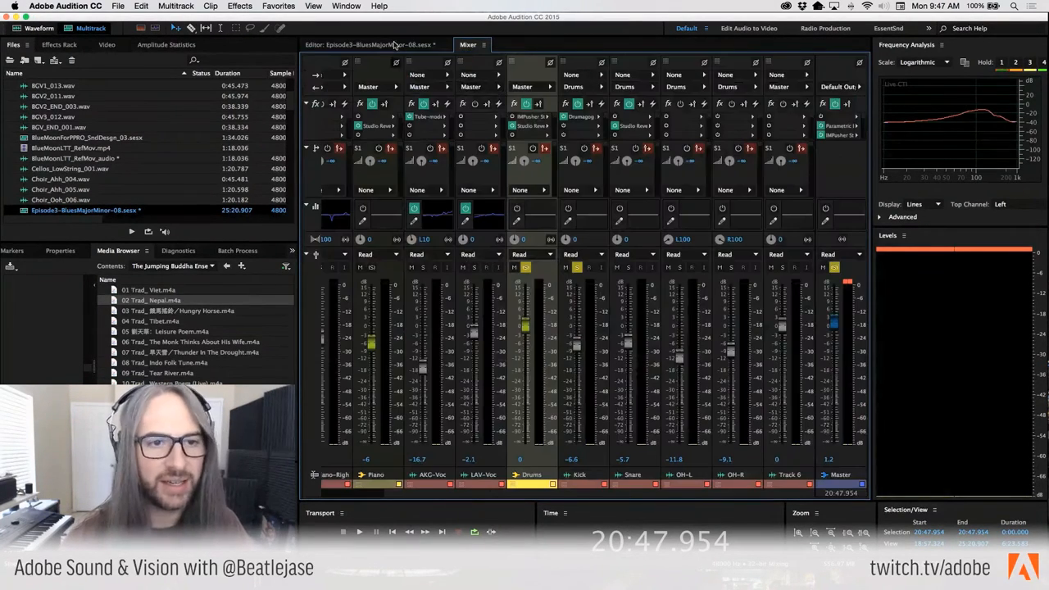
Step: Reopen 02 Trad_Nepal.m4a in the editor and show the Amplitude Statistics panel
click(372, 44)
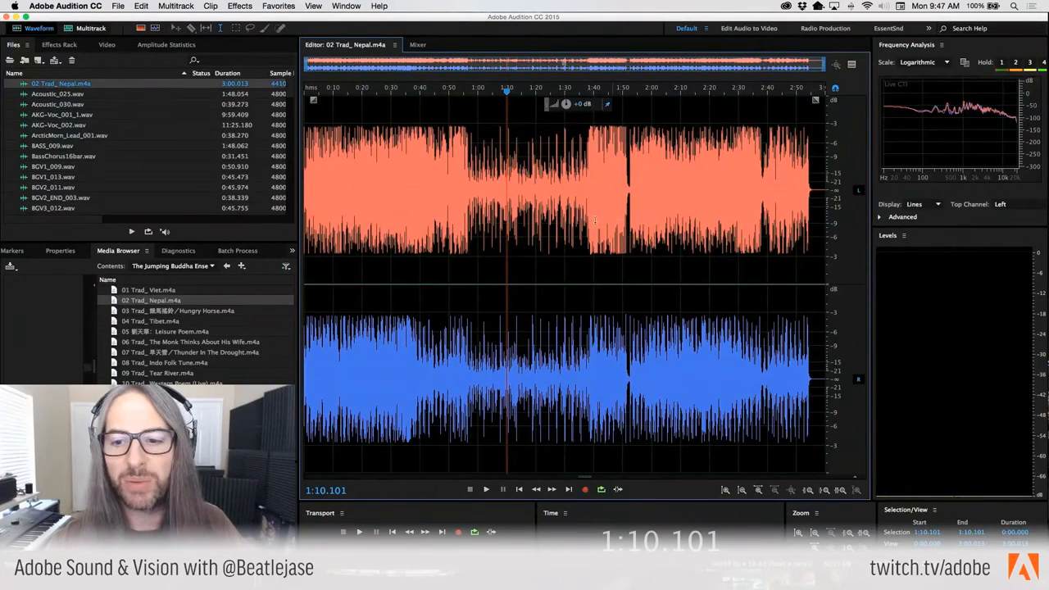
click(167, 45)
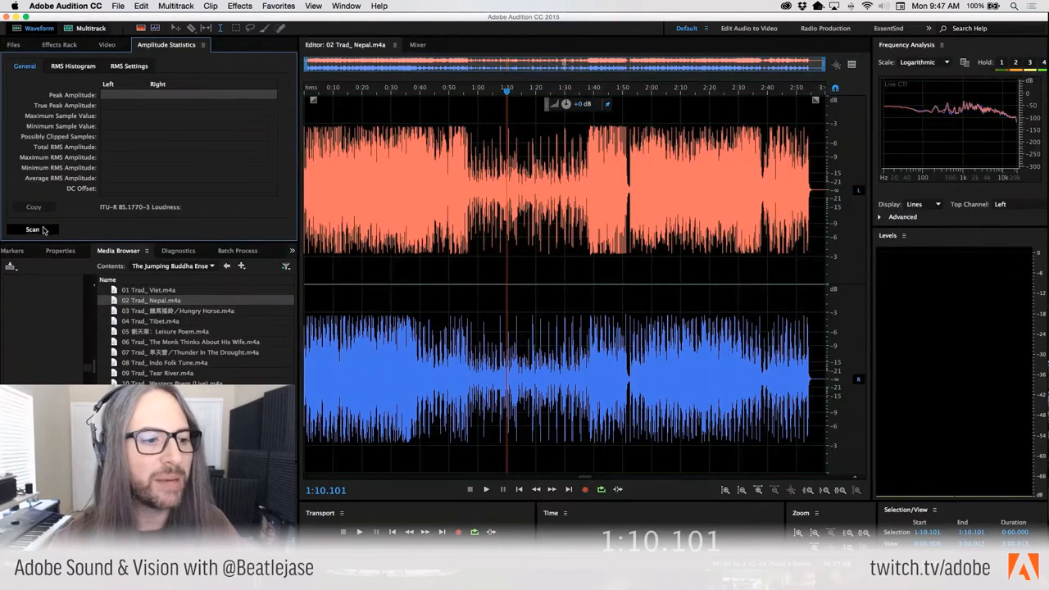
Step: Scan the Nepal file to get −3.23 dB peak and −13.92 LUFS loudness
click(33, 229)
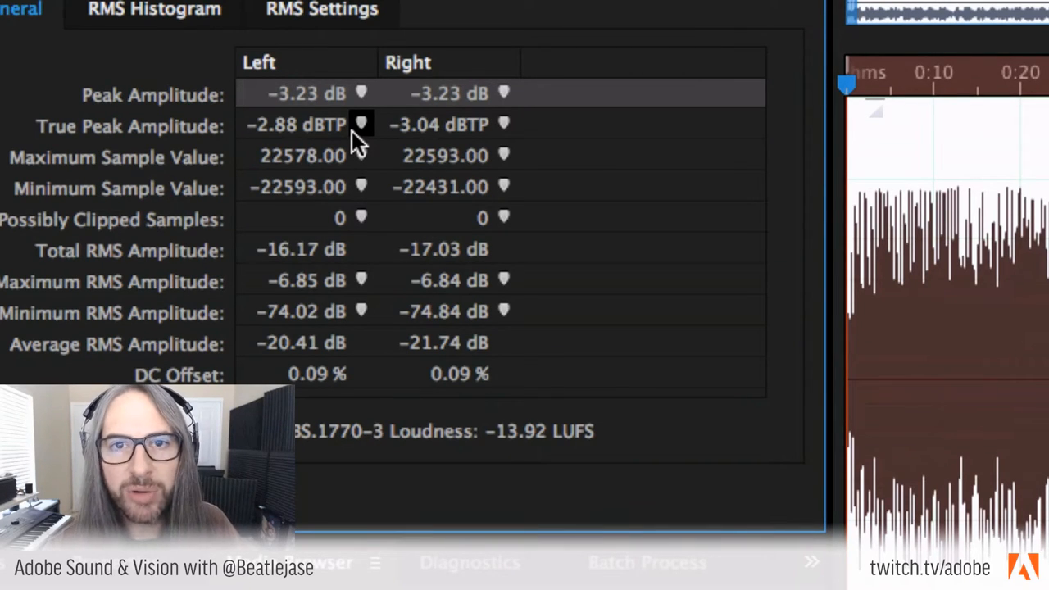
mouse_move(484, 122)
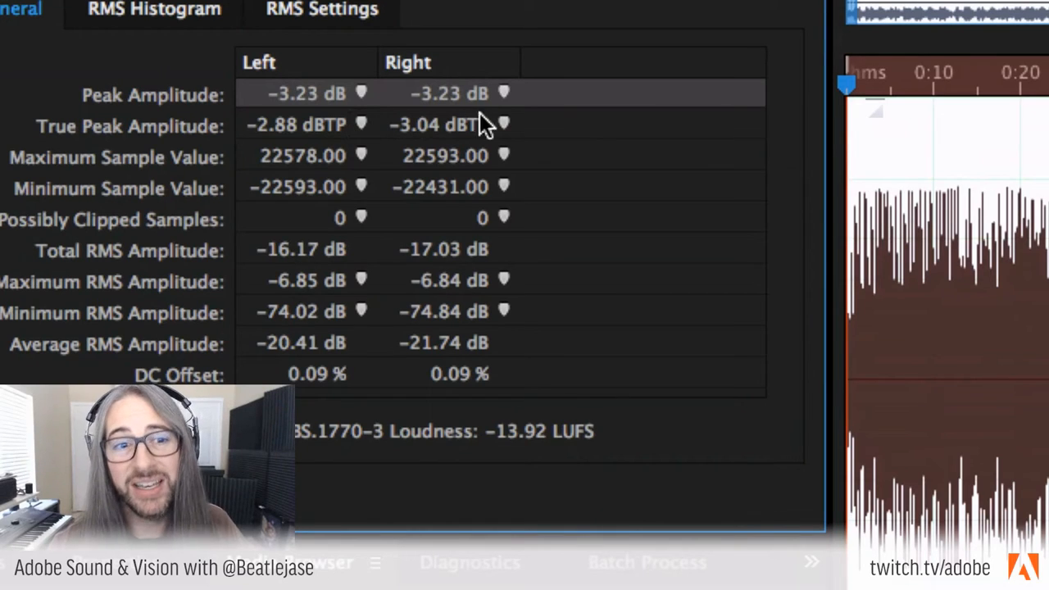
mouse_move(451, 125)
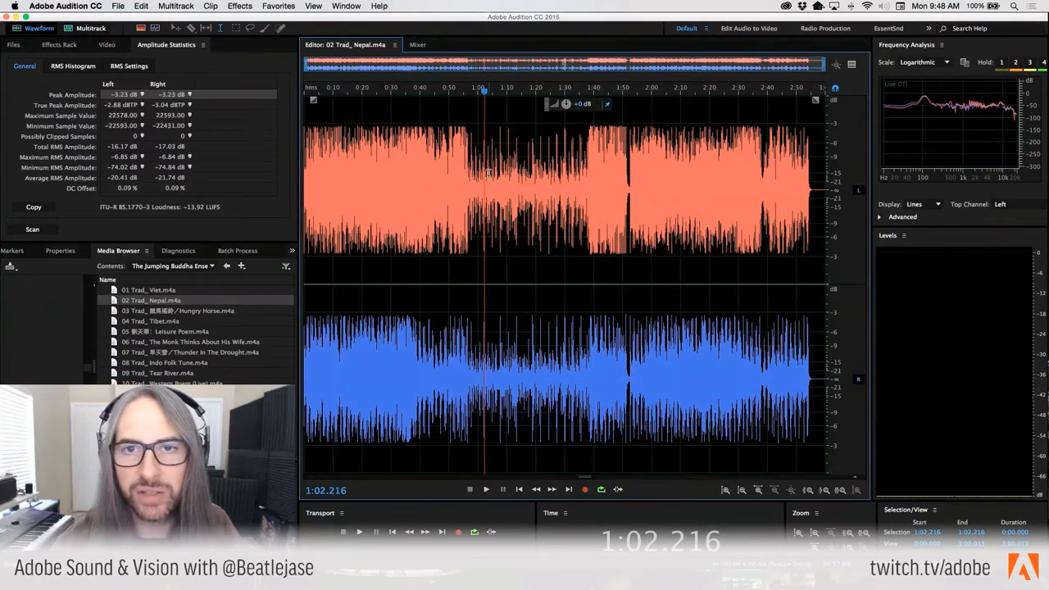
Step: Check the Files panel, then expand Amplitude Statistics to show bit depth and dynamic range
click(484, 489)
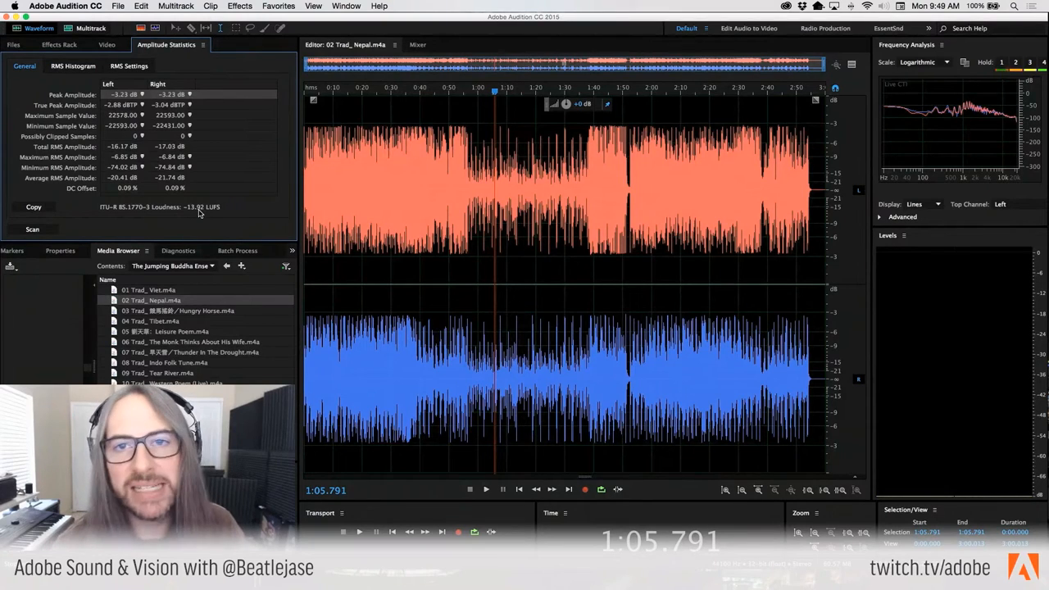
click(14, 45)
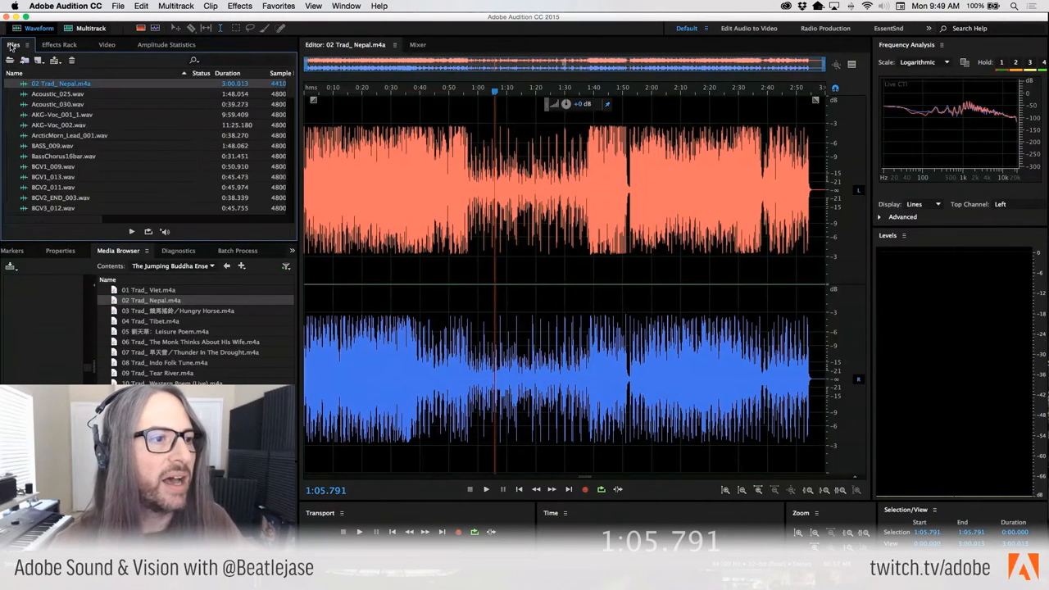
click(166, 44)
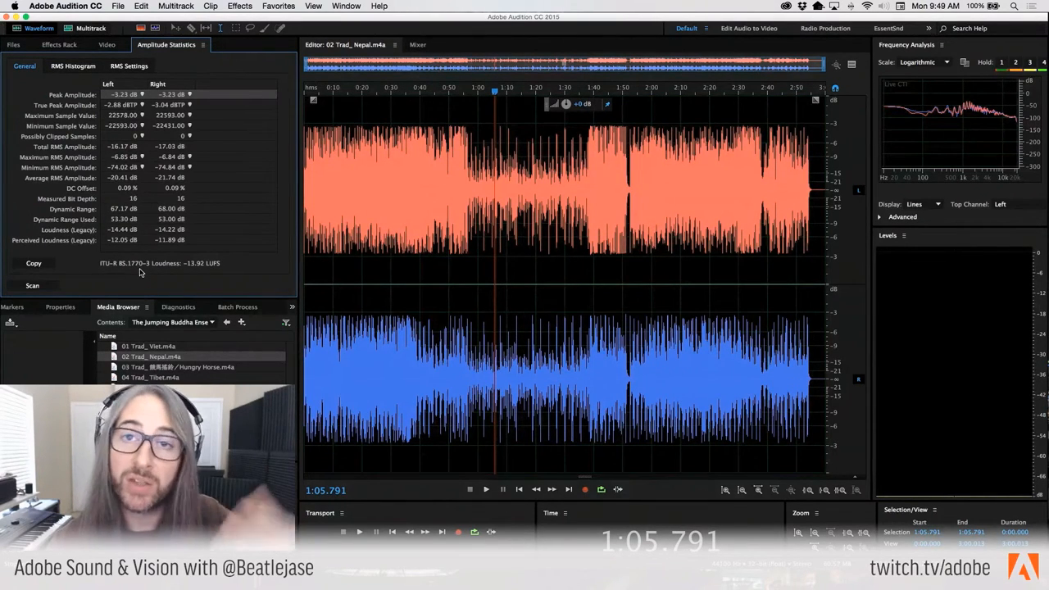
Step: Open the TC Electronic Loudness Radar meter with the EBU R128 LUFS preset
click(175, 5)
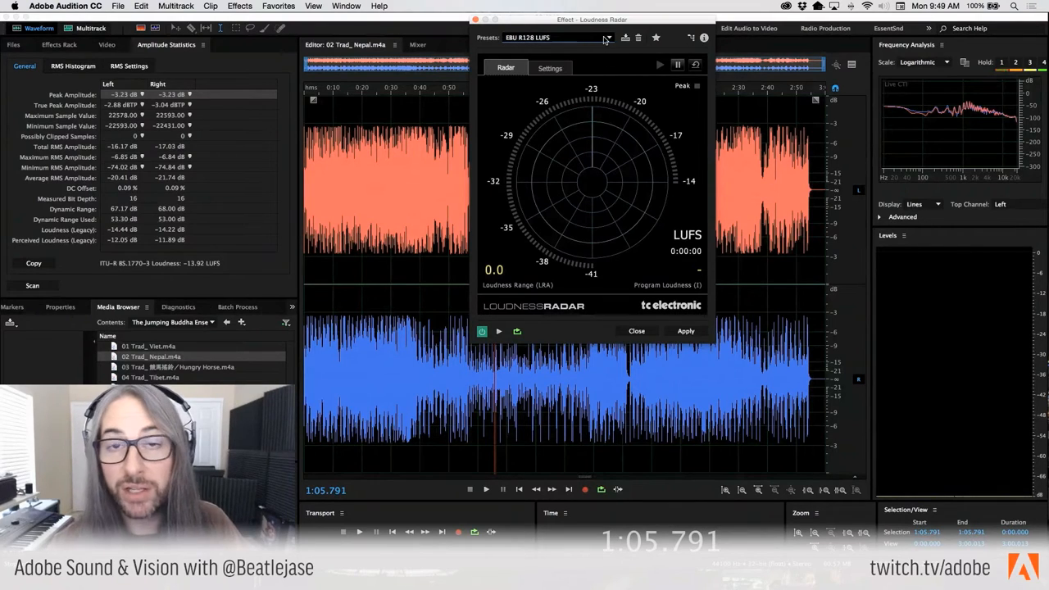
mouse_move(524, 38)
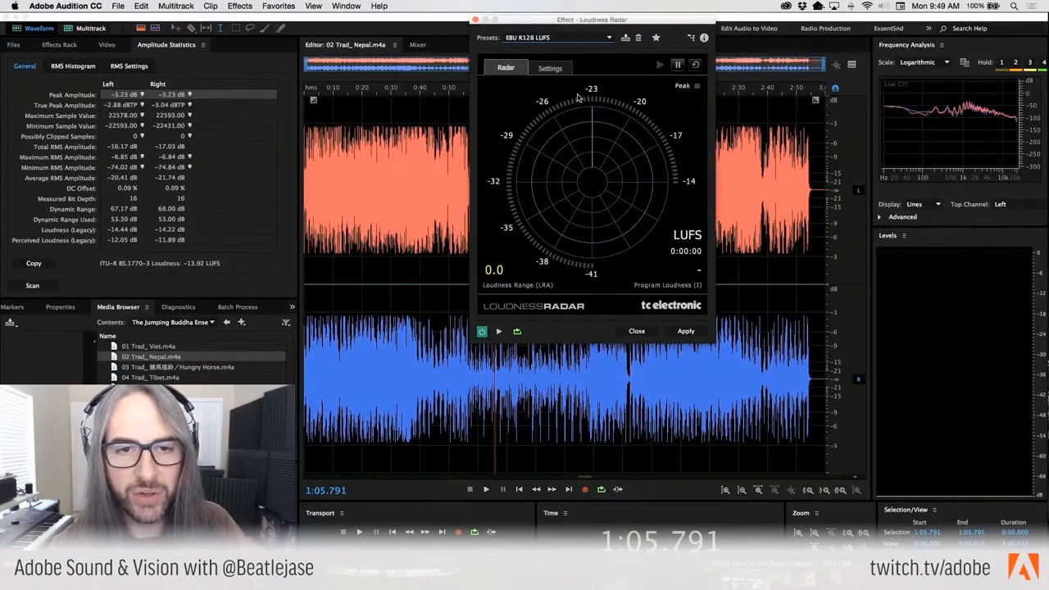
click(636, 330)
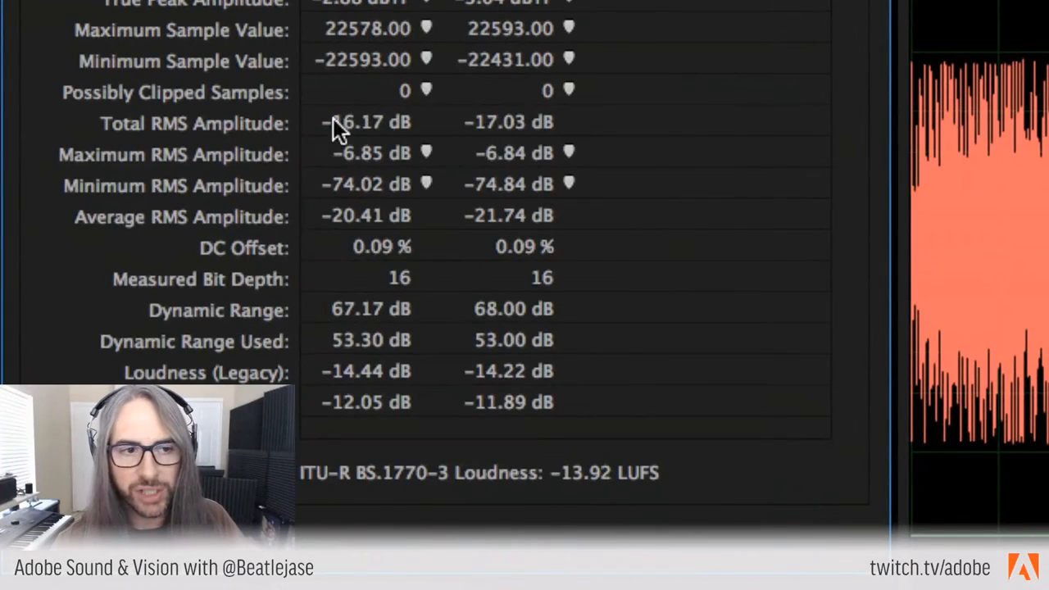
mouse_move(283, 213)
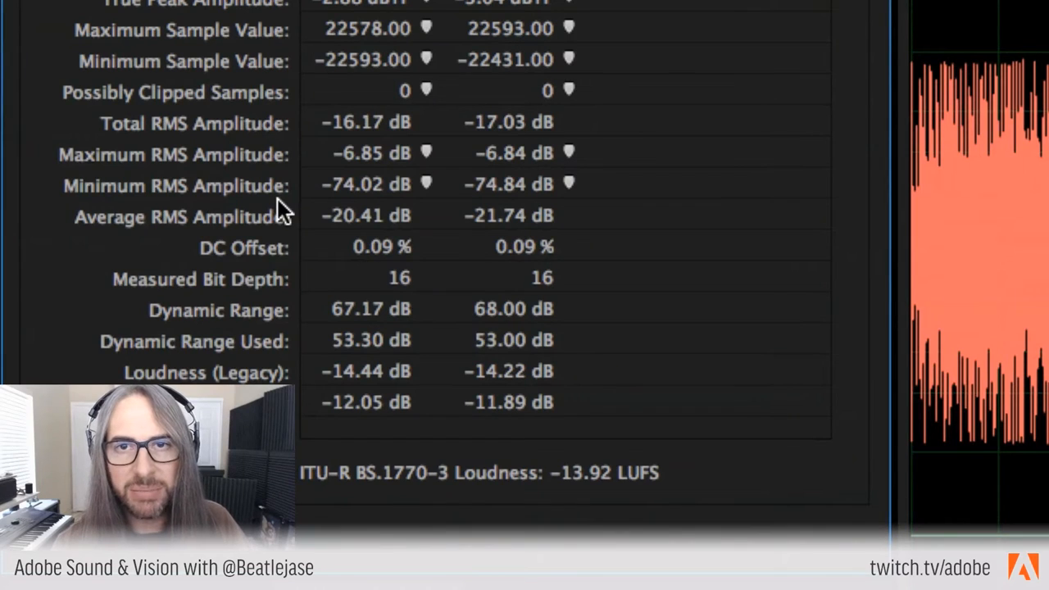
mouse_move(209, 123)
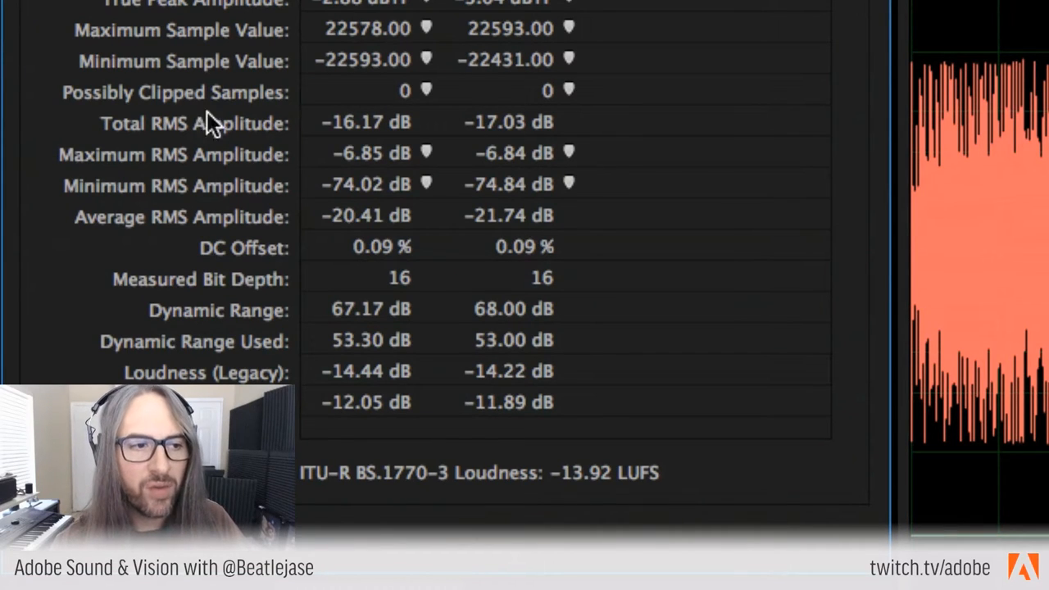
mouse_move(180, 152)
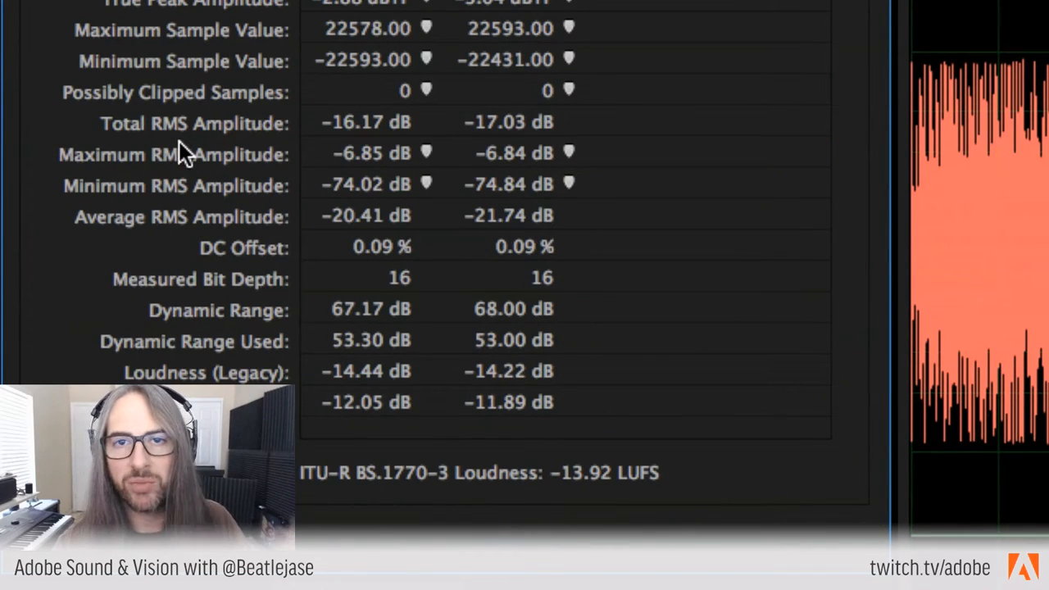
mouse_move(205, 127)
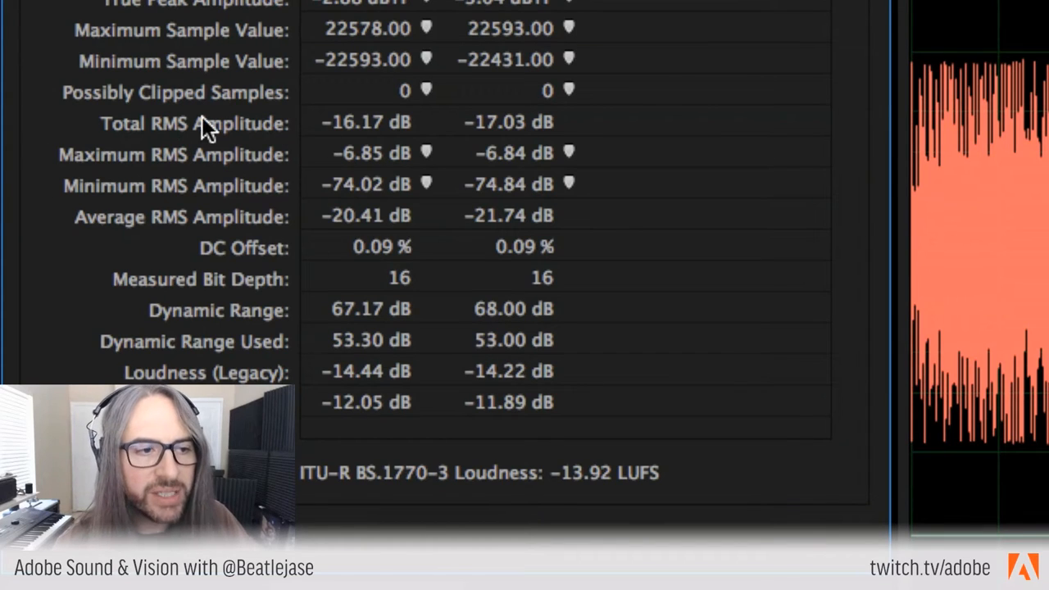
mouse_move(394, 127)
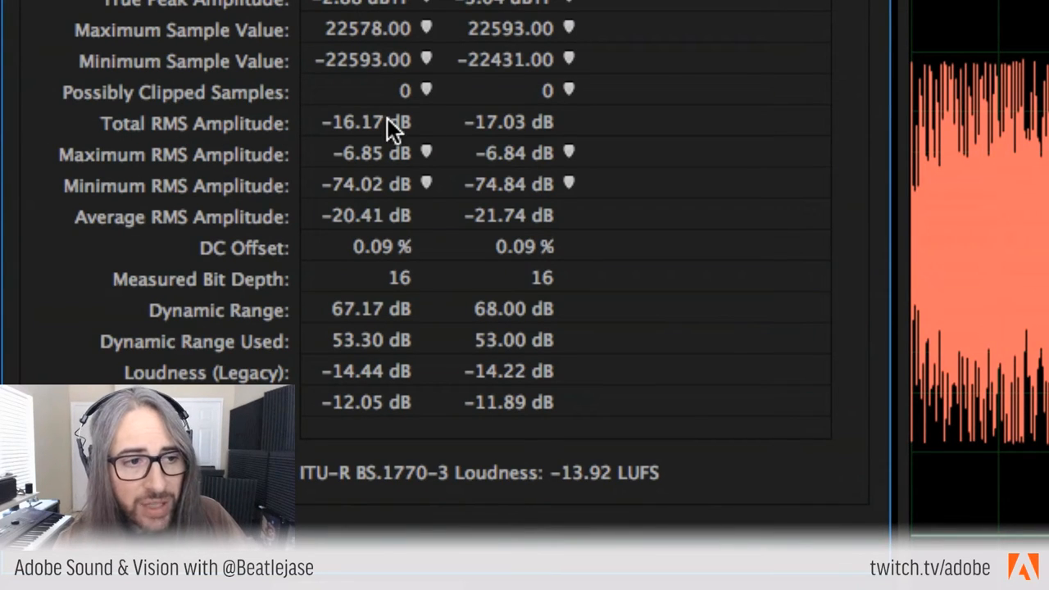
mouse_move(331, 164)
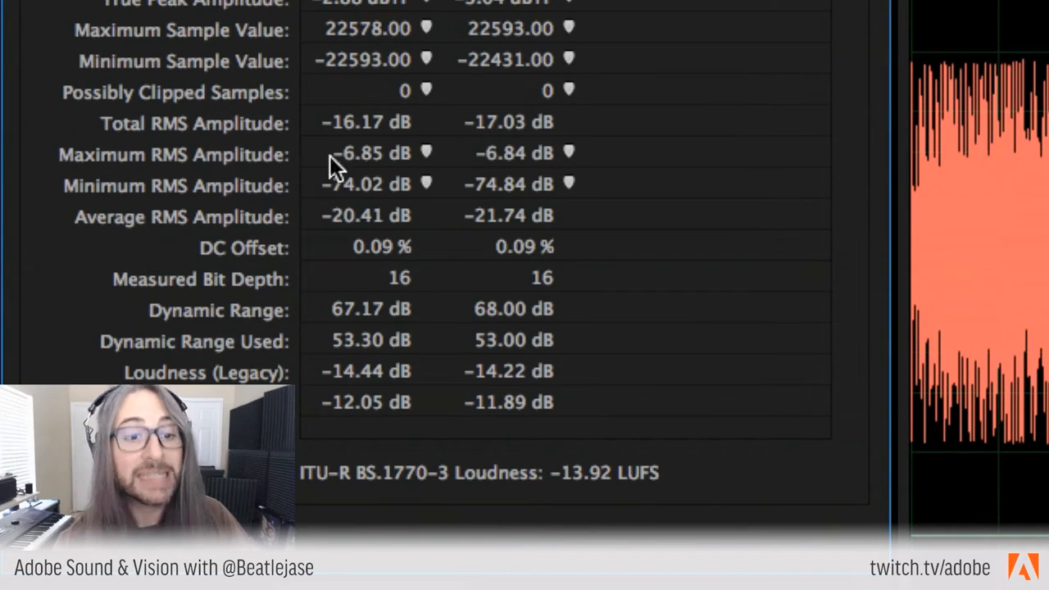
mouse_move(524, 164)
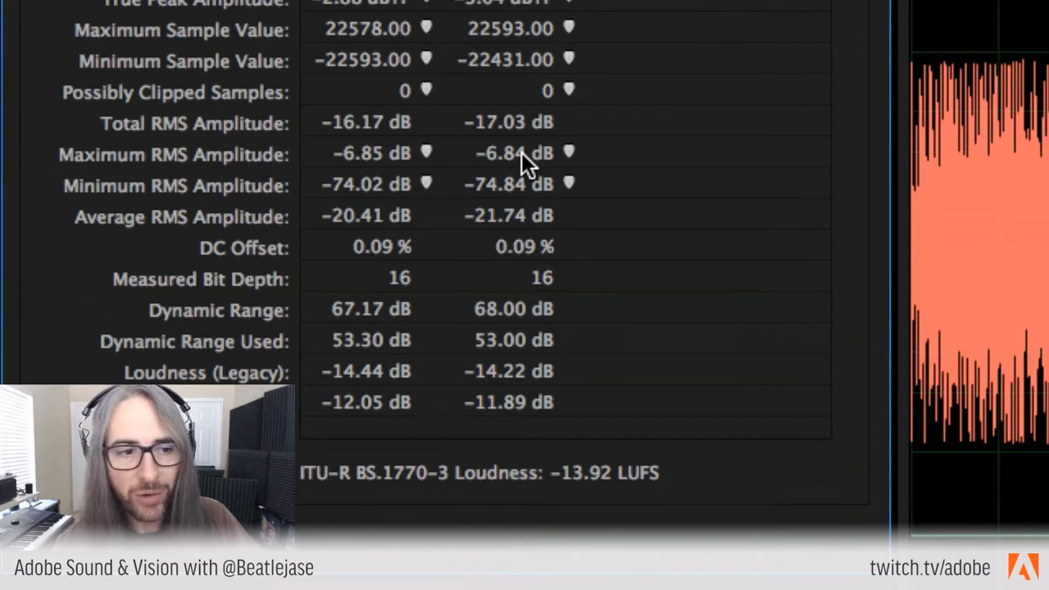
mouse_move(577, 211)
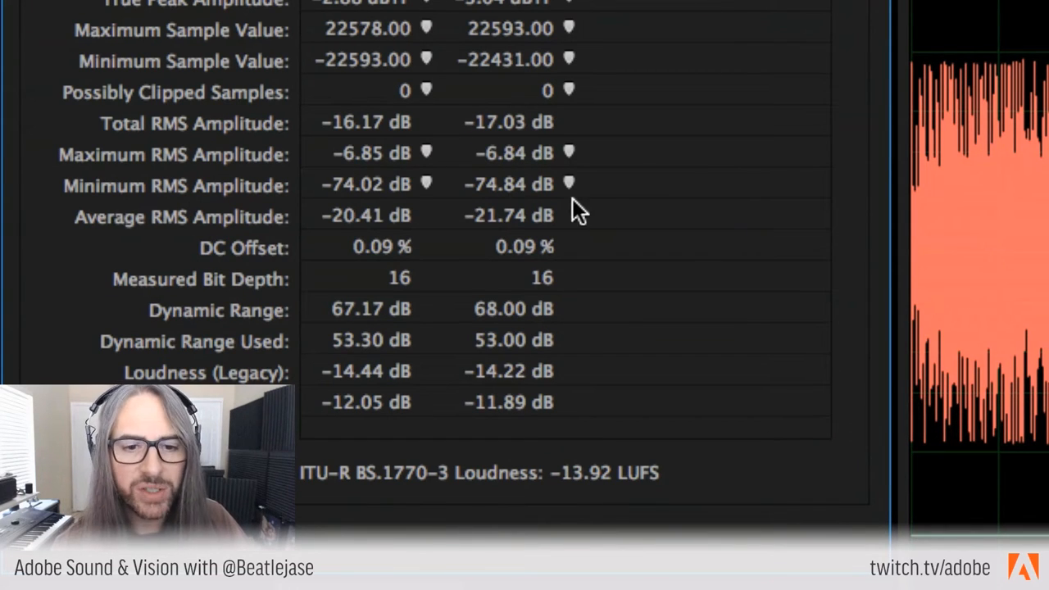
mouse_move(500, 204)
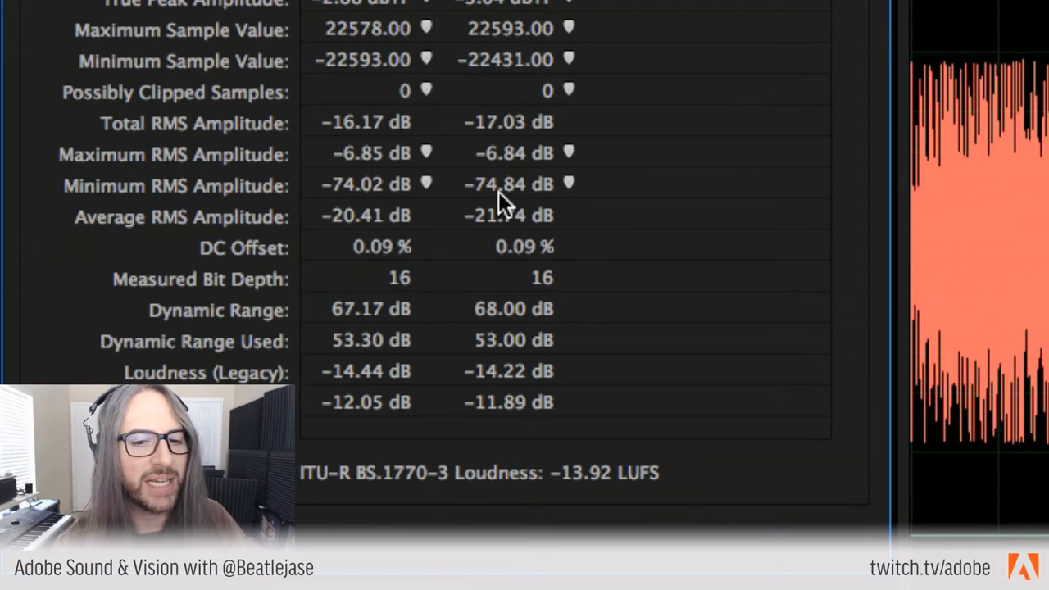
mouse_move(549, 246)
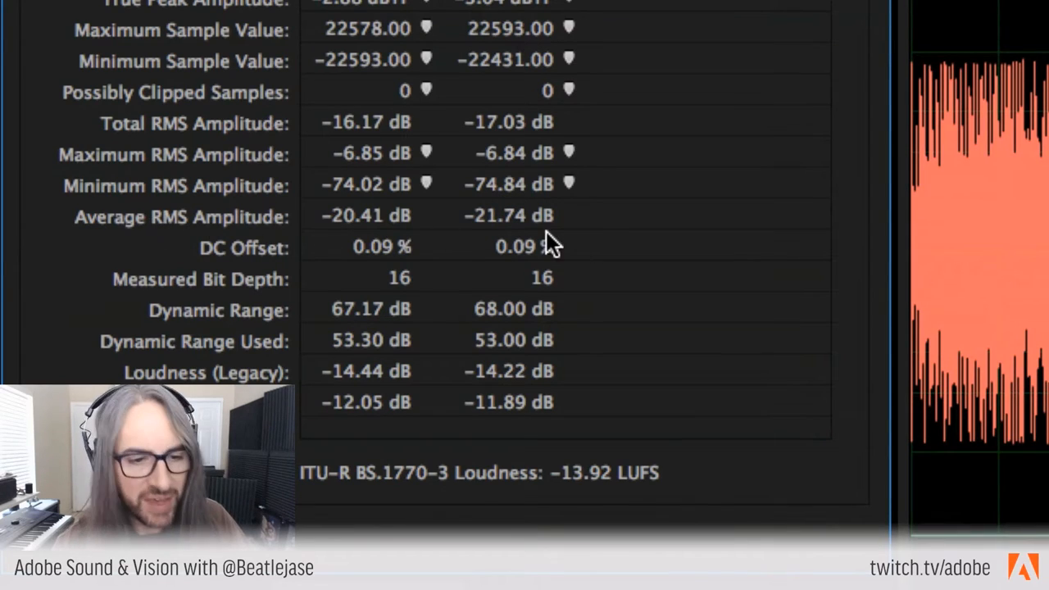
mouse_move(487, 324)
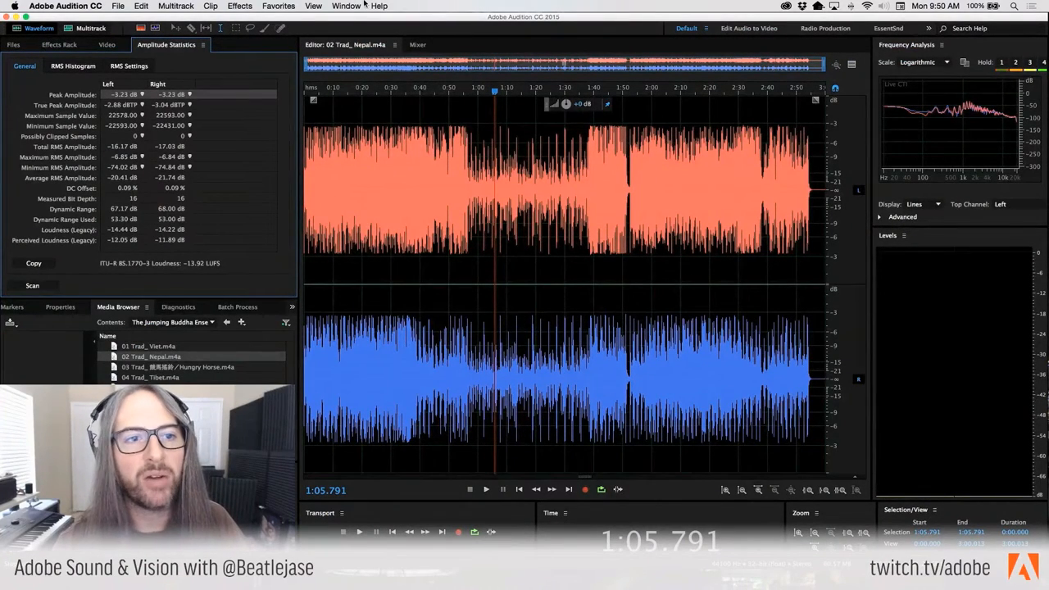
click(346, 6)
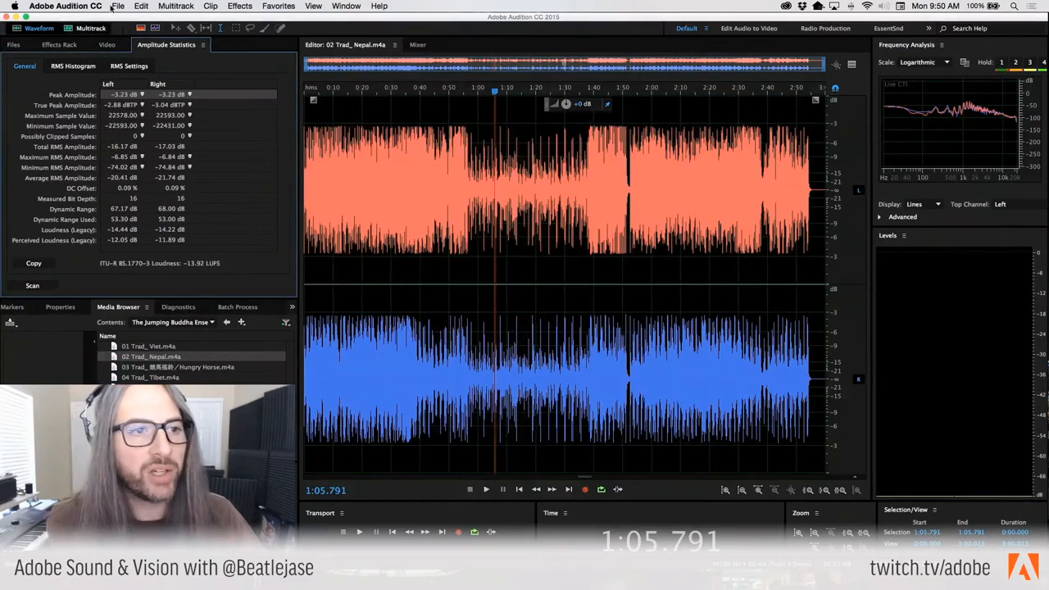
Step: Expand Effects > Modulation to show Chorus, Flanger and Phaser
click(239, 5)
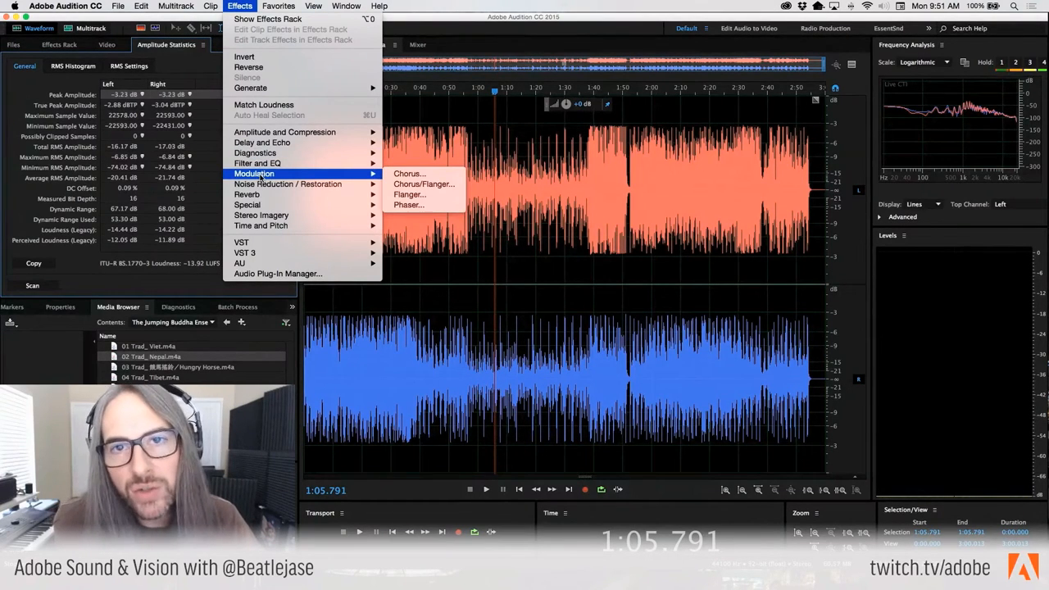
mouse_move(410, 173)
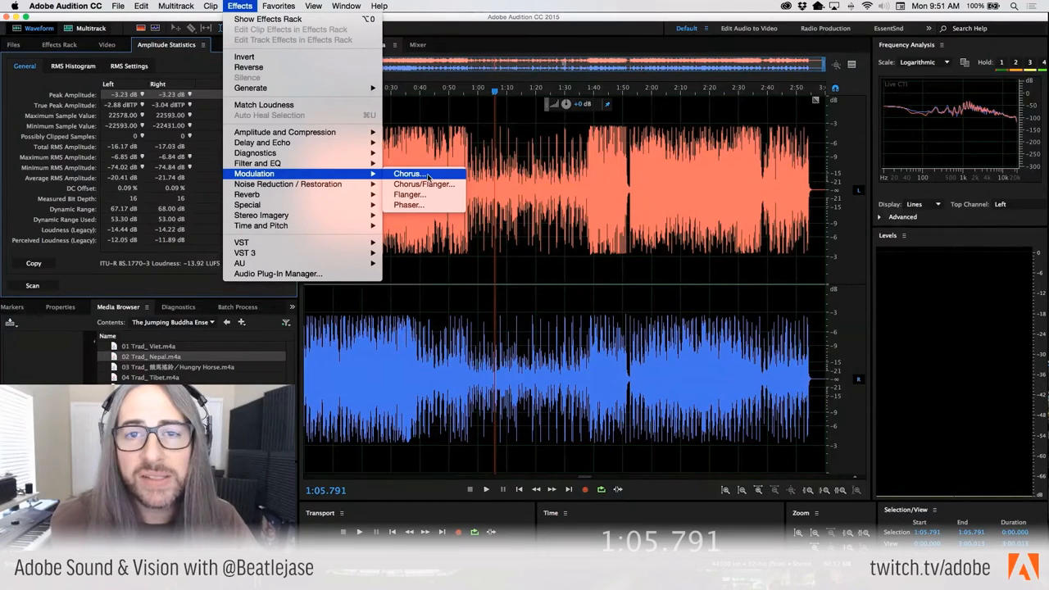
mouse_move(408, 205)
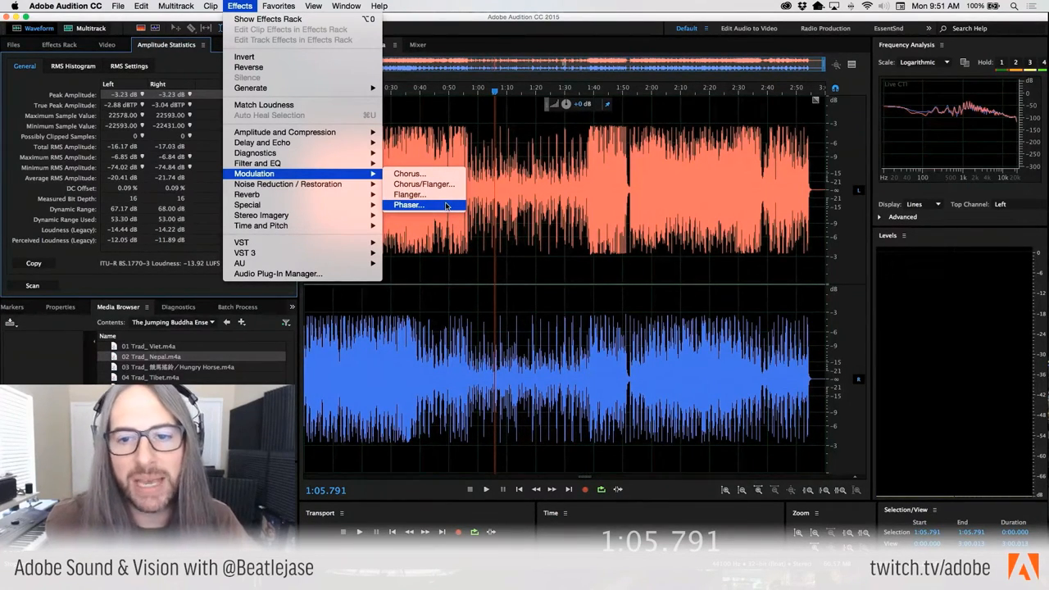
mouse_move(305, 172)
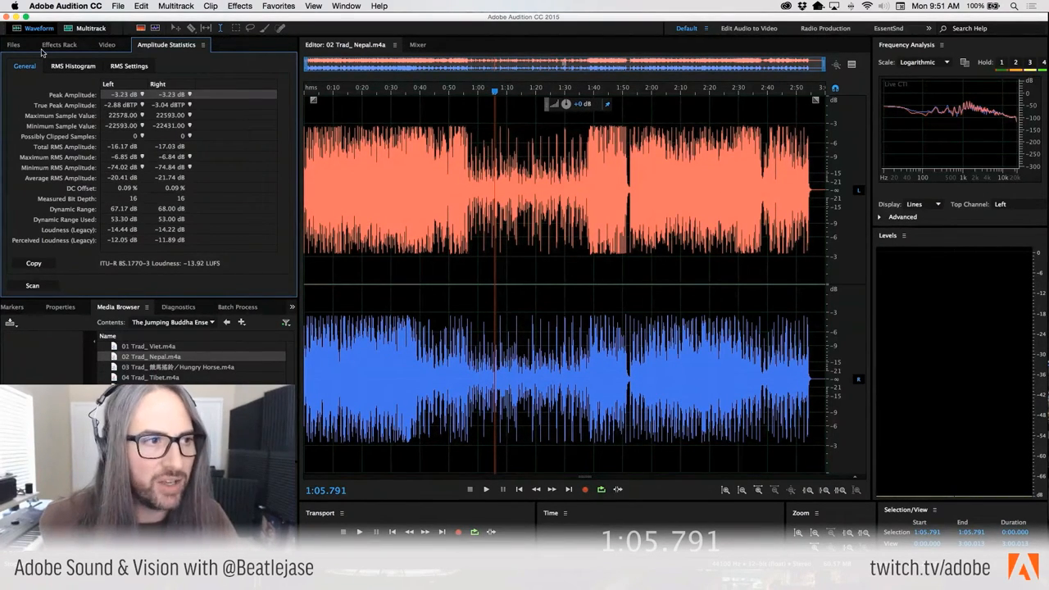
Step: Show the empty Effects Rack, play the track briefly, and expand Amplitude and Compression
click(58, 44)
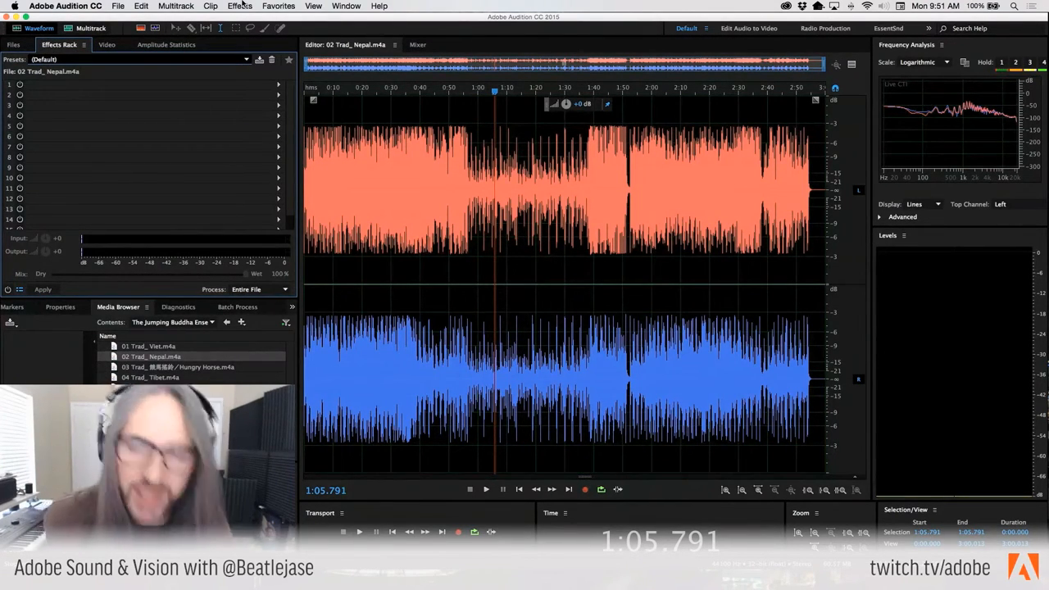
key(Cmd+Tab)
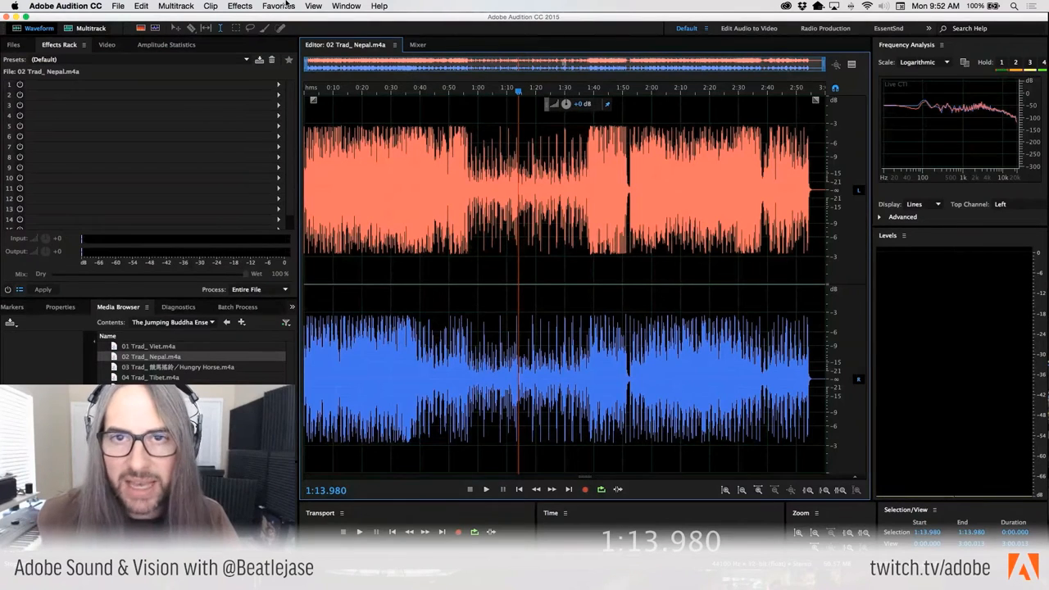
click(240, 6)
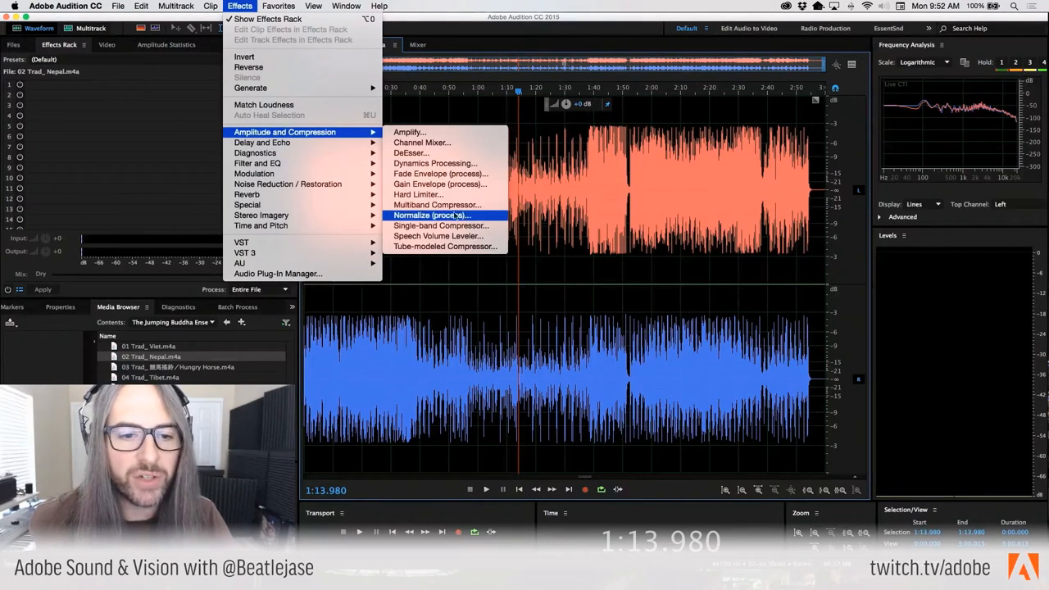
Step: Apply the Multiband Compressor to the Nepal track using its Broadcast preset
click(436, 204)
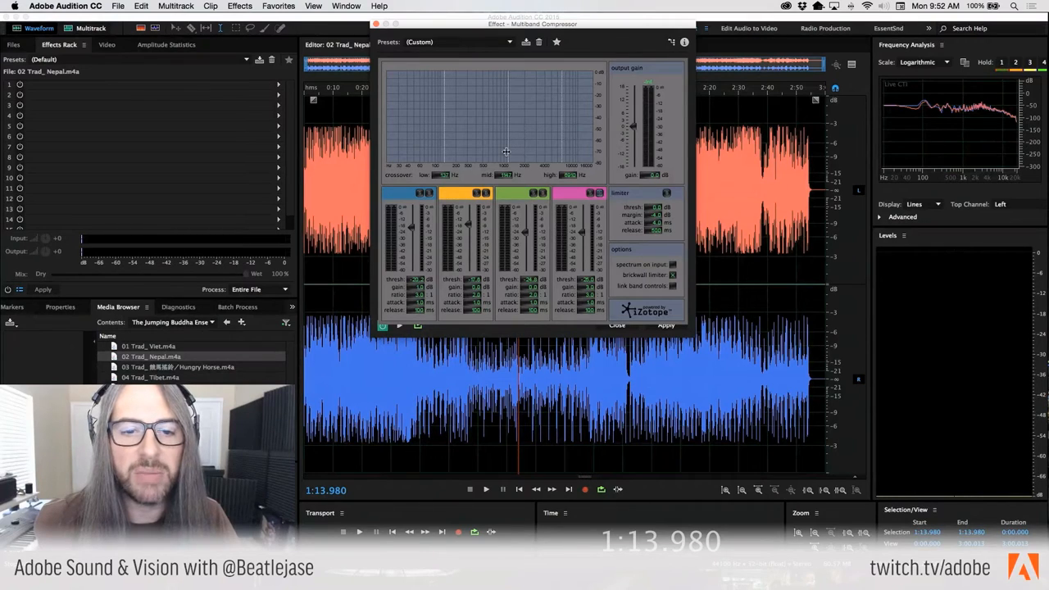
mouse_move(561, 146)
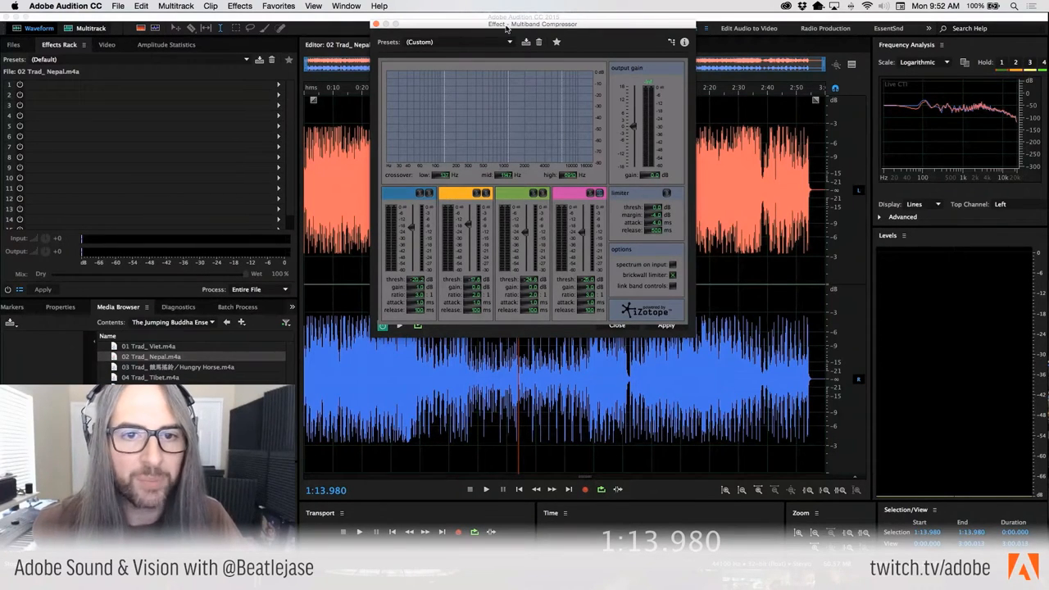
click(459, 42)
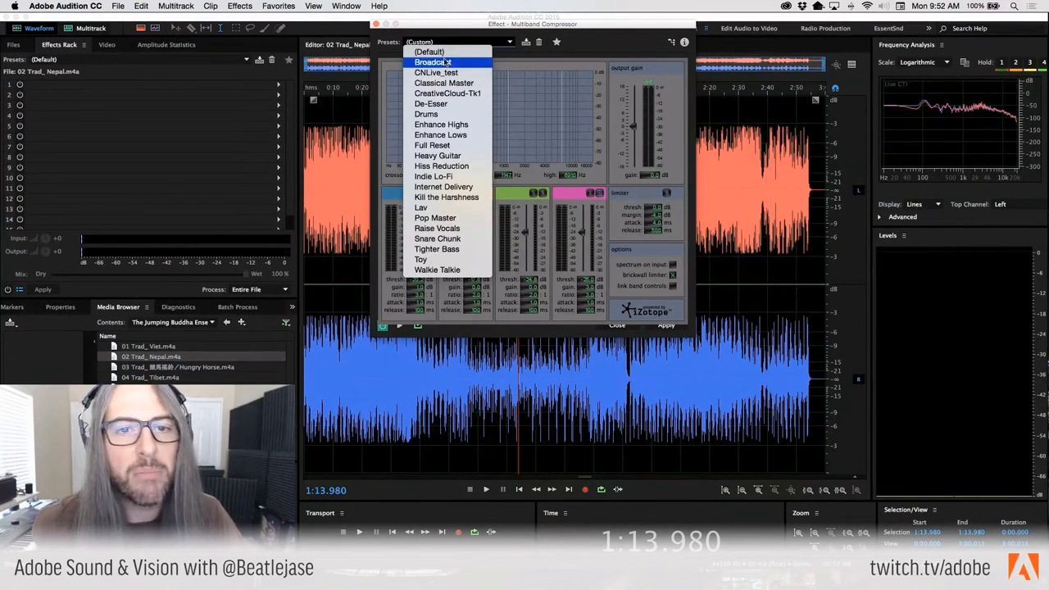
click(432, 61)
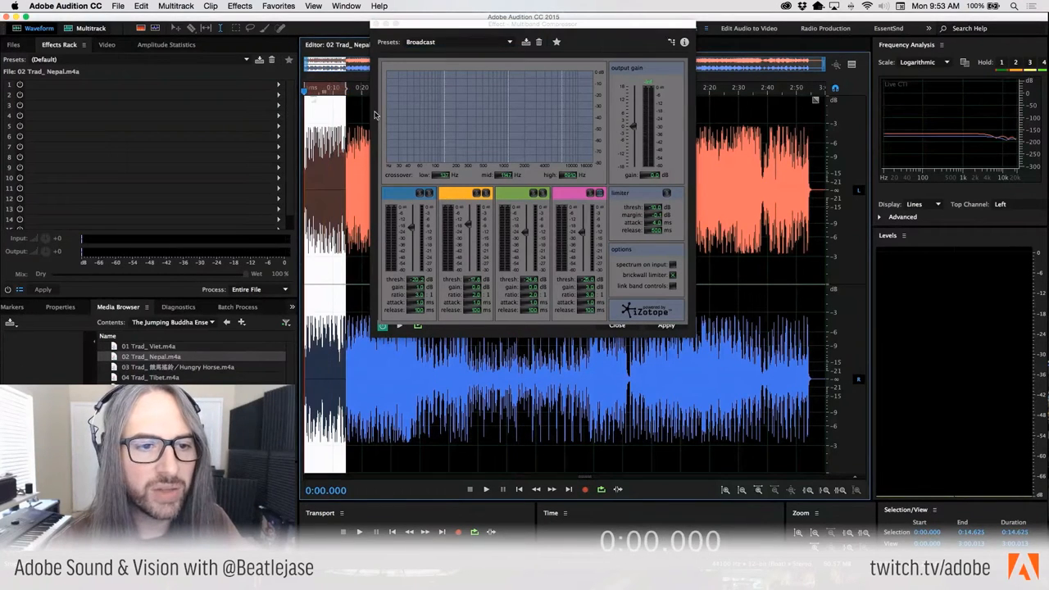
Step: Audition the Nepal track's opening seconds with Broadcast multiband compression, then close that window
click(485, 489)
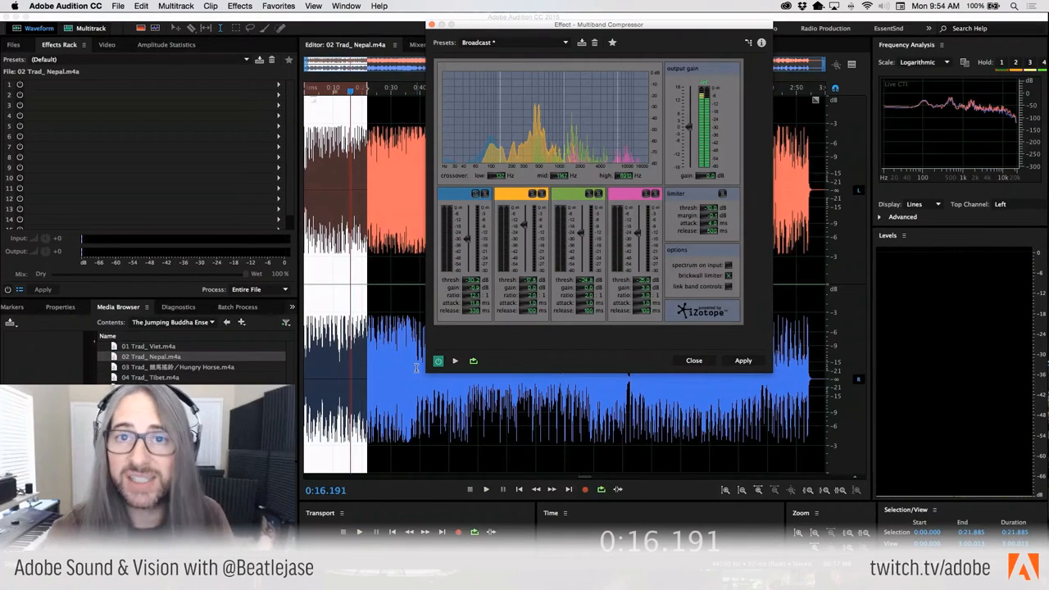
mouse_move(432, 35)
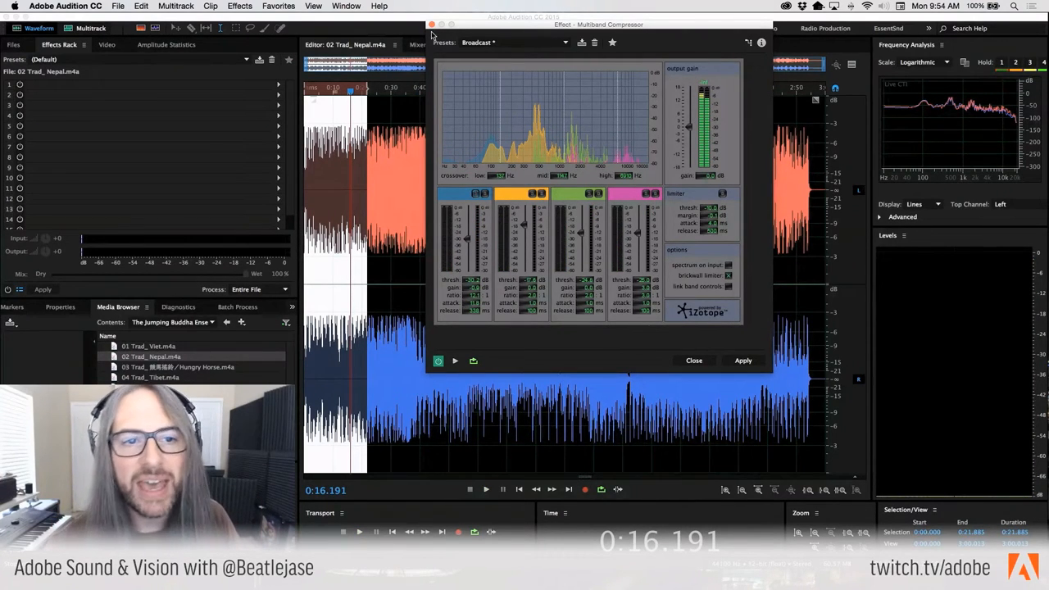
click(693, 360)
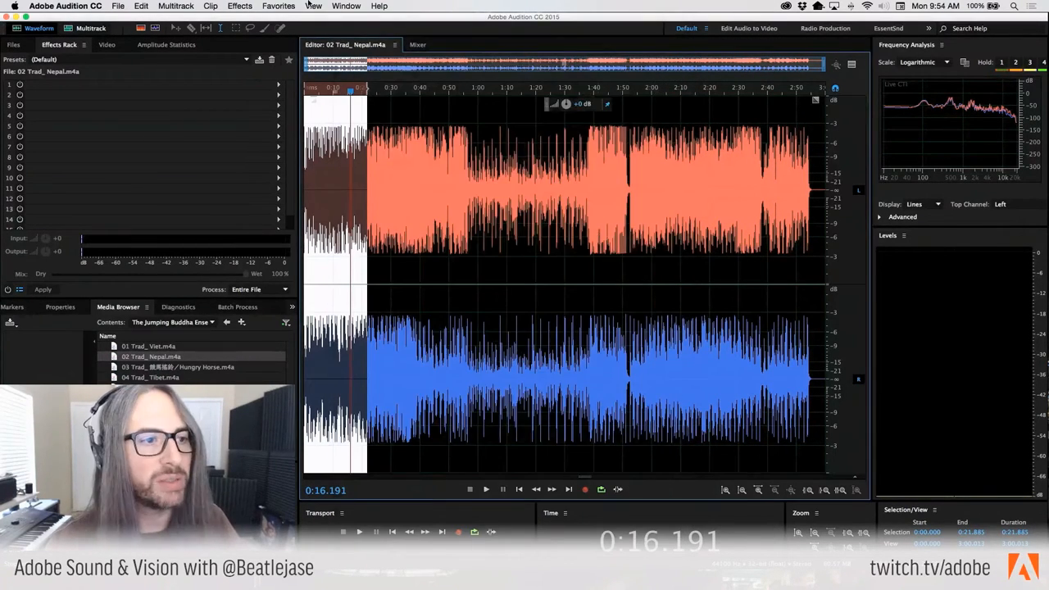
Step: Show the Metadata panel and scroll the Nepal track's ID3 fields (Jumping Buddha Ensemble, Traditional)
click(346, 6)
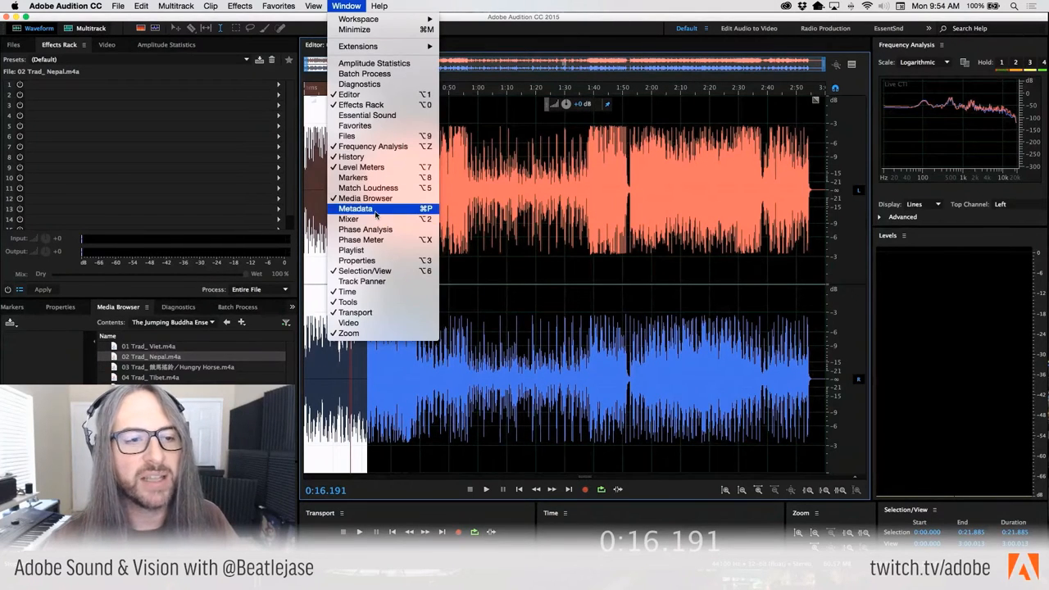
click(355, 208)
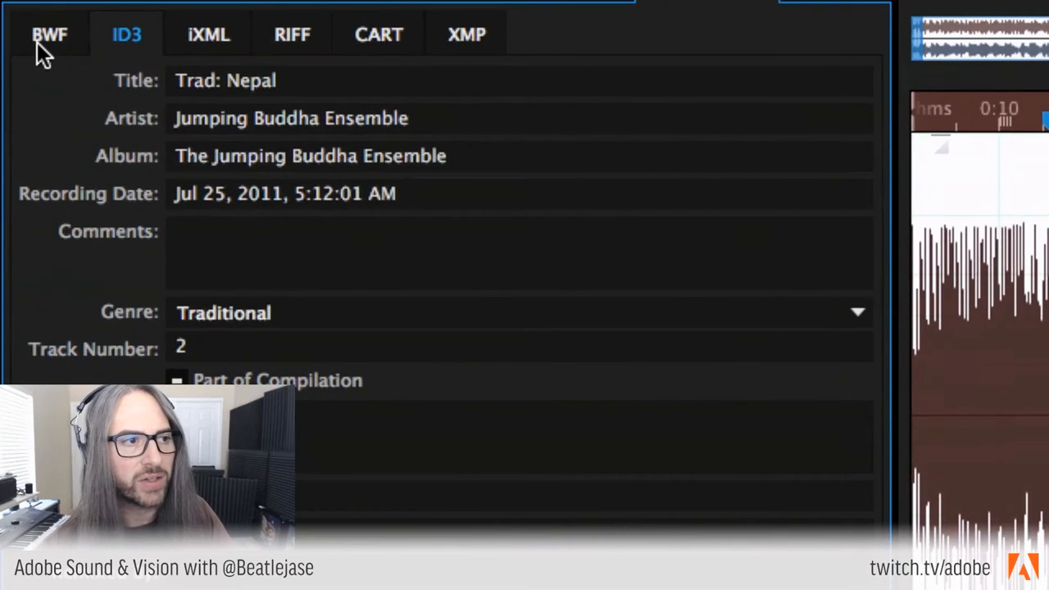
mouse_move(307, 43)
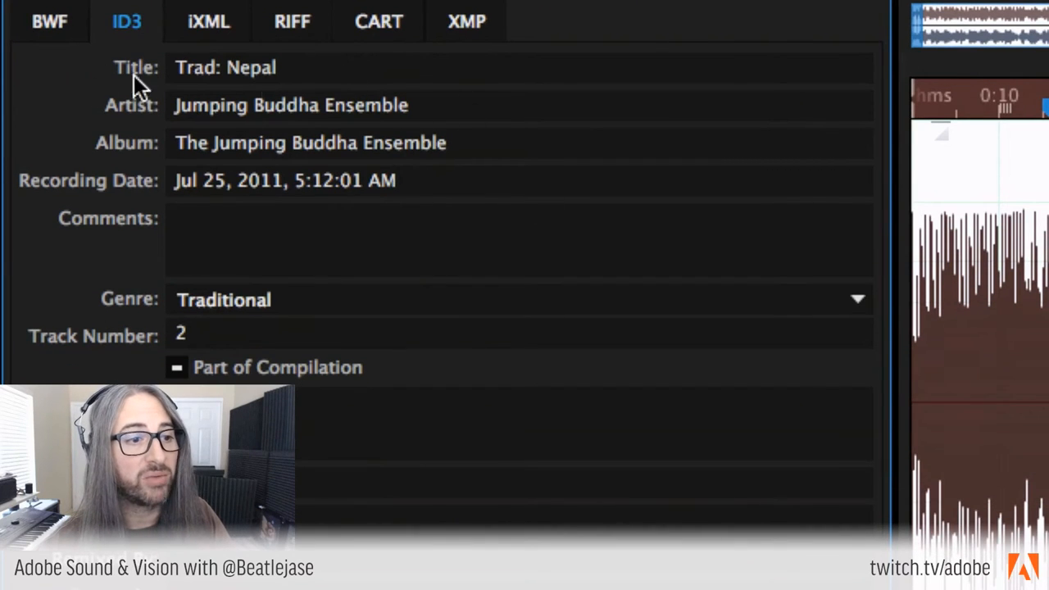
scroll(down, 3)
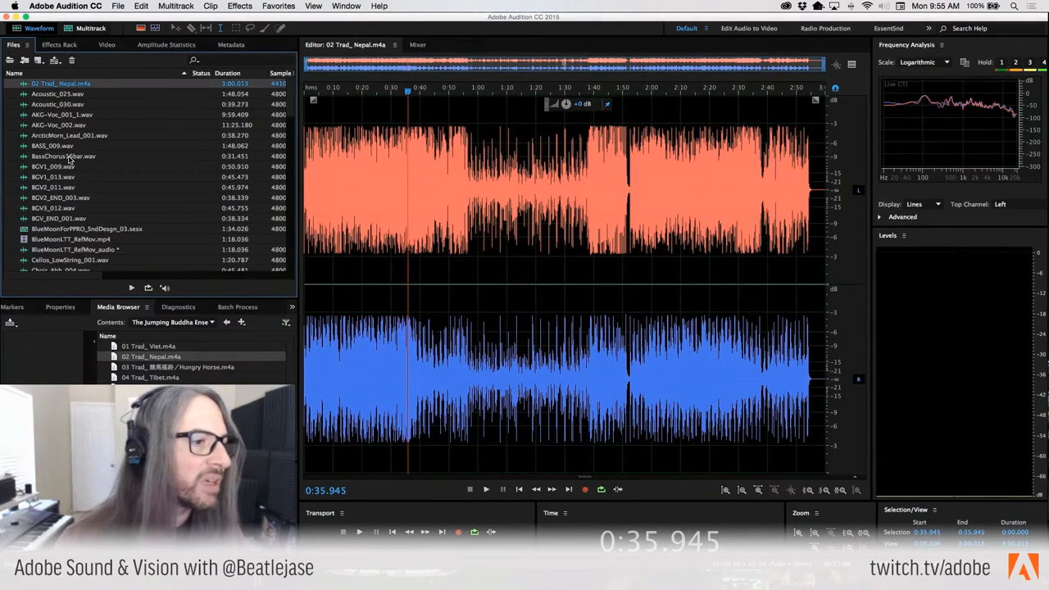
Step: Open and play BassChorus16bar.wav, then scan its amplitude statistics (−7.27 dB peak, −25.08 LUFS)
double_click(63, 155)
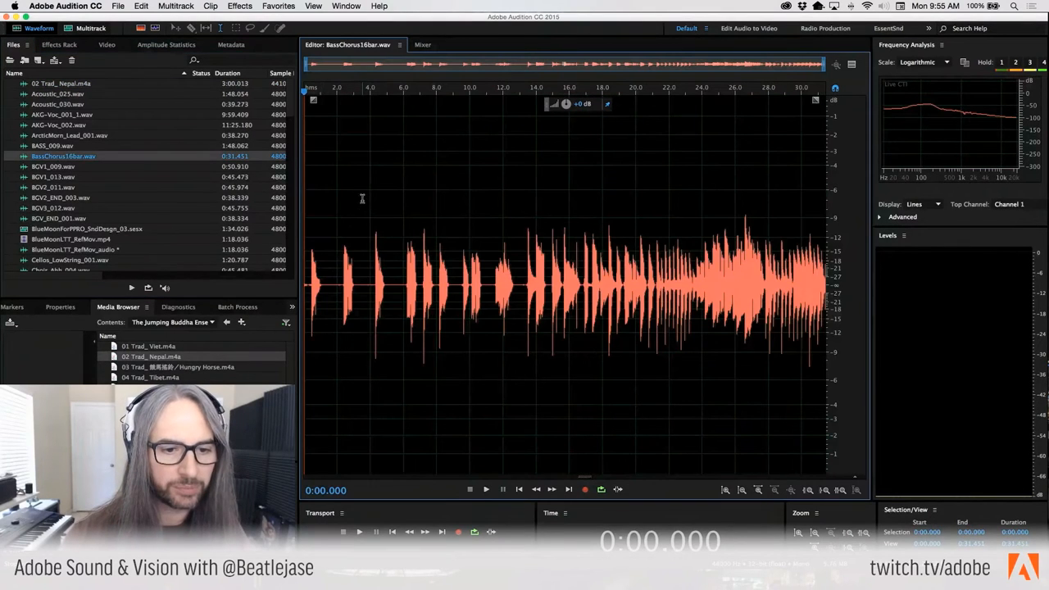
click(485, 489)
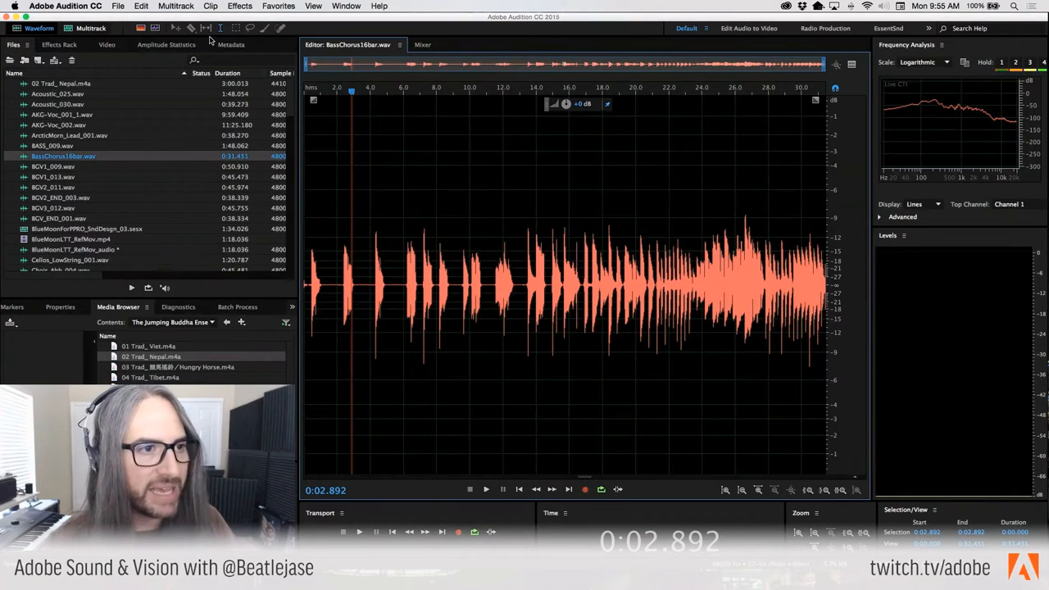
click(166, 45)
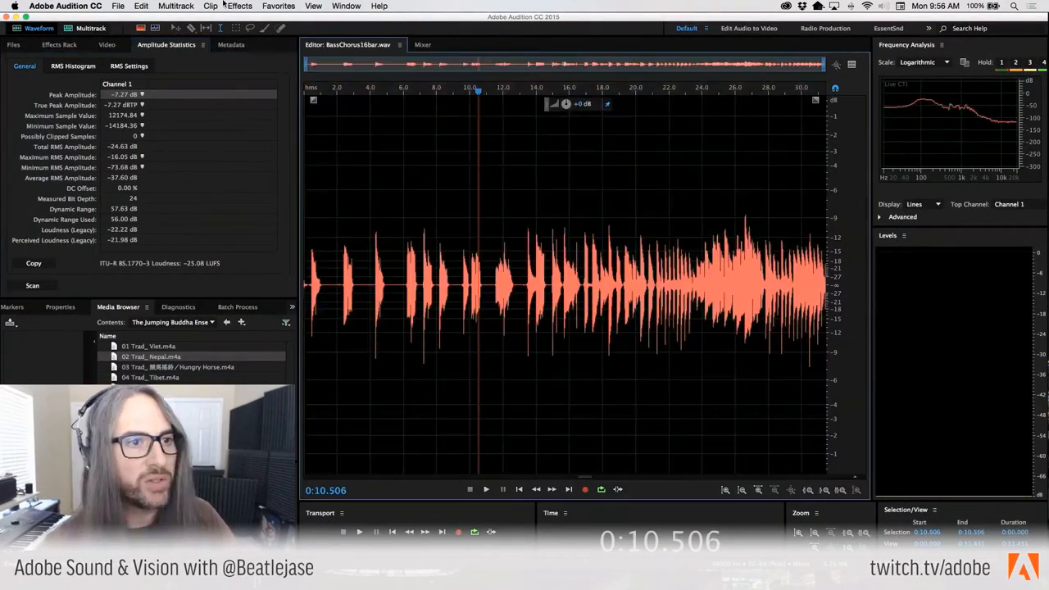
click(240, 5)
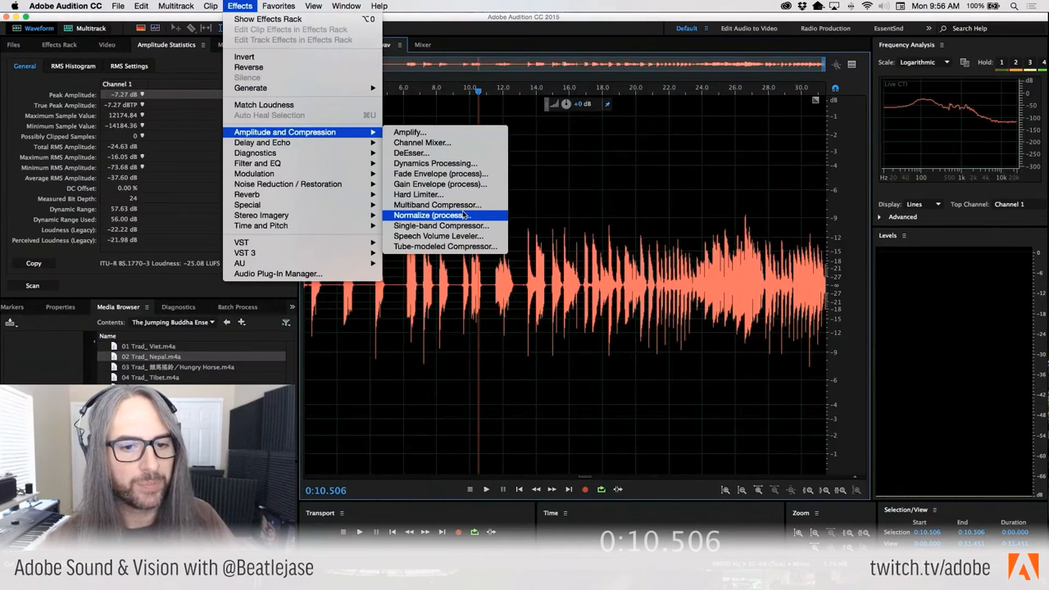
click(429, 214)
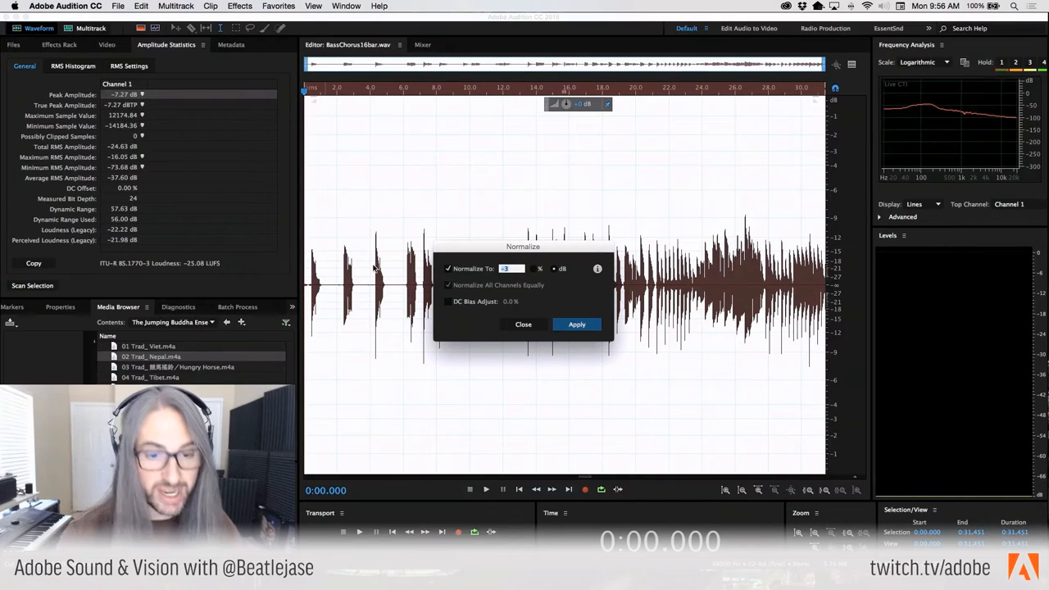
click(576, 324)
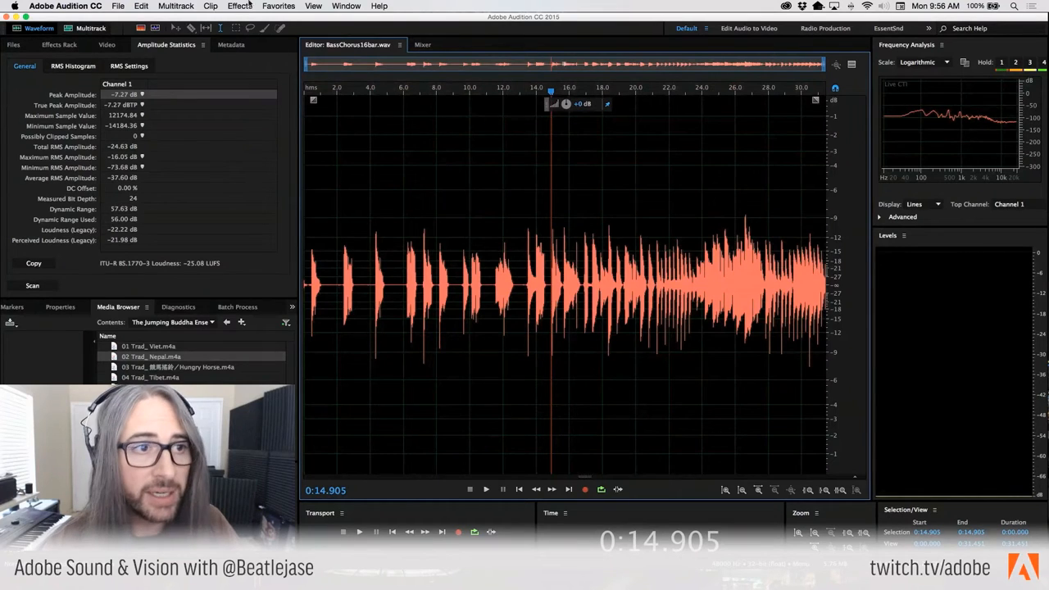
click(239, 6)
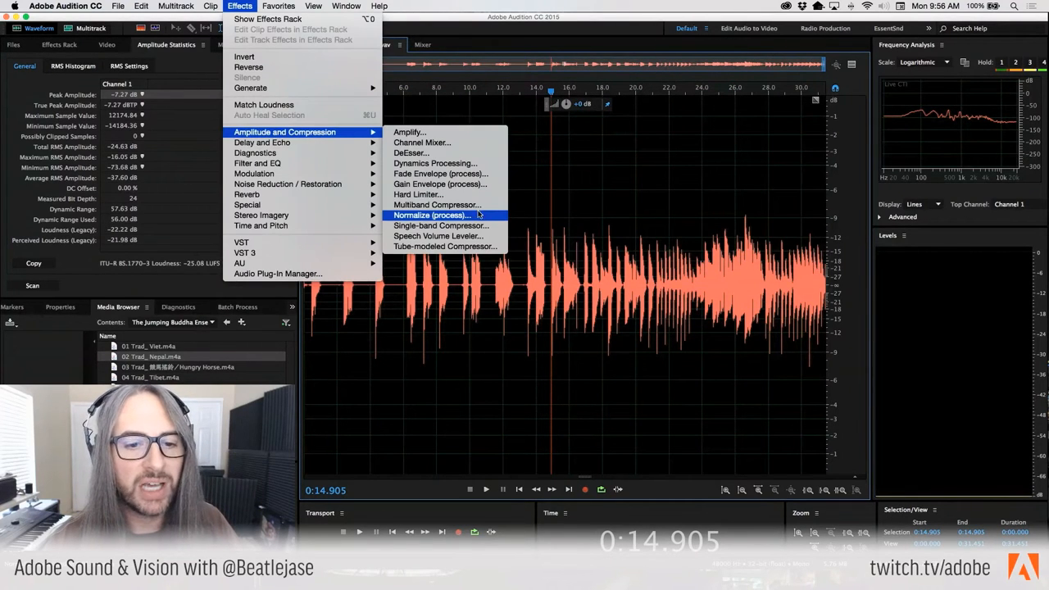
Step: Normalize BassChorus16bar.wav to -12 dB
click(430, 215)
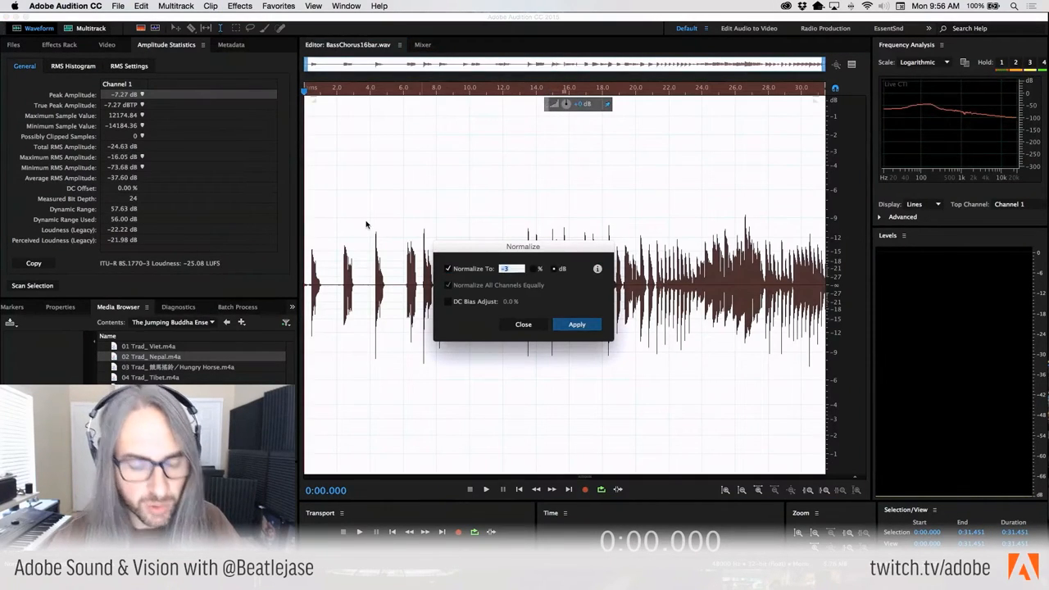
text(-12)
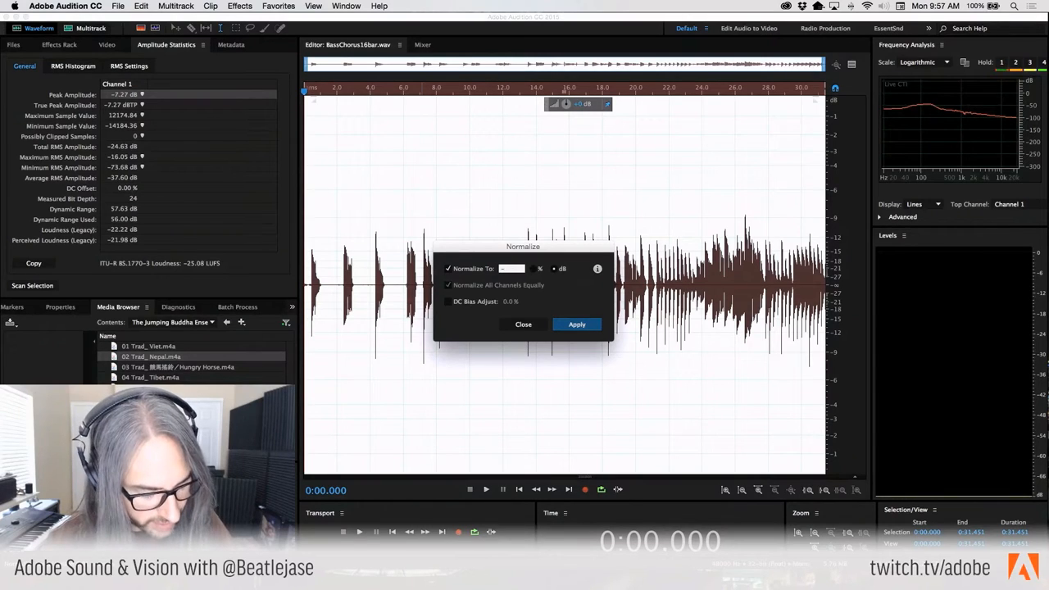
text(-12)
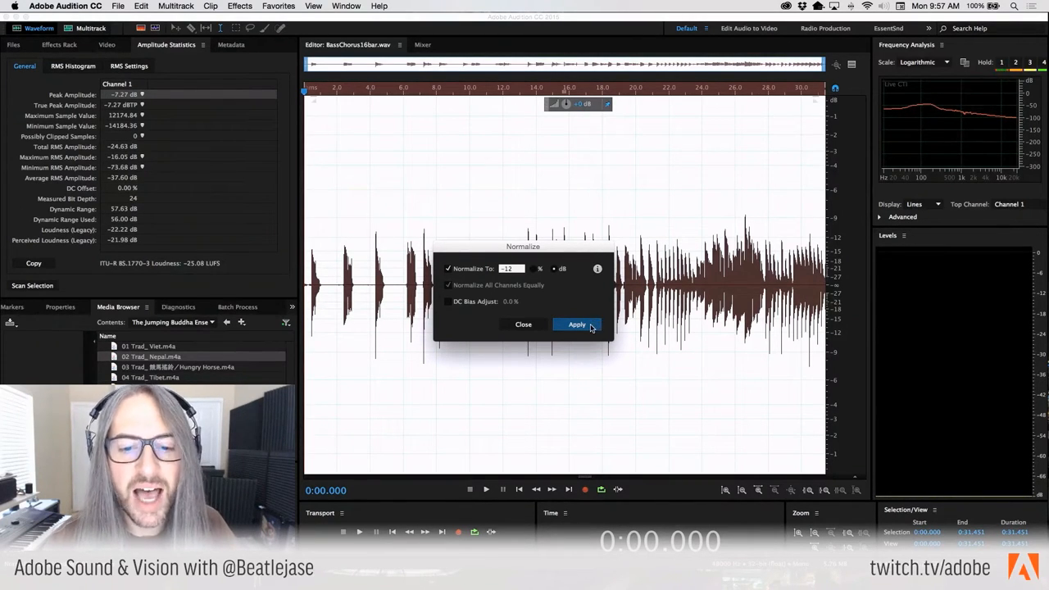
click(576, 324)
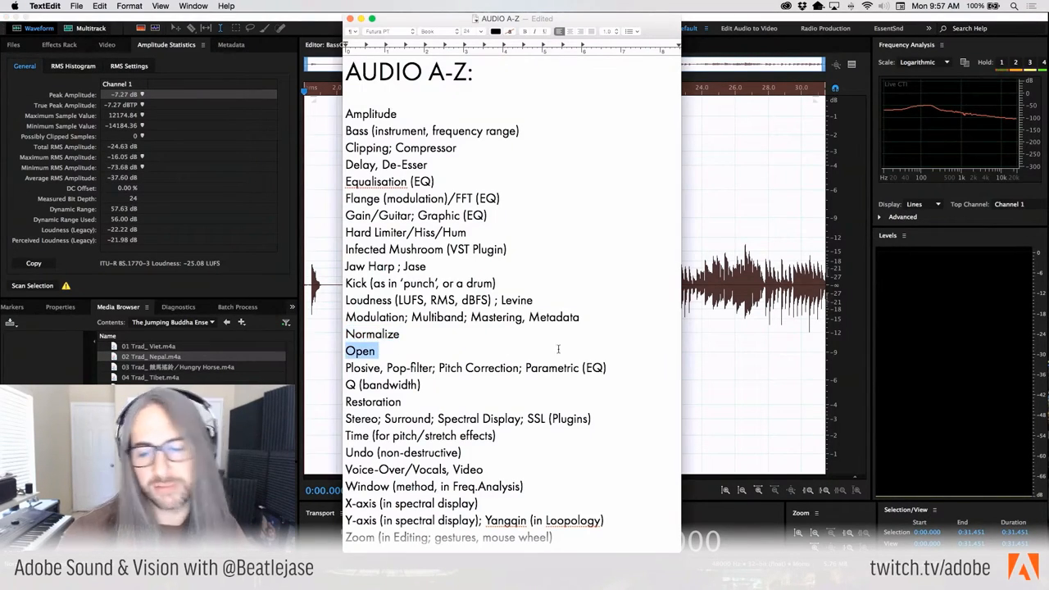
mouse_move(723, 352)
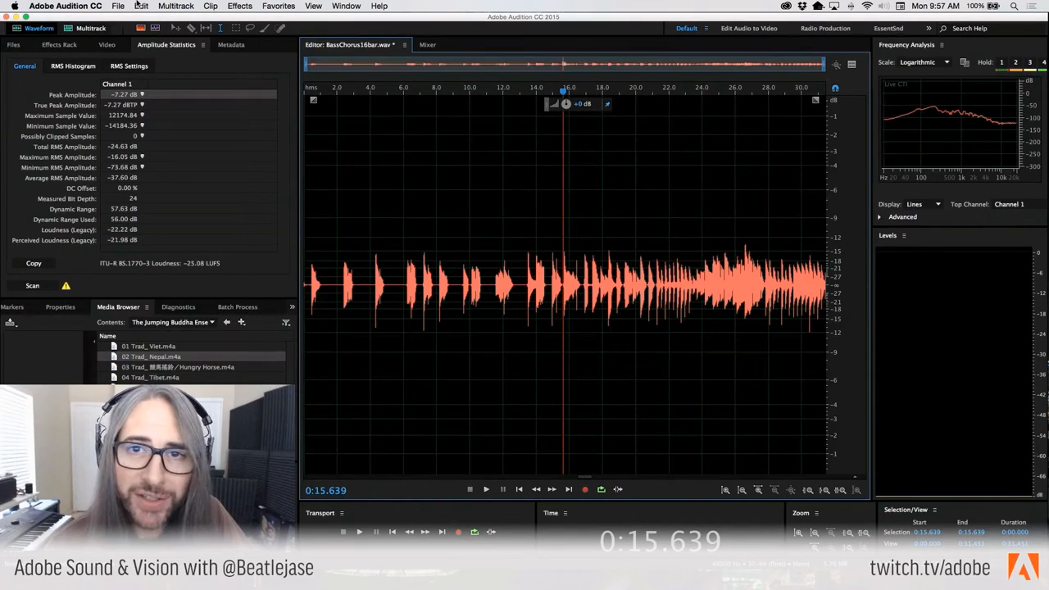
Step: Show the open-files list and look through the File menu's import options
click(13, 45)
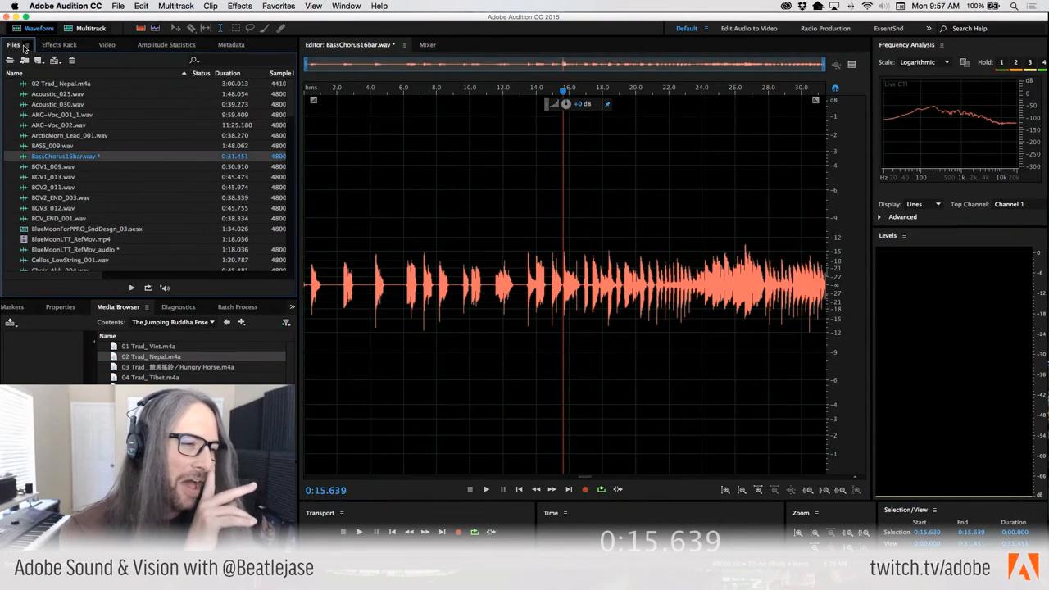
click(118, 6)
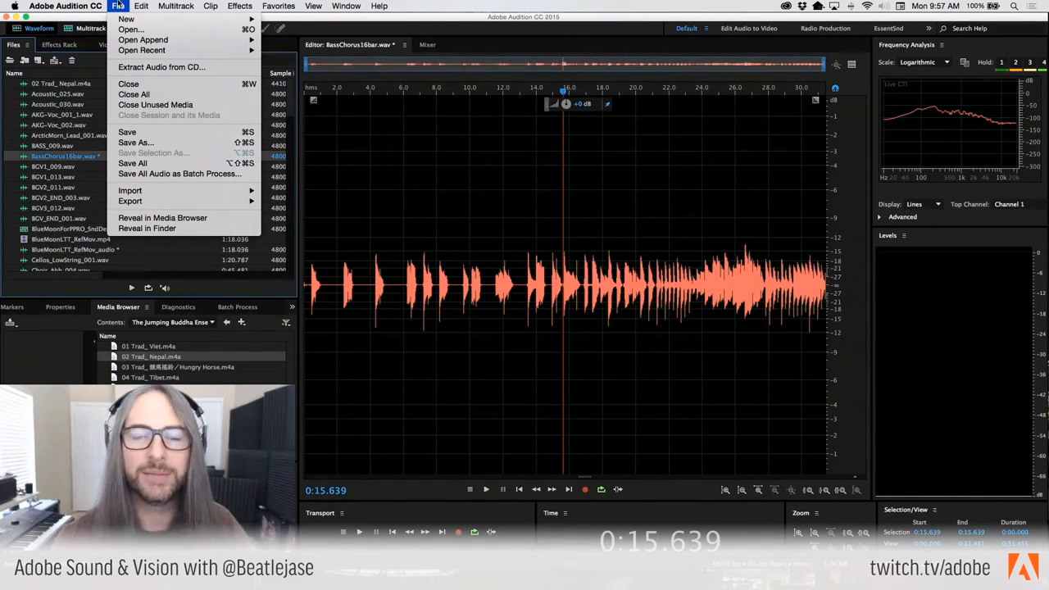
mouse_move(132, 29)
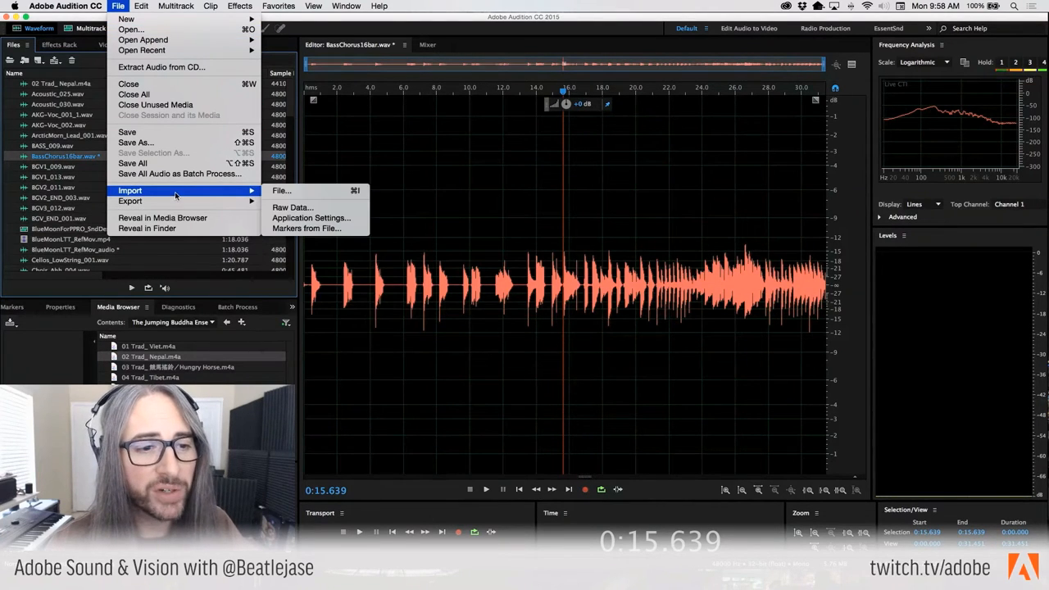
mouse_move(281, 190)
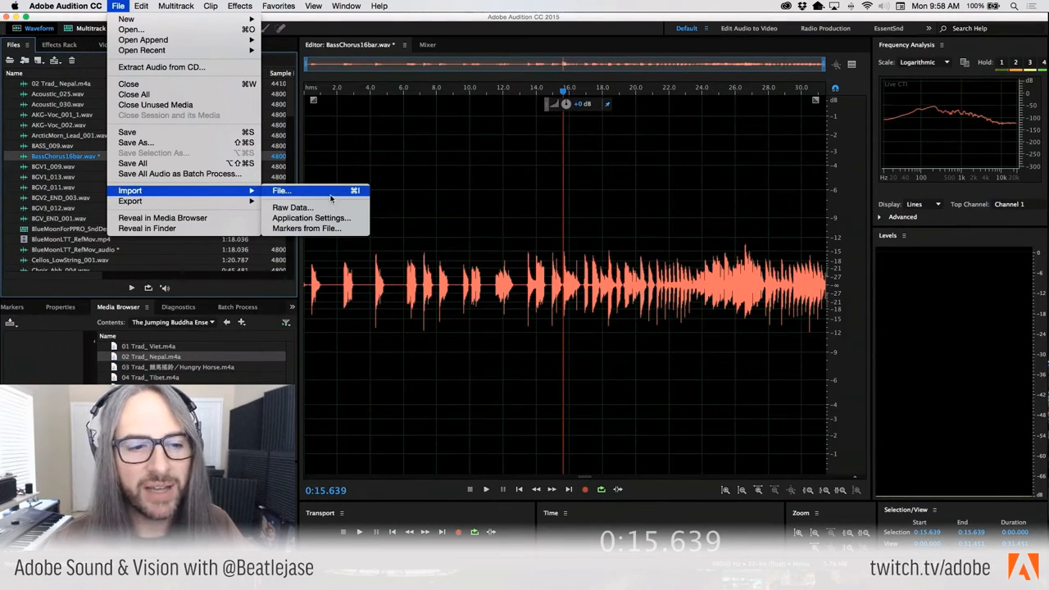
mouse_move(311, 217)
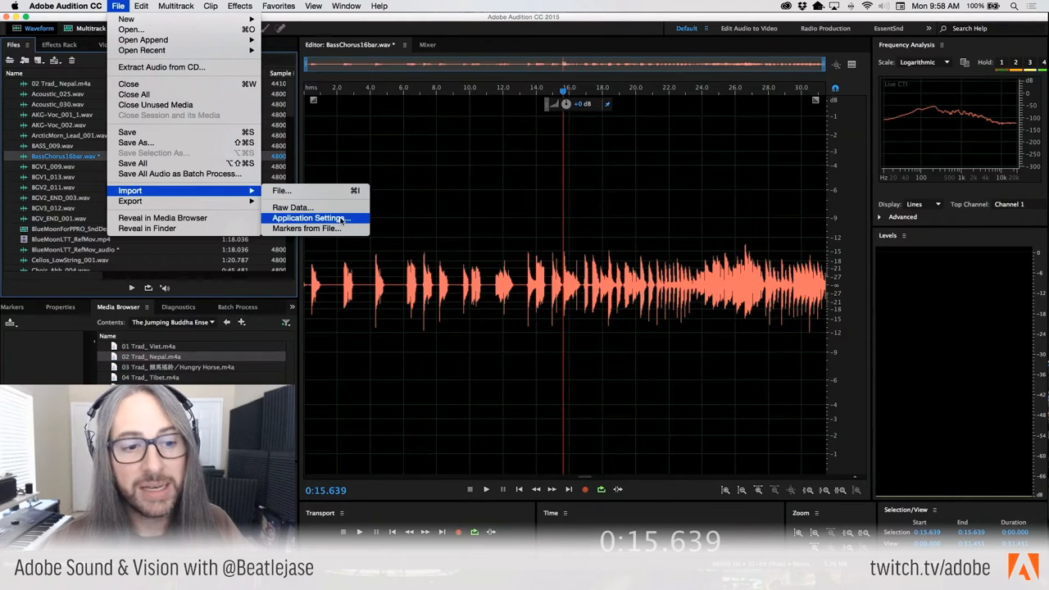
mouse_move(292, 207)
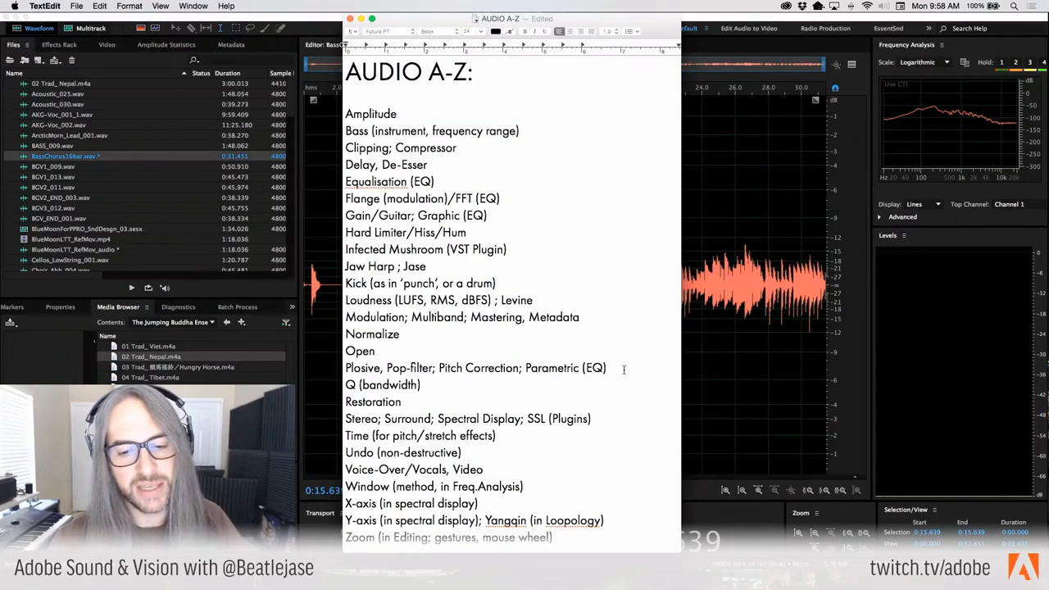
Step: Select a topic line in the A-Z notes, then browse Audition's Filter and EQ effects
triple_click(475, 368)
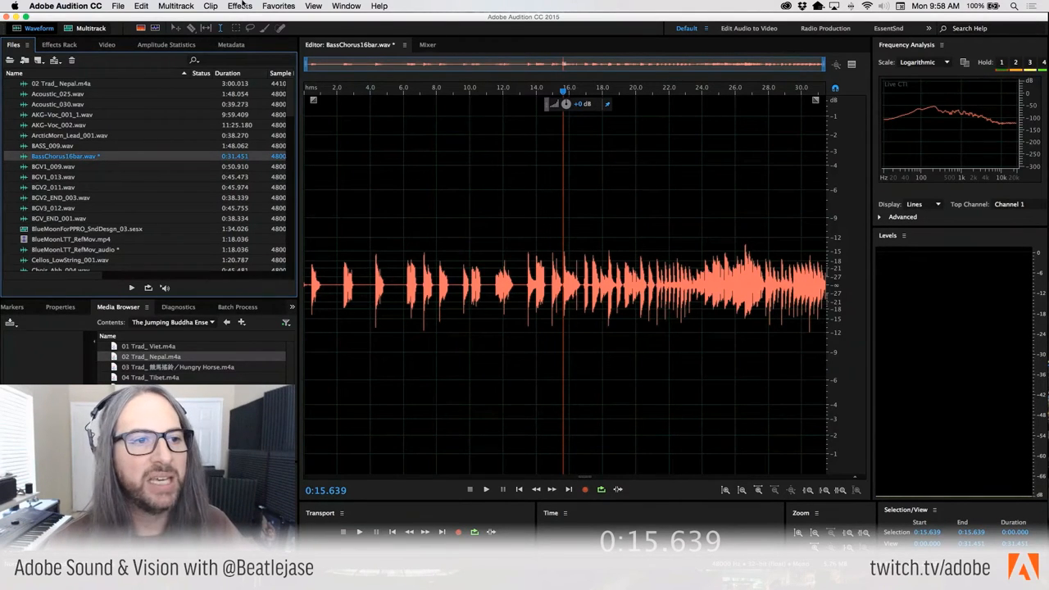
click(239, 6)
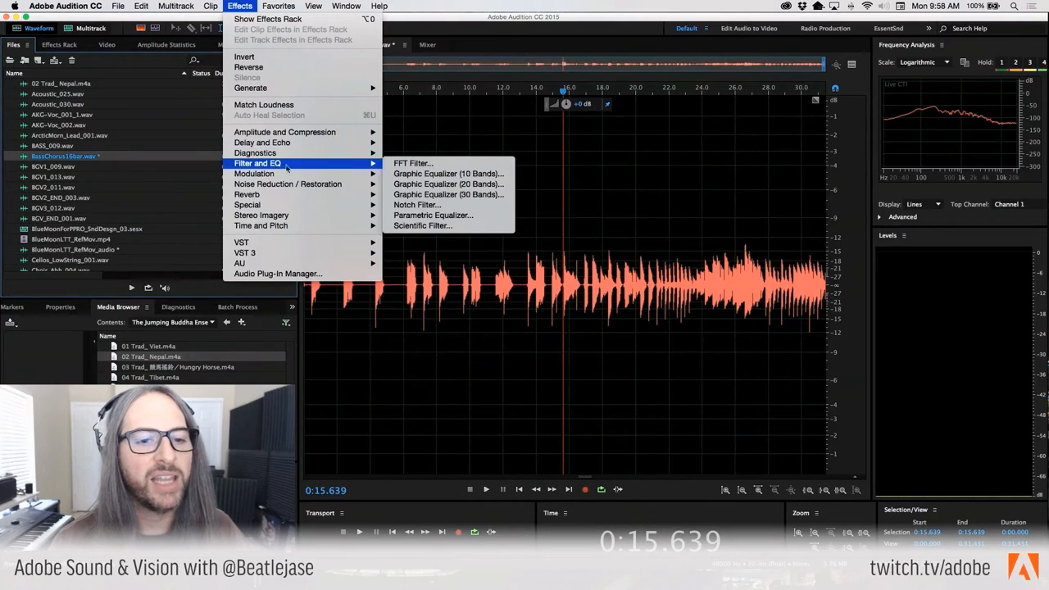
click(412, 163)
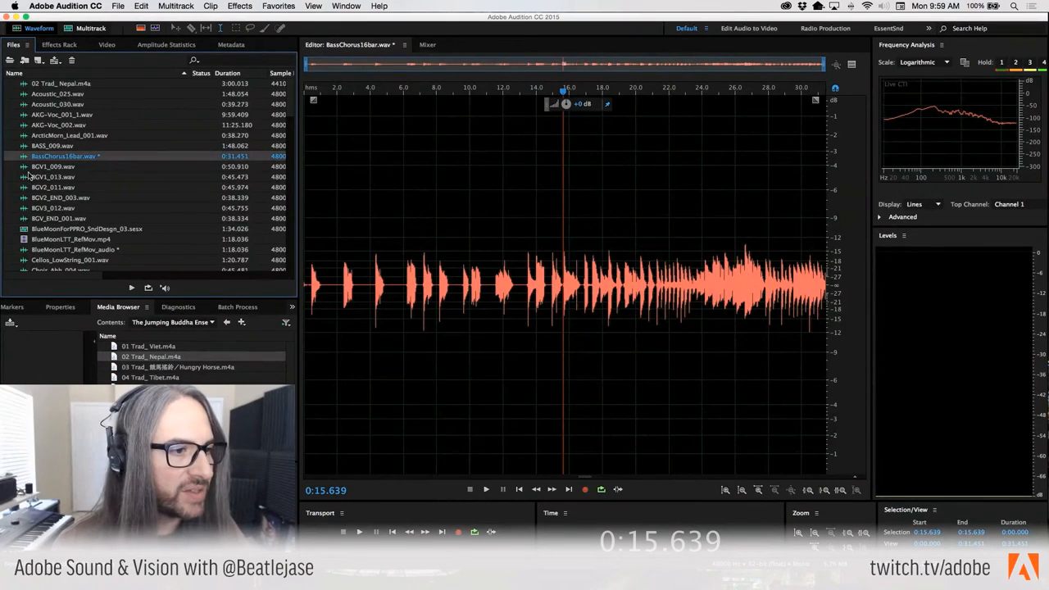
Step: Open BGV1_013.wav and set Automatic Pitch Correction to the Major scale with a chosen key
double_click(53, 177)
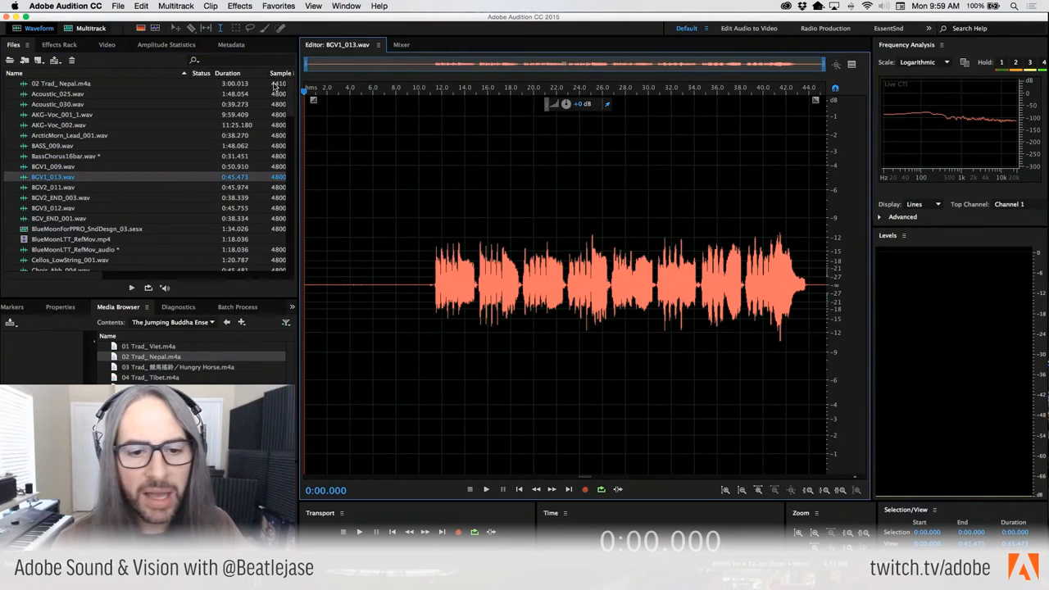
click(239, 6)
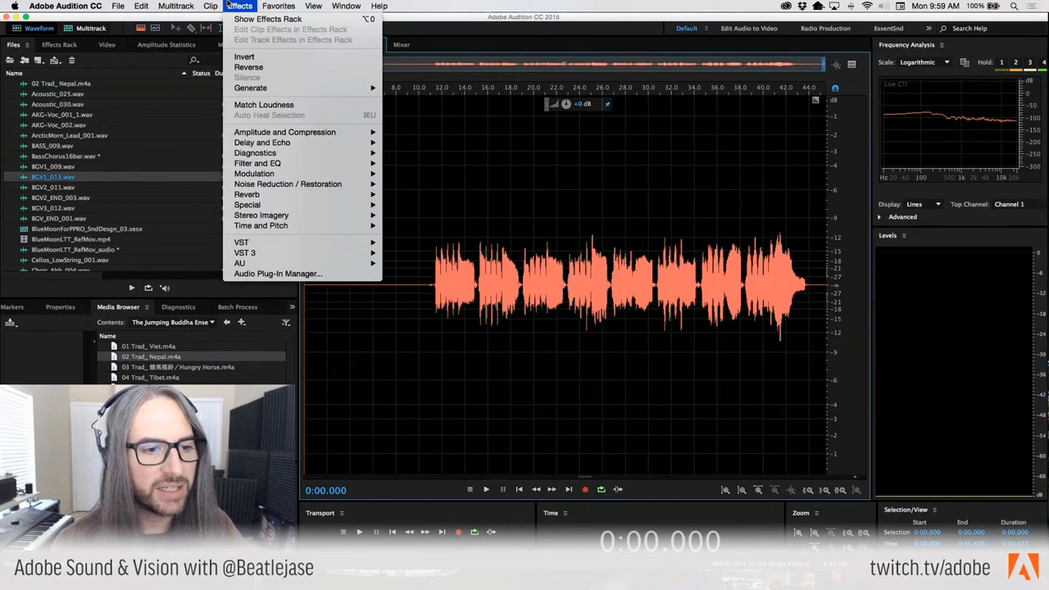
mouse_move(241, 243)
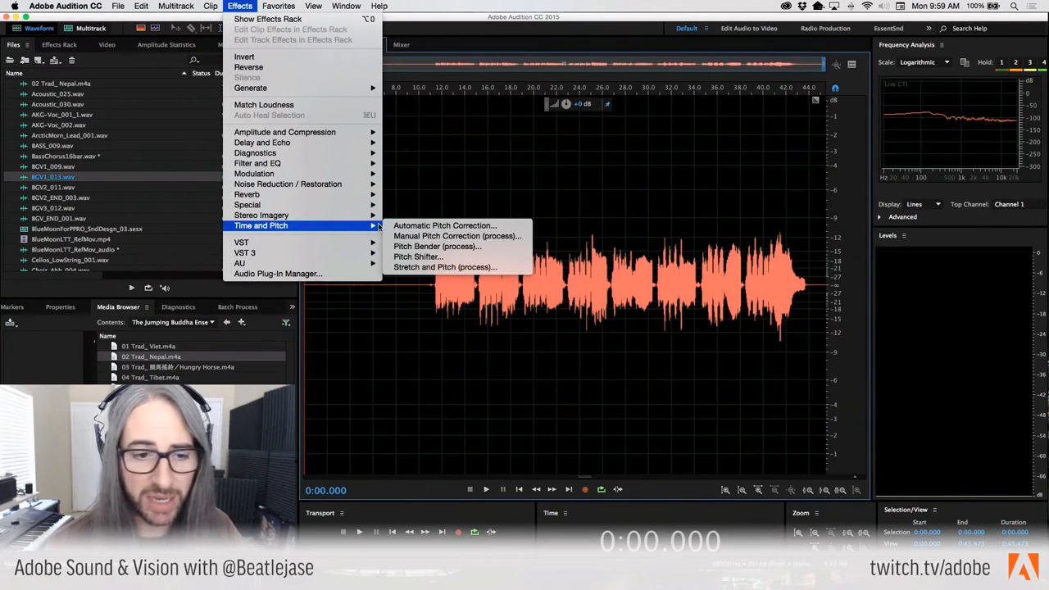
mouse_move(445, 226)
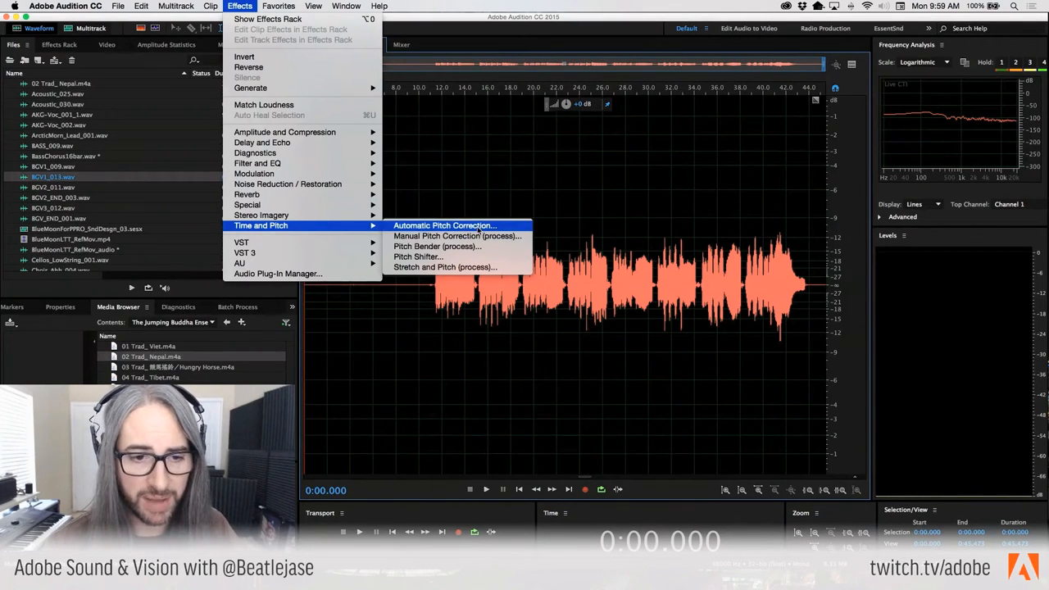
click(444, 225)
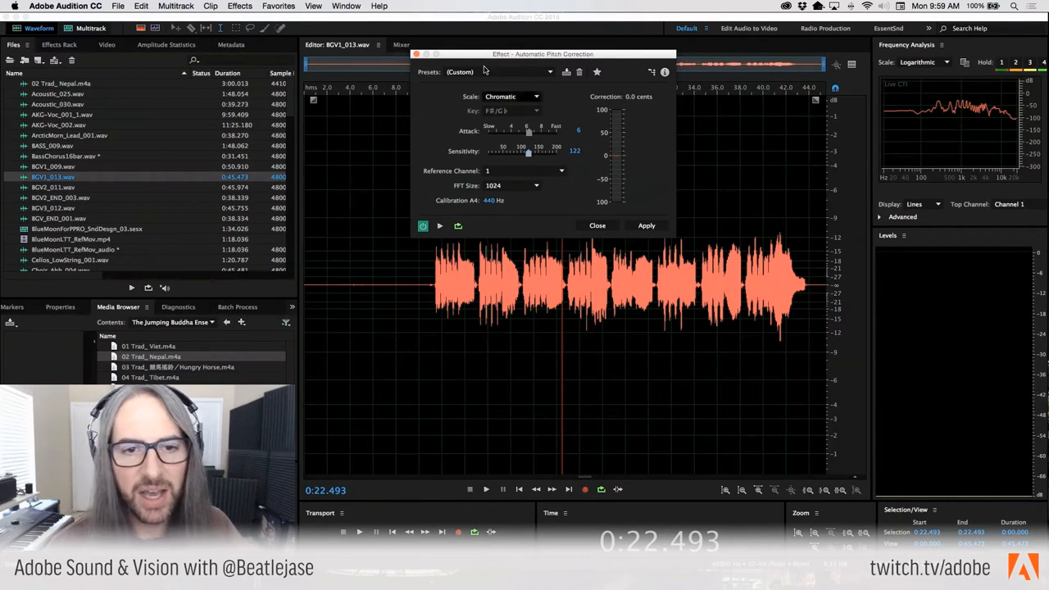
click(511, 95)
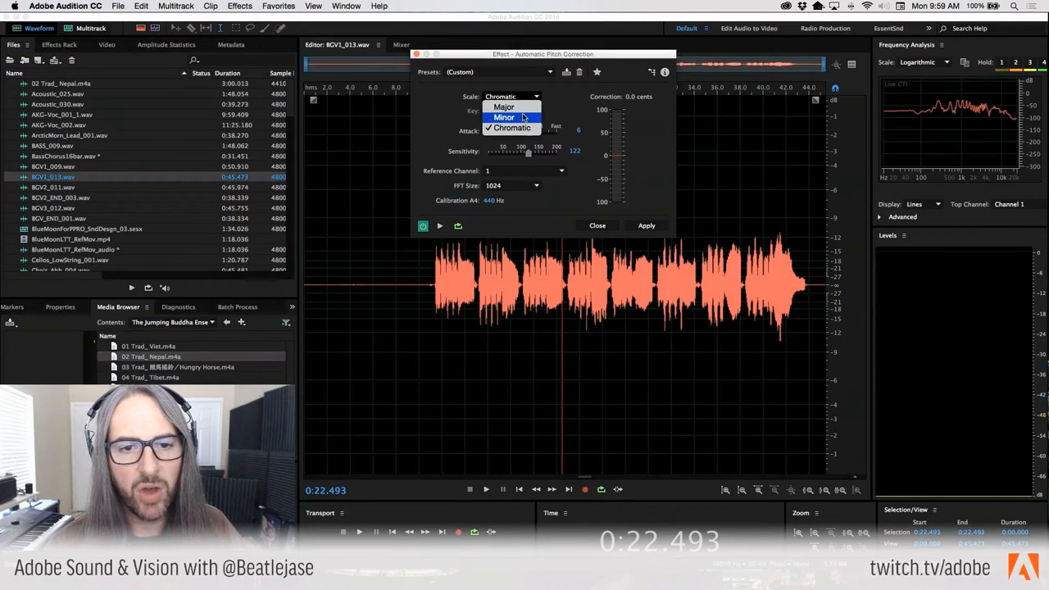
click(503, 107)
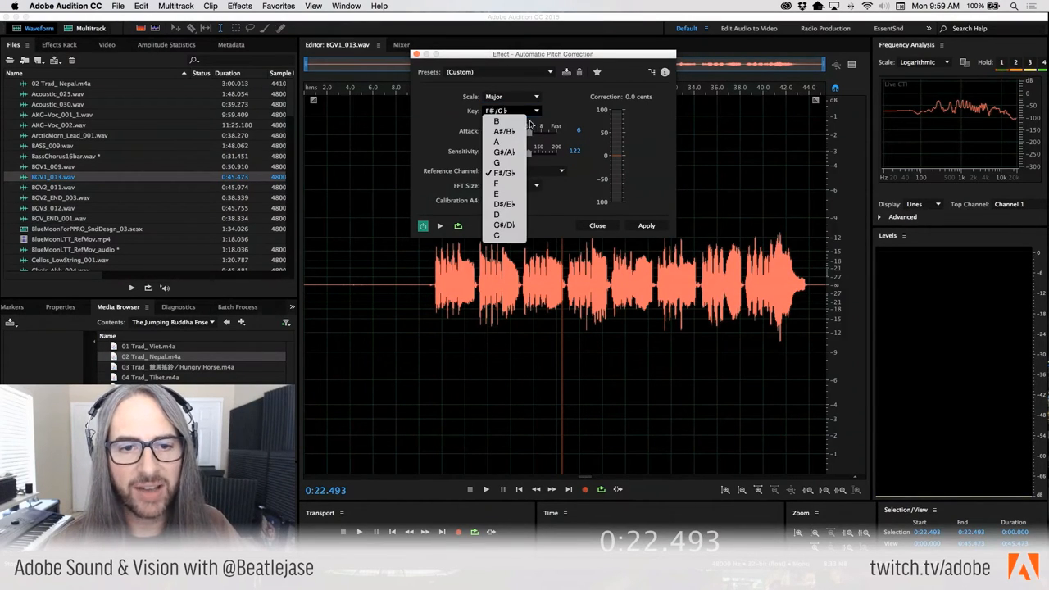
click(501, 172)
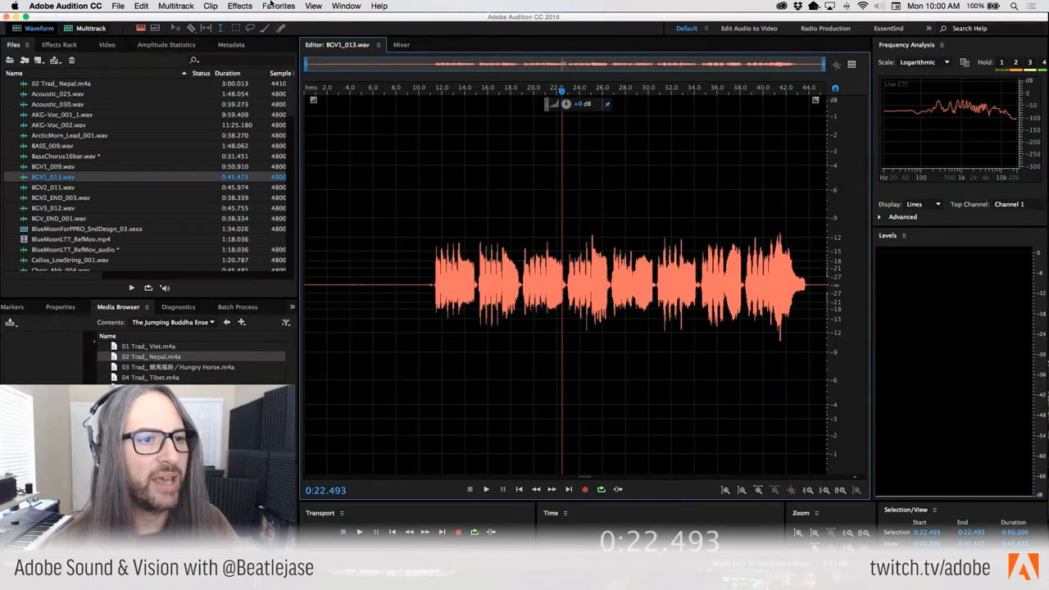
Step: Open the Parametric Equalizer on BGV1_013.wav and turn on its high-pass band
click(239, 6)
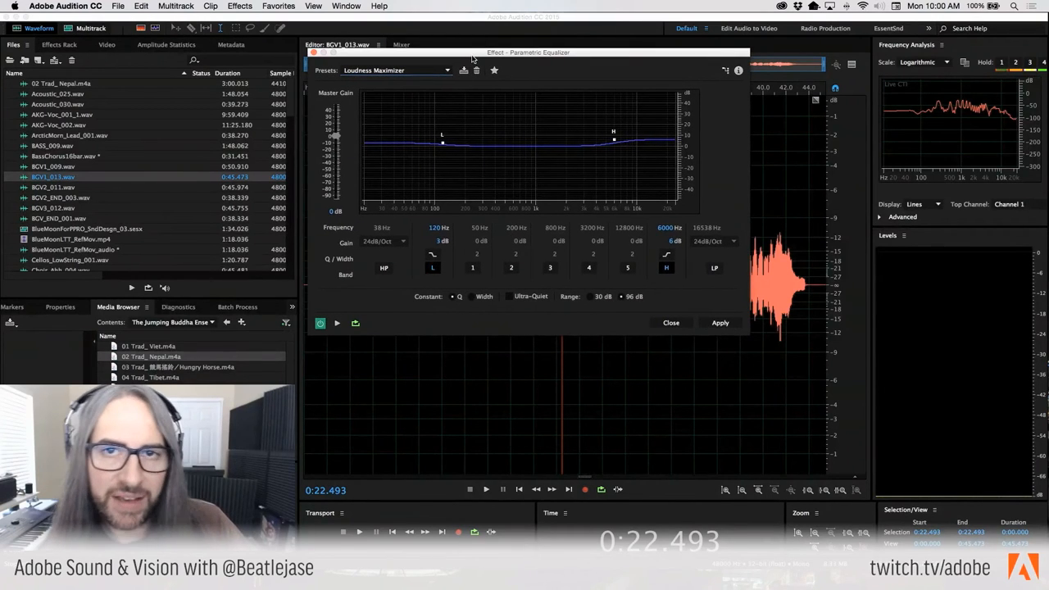
mouse_move(470, 165)
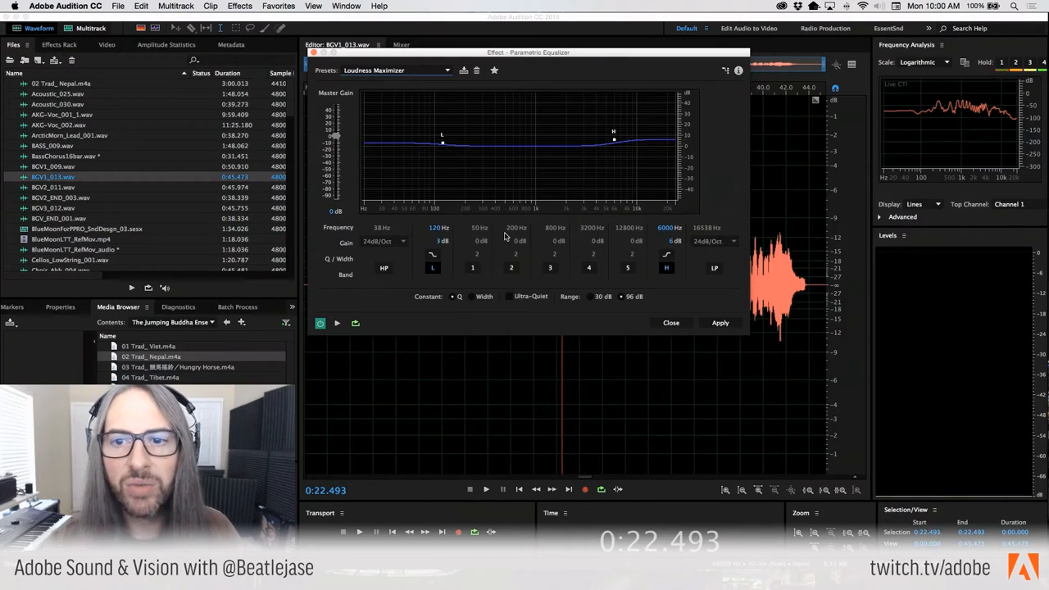
mouse_move(429, 141)
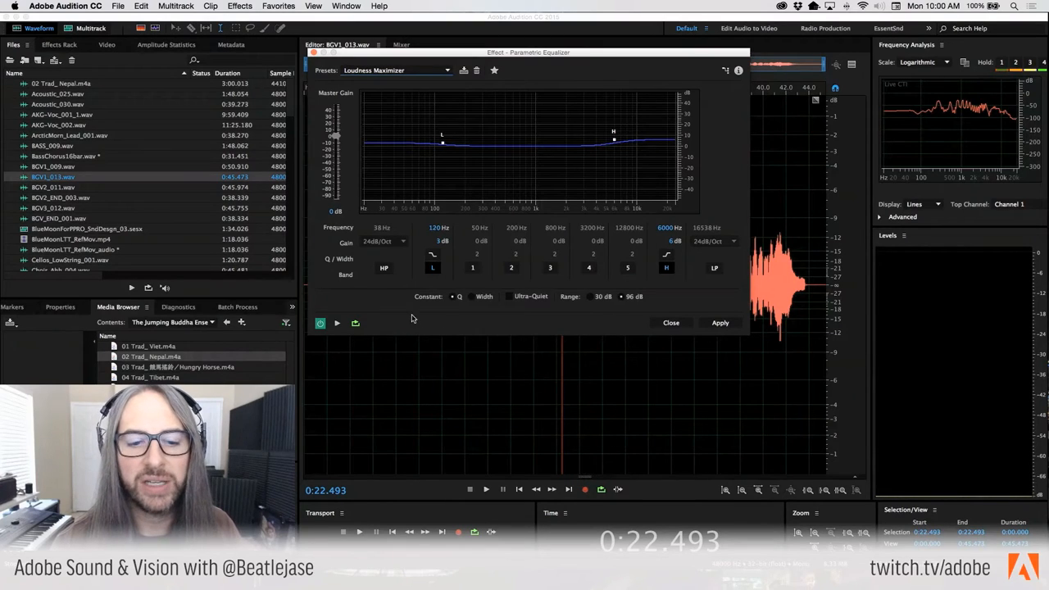
mouse_move(509, 277)
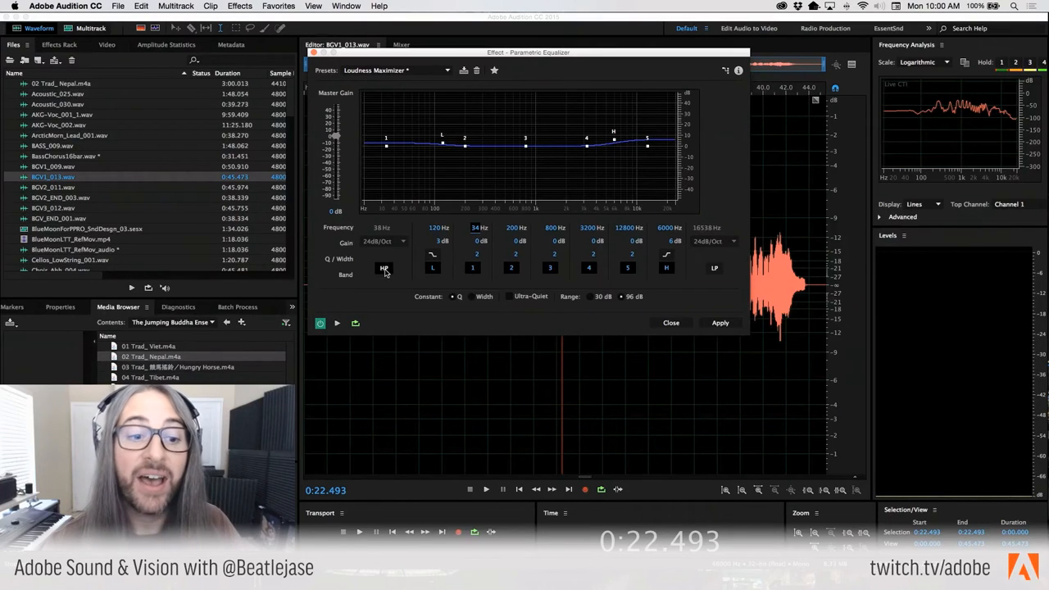
click(714, 268)
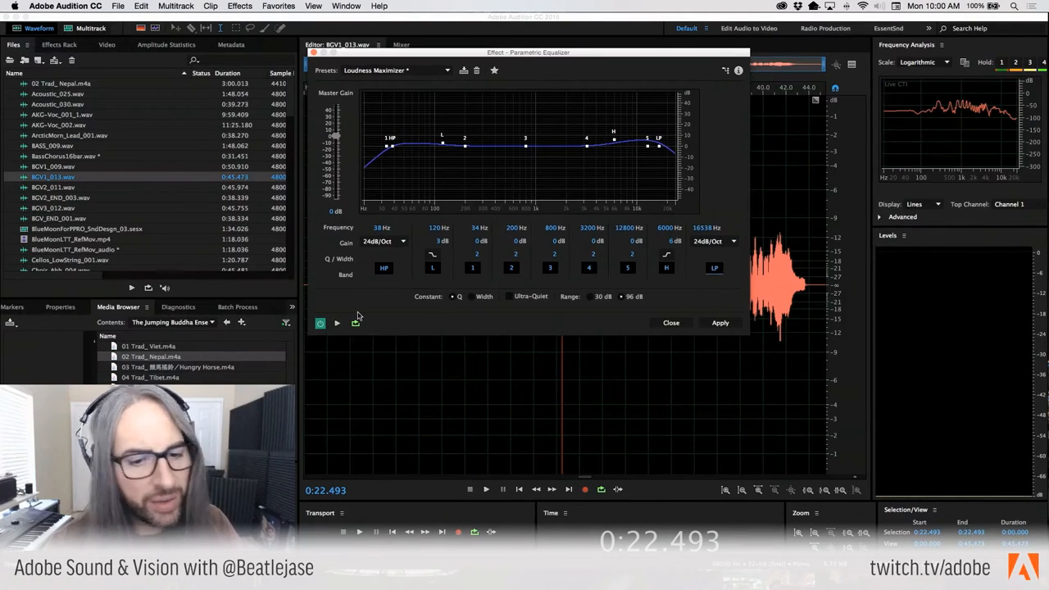
mouse_move(571, 215)
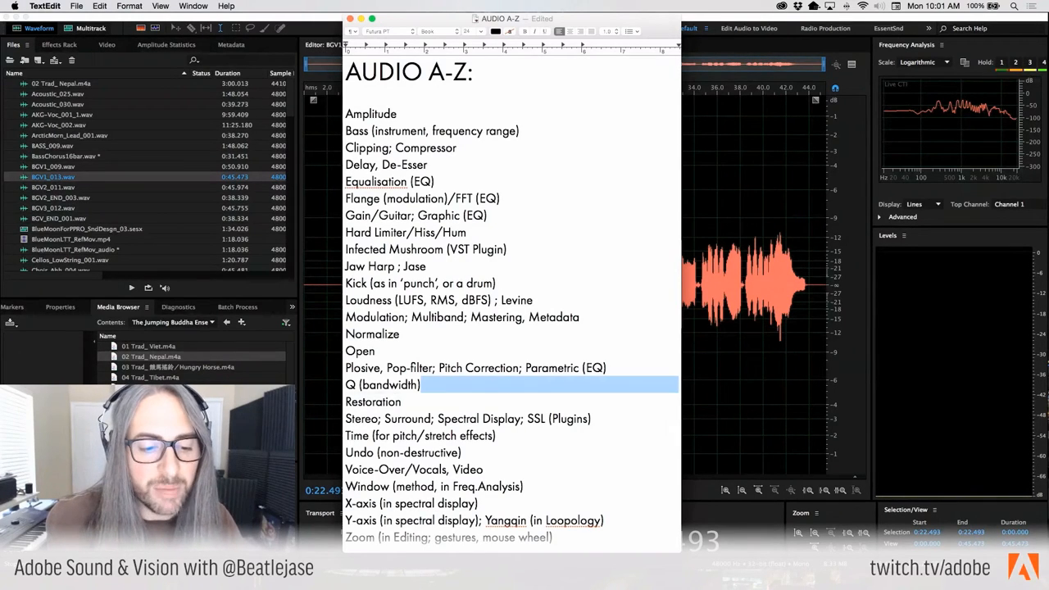
Step: Return to Audition, browse the Favorites menu, and reopen the Parametric Equalizer
double_click(381, 384)
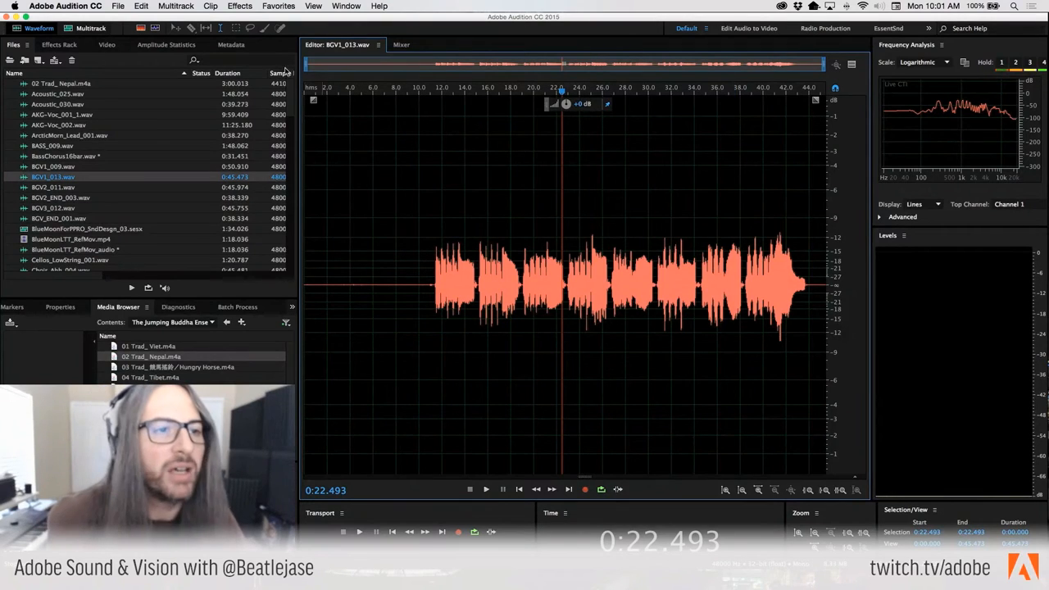
click(279, 6)
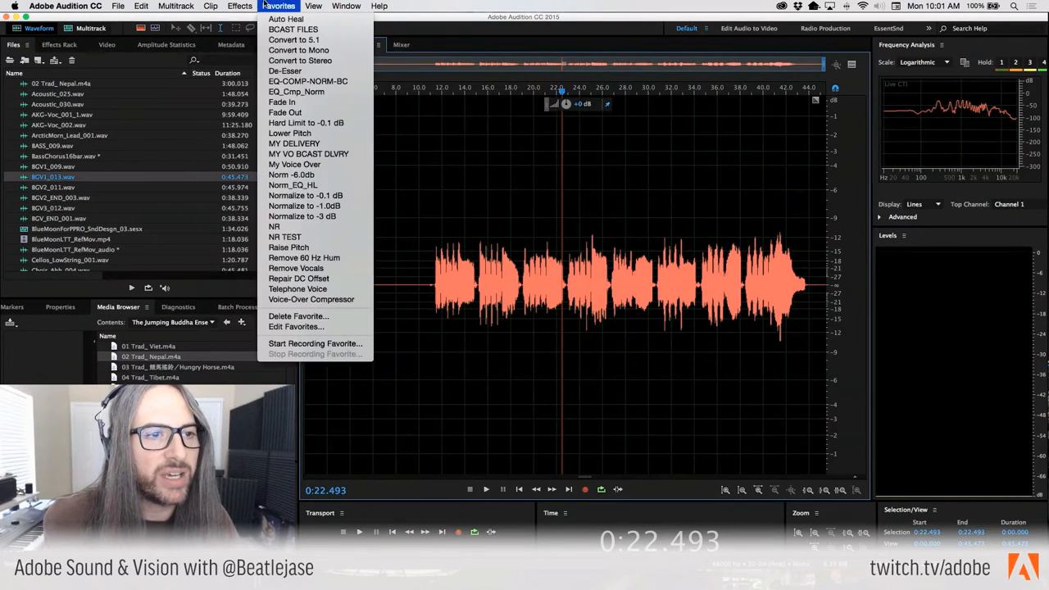
click(239, 6)
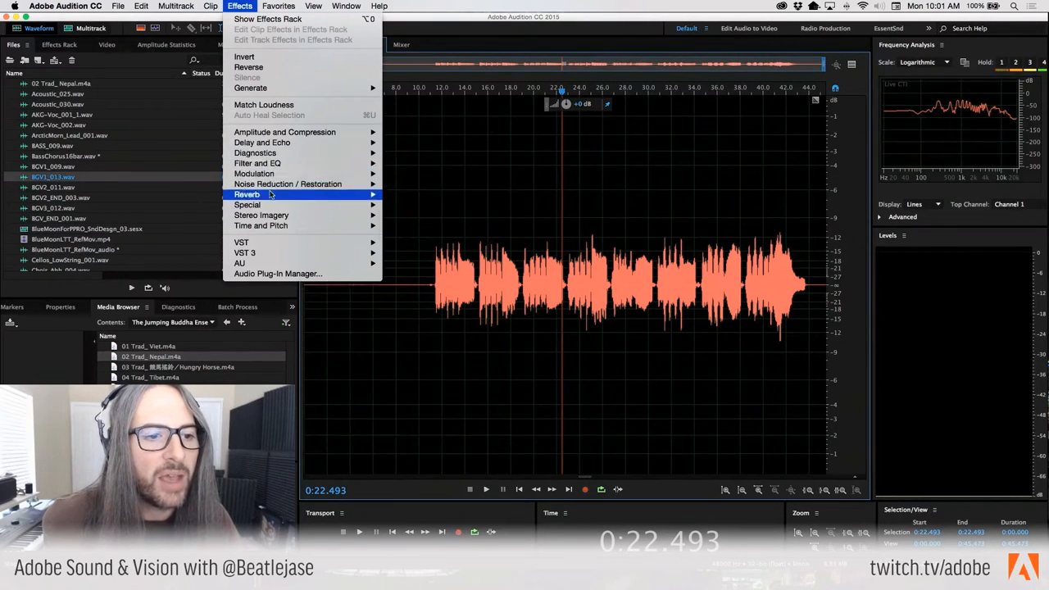
mouse_move(257, 163)
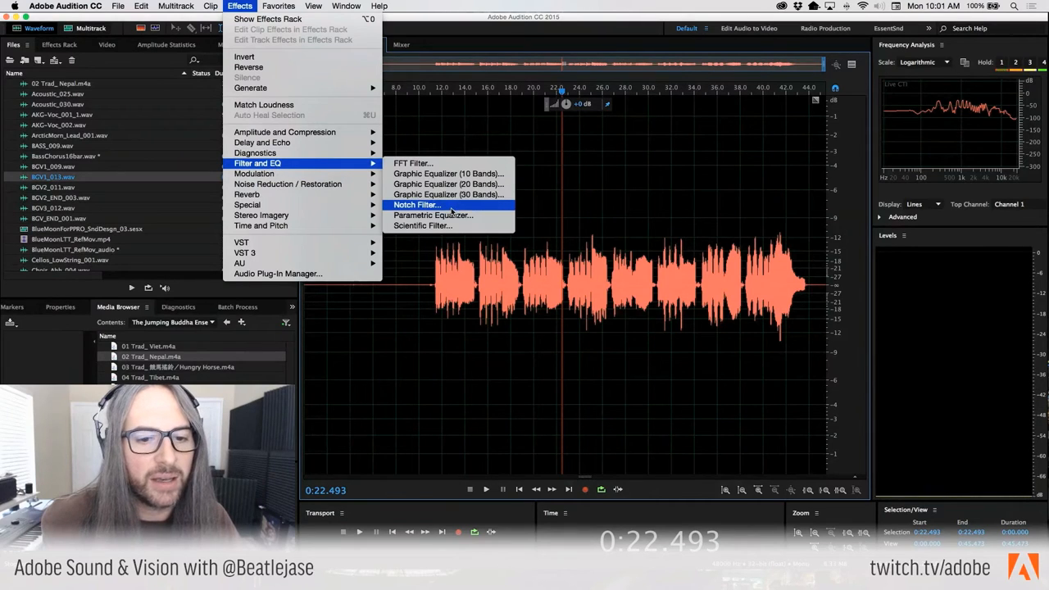
click(433, 215)
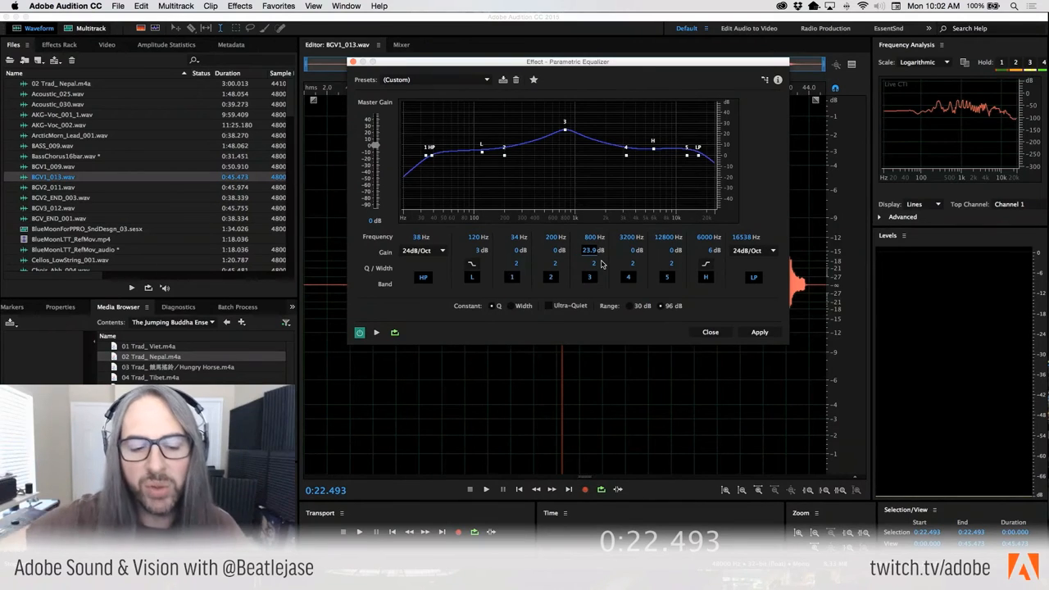
mouse_move(586, 268)
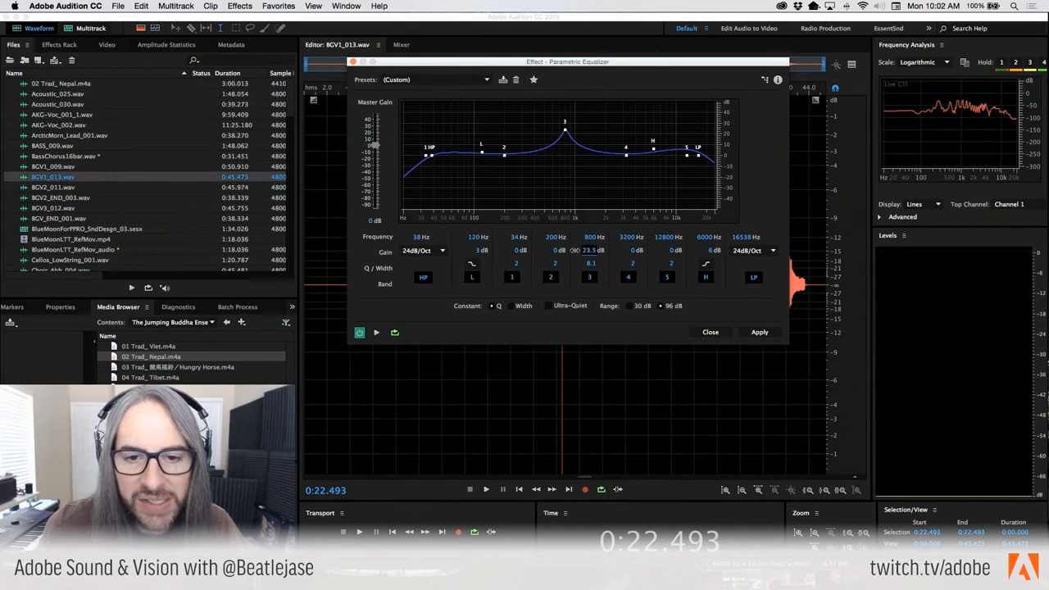
Step: Drag band 3 into a narrow cut of about 12.5 dB near 1 kHz
drag(565, 123, 565, 168)
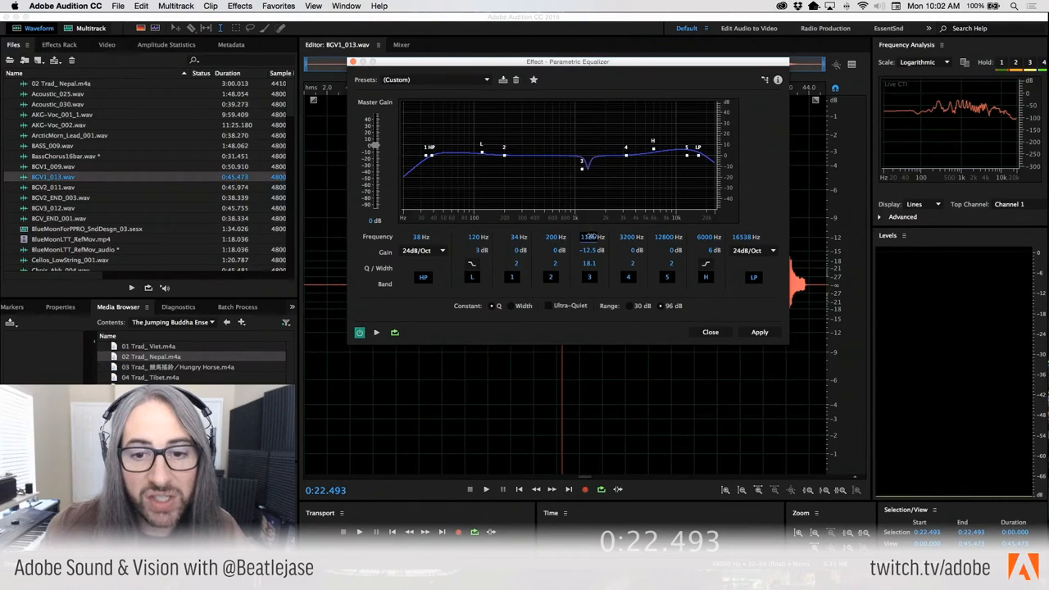
Step: Narrow the band 3 cut, then close the Parametric Equalizer without applying it
drag(581, 161, 612, 162)
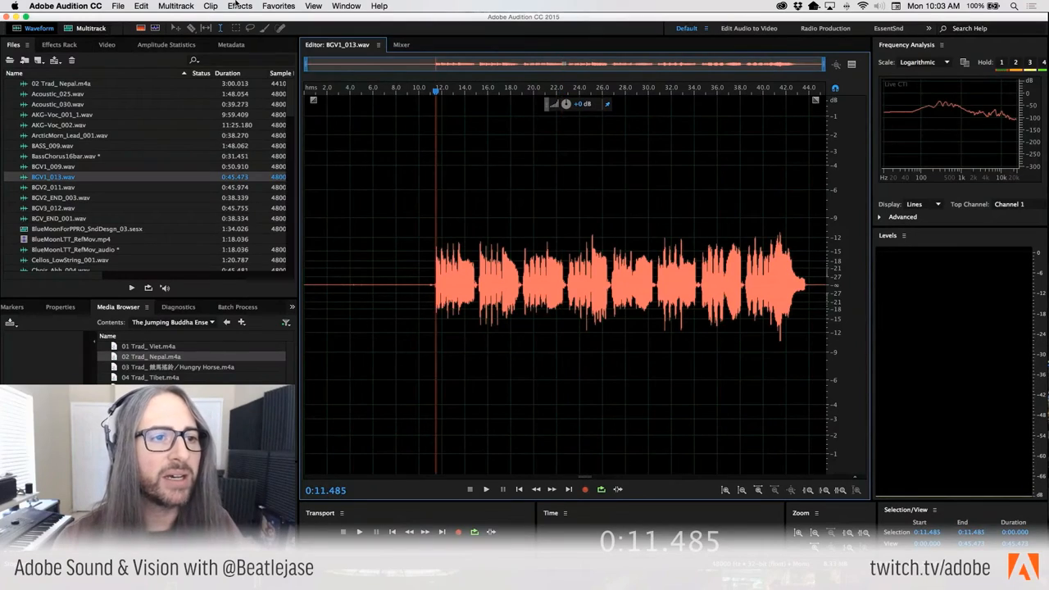
click(239, 5)
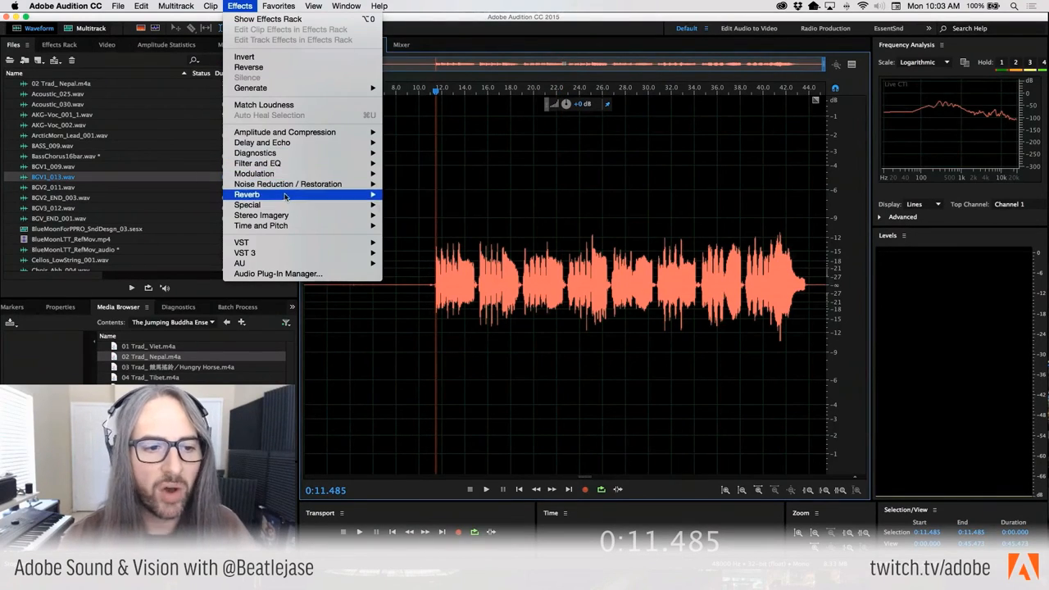
mouse_move(288, 184)
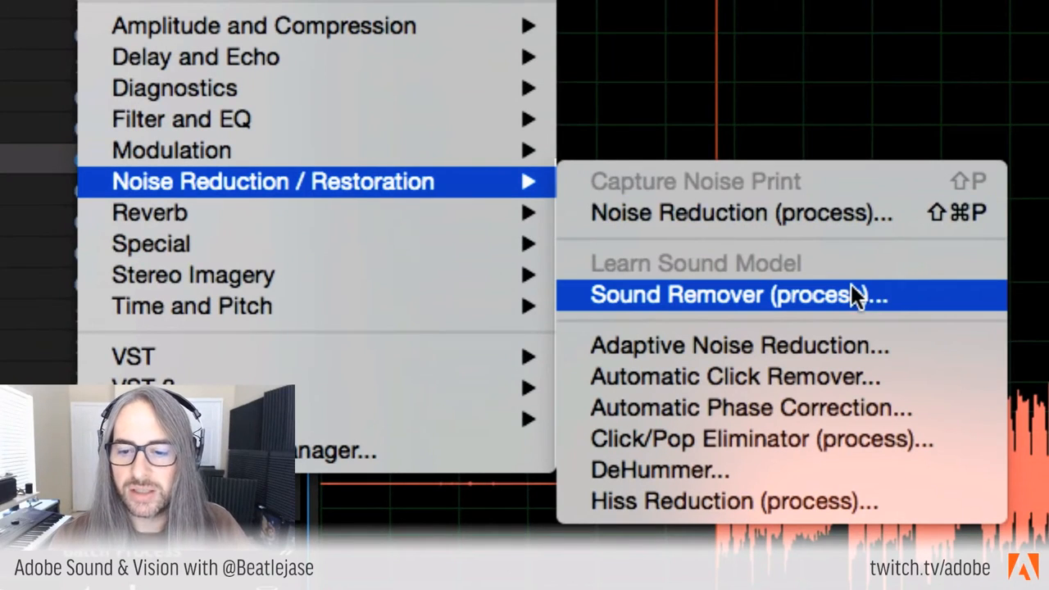
mouse_move(901, 344)
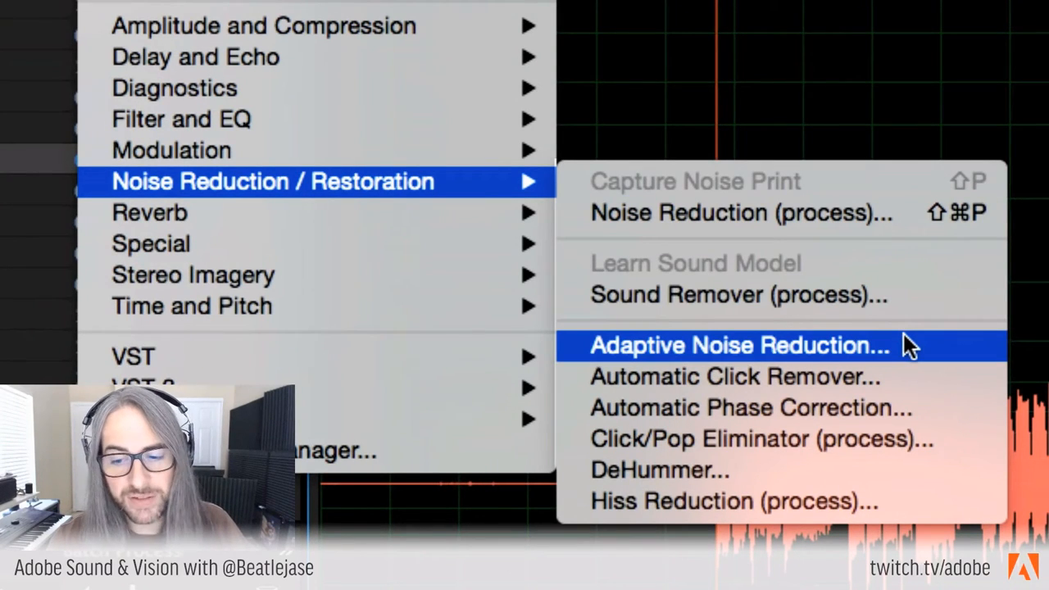
mouse_move(906, 377)
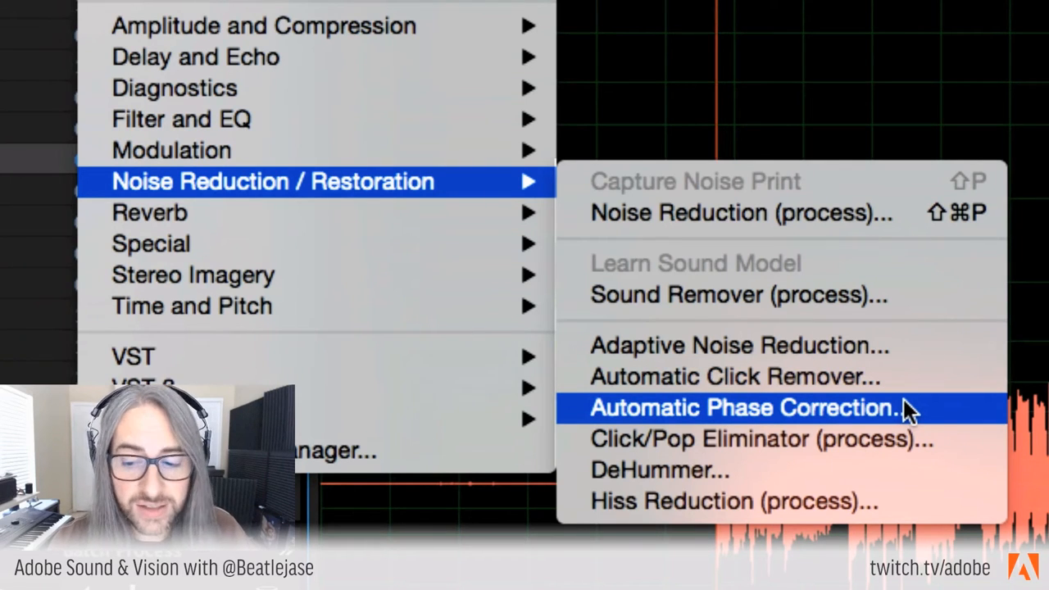
mouse_move(909, 469)
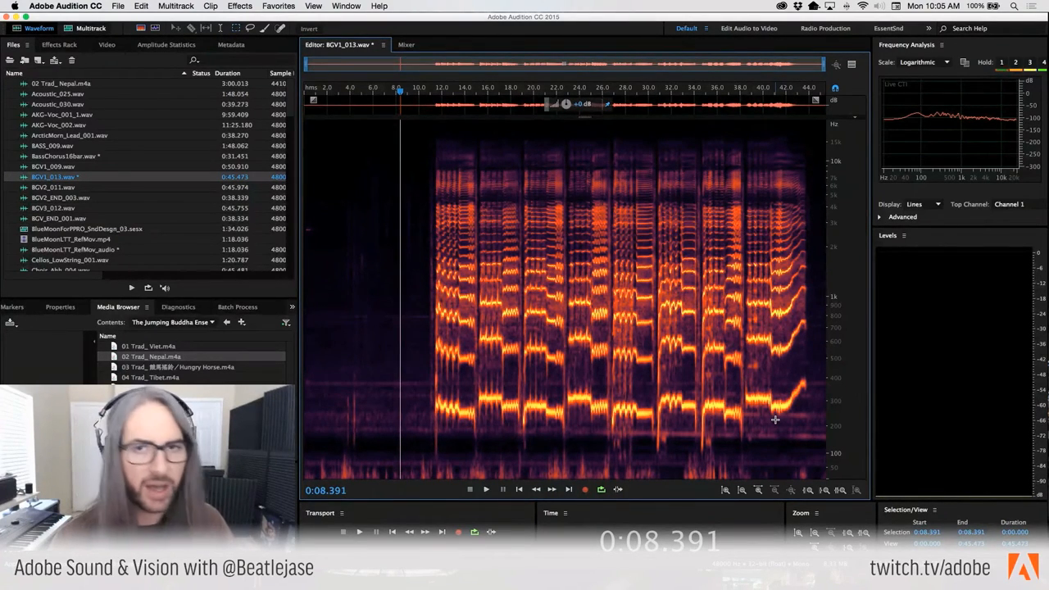
Step: Dismiss the Noise Reduction / Restoration menu unchosen and show BGV1_013.wav's Effects Rack
key(Cmd+Tab)
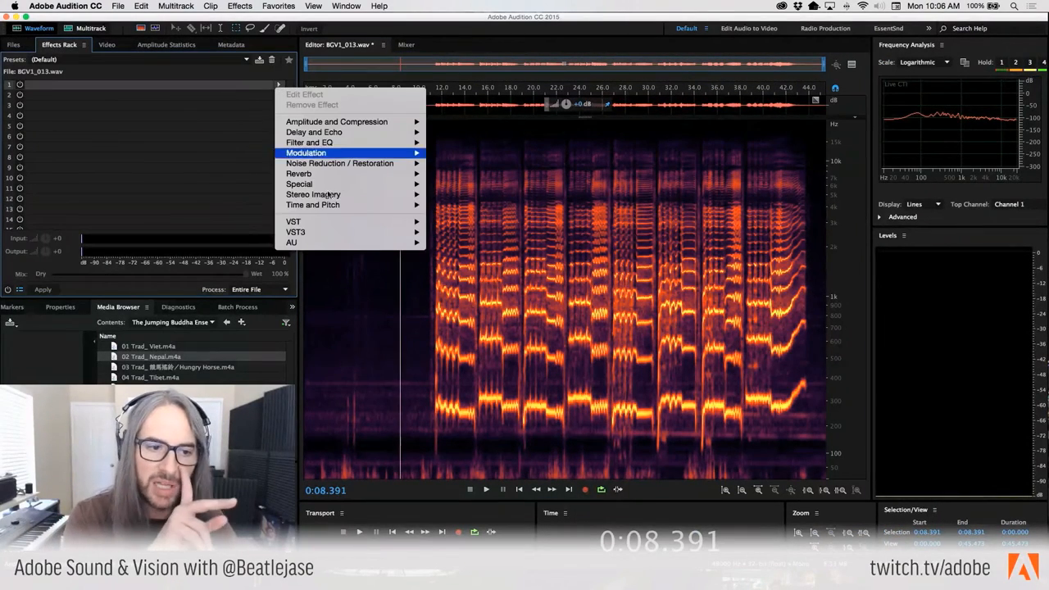
mouse_move(295, 232)
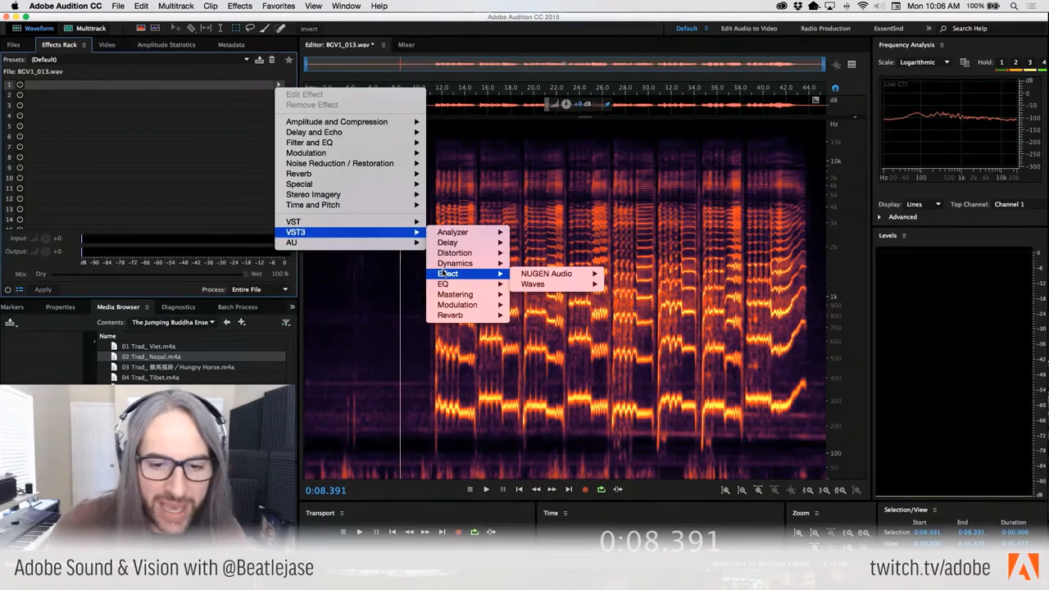
mouse_move(532, 283)
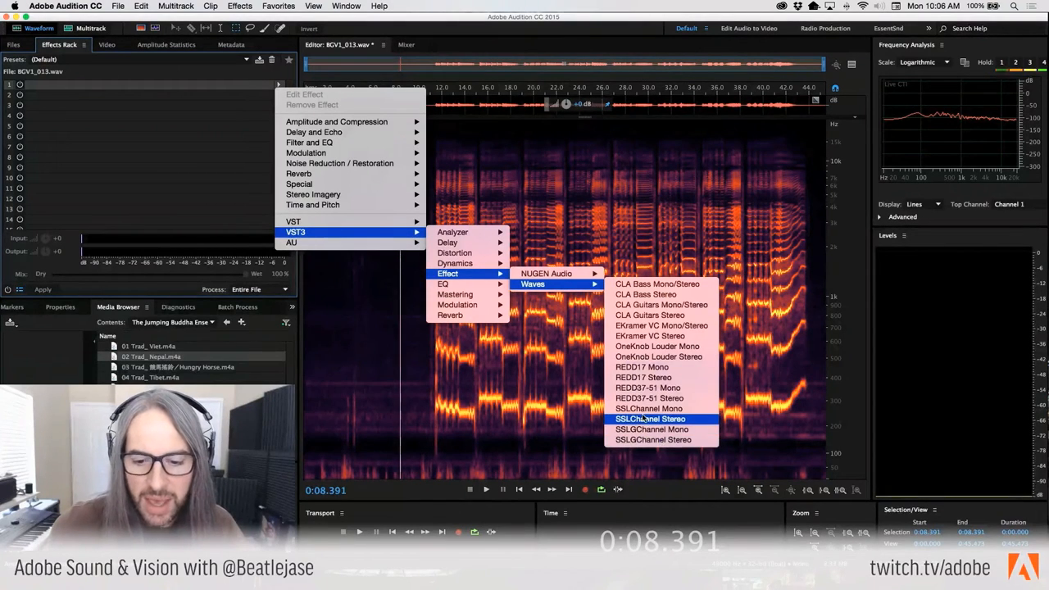
Step: Load Waves SSLChannel Mono (VST3 > Effect > Waves) into BGV1_013.wav's rack slot 1
click(649, 419)
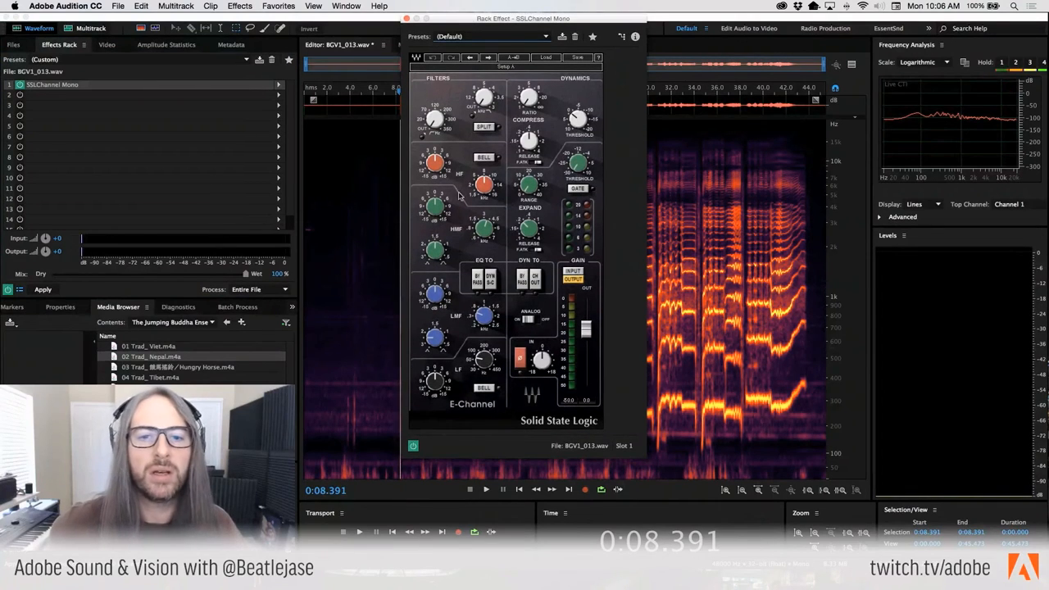
mouse_move(541, 170)
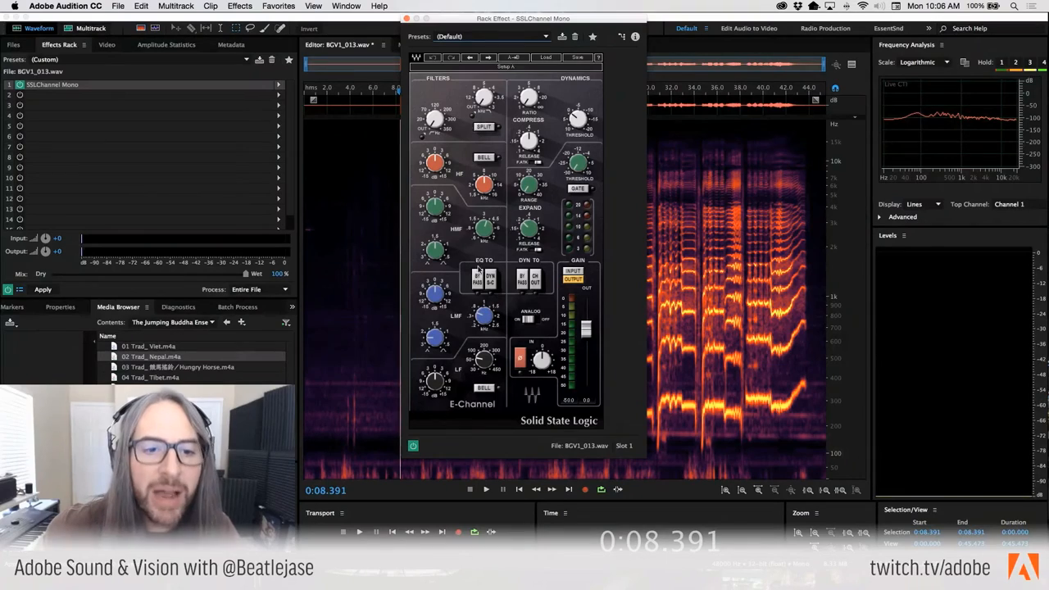
mouse_move(409, 303)
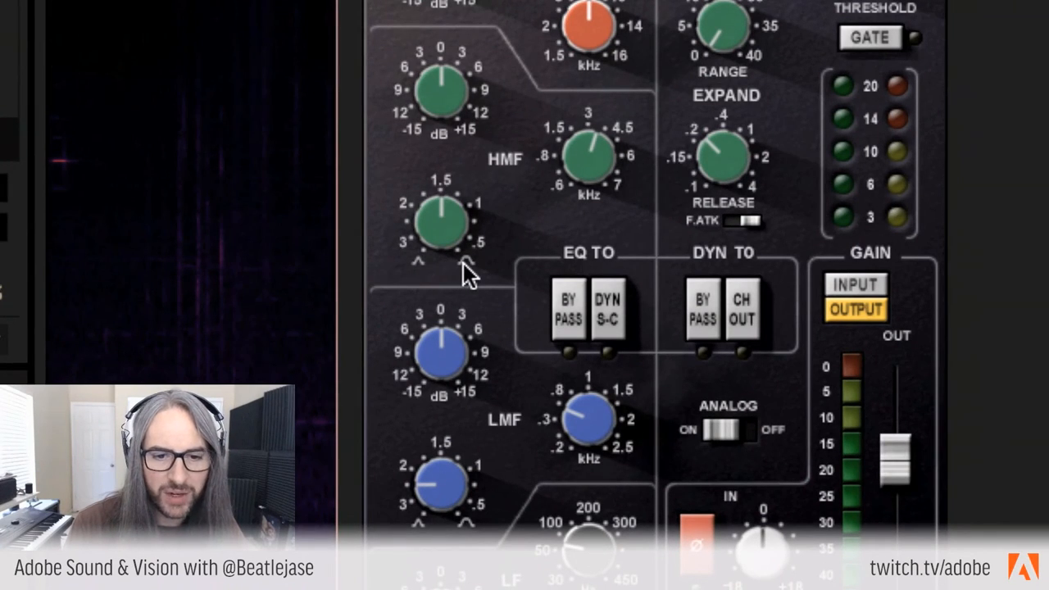
mouse_move(410, 262)
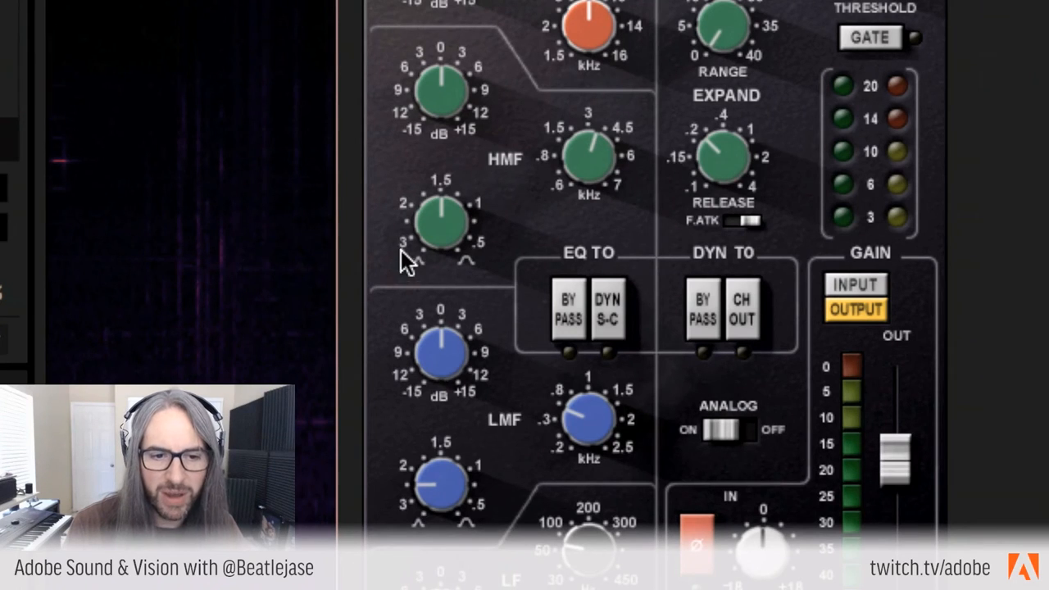
mouse_move(491, 258)
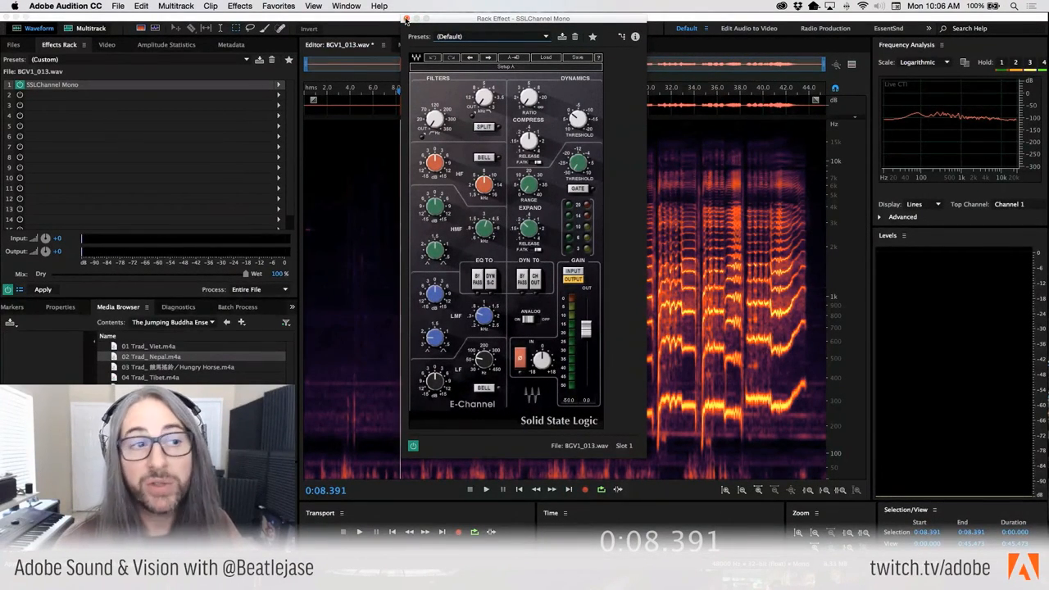
Step: Close the SSLChannel Mono plug-in window, keeping the effect in rack slot 1
key(cmd+tab)
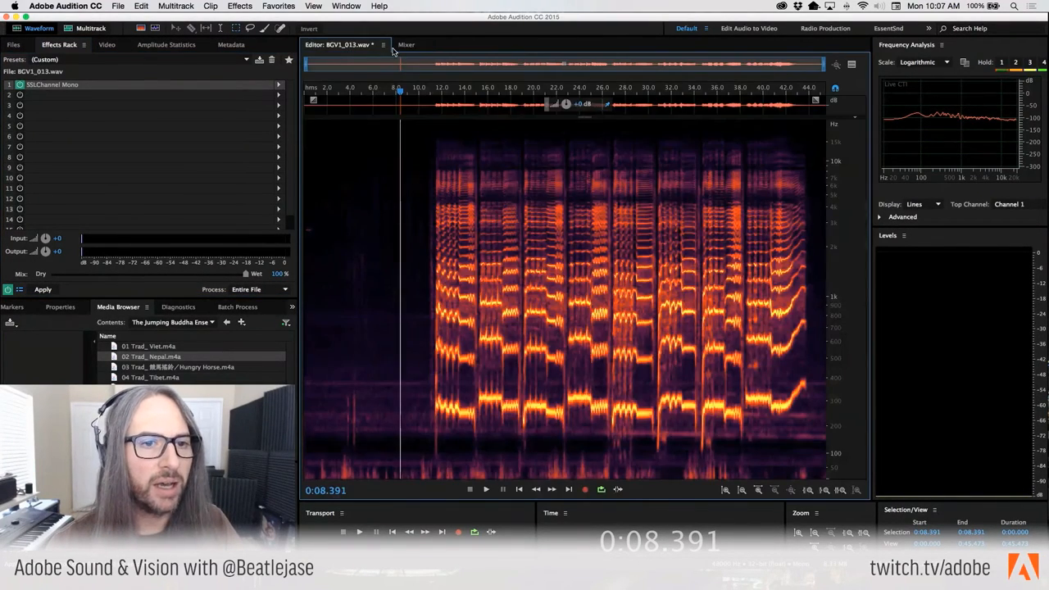
Step: Use the Window menu to show the Track Panner in the Blues drum session
click(346, 7)
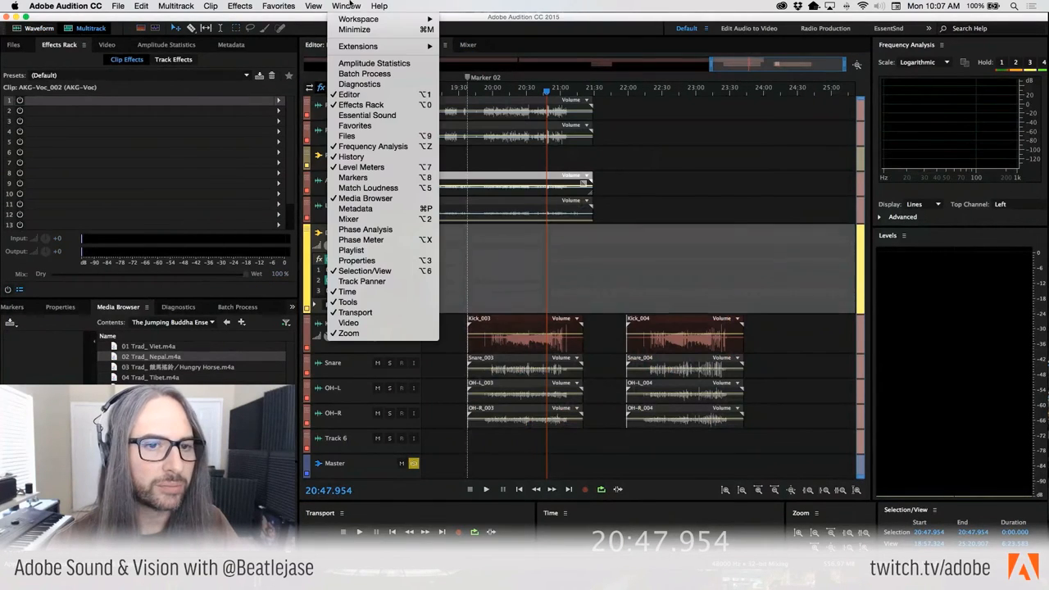
mouse_move(385, 281)
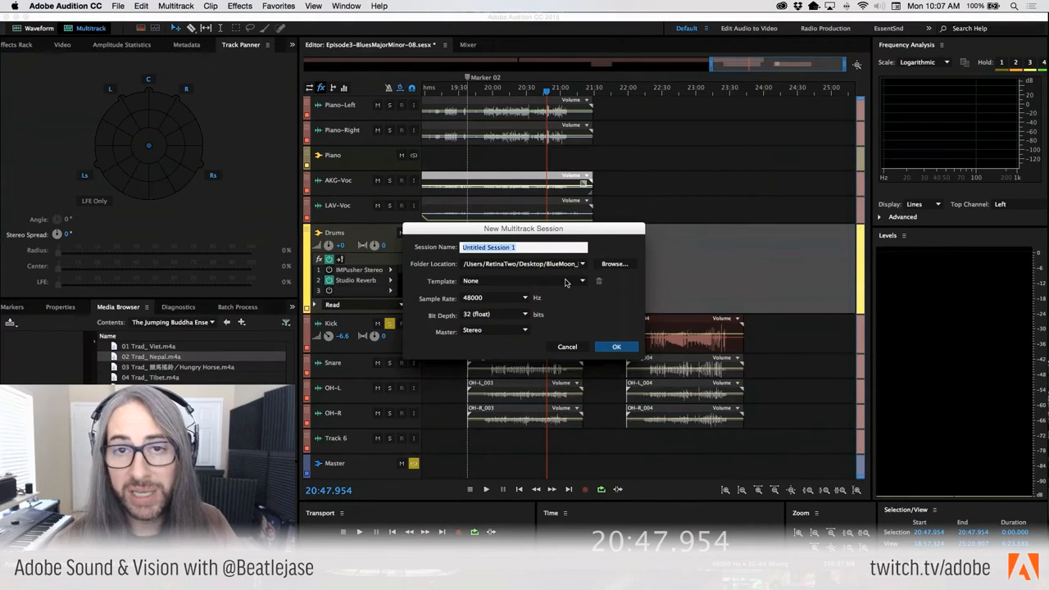
mouse_move(501, 323)
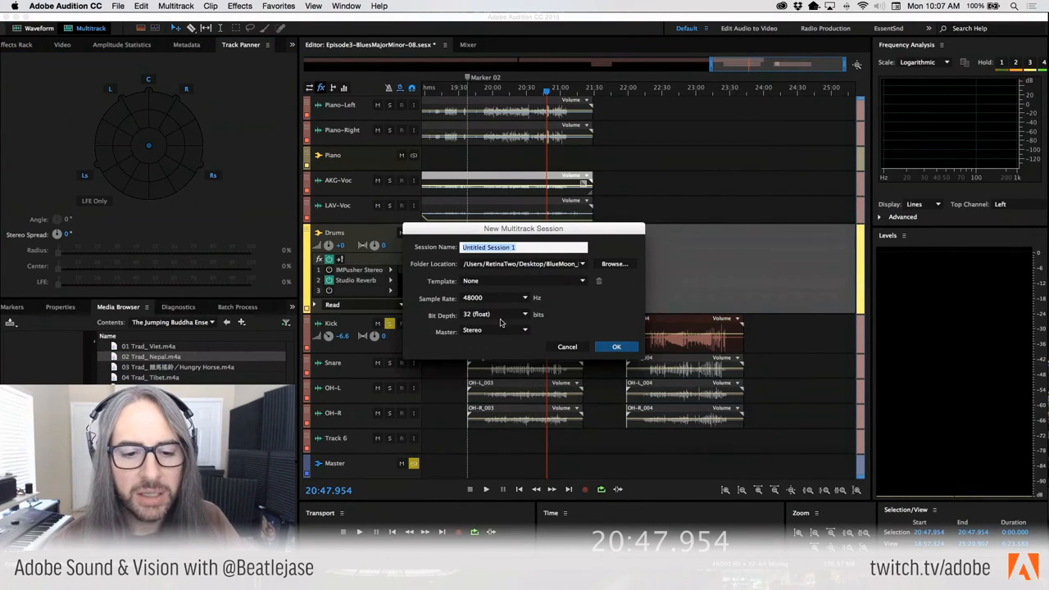
Step: Check the Master Mono/Stereo/5.1 layouts, then cancel the New Multitrack Session dialog
click(496, 330)
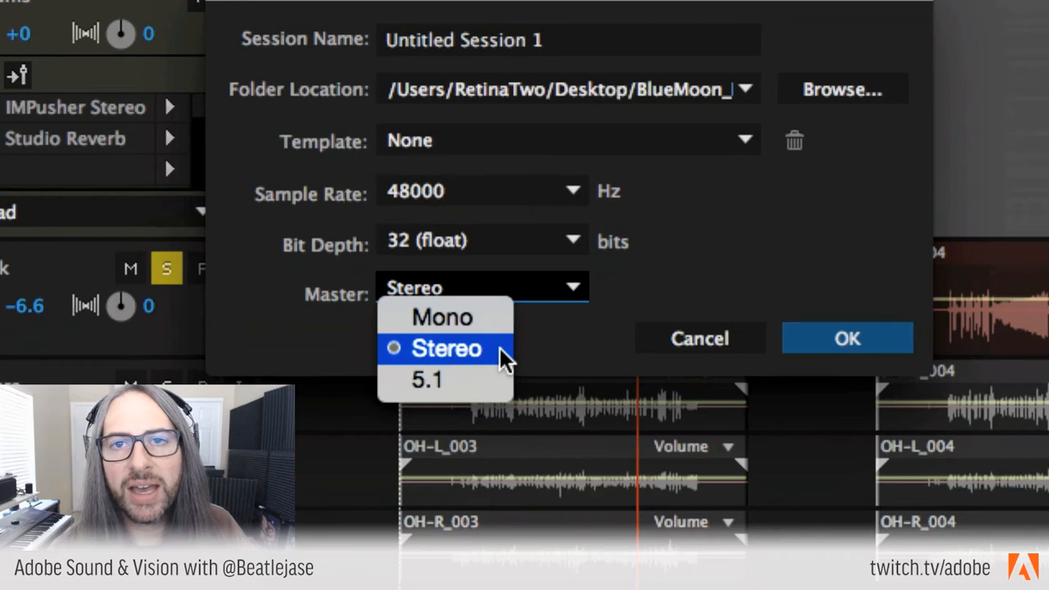
mouse_move(487, 361)
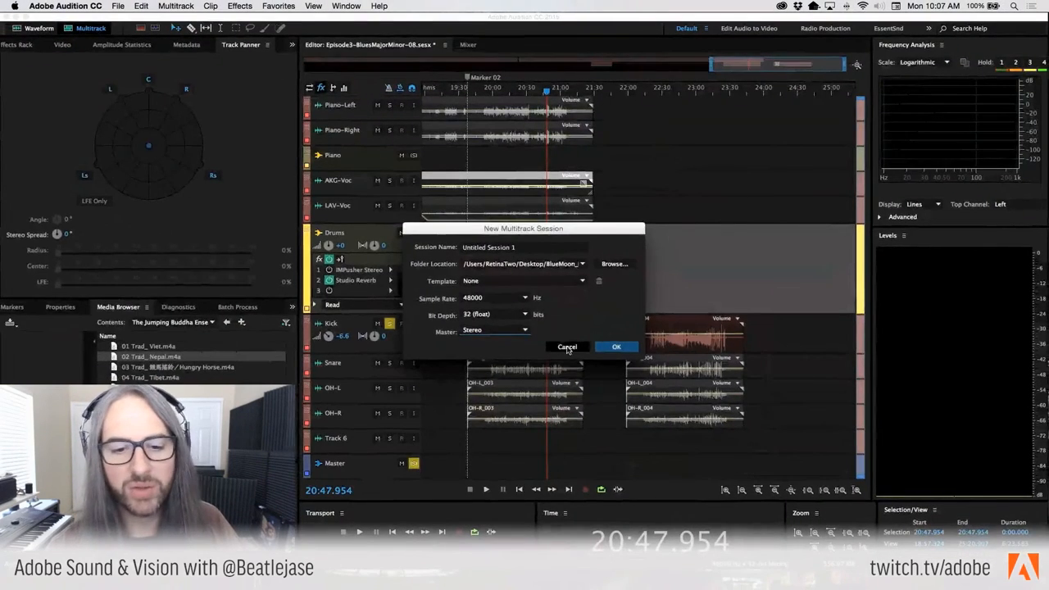
click(566, 347)
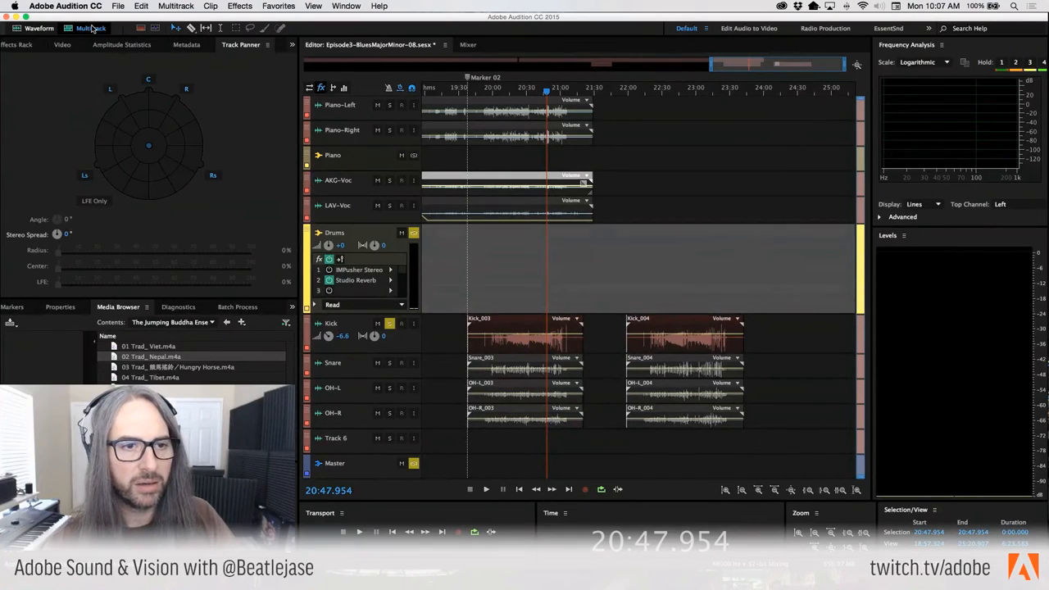
Step: Switch from the Metadata panel to Files, then list open sessions and files in the Editor dropdown
click(292, 44)
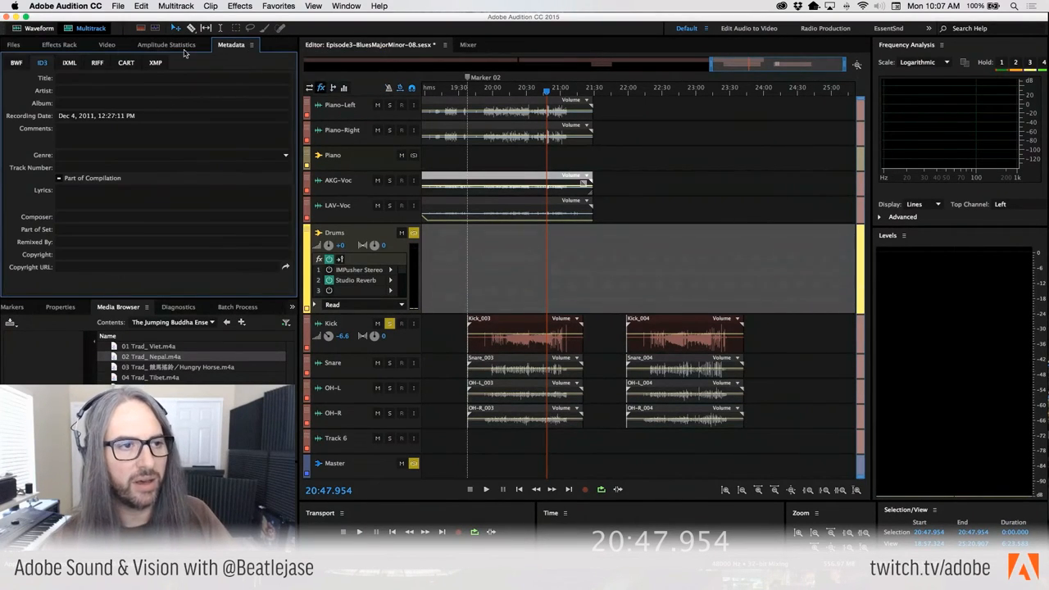
click(13, 44)
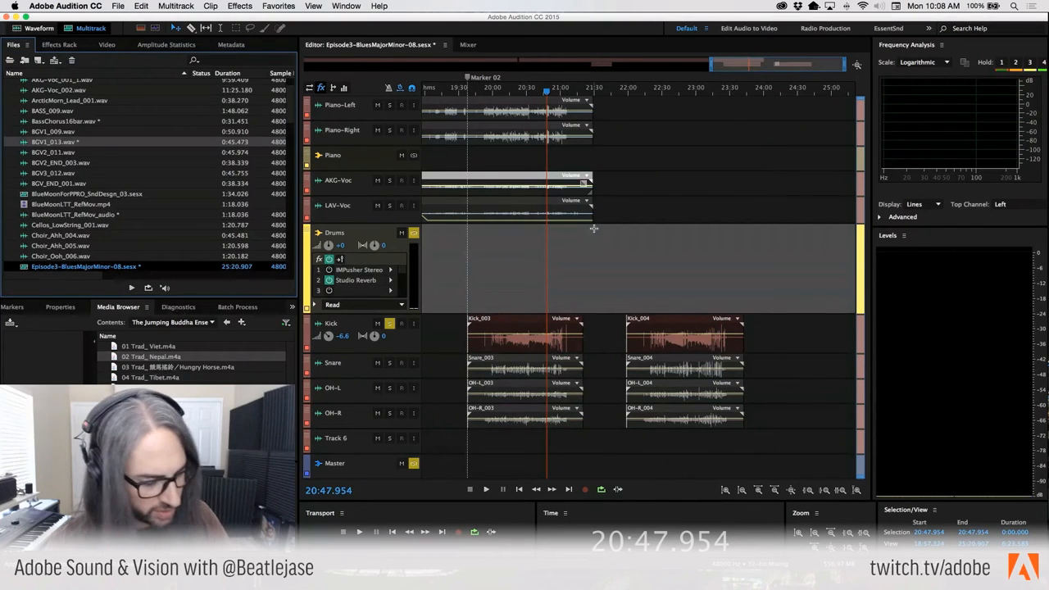
key(cmd+tab)
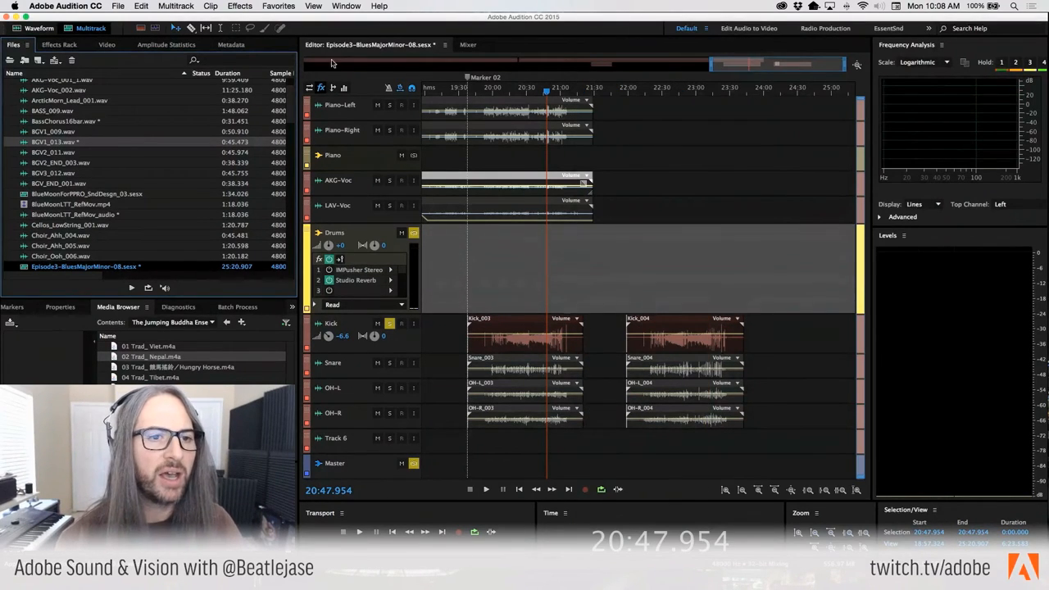
click(446, 44)
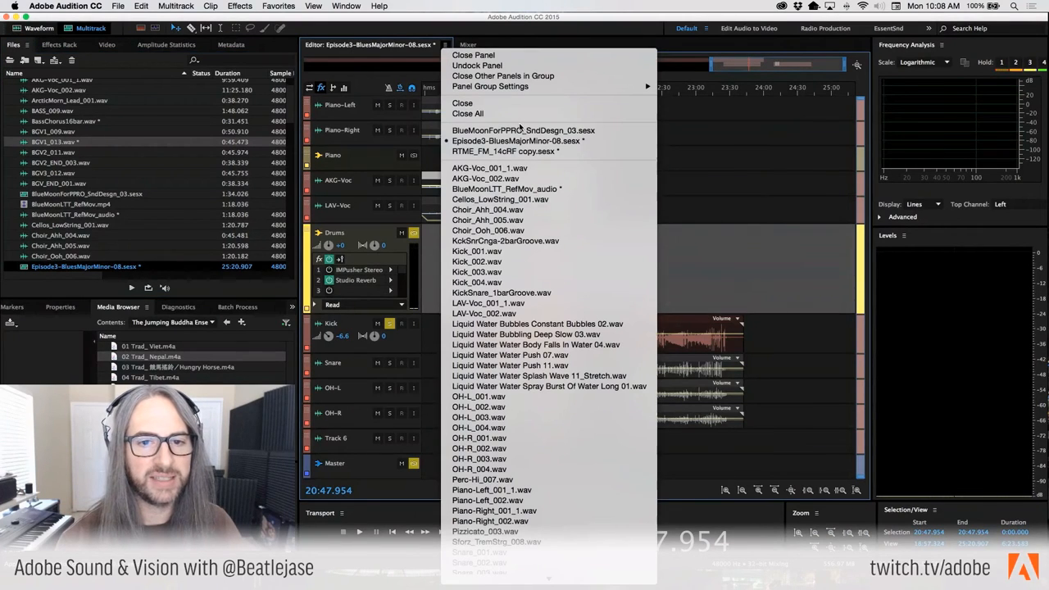
Step: Switch to BlueMoonForPPRO_SndDsgn_03, select the Fizz_Bubbles clip, and show its 125% stretch properties
click(523, 129)
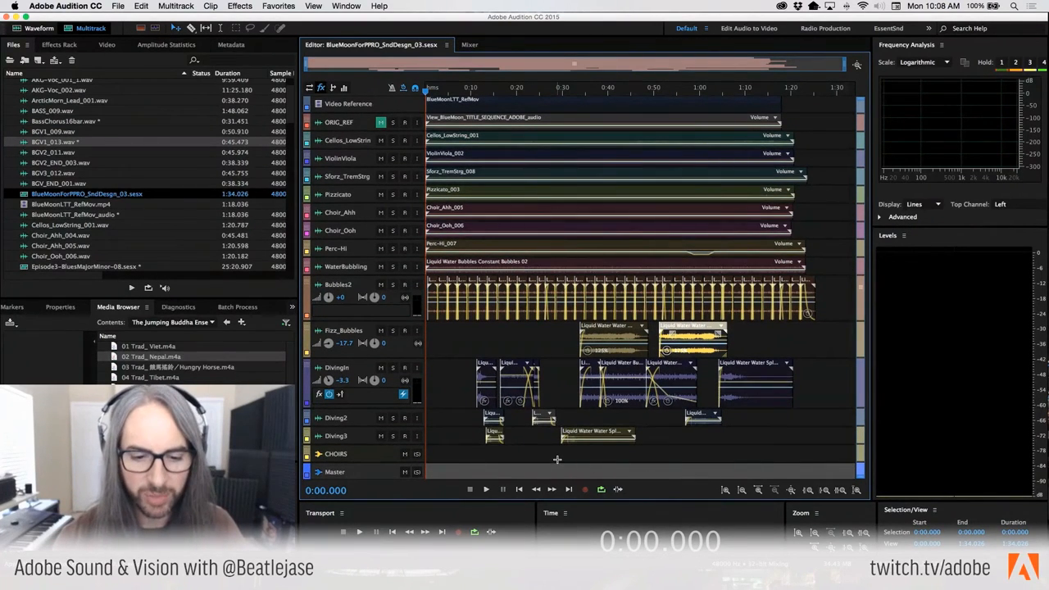
click(485, 489)
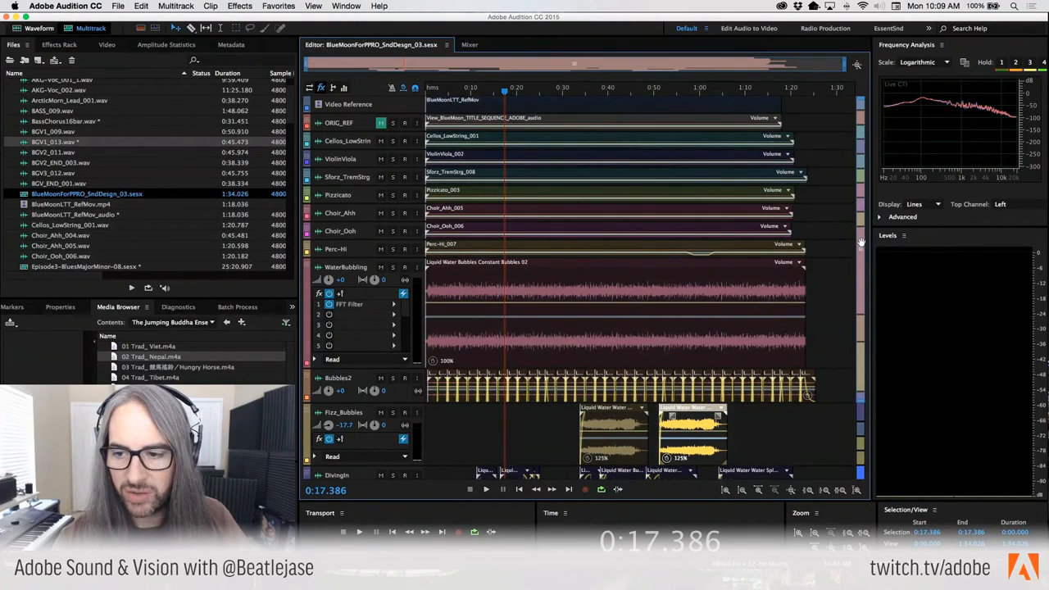
scroll(down, 3)
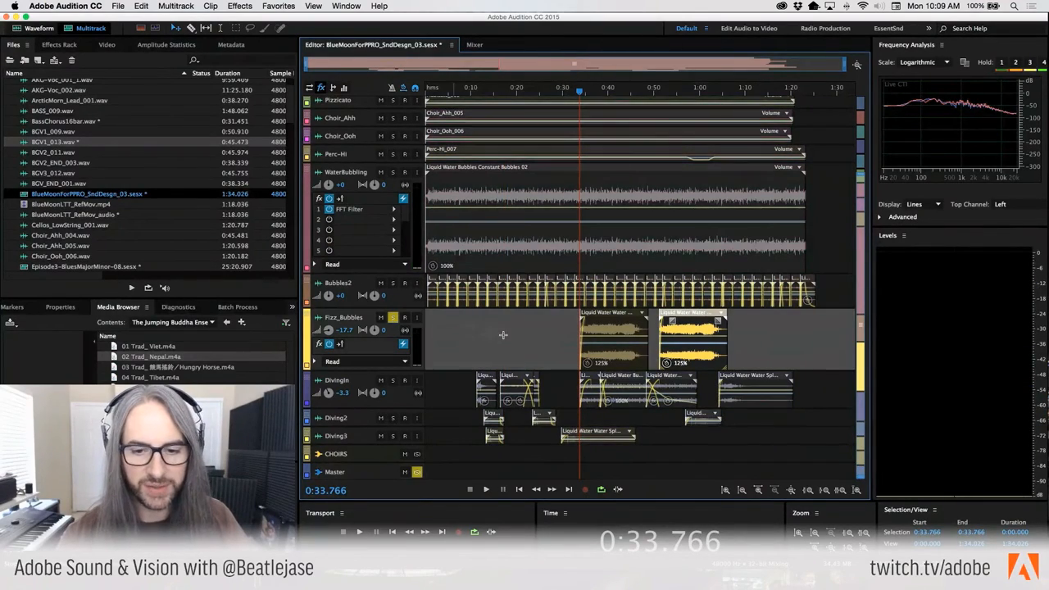
click(485, 489)
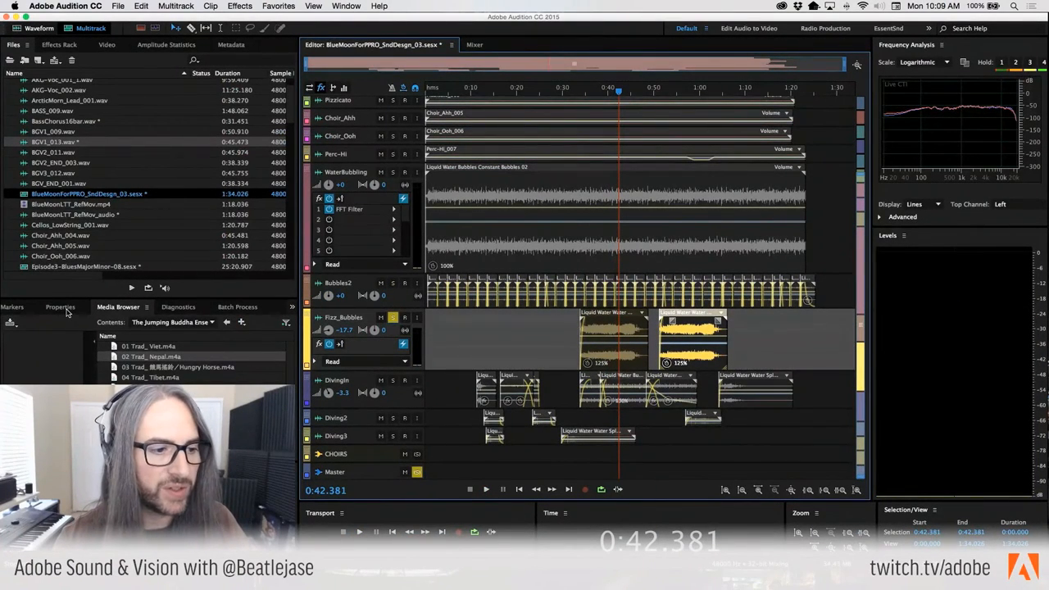
click(60, 306)
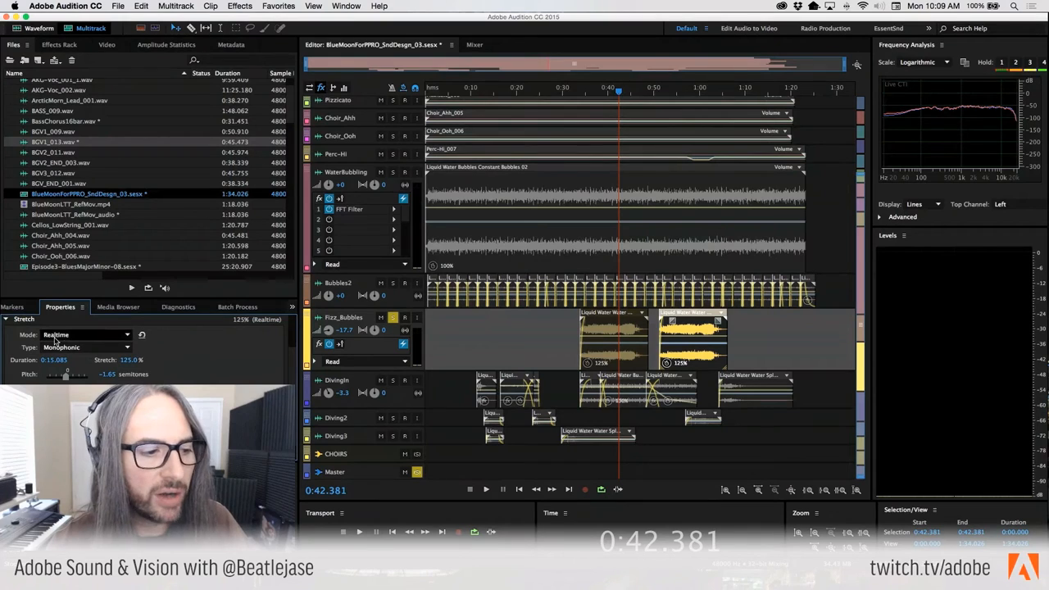
Step: Review the Stretch Mode and Type choices, keeping Monophonic, and open the water-spray source file
click(86, 334)
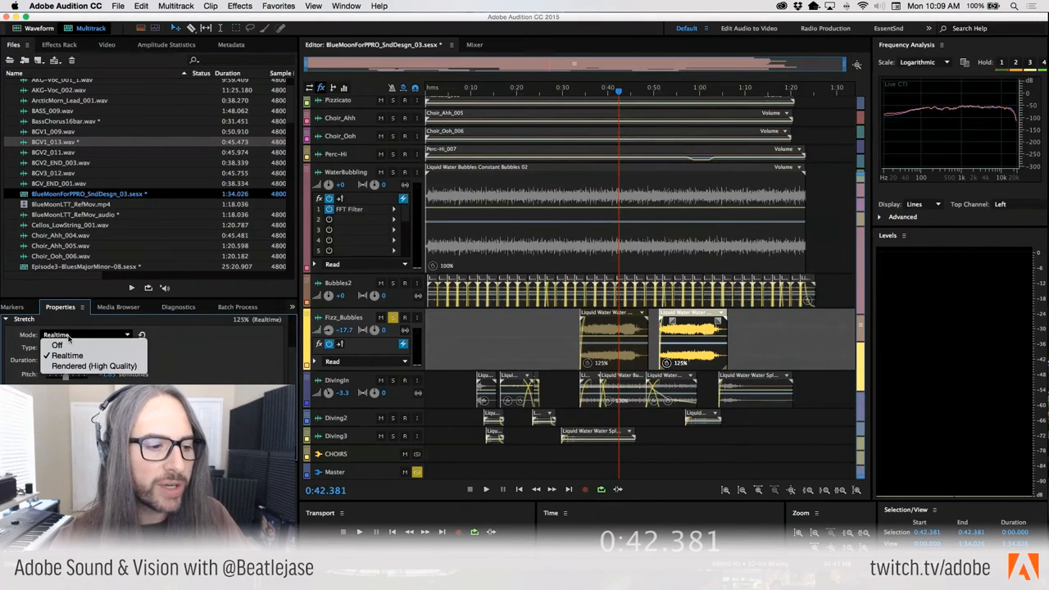
click(82, 346)
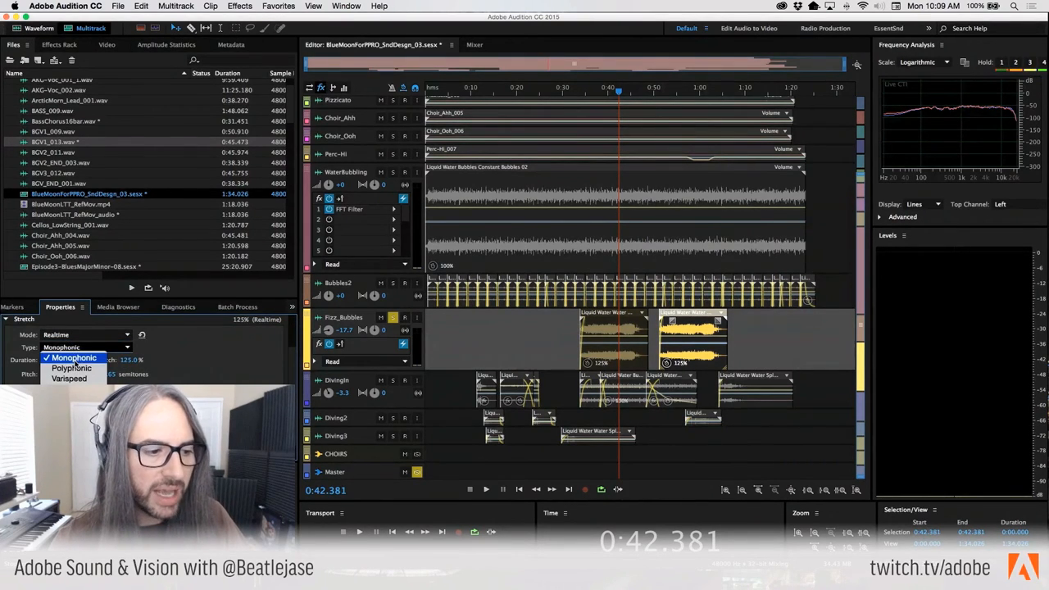
click(74, 357)
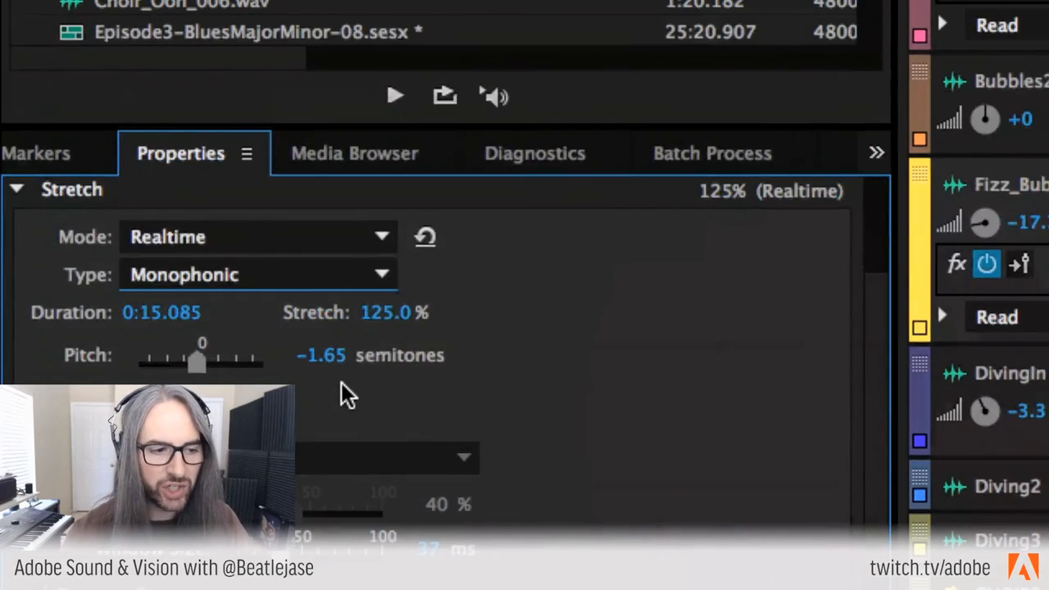
mouse_move(164, 315)
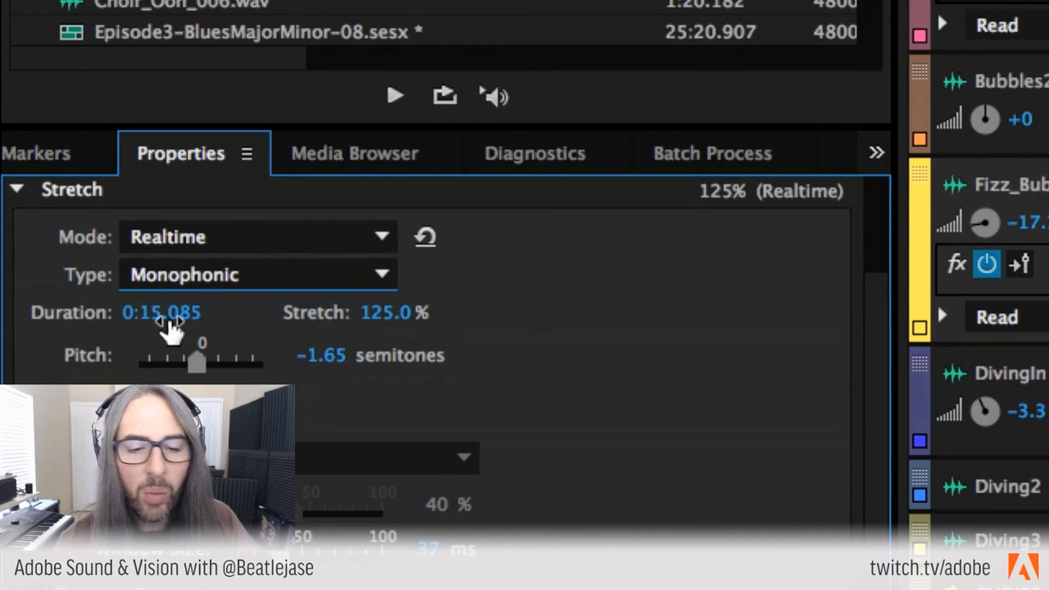
mouse_move(160, 351)
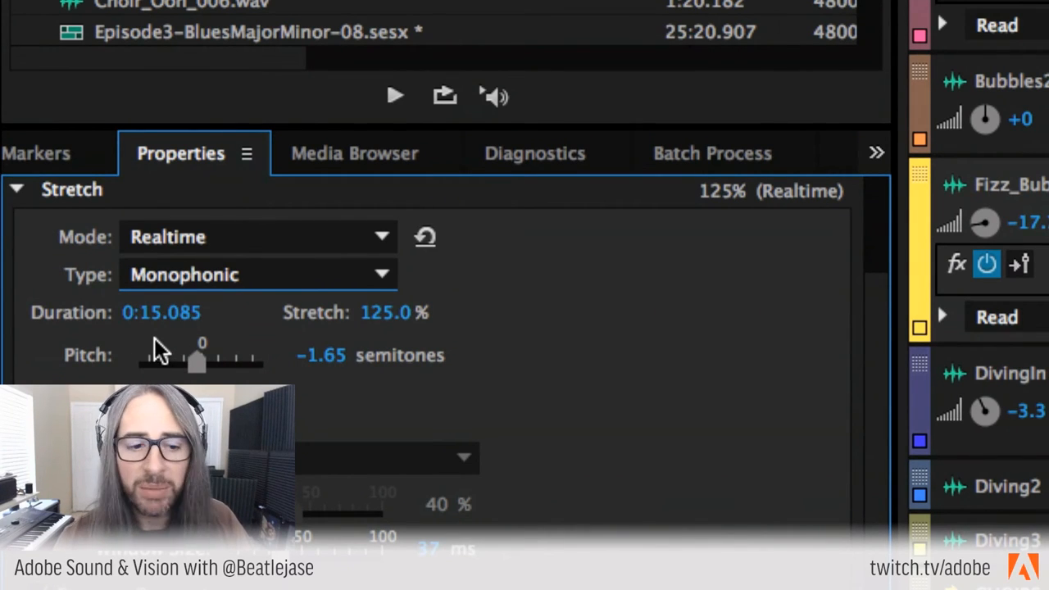
mouse_move(275, 332)
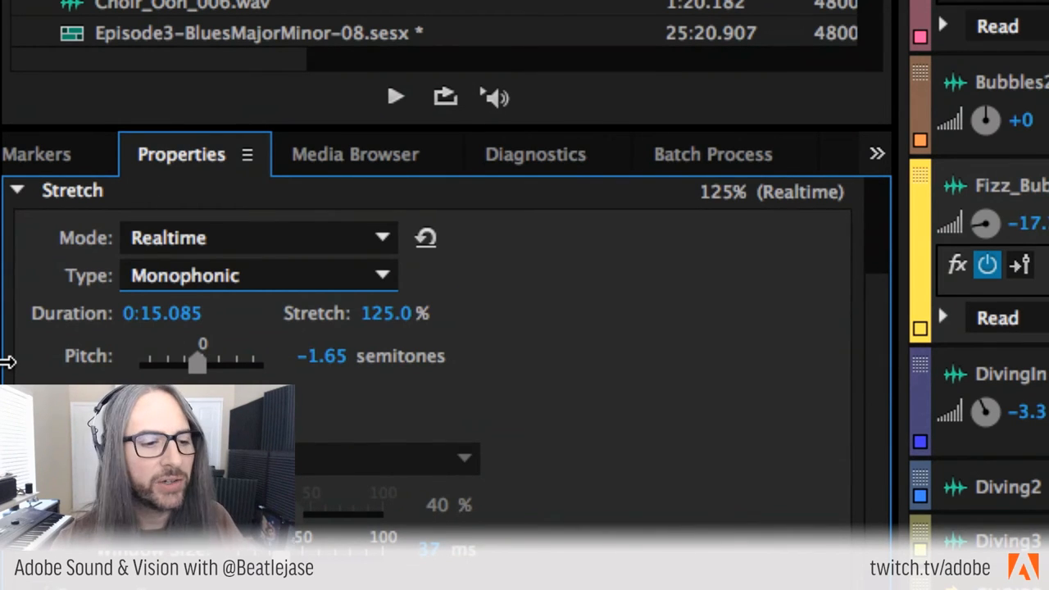
mouse_move(246, 331)
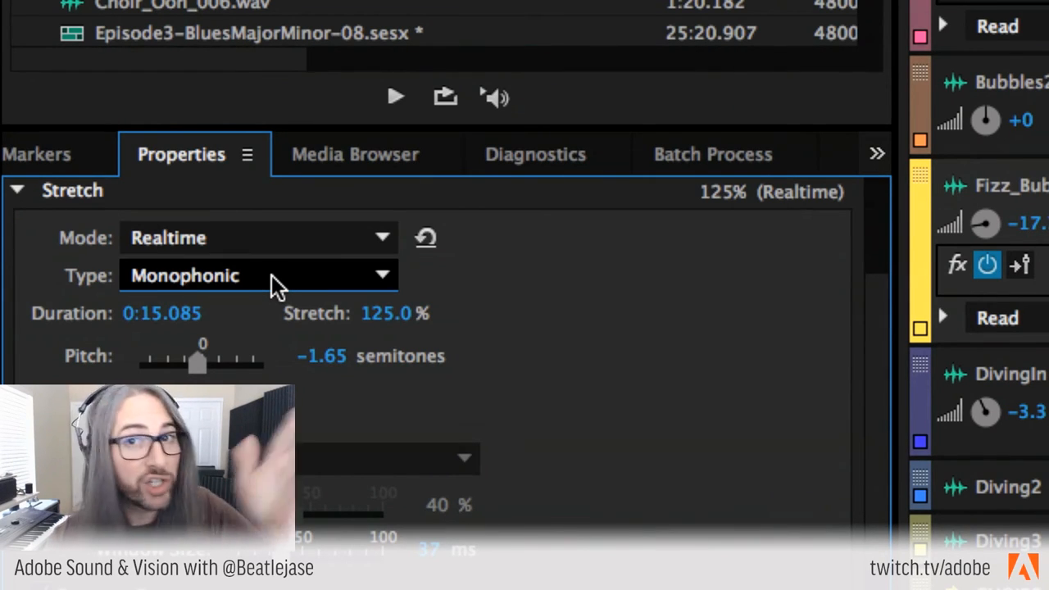
click(257, 276)
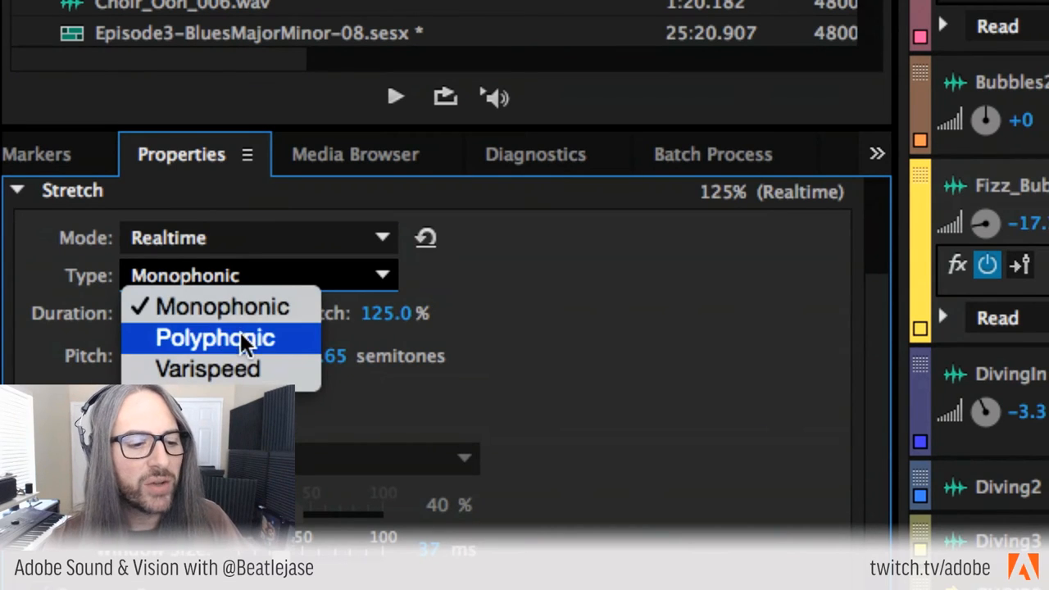
mouse_move(207, 369)
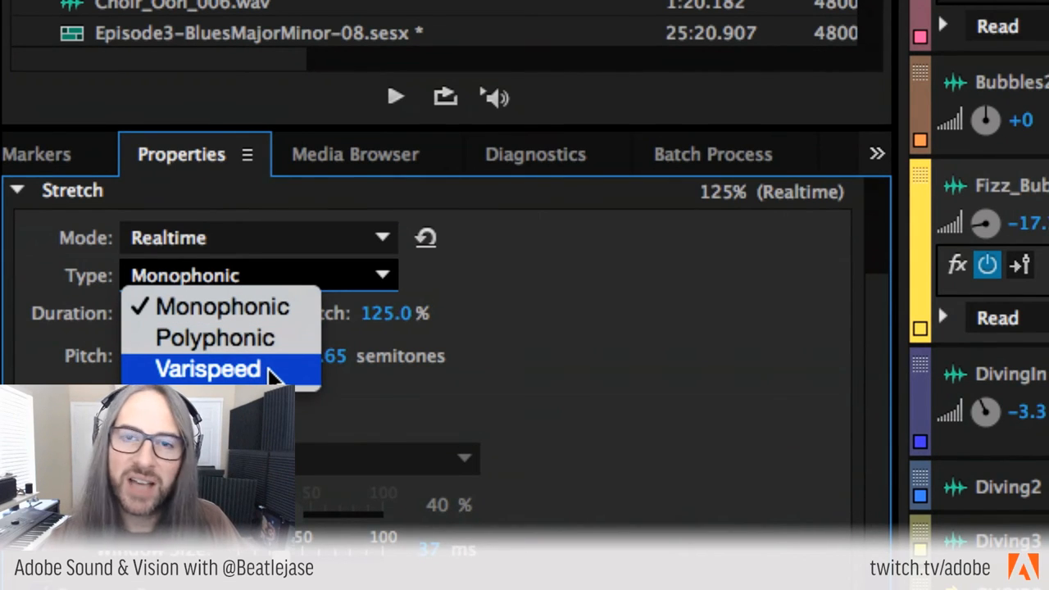
mouse_move(246, 377)
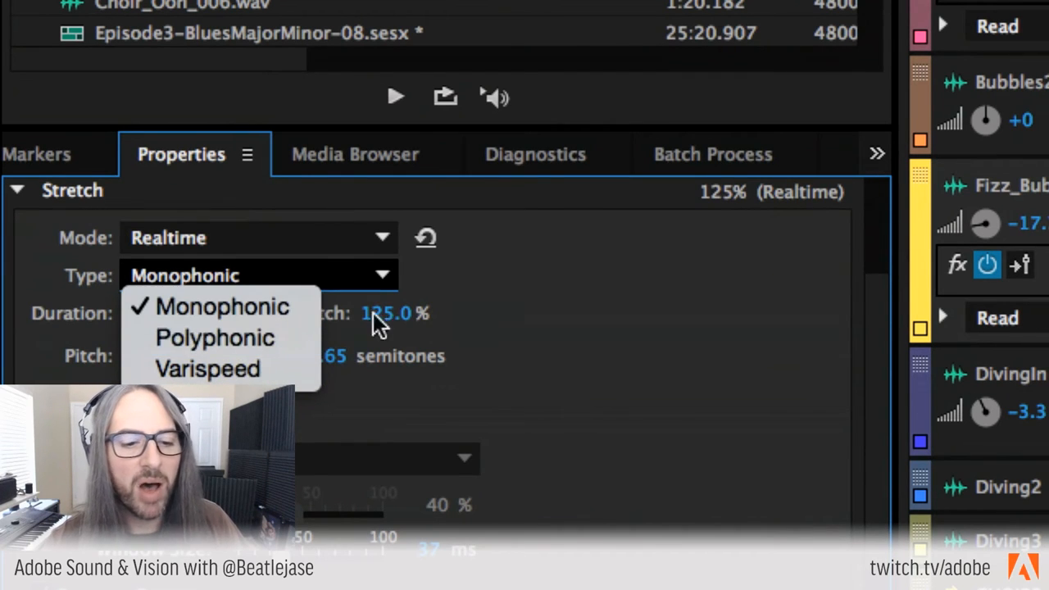
click(221, 306)
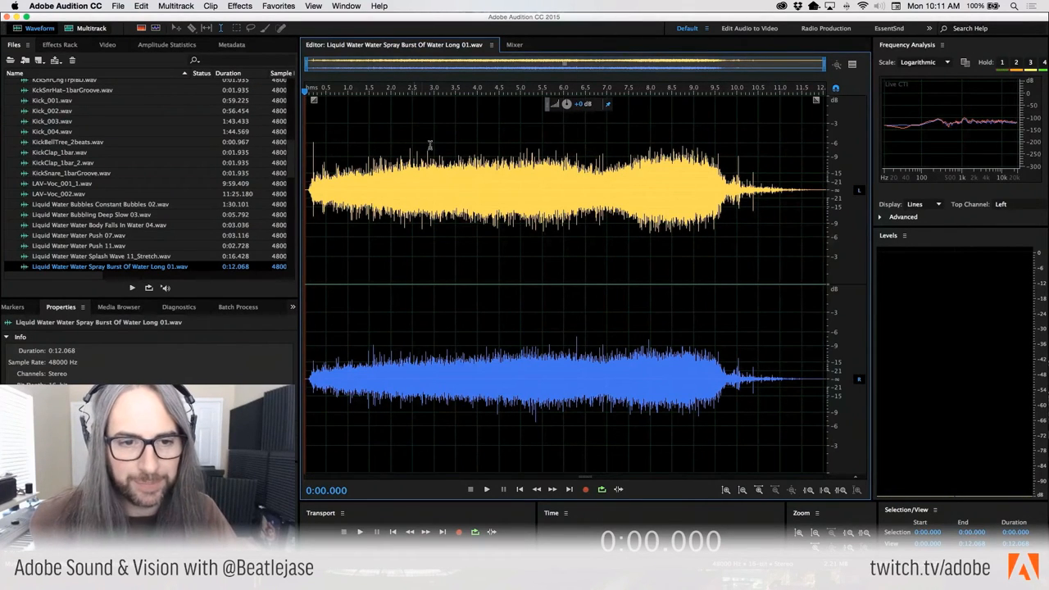
Step: Delete a section of the water-spray file, leaving 8.679 s, and return to the BlueMoon session
drag(432, 287, 578, 287)
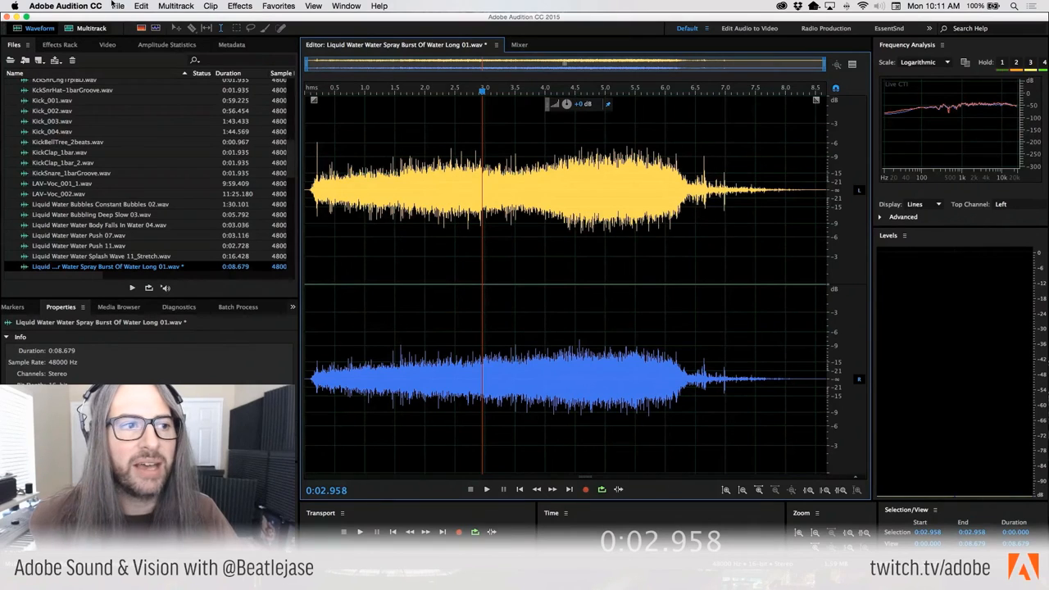
click(118, 6)
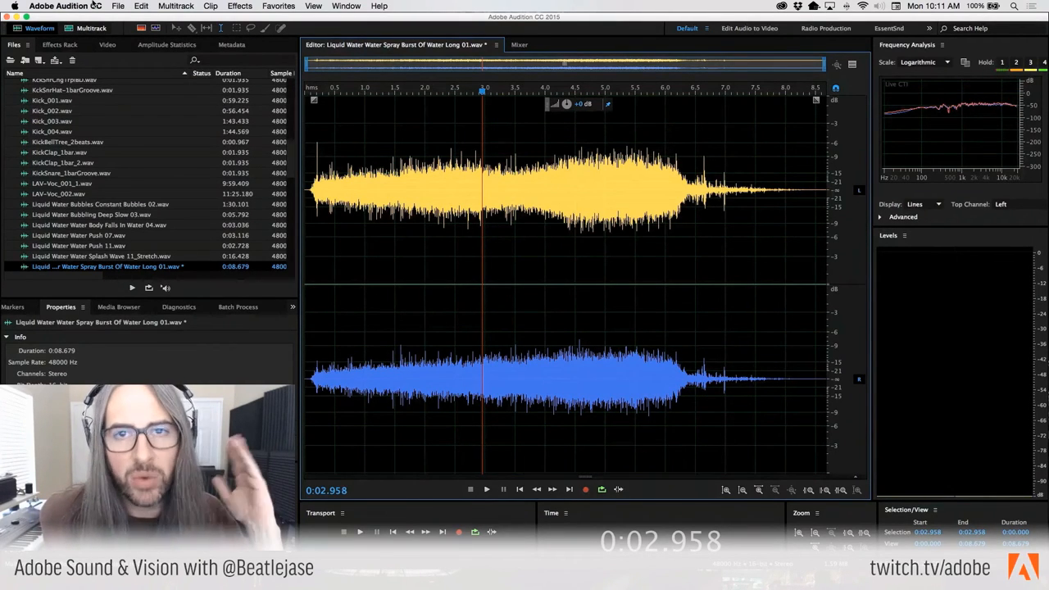
click(141, 6)
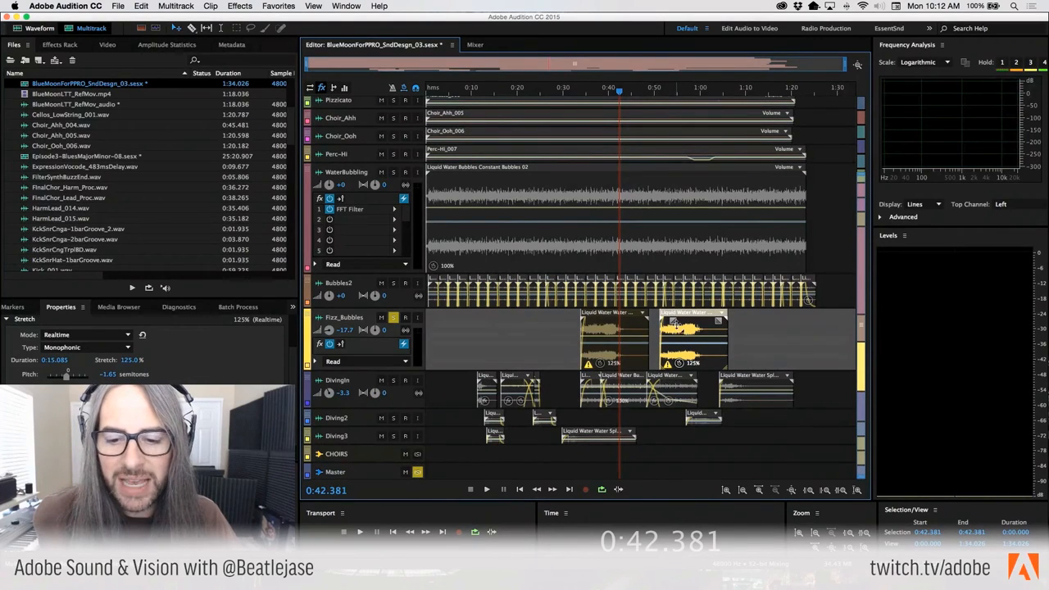
mouse_move(610, 335)
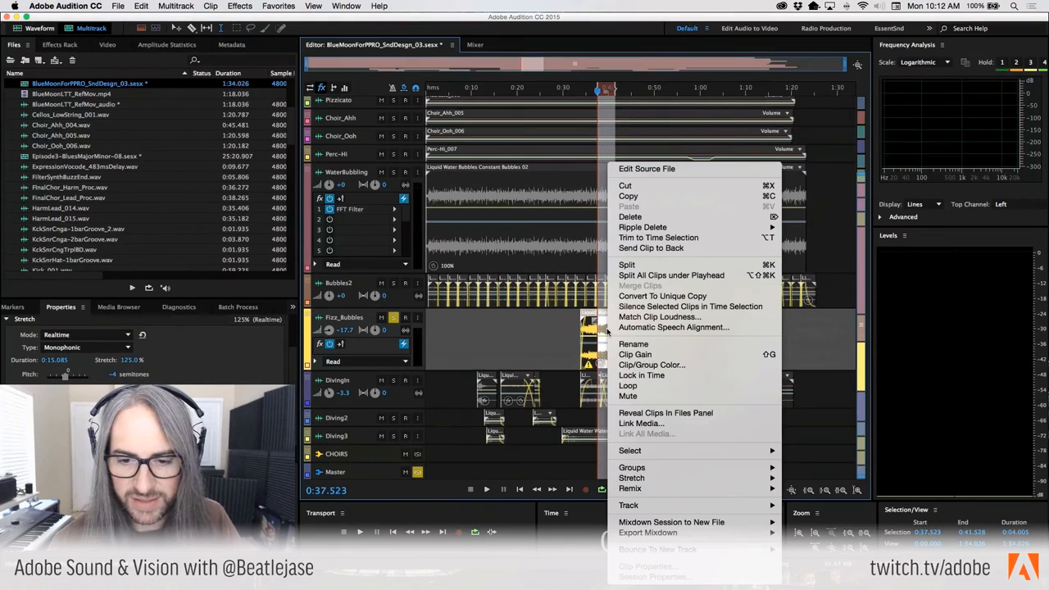
mouse_move(659, 318)
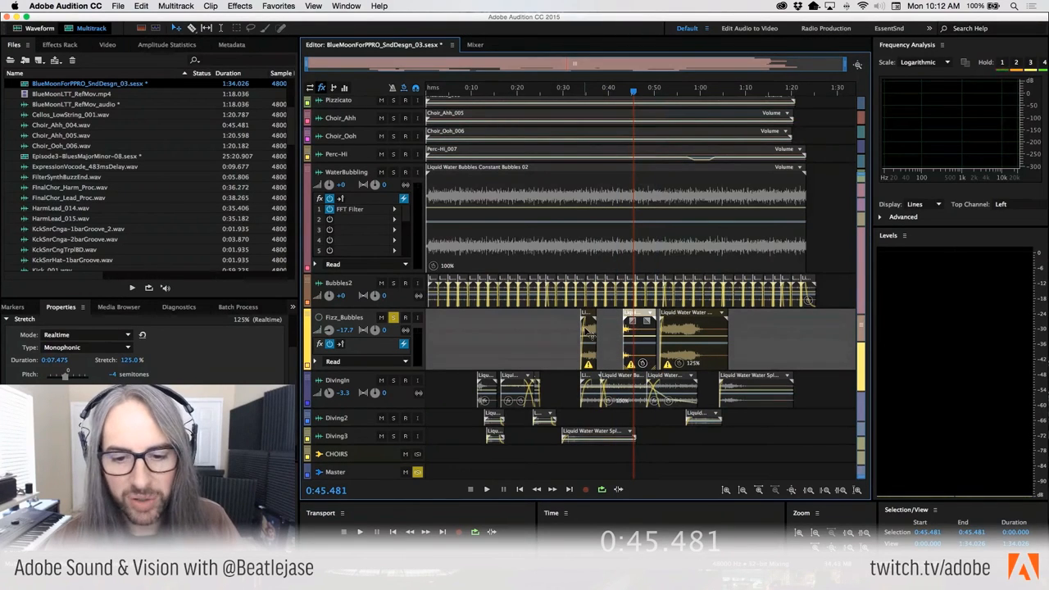
Step: Reopen the 8.679-second water-spray file after pitching Fizz_Bubbles to −4 semitones
click(141, 5)
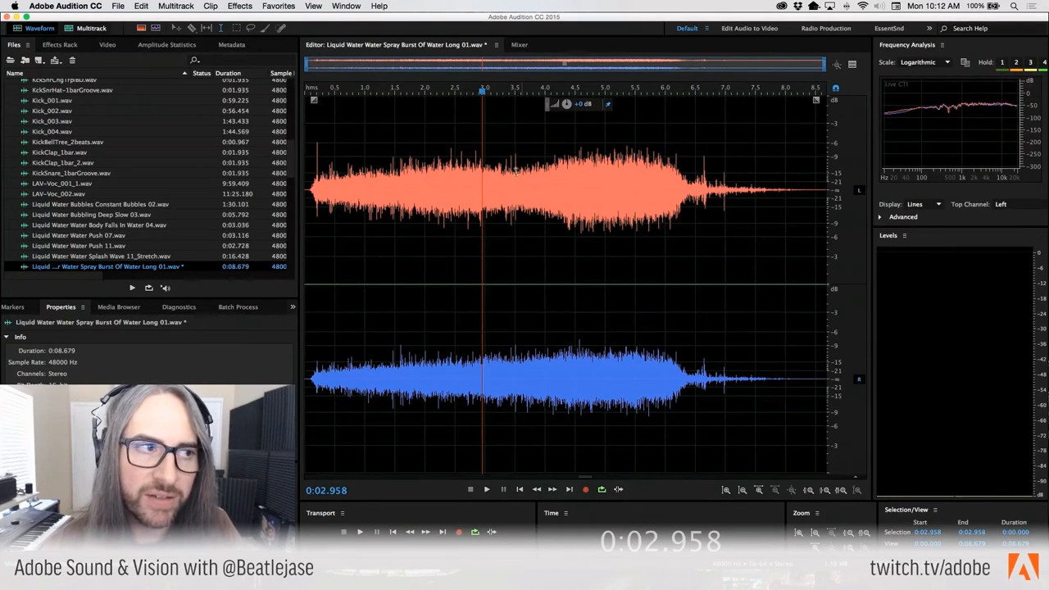
Step: Return from TextEdit to the BlueMoon multitrack session in Audition
click(92, 28)
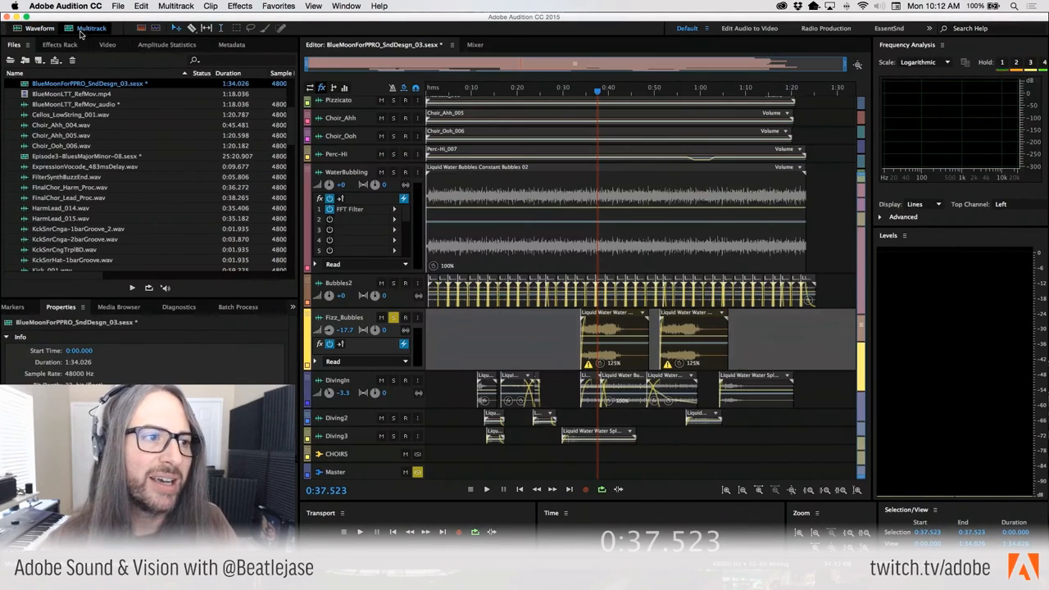
mouse_move(351, 120)
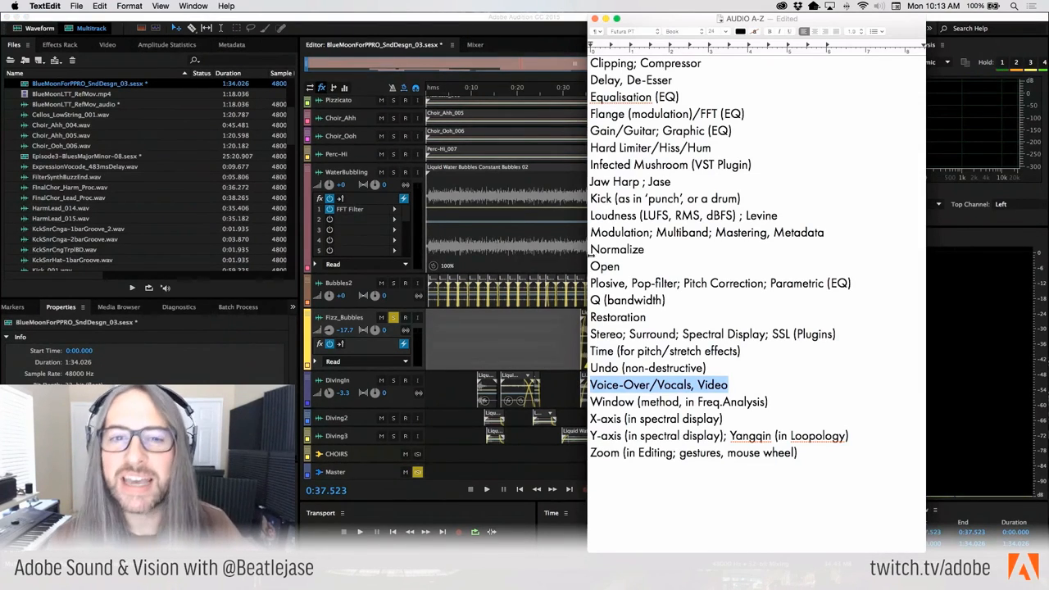
mouse_move(455, 347)
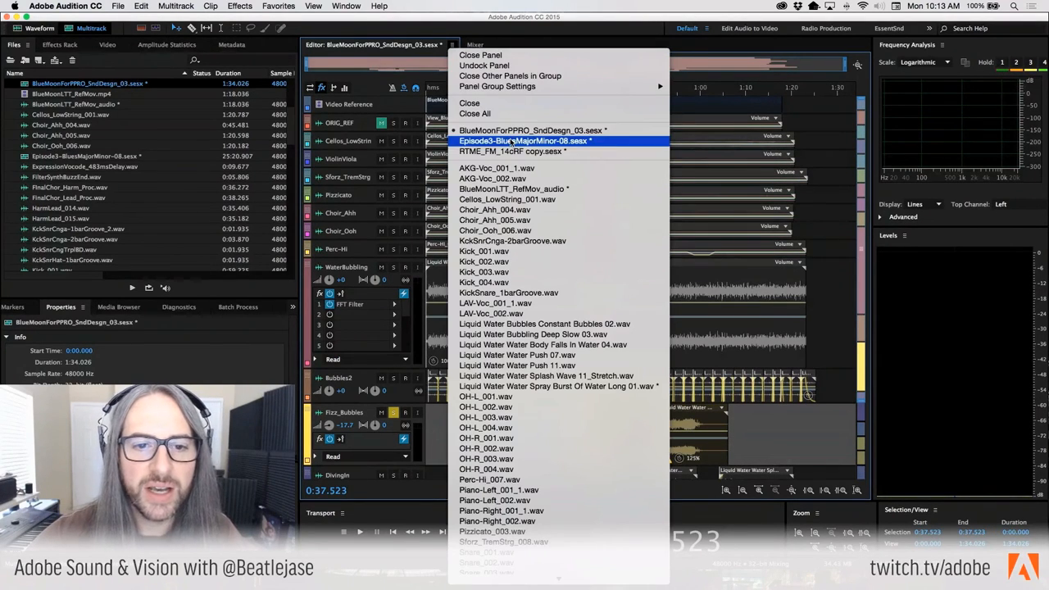
Step: Open AKG-Voc_002.wav from the Editor dropdown and clear the selection
click(524, 141)
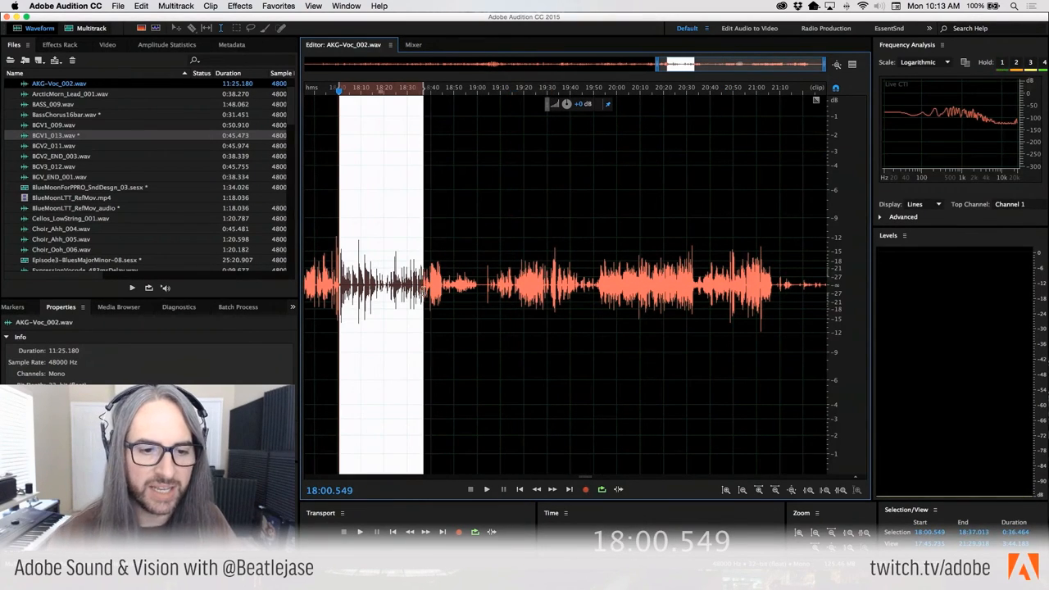
click(485, 489)
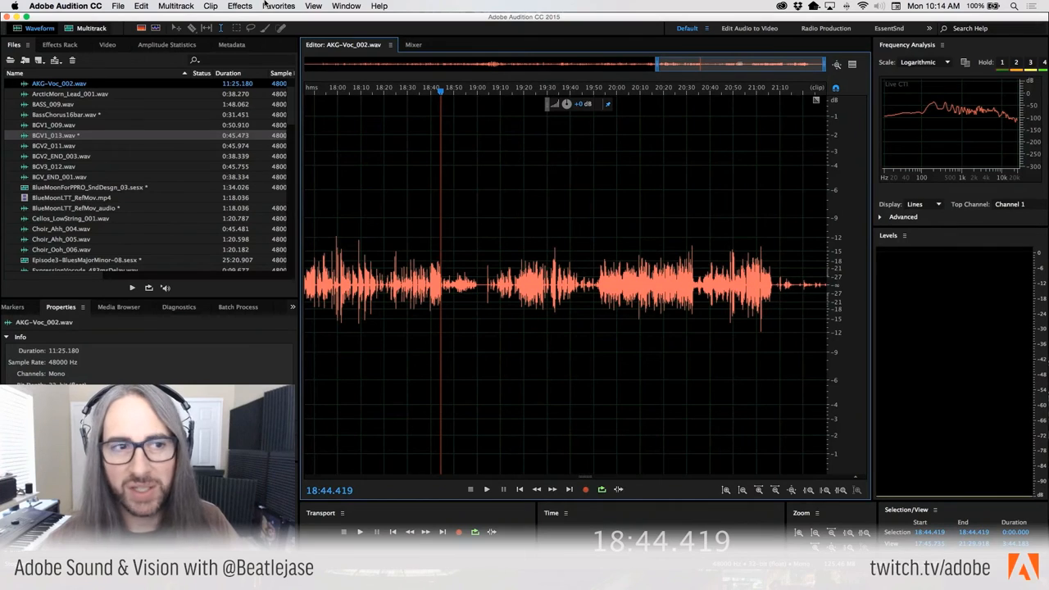
Step: Switch to the BlueMoonForPPRO_SndDesgn_03 session to show its video preview
click(279, 6)
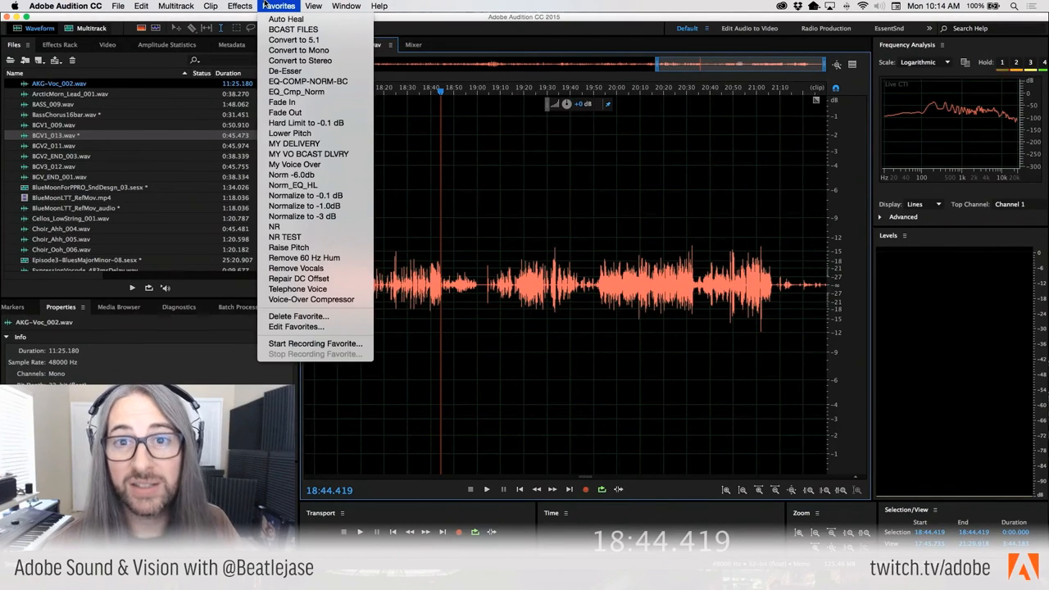
click(279, 6)
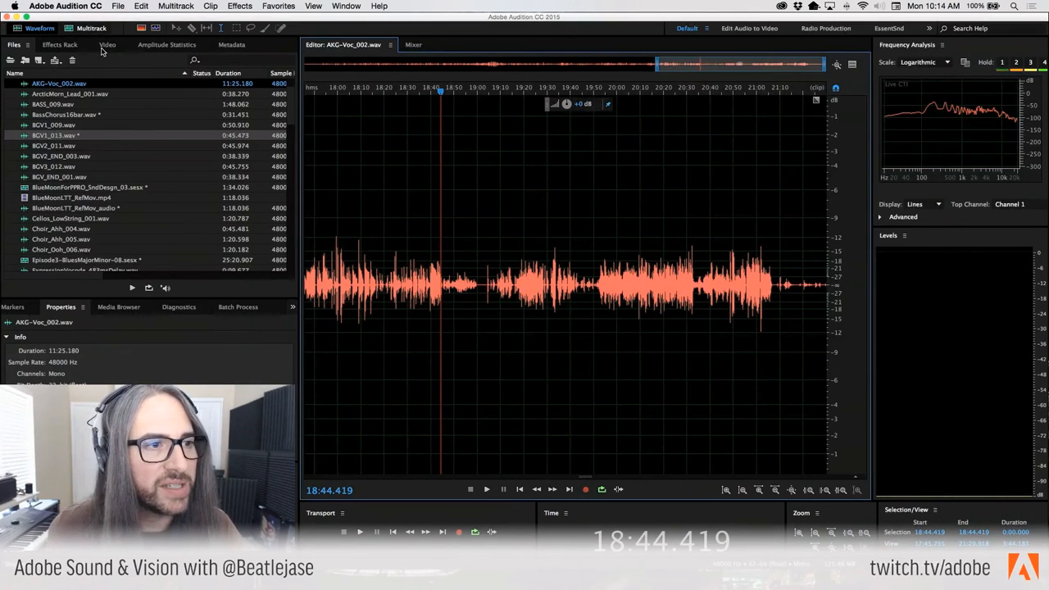
click(390, 44)
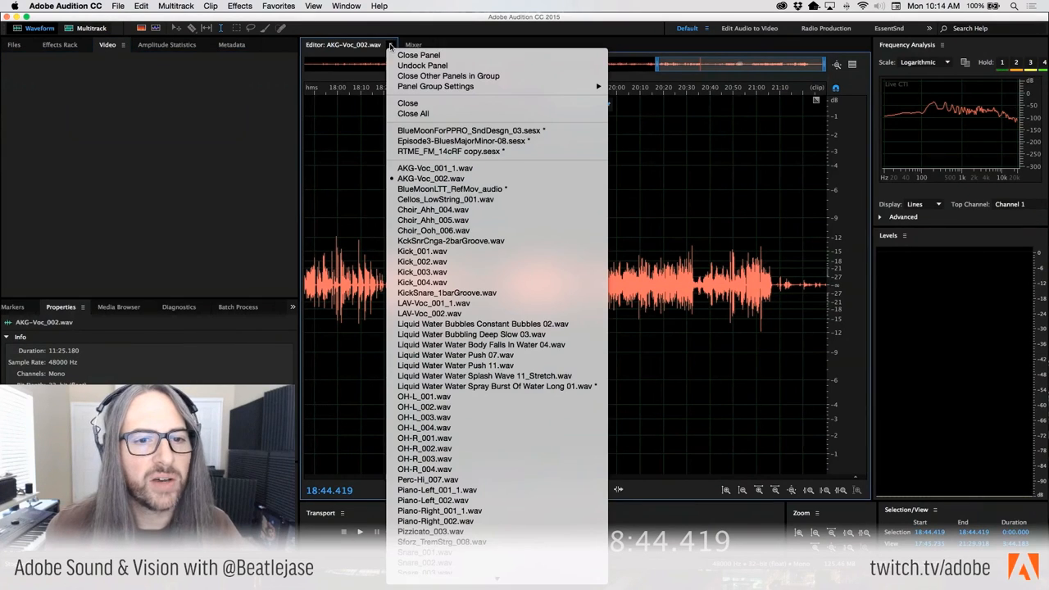
mouse_move(470, 130)
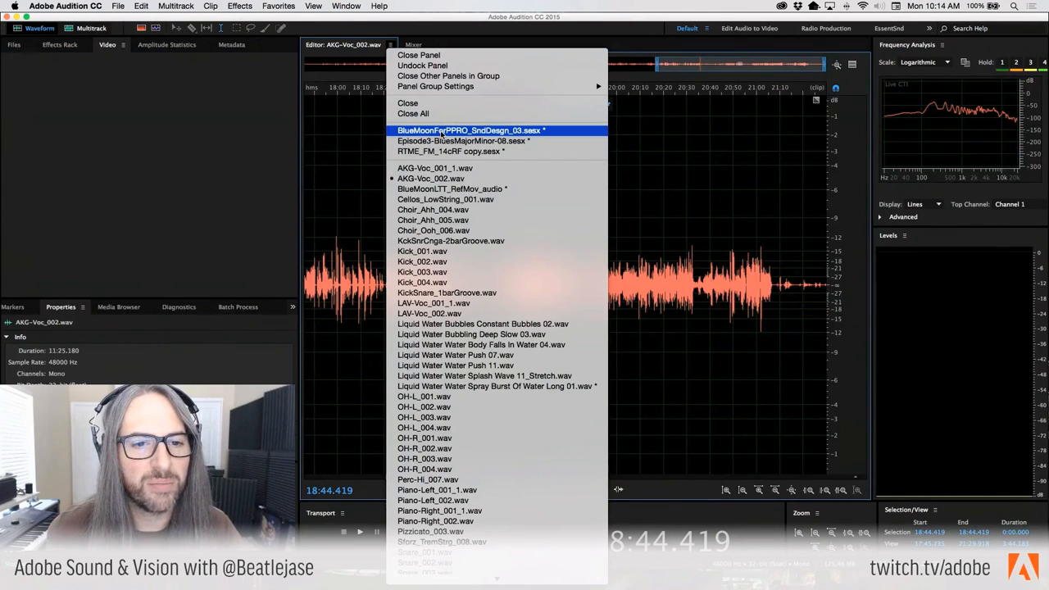
click(469, 130)
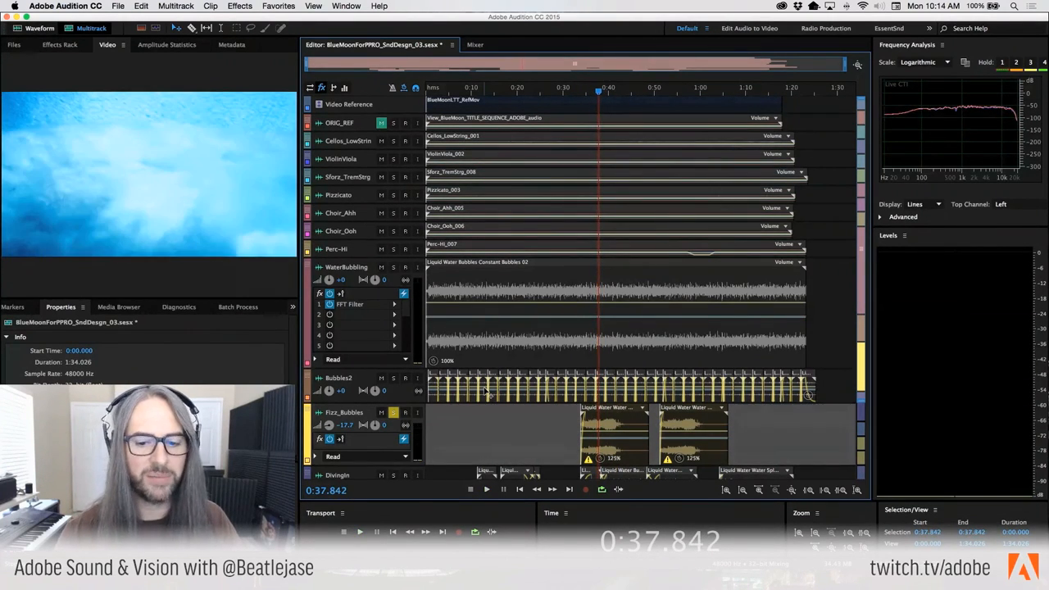
mouse_move(523, 410)
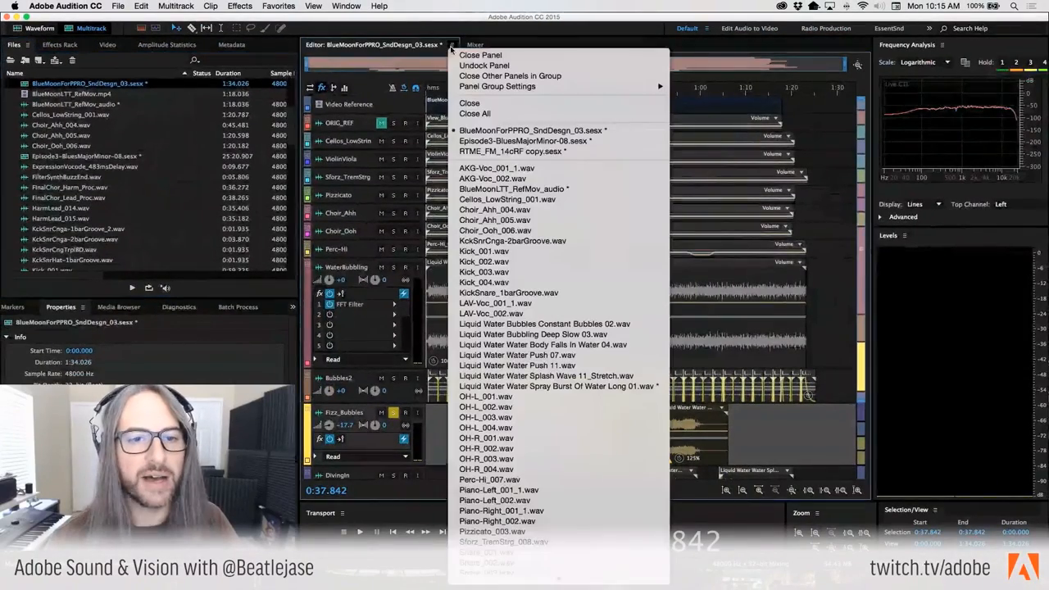
Step: Choose Episode3-BluesMajorMinor-08.sesx from the Editor panel dropdown
click(525, 140)
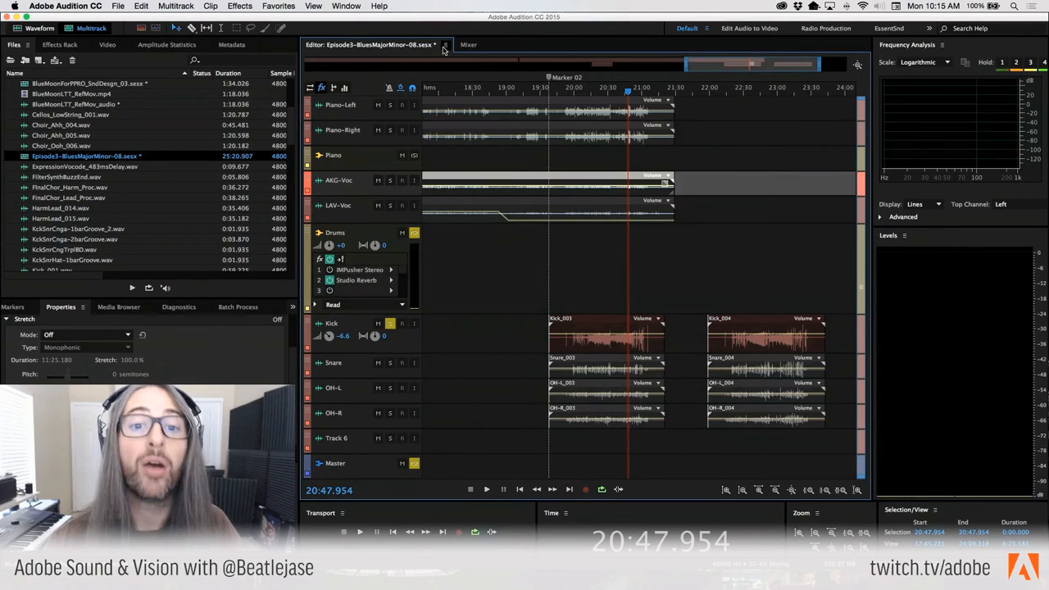
click(434, 44)
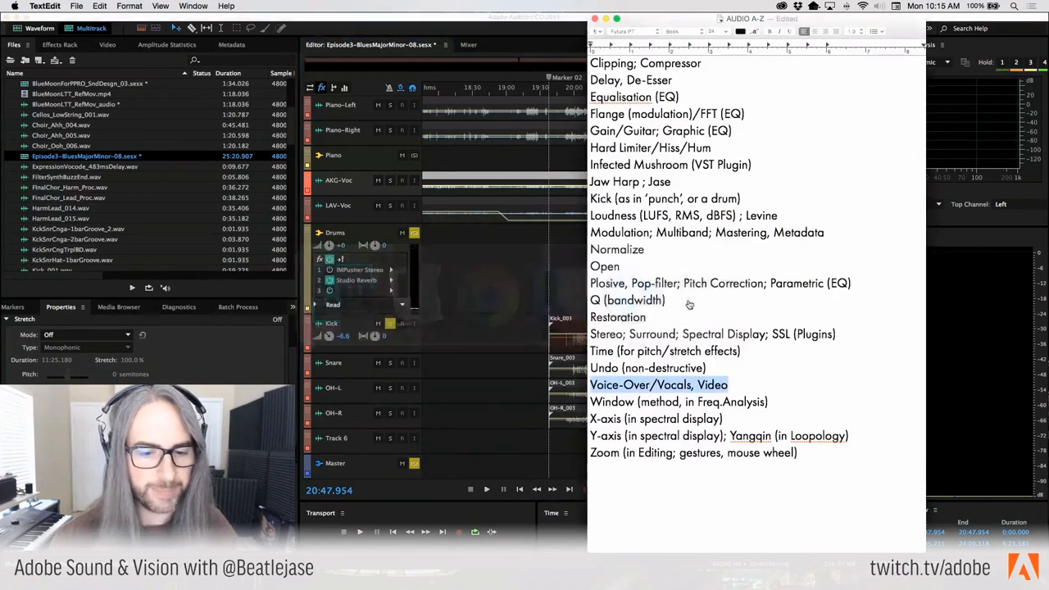
Step: Bring Audition back to the front with the RTME_FM_14cRF copy session
click(678, 402)
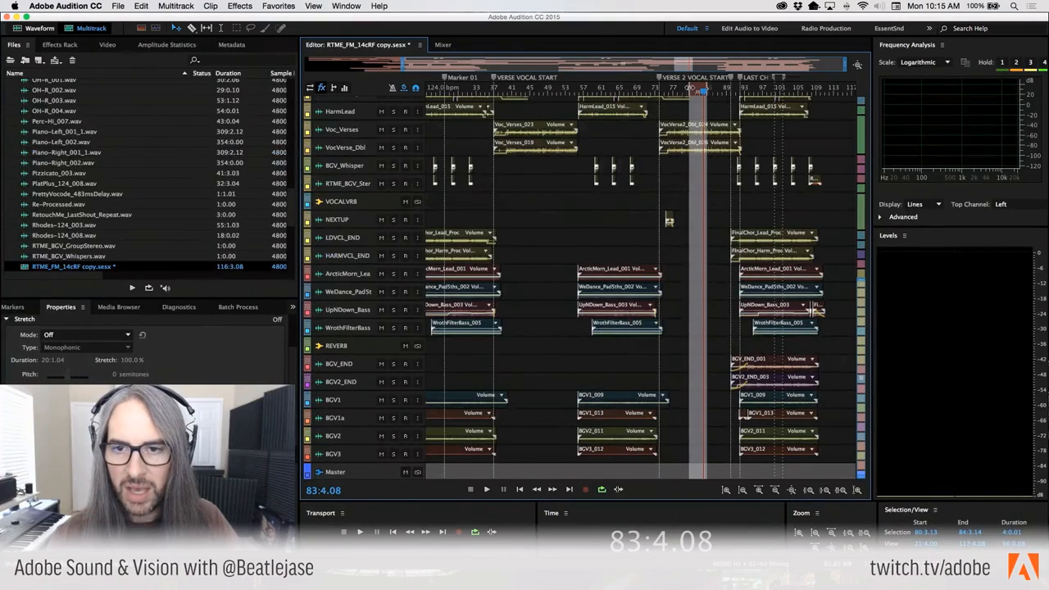
Step: Toggle between Mixer and Editor views and start looped playback of the session
click(443, 44)
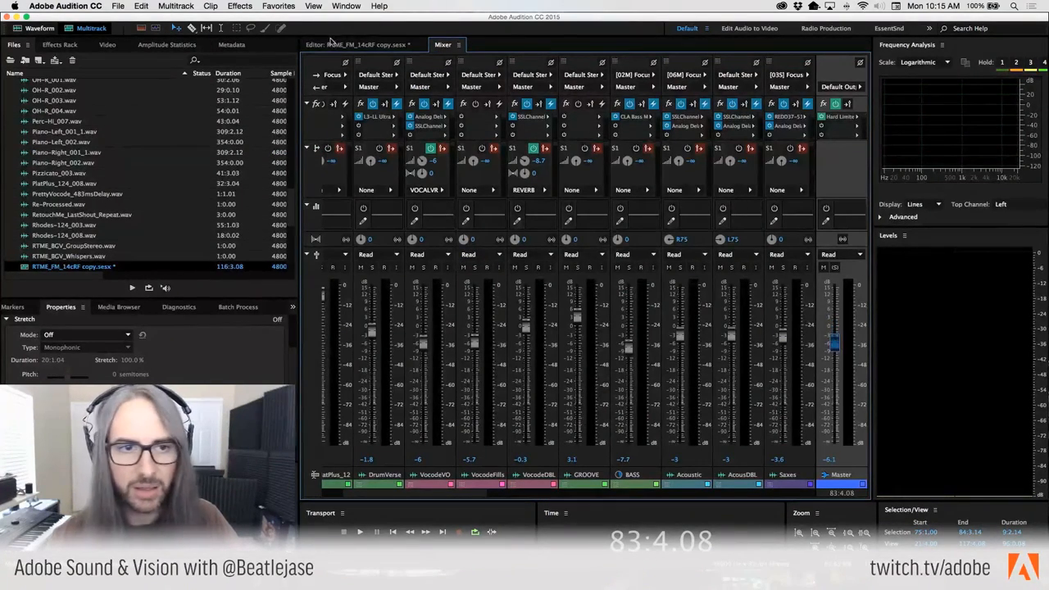
click(315, 44)
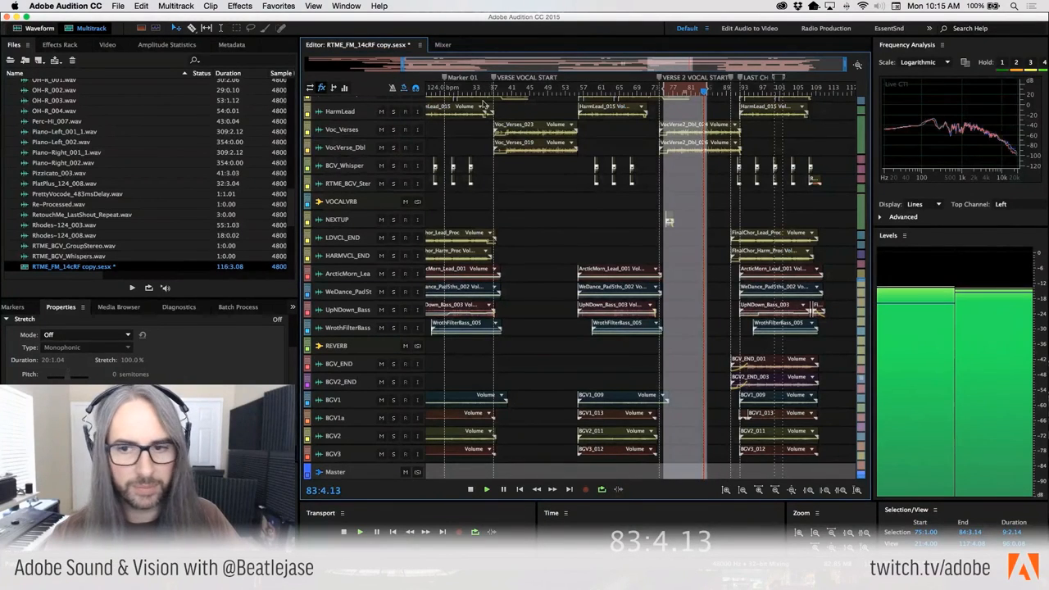
click(443, 44)
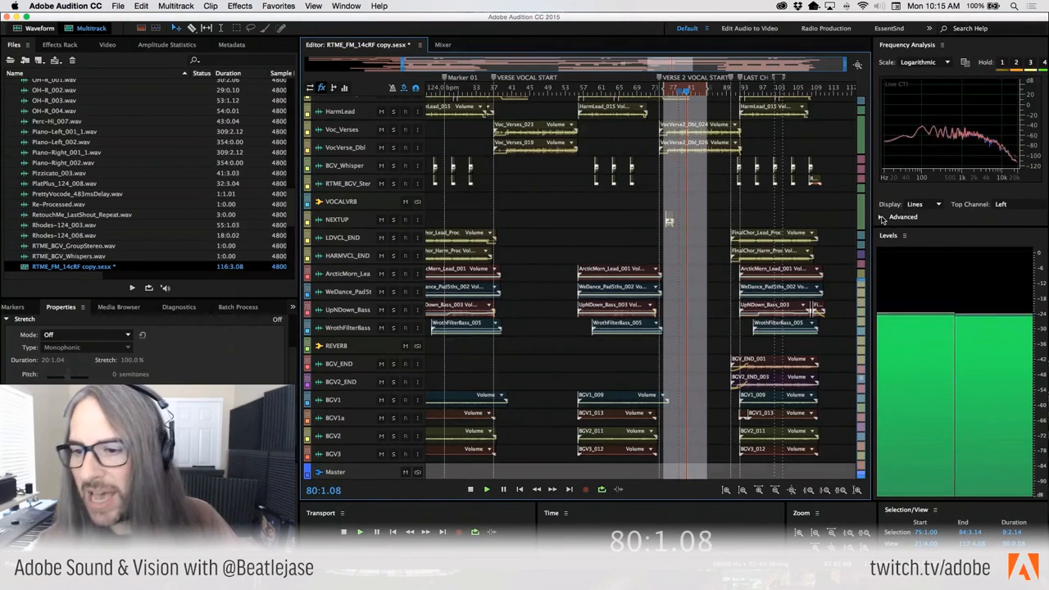
Step: Expand Advanced, set Window to Blackman-Harris and FFT size to 2048
click(886, 216)
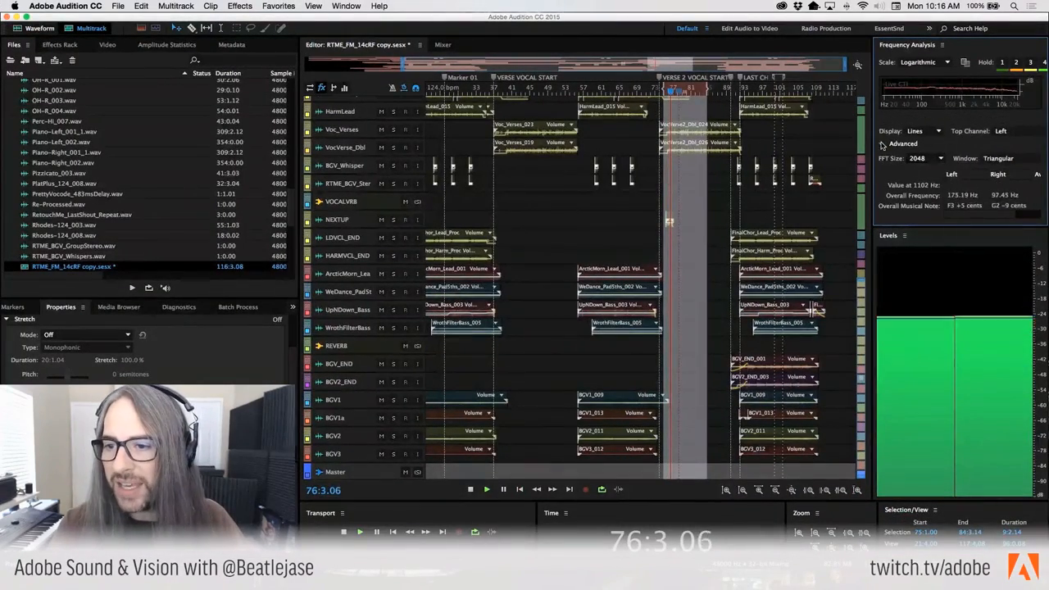
click(924, 203)
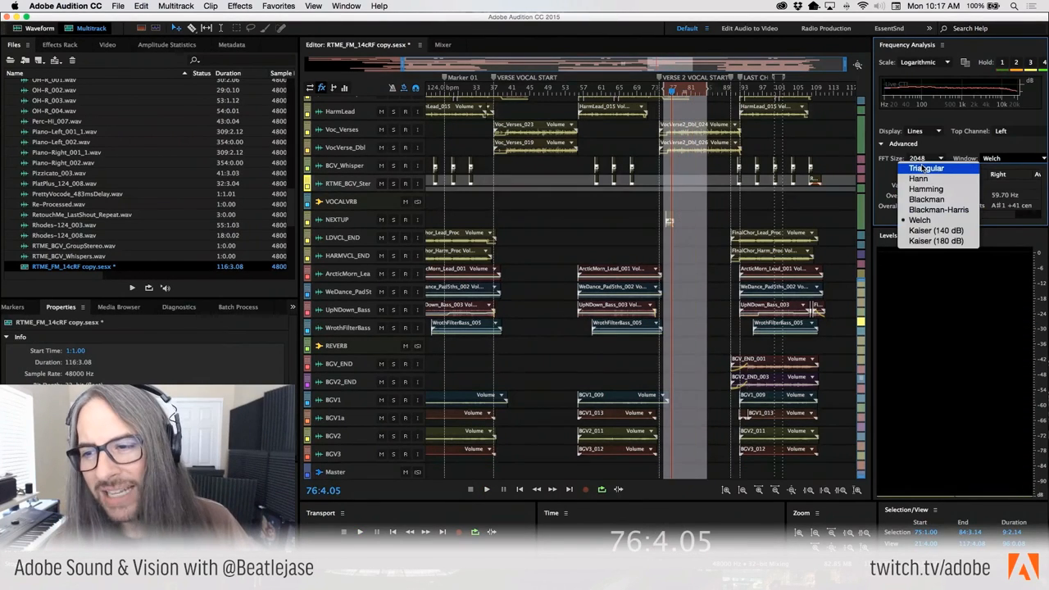
mouse_move(925, 168)
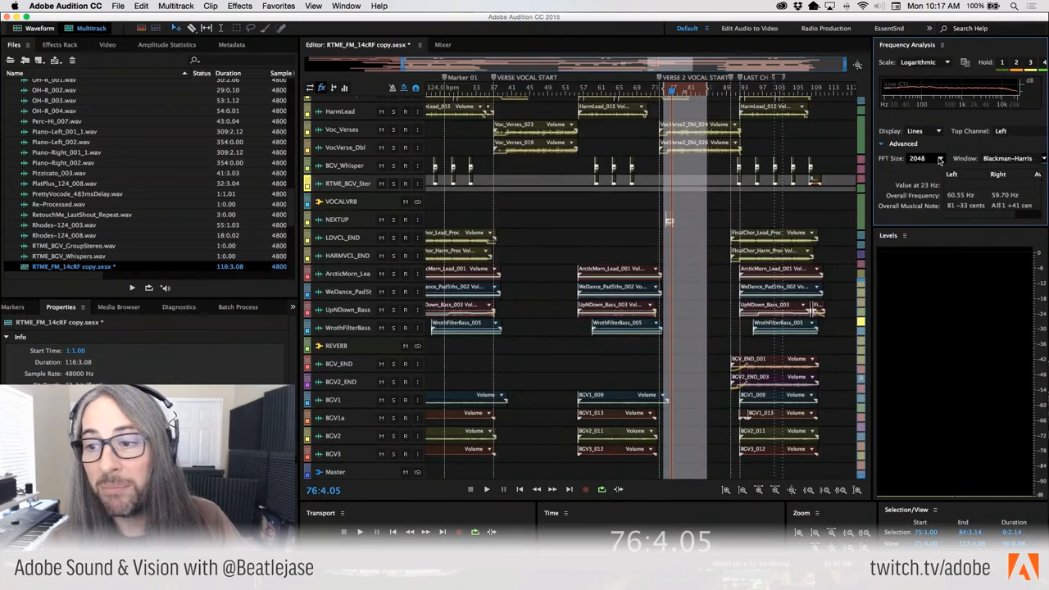
click(939, 158)
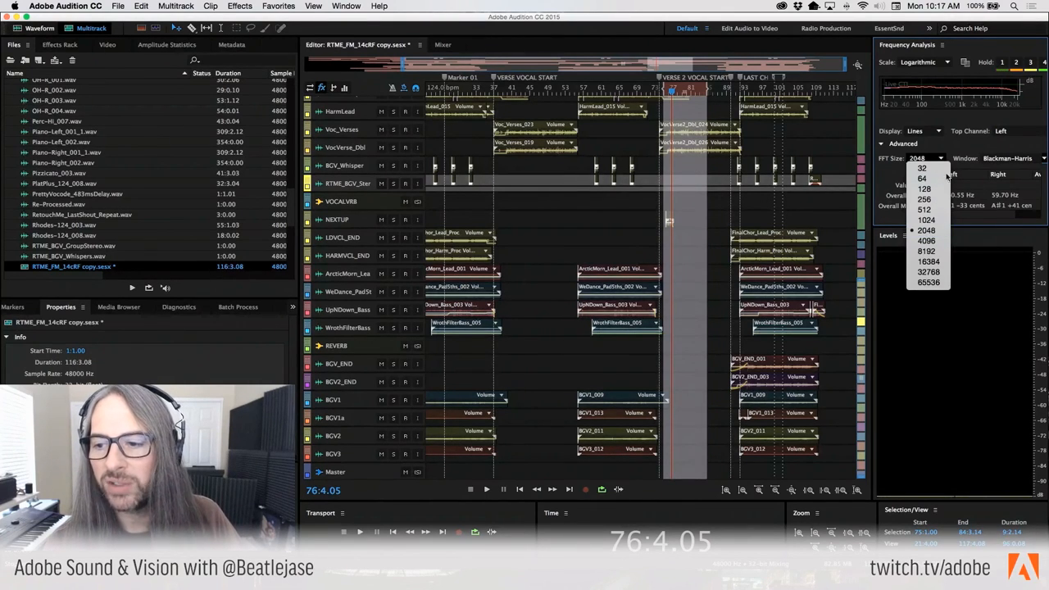
click(924, 209)
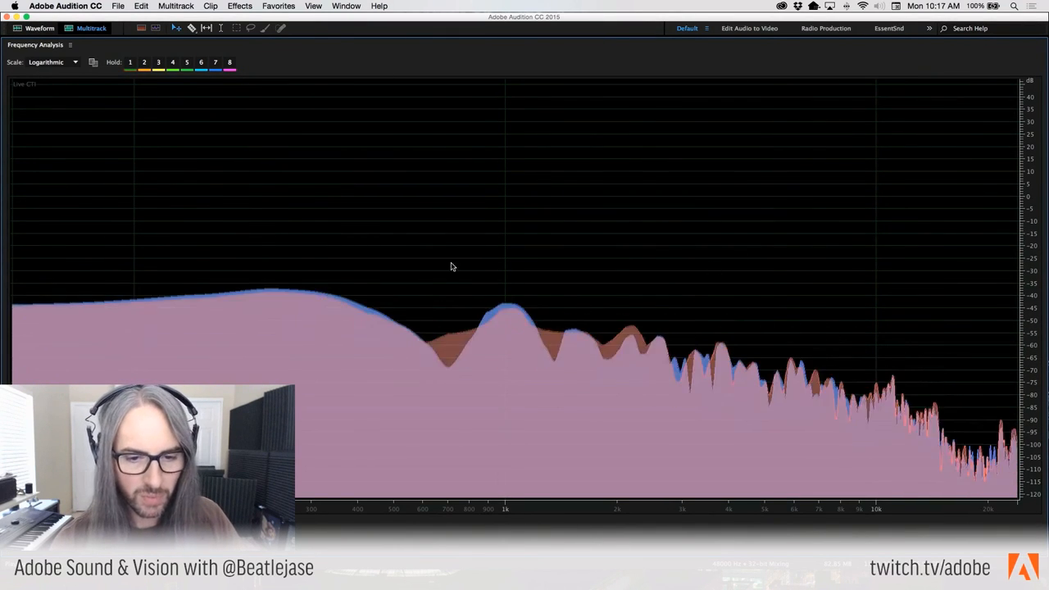
Step: Restore the Frequency Analysis panel to docked size and choose another FFT size
click(91, 27)
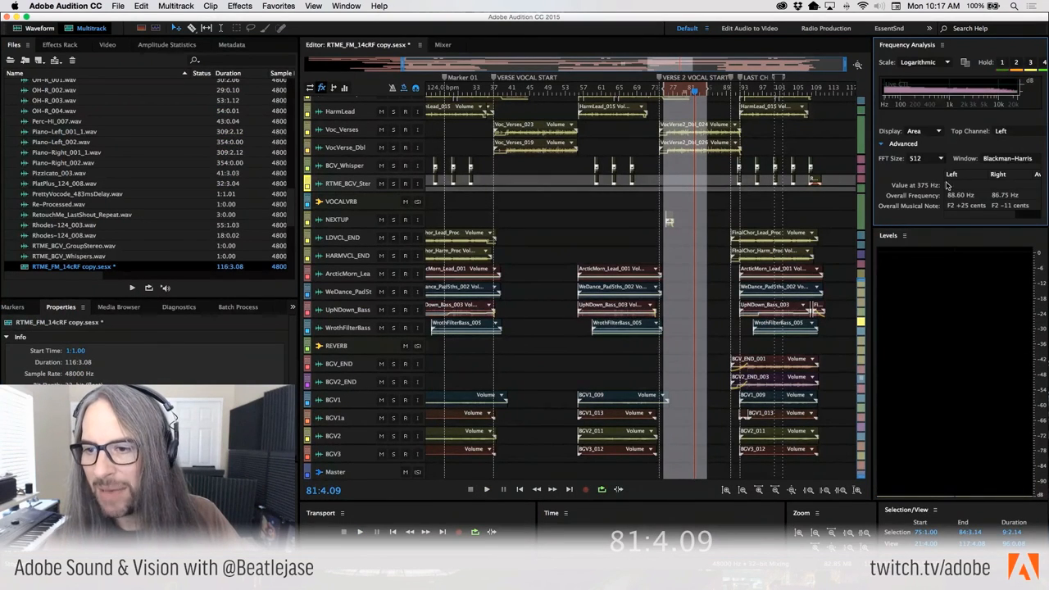
click(938, 158)
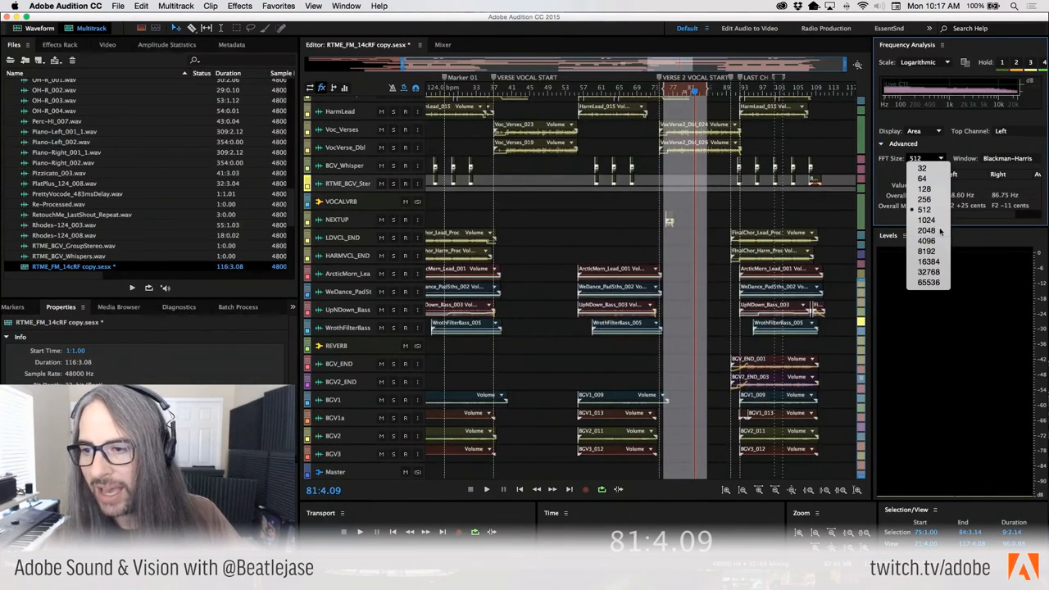
click(925, 230)
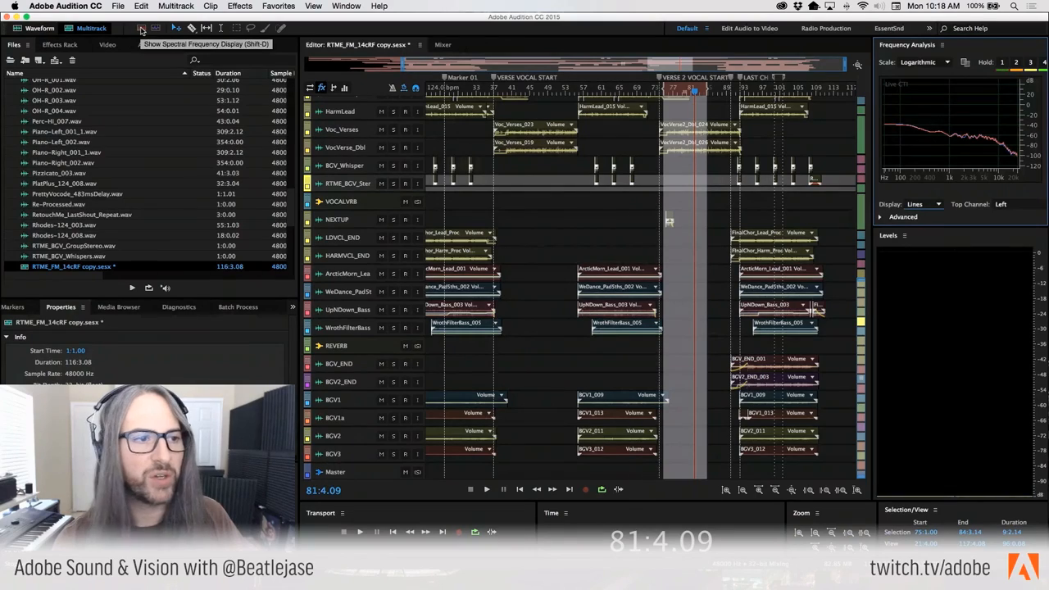
Step: Open HarmLead_015.wav in Waveform view, show spectral display, and label the ruler in Notes
click(40, 28)
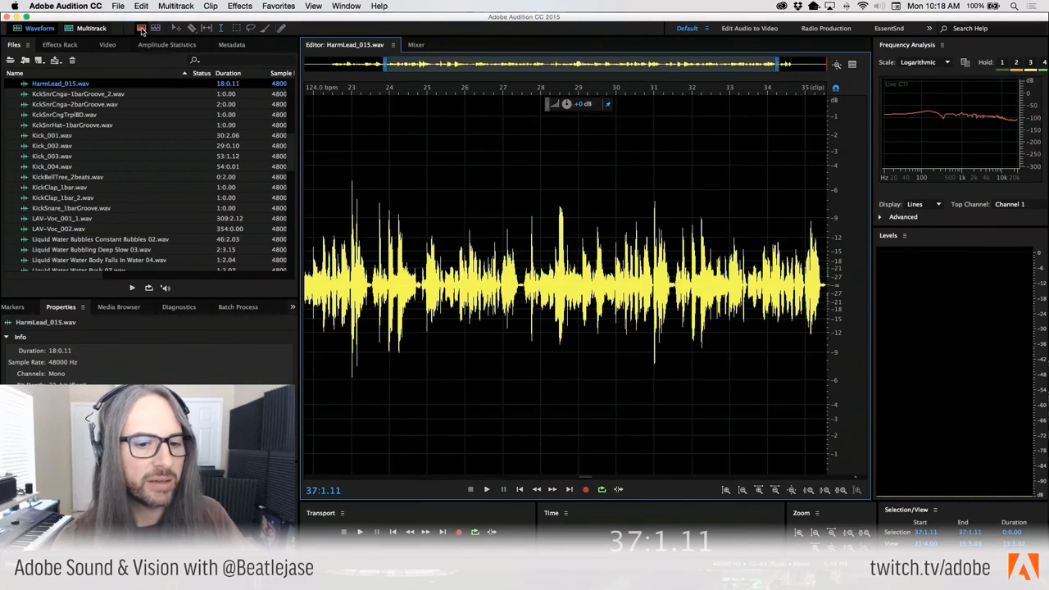
click(141, 28)
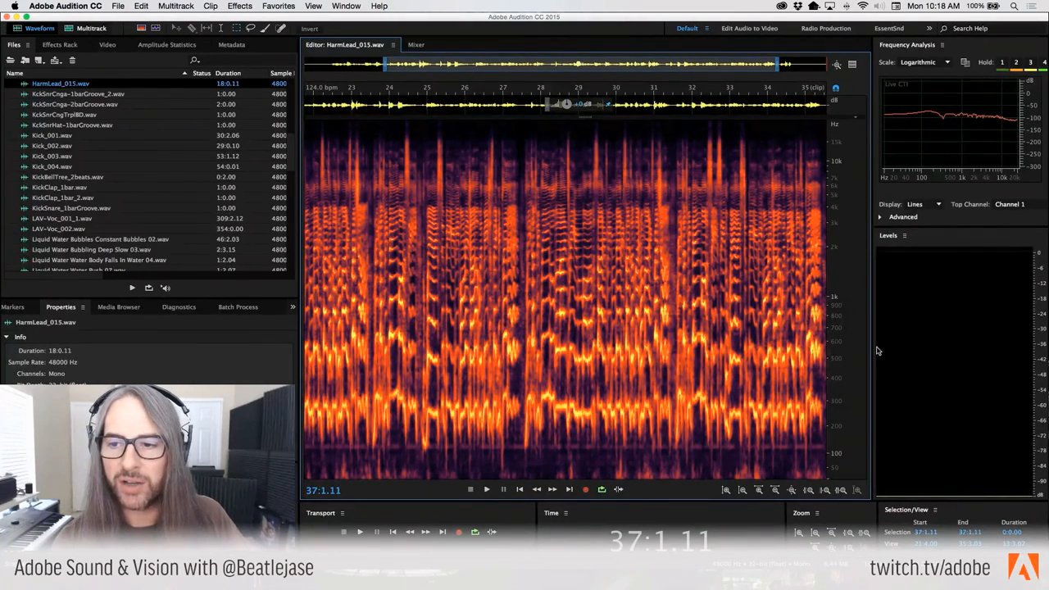
mouse_move(848, 207)
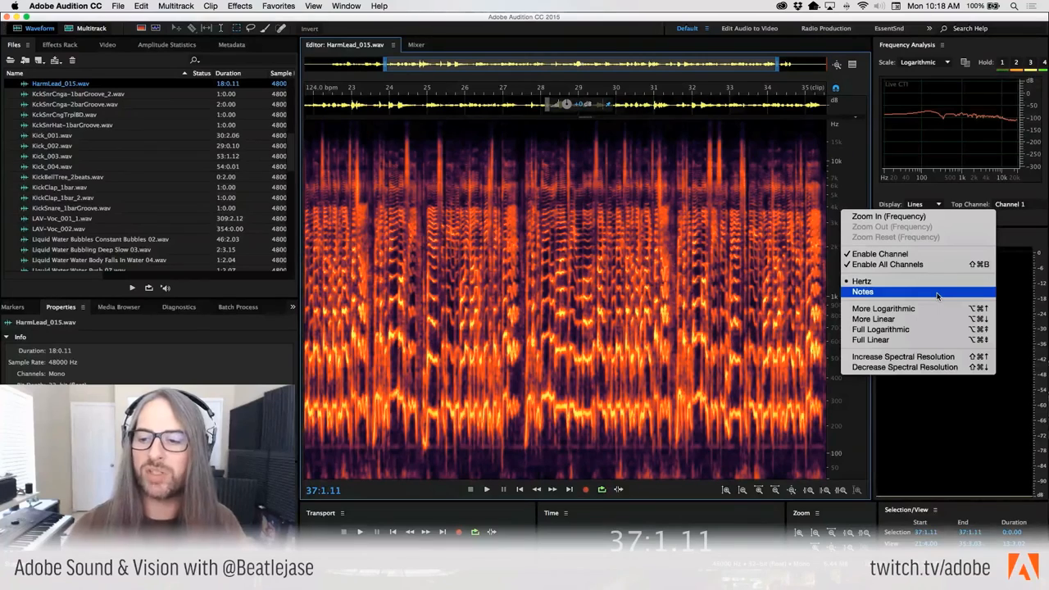
click(861, 292)
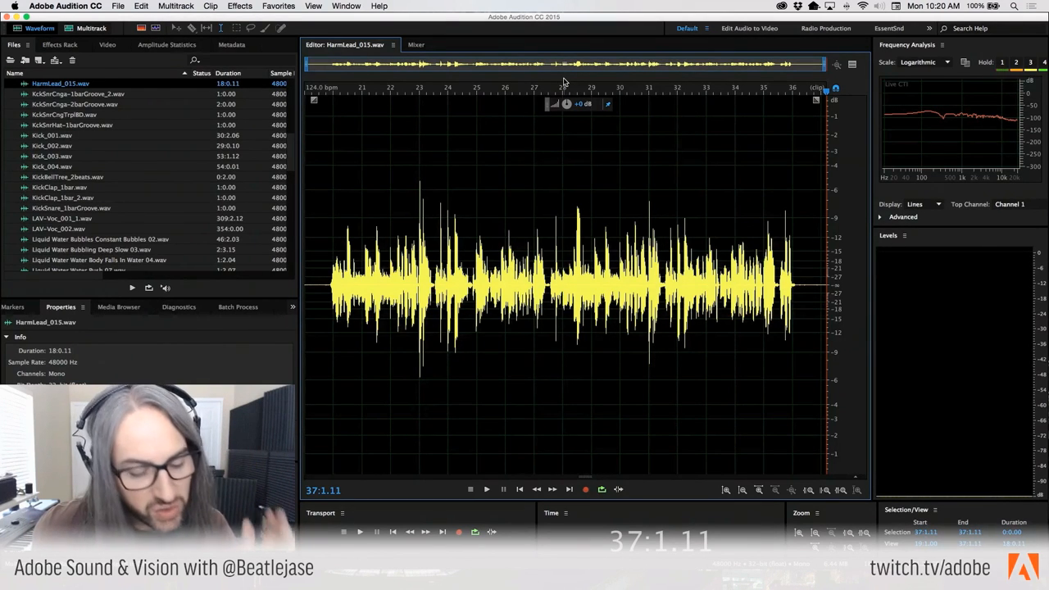
mouse_move(527, 106)
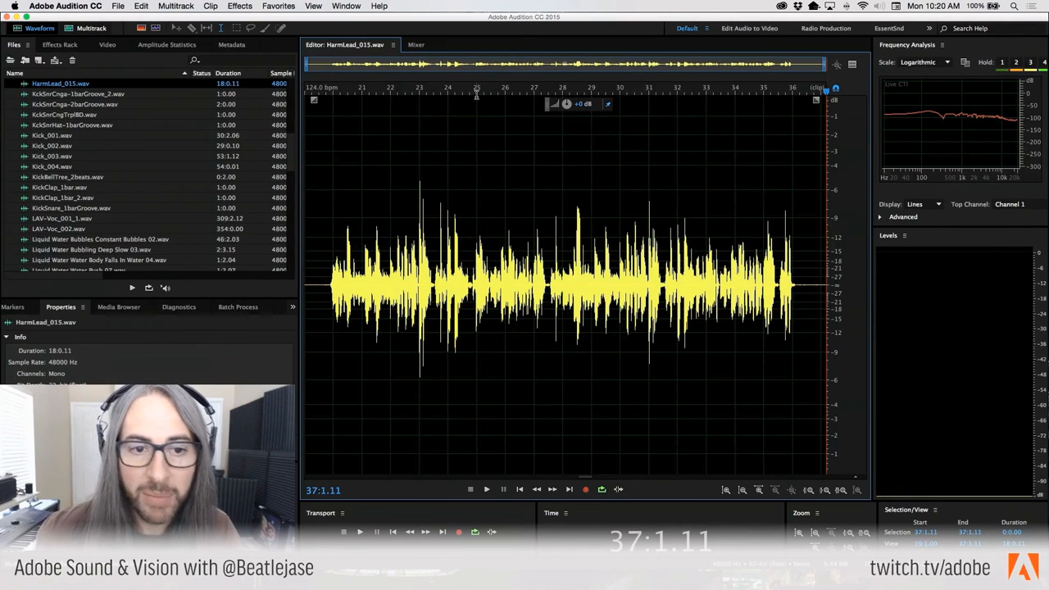
mouse_move(462, 121)
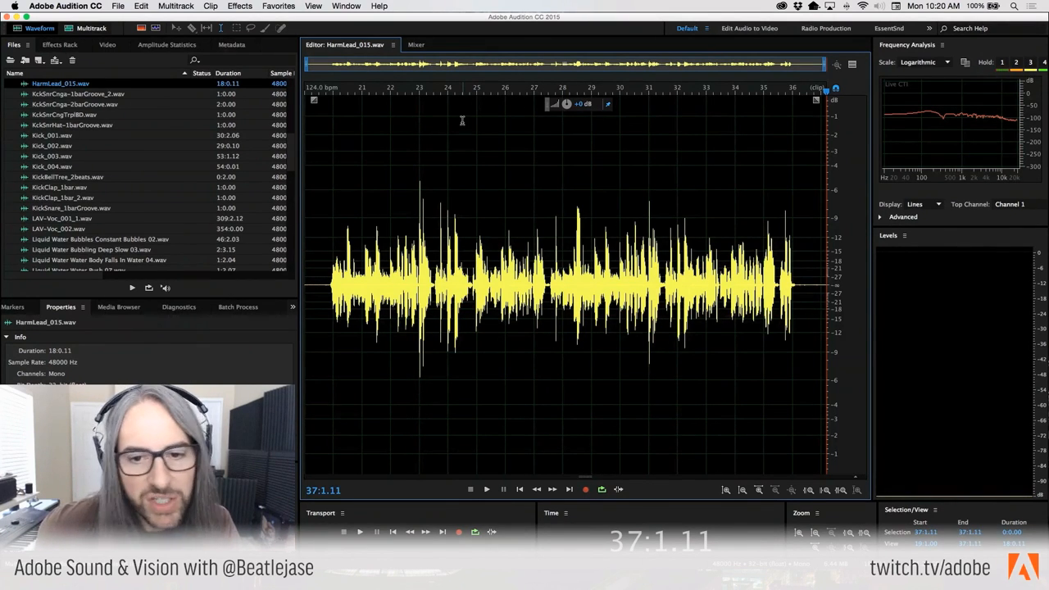